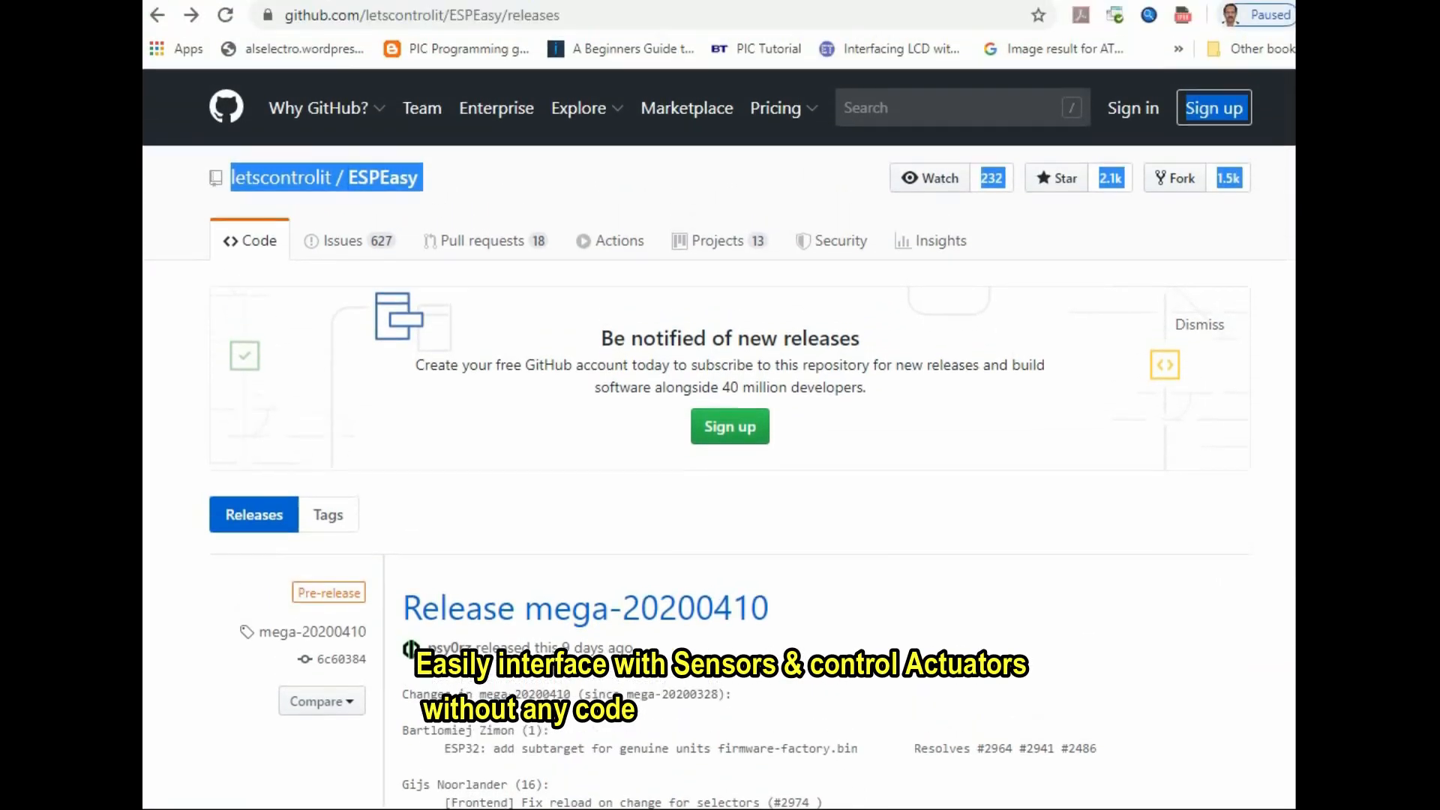
{"action": "mouse_move", "coordinate": [477, 212]}
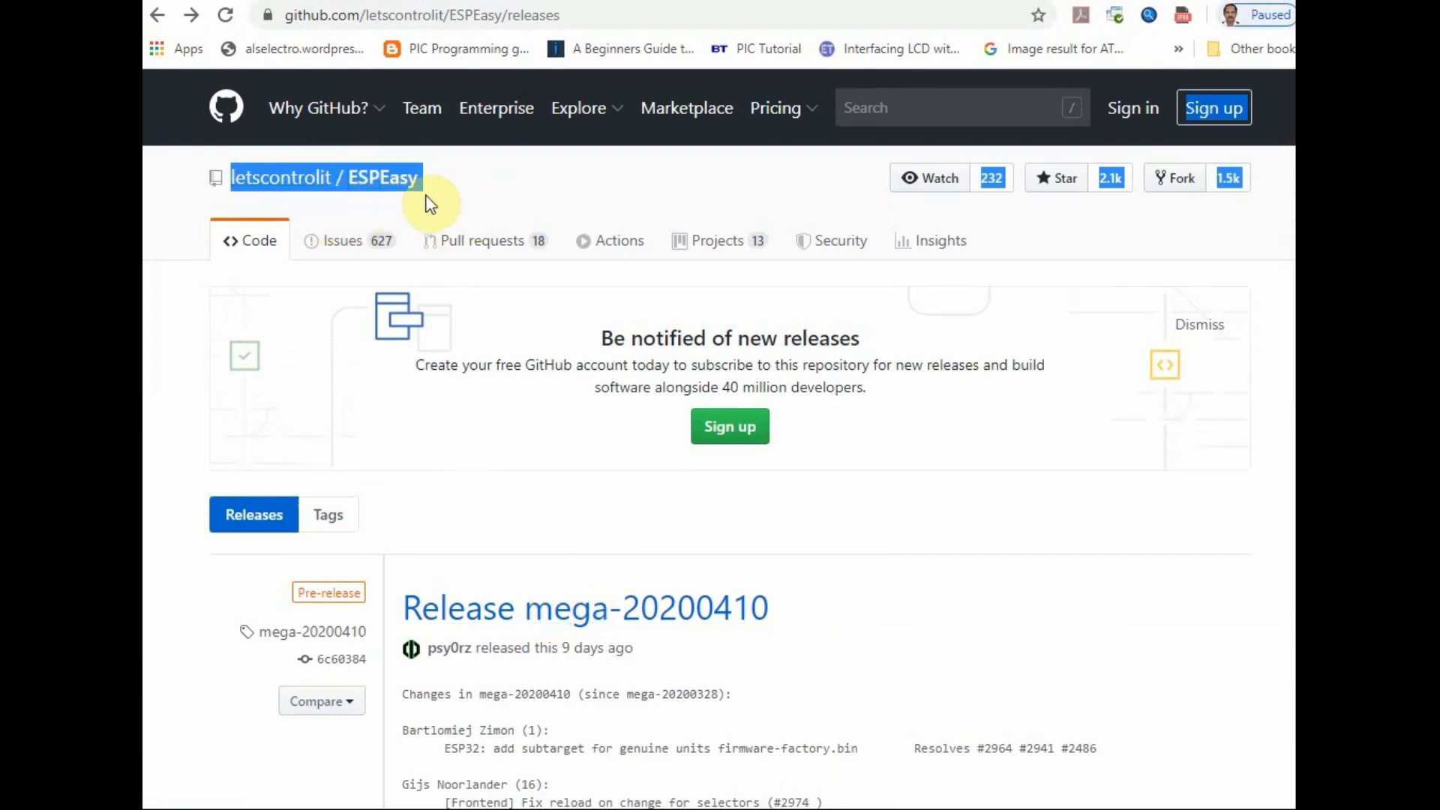
Step: Open the mega-20200410 release files on GitHub and bring up its download options
{"action": "scroll", "scroll_direction": "down", "scroll_amount": 3}
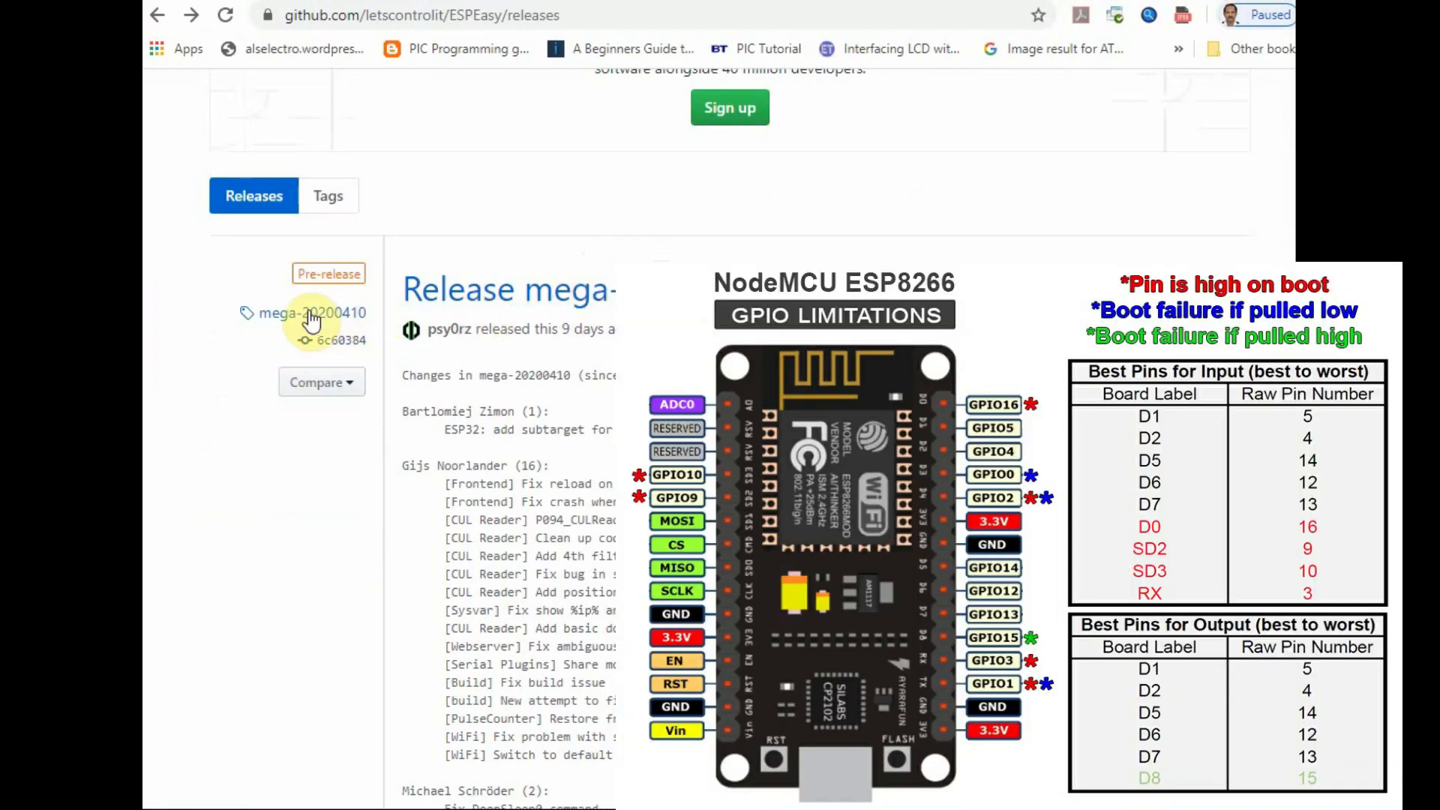
{"action": "left_click", "coordinate": [309, 313]}
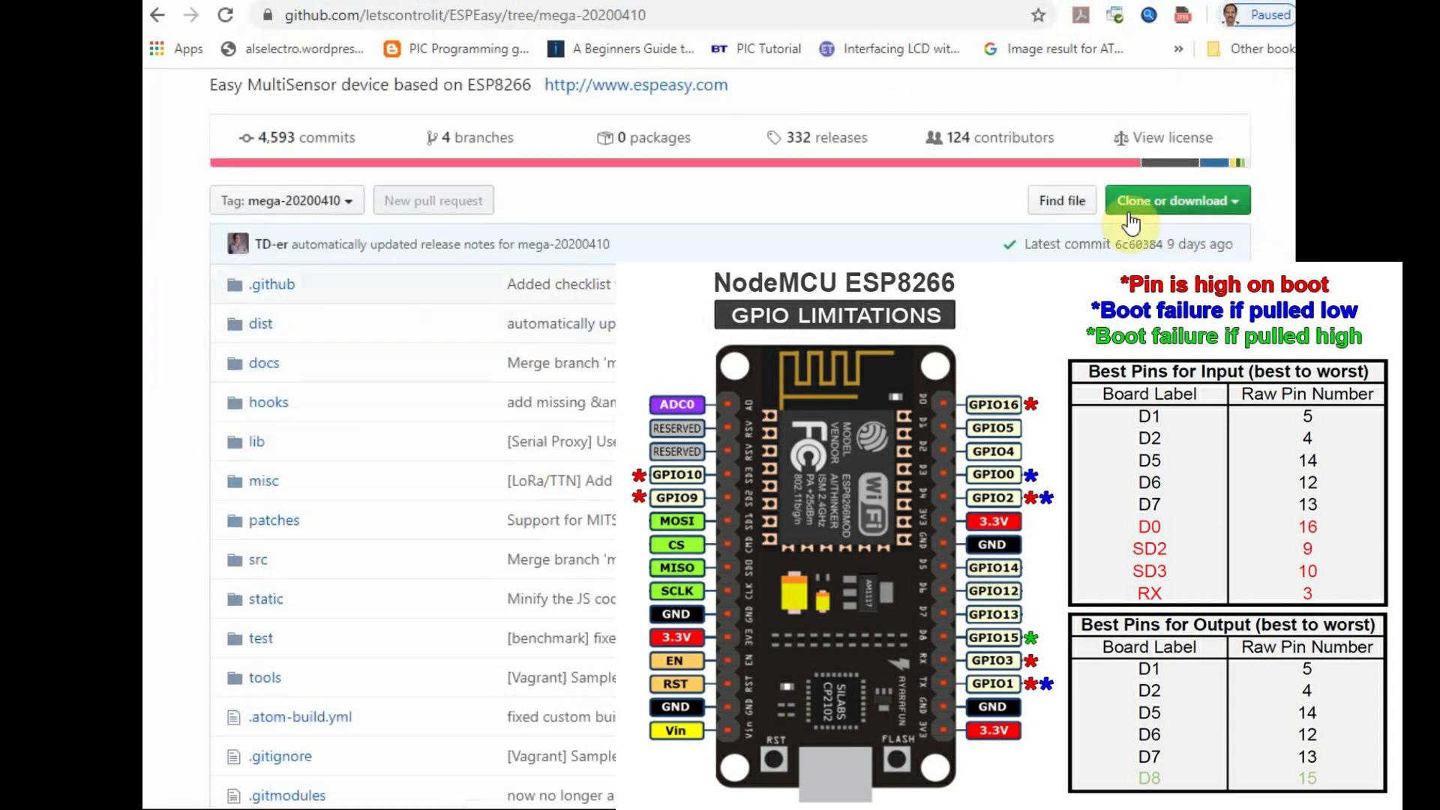
{"action": "left_click", "coordinate": [1177, 200]}
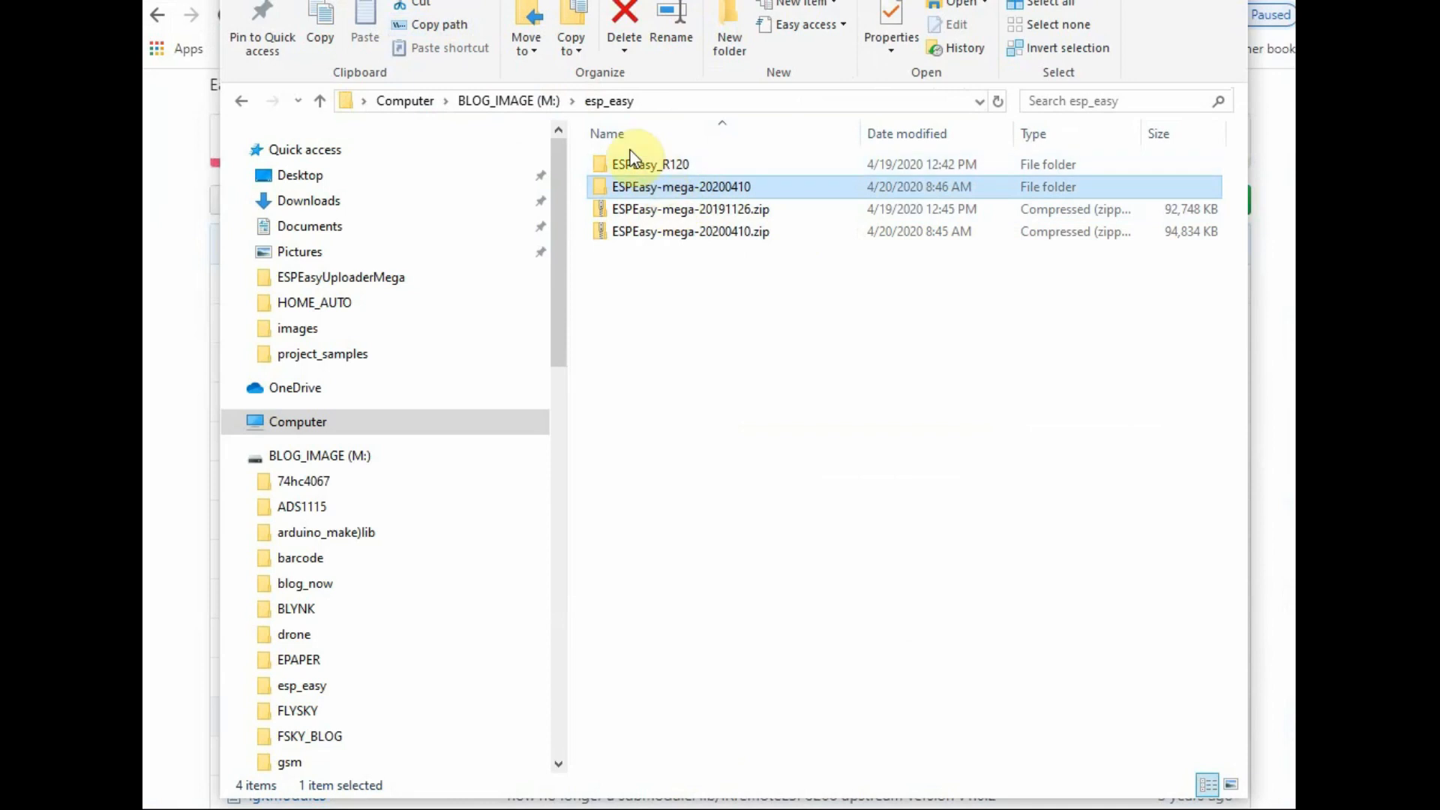
Step: Confirm the board is on COM4 and enter flash size 4096 in the flasher script
{"action": "double_click", "coordinate": [647, 163]}
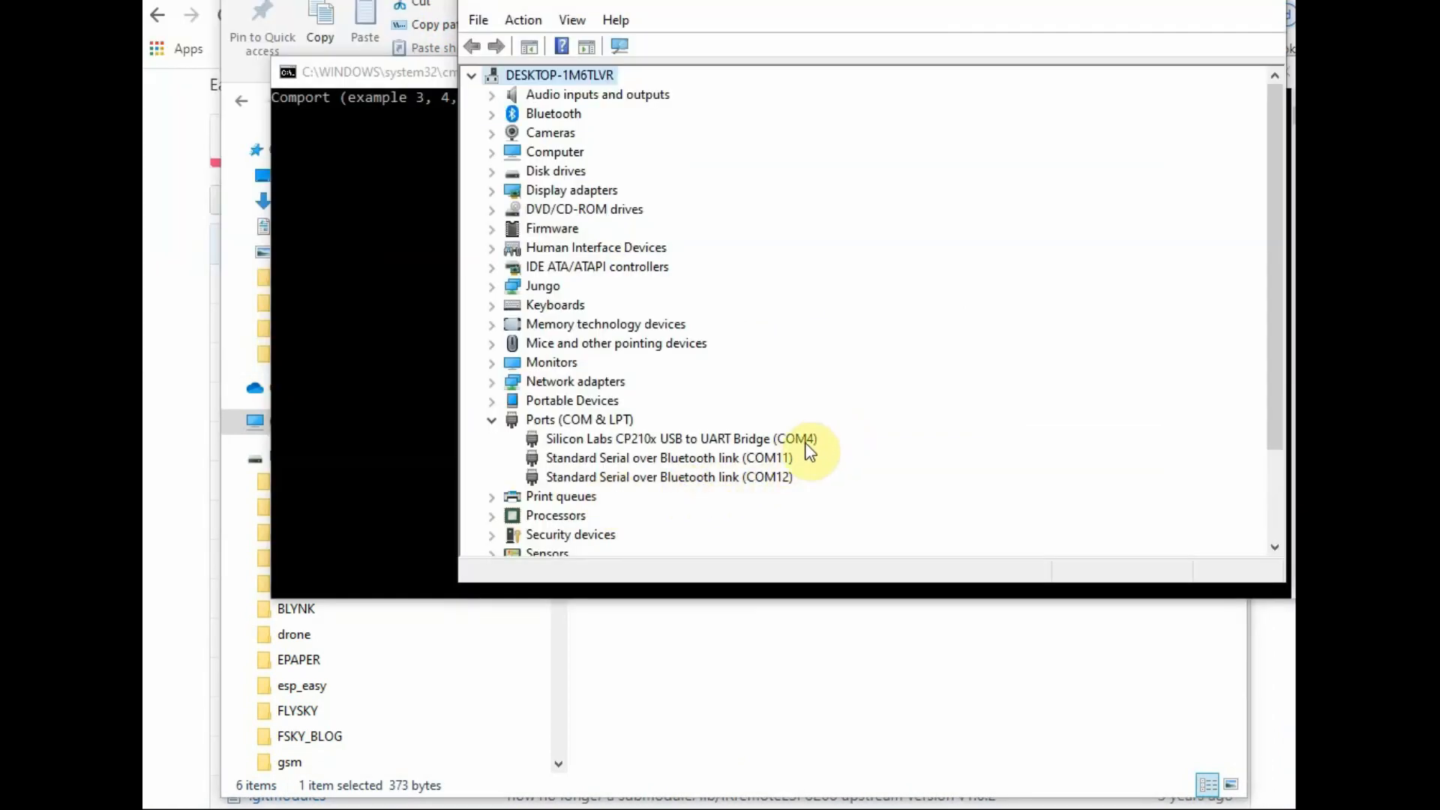
{"action": "left_click", "coordinate": [680, 438]}
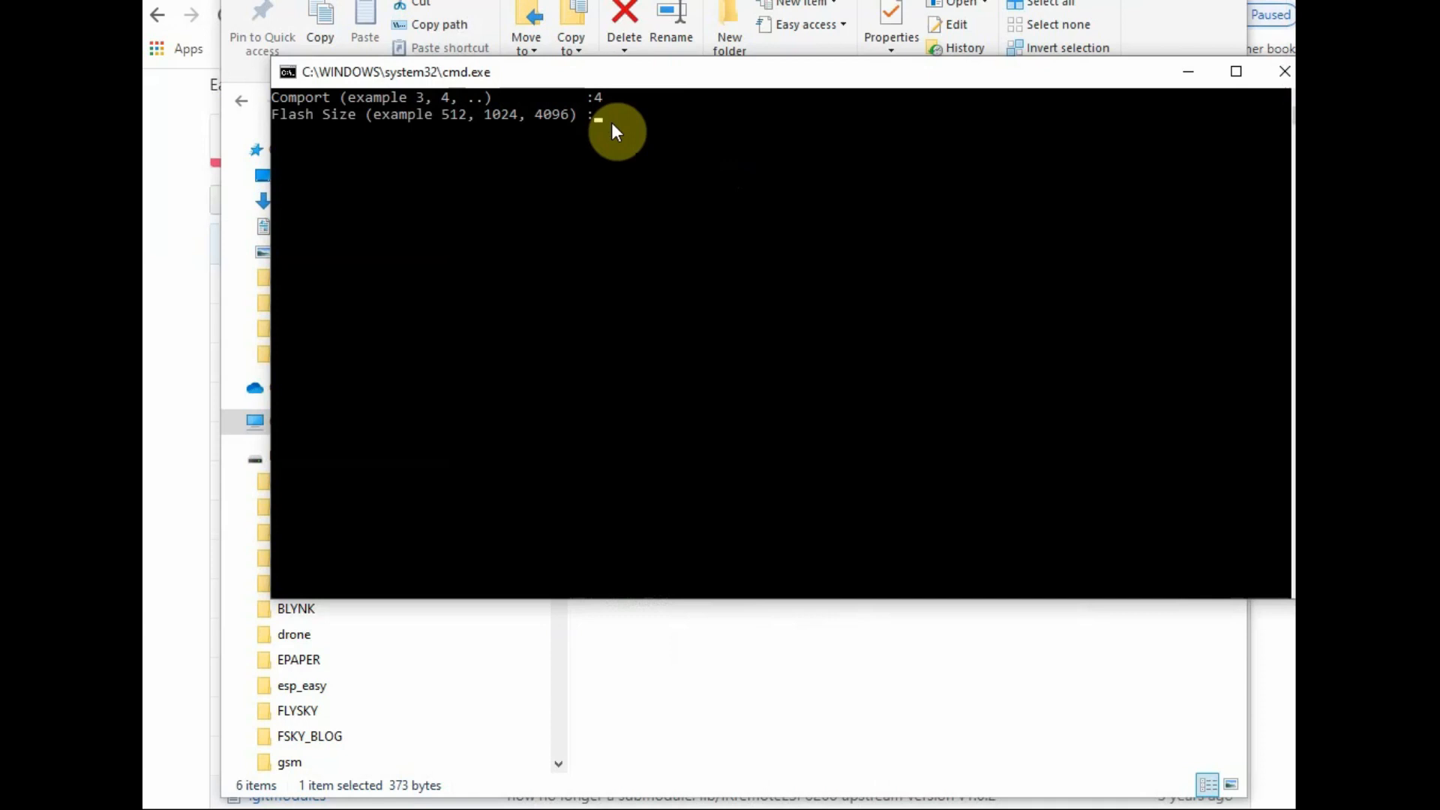
{"action": "type", "text": "4096"}
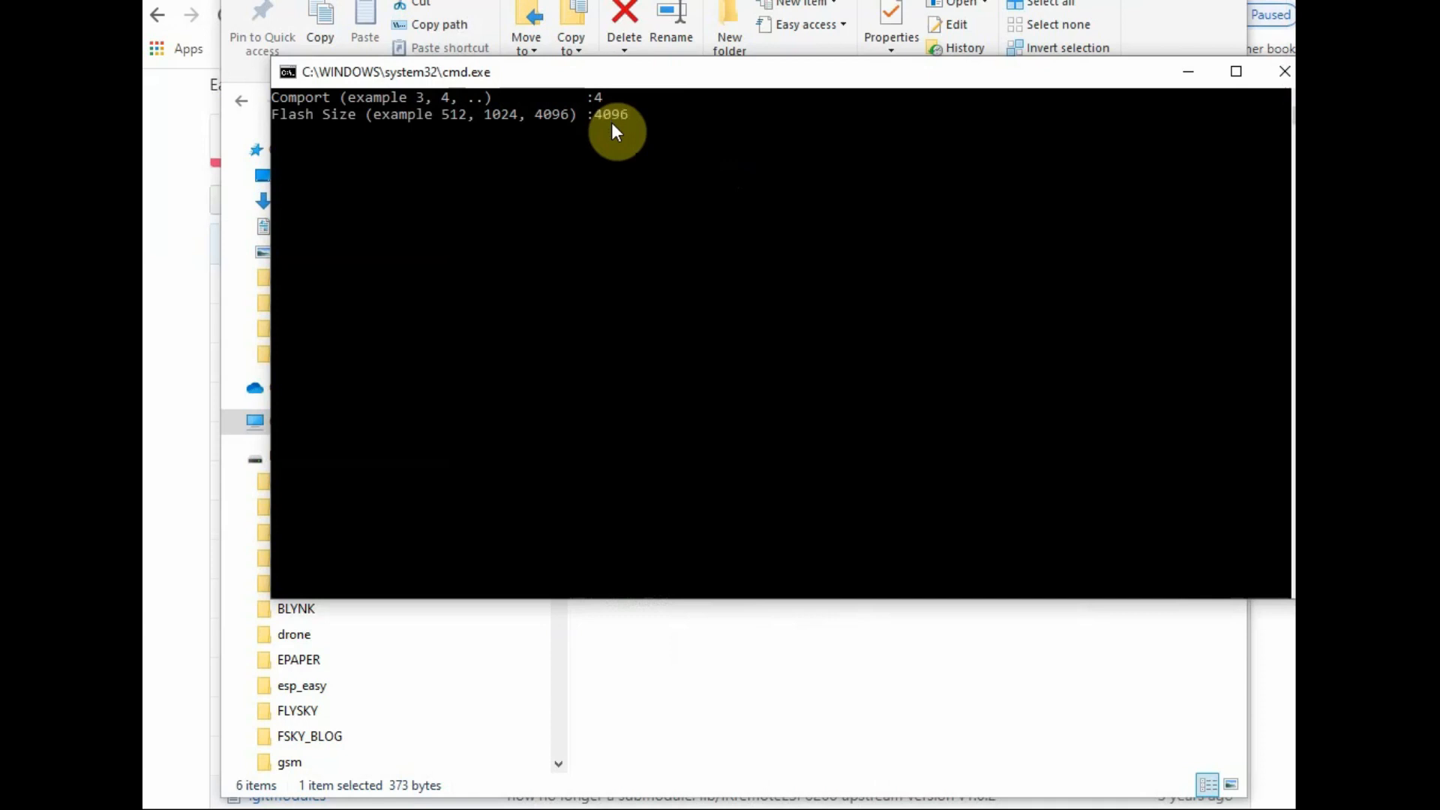
{"action": "key", "text": "Enter"}
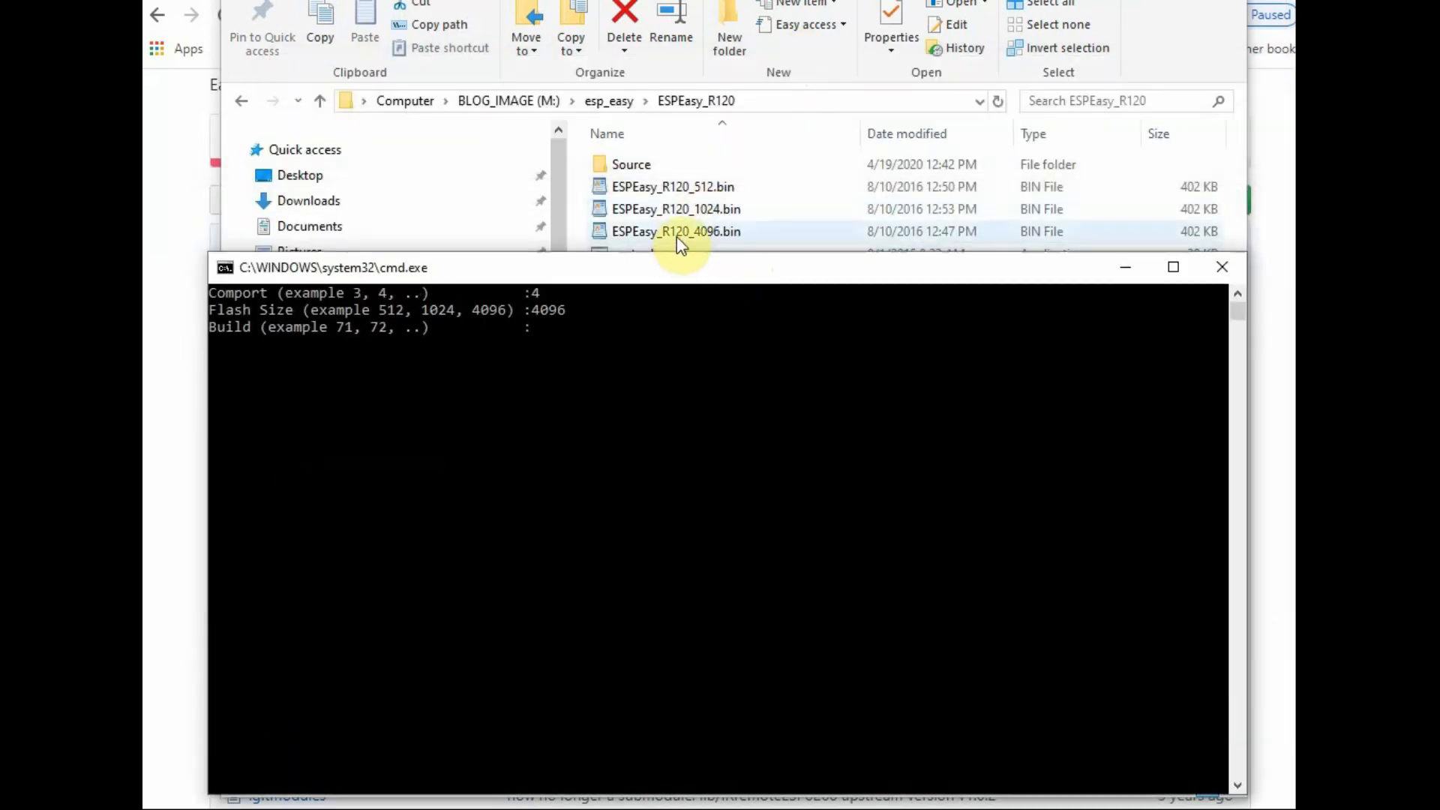
Step: Browse into dist, view the bin folder, return and select ESP.Easy.Flasher.exe
{"action": "left_click", "coordinate": [608, 101]}
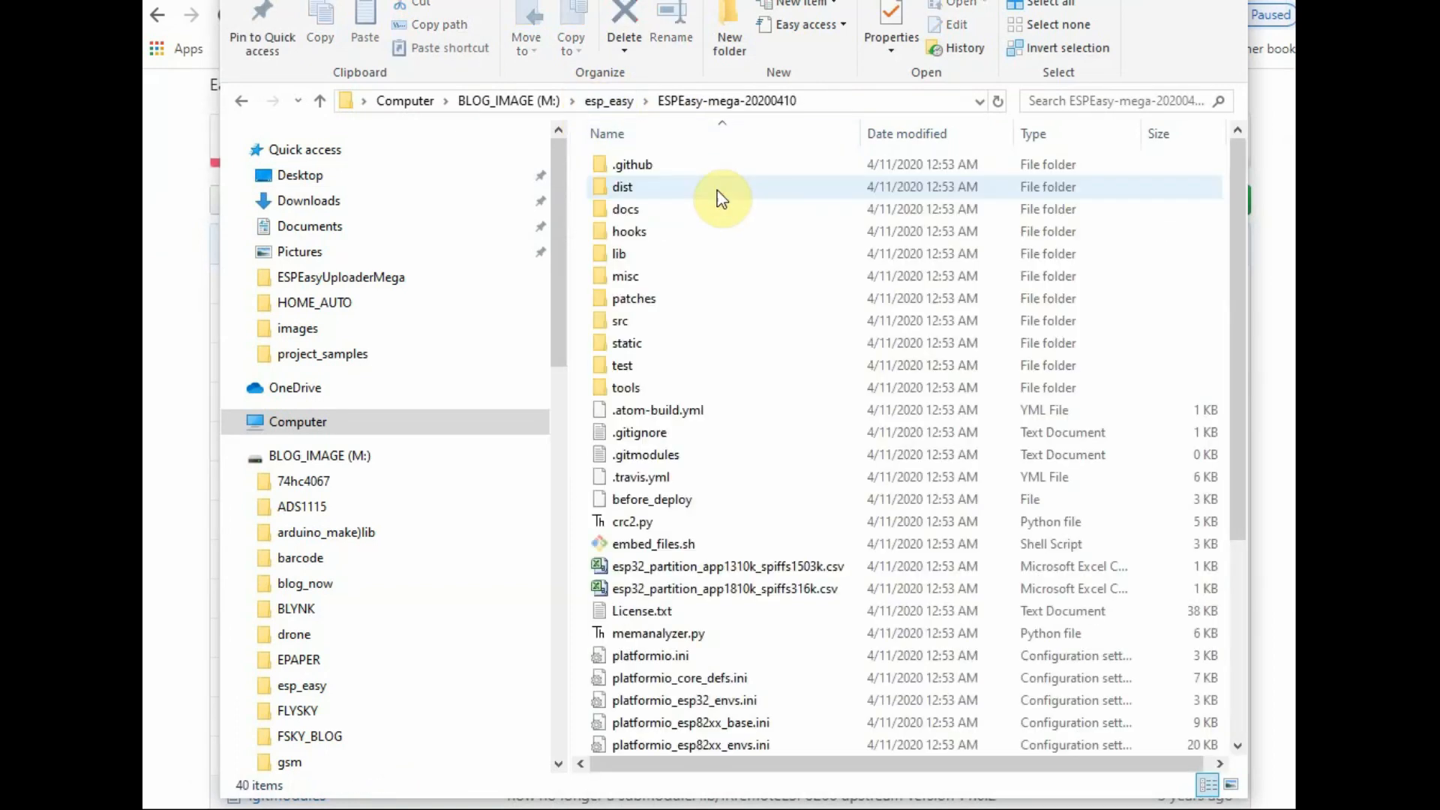
{"action": "mouse_move", "coordinate": [647, 202]}
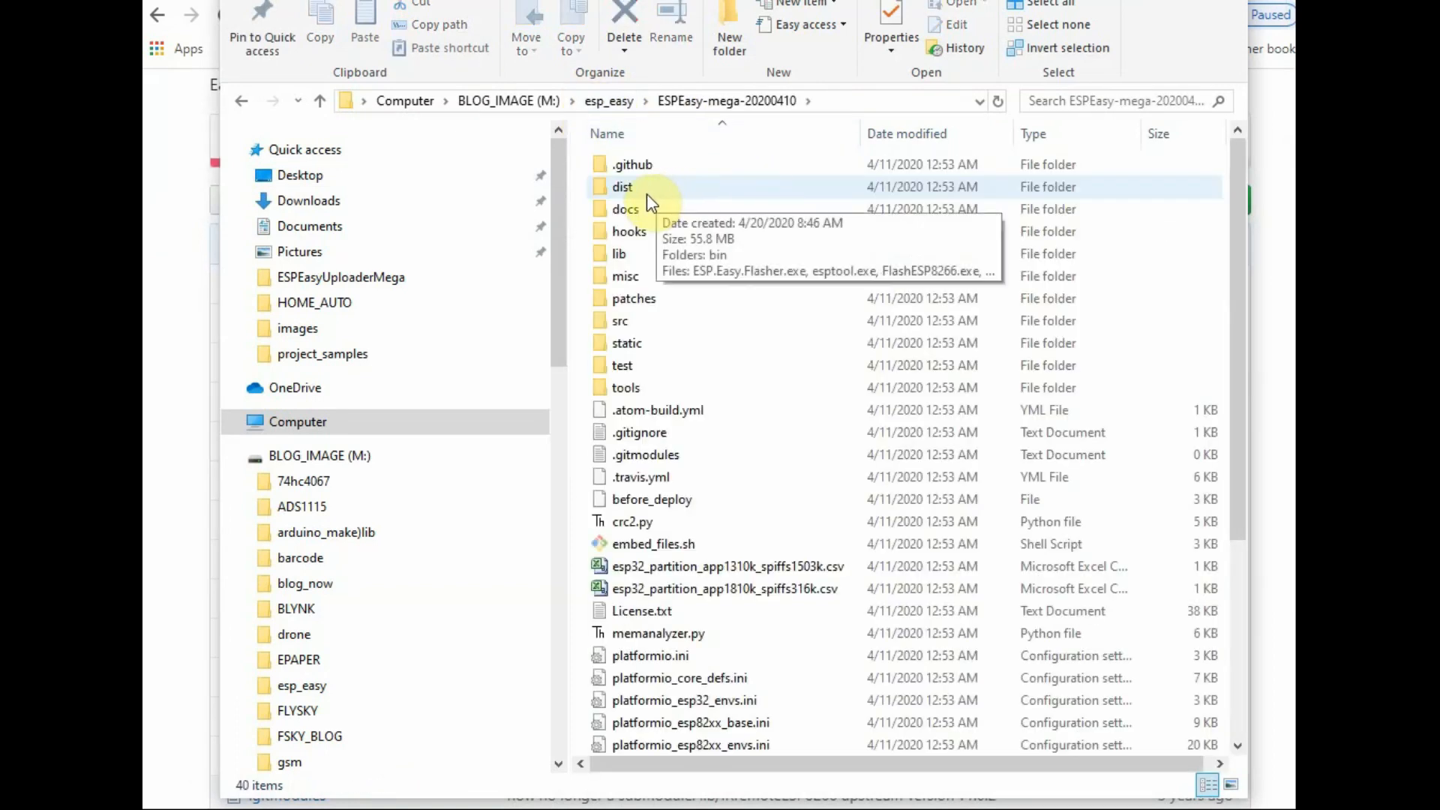
{"action": "double_click", "coordinate": [621, 187]}
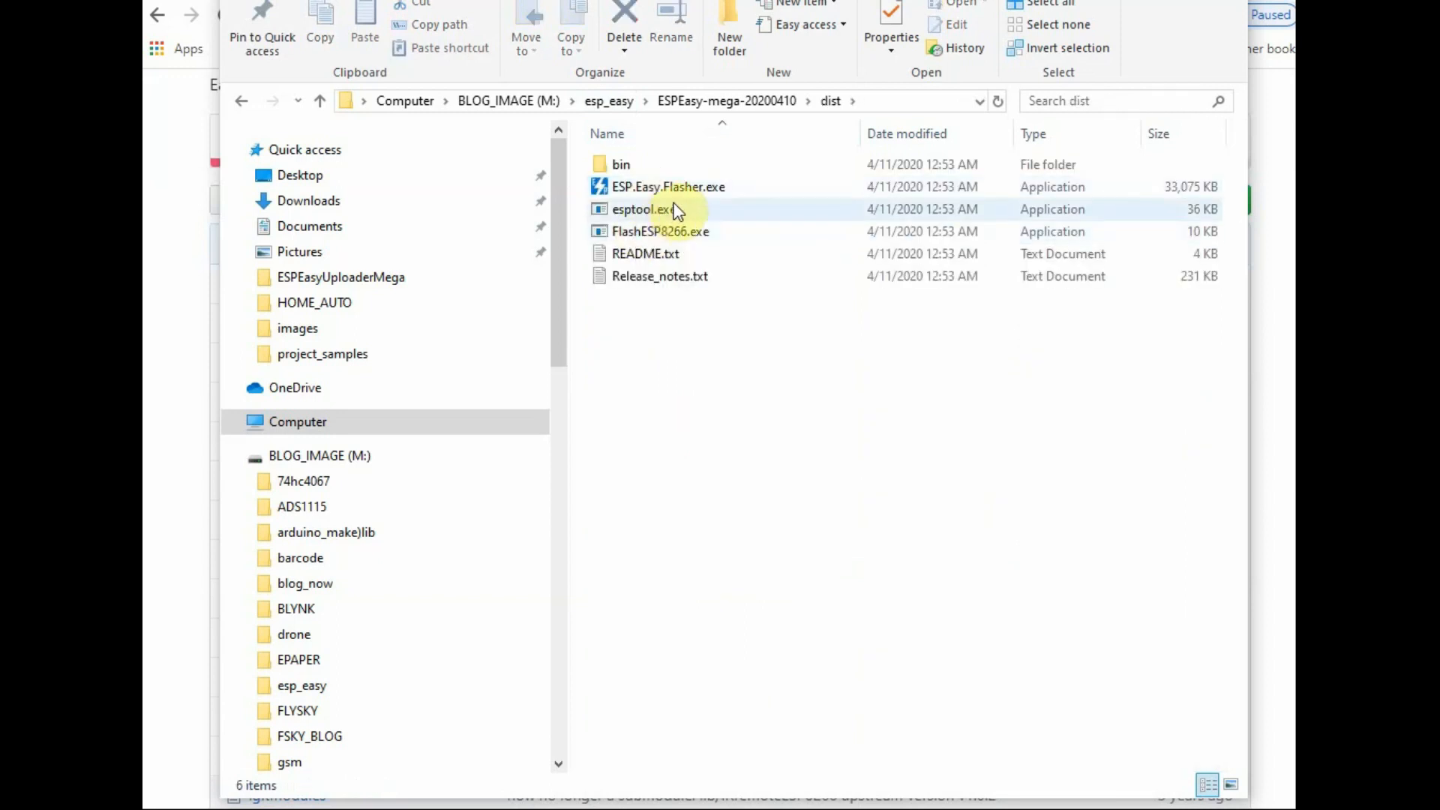
{"action": "left_click", "coordinate": [670, 187]}
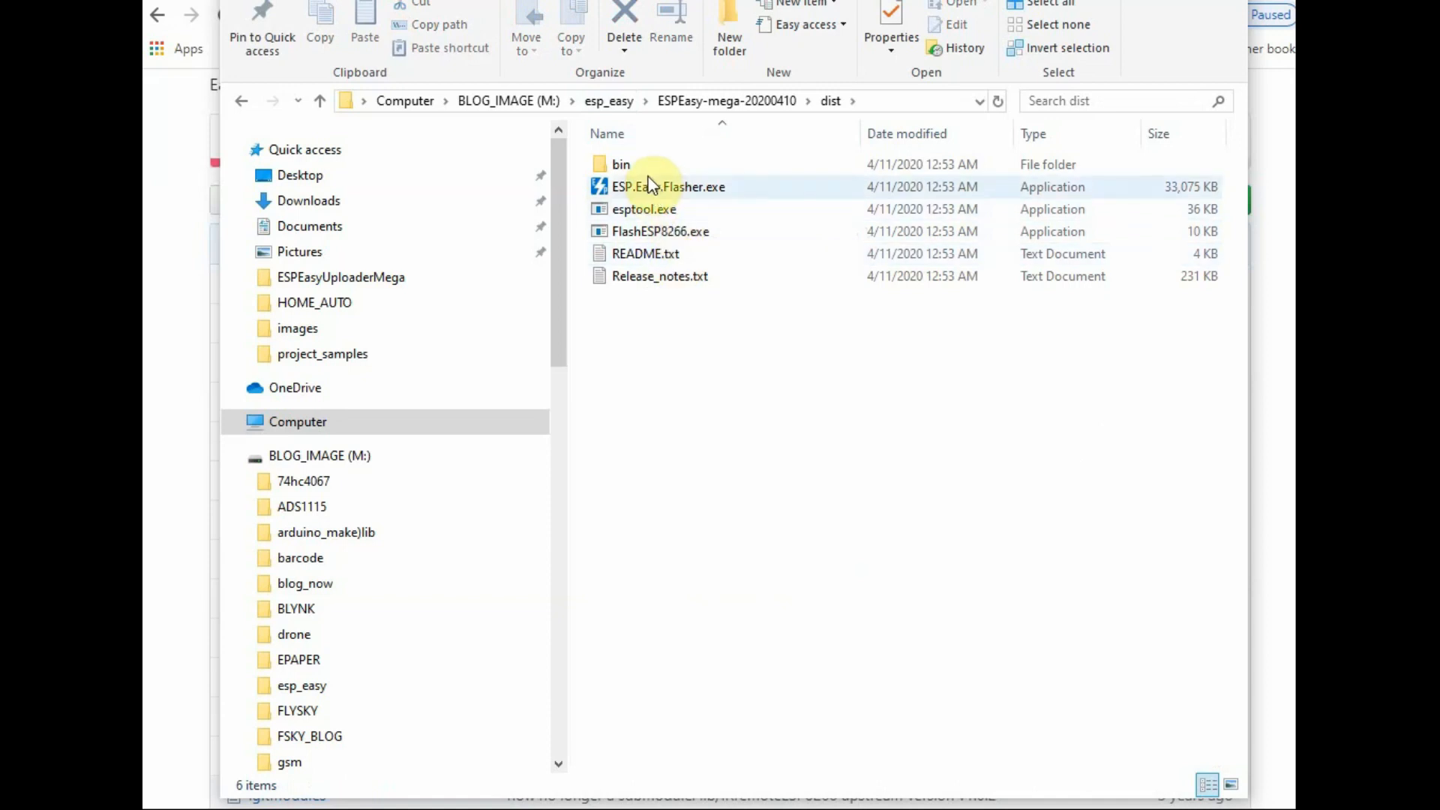
{"action": "double_click", "coordinate": [622, 164]}
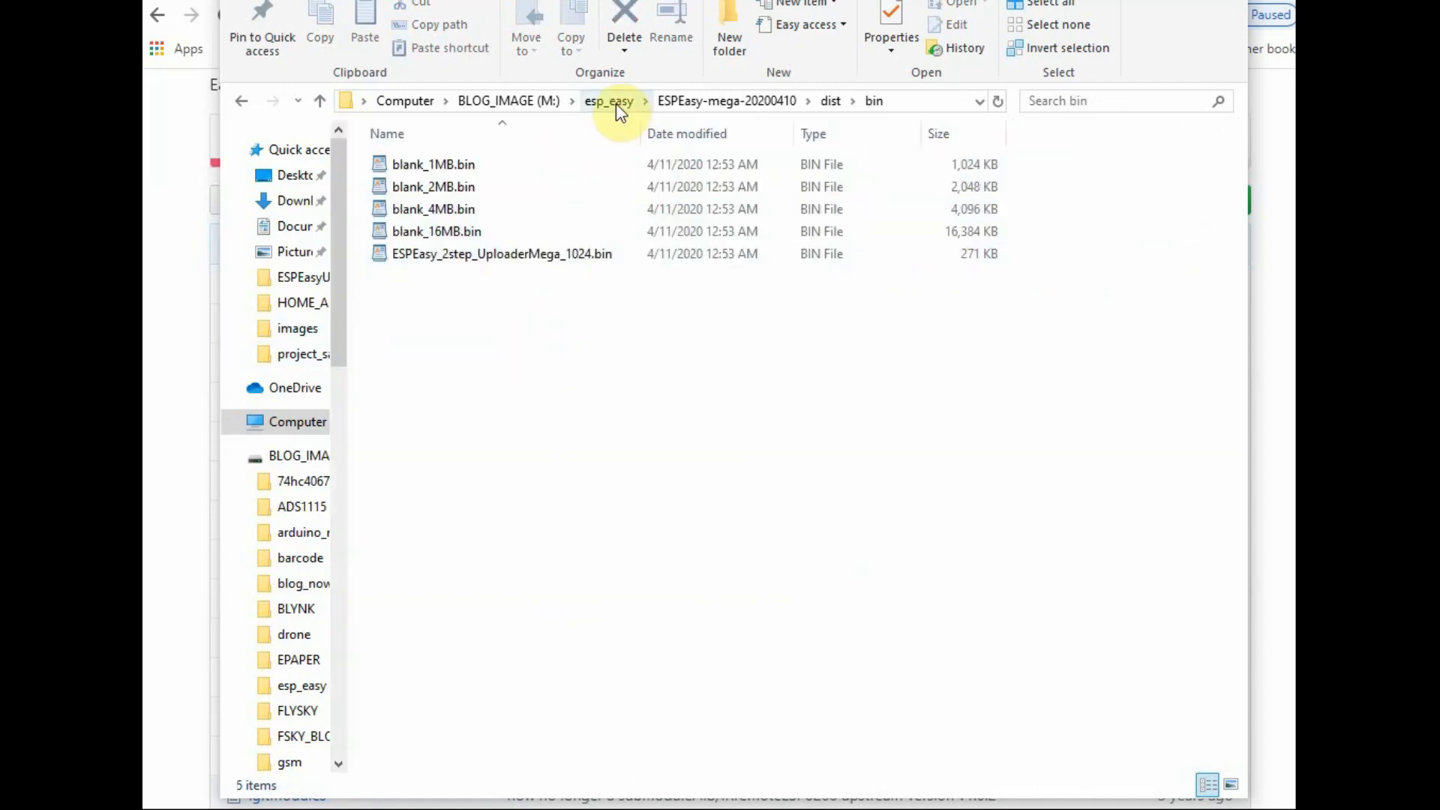
{"action": "left_click", "coordinate": [830, 101]}
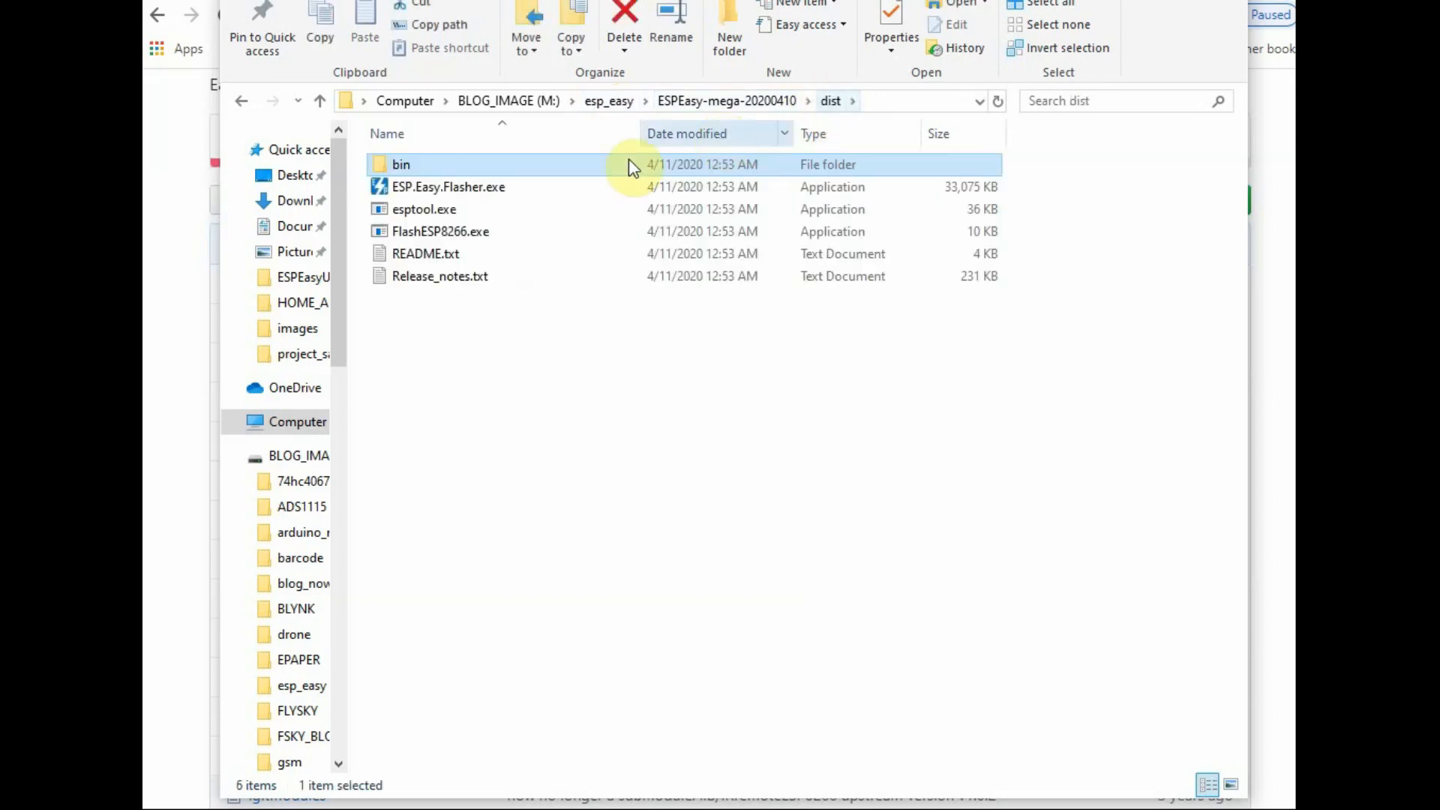
{"action": "left_click", "coordinate": [447, 187]}
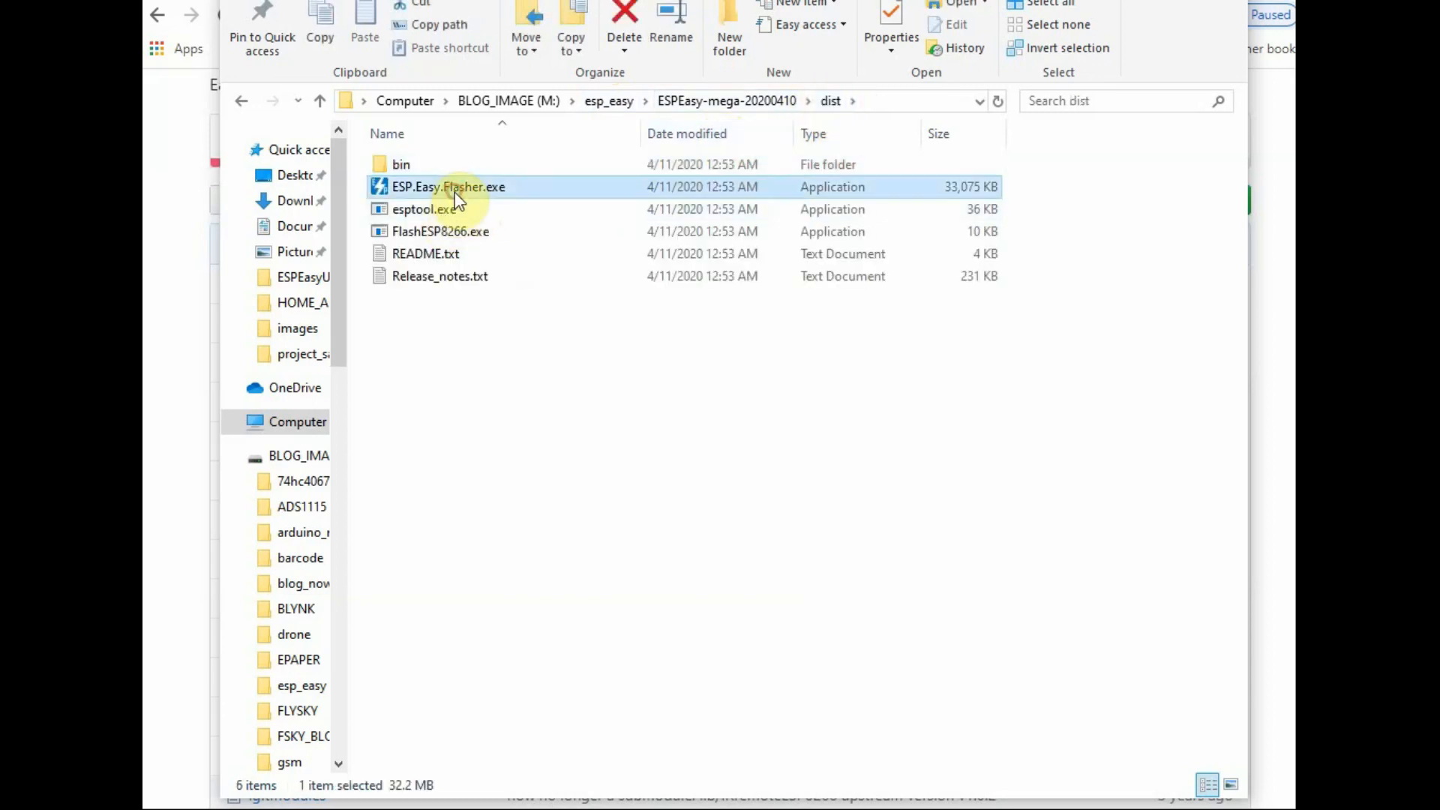
Step: Launch ESP Easy Flasher and download mega-20200410, keeping the zip and updating the flasher
{"action": "double_click", "coordinate": [449, 186]}
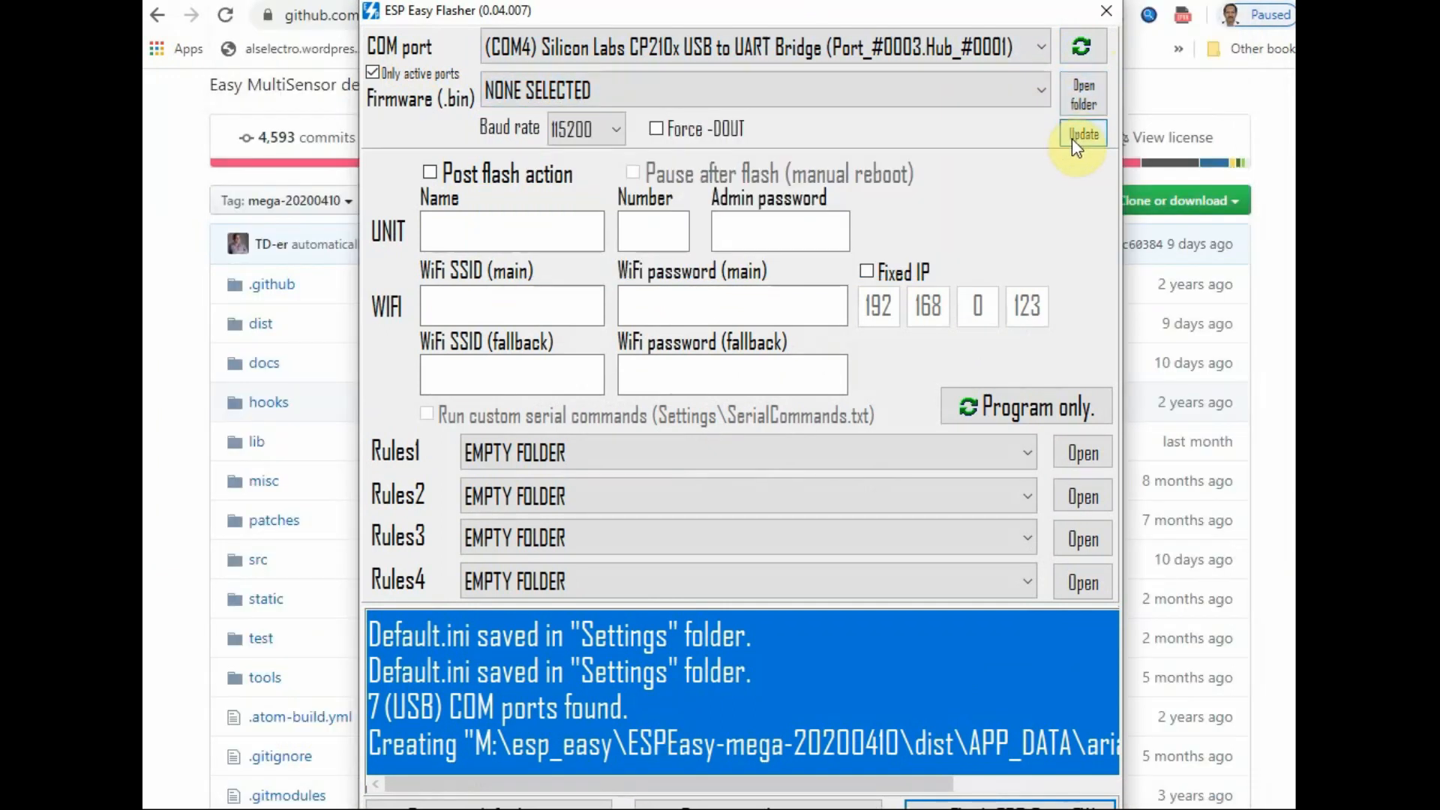
{"action": "left_click", "coordinate": [1083, 133]}
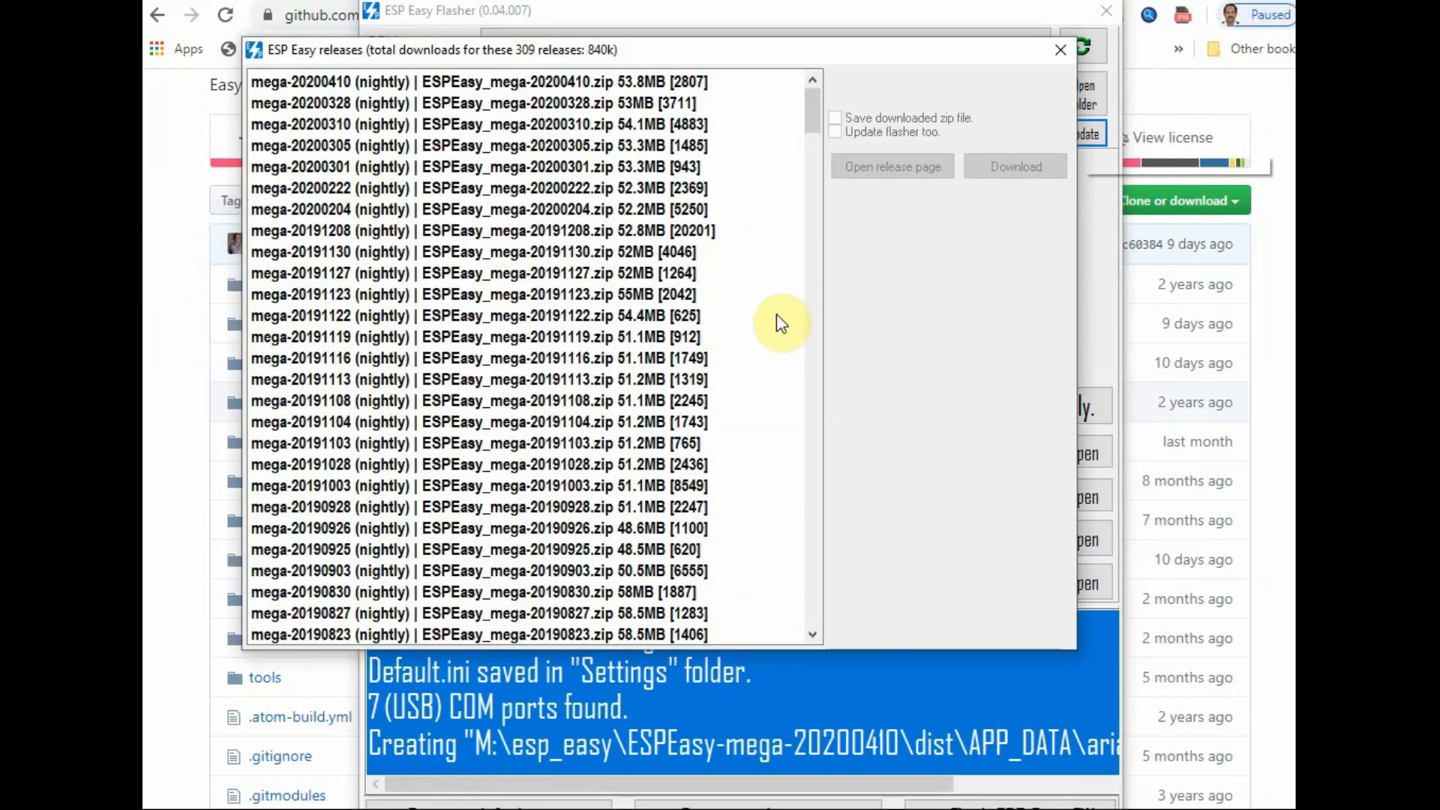
{"action": "scroll", "scroll_direction": "down", "scroll_amount": 3}
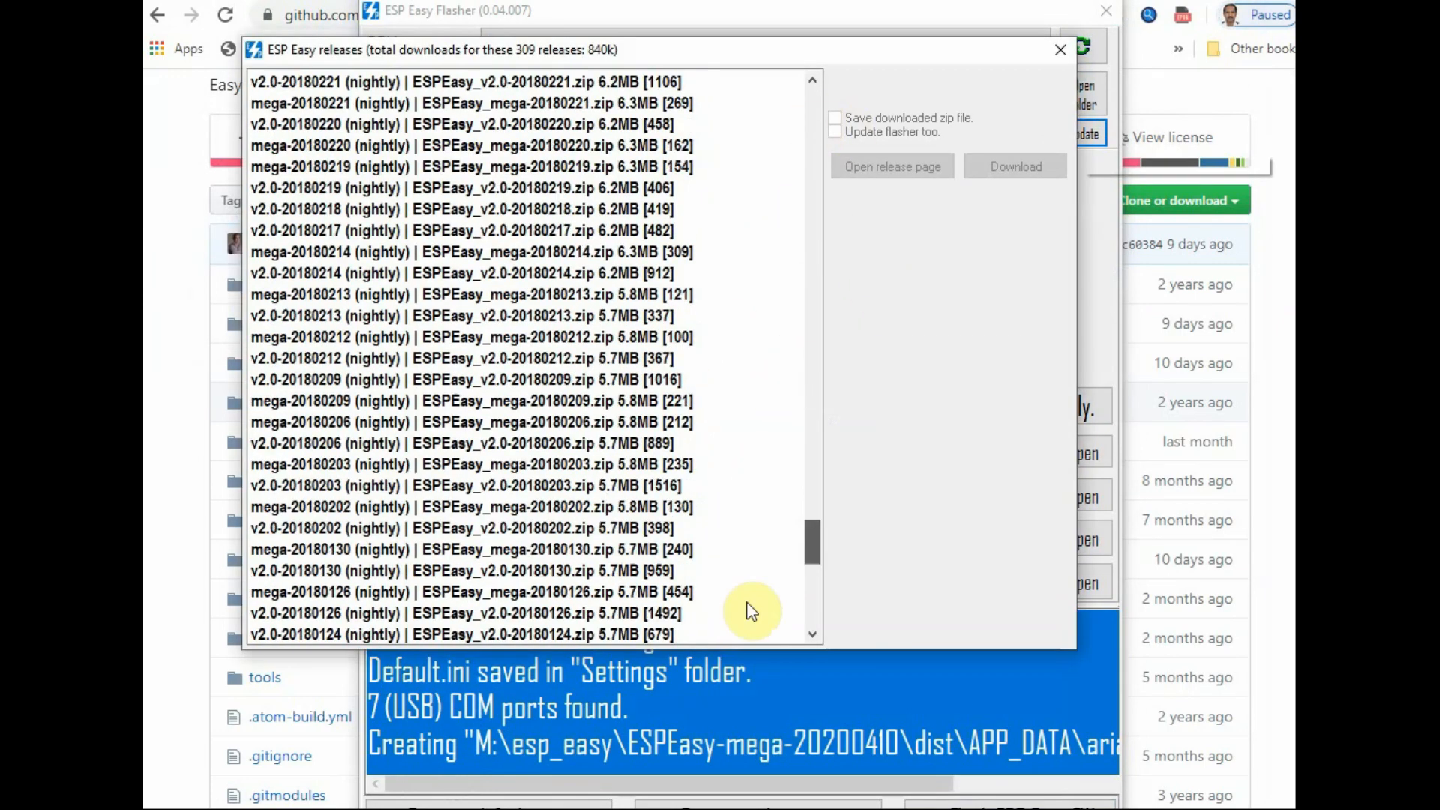
{"action": "scroll", "scroll_direction": "down", "scroll_amount": 3}
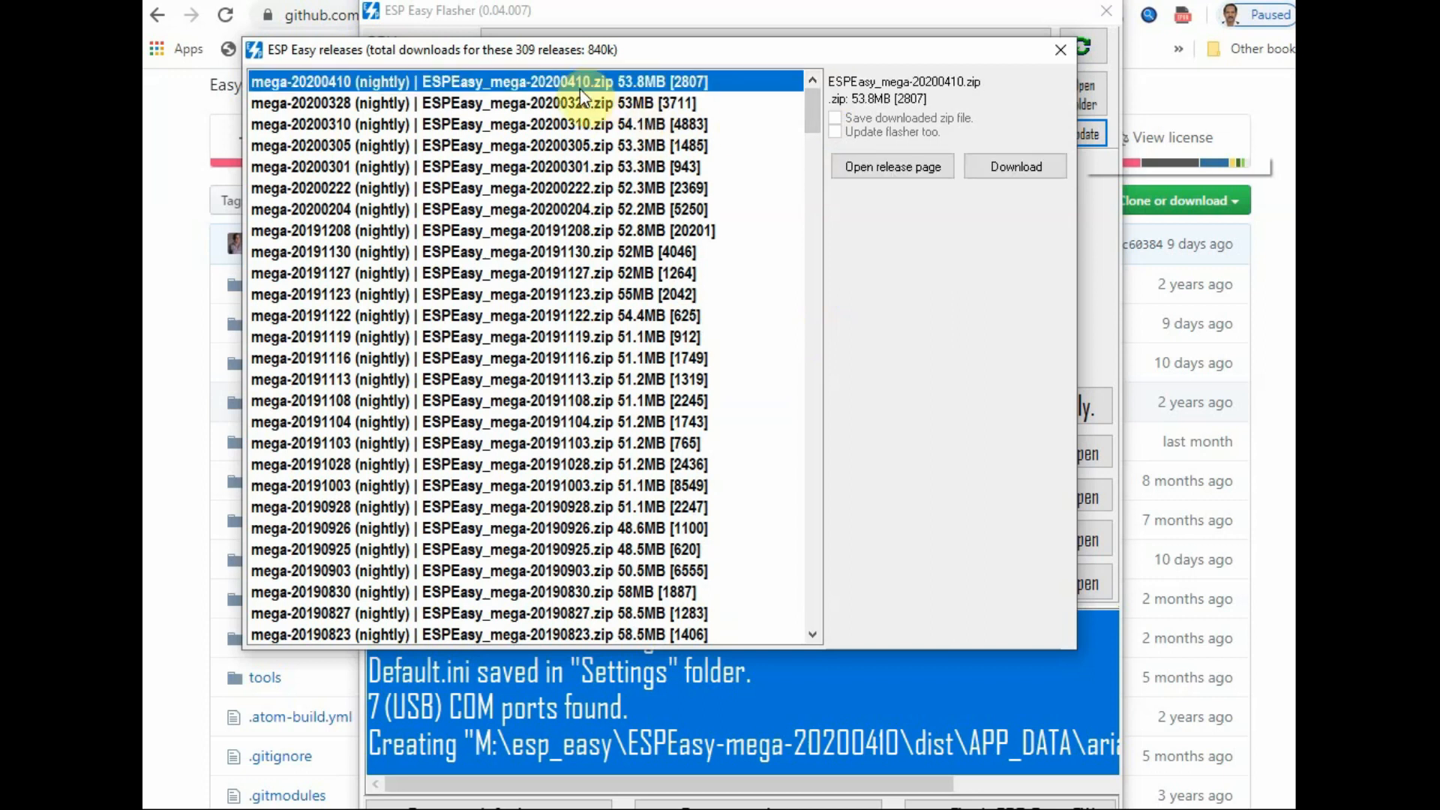
{"action": "left_click", "coordinate": [837, 117]}
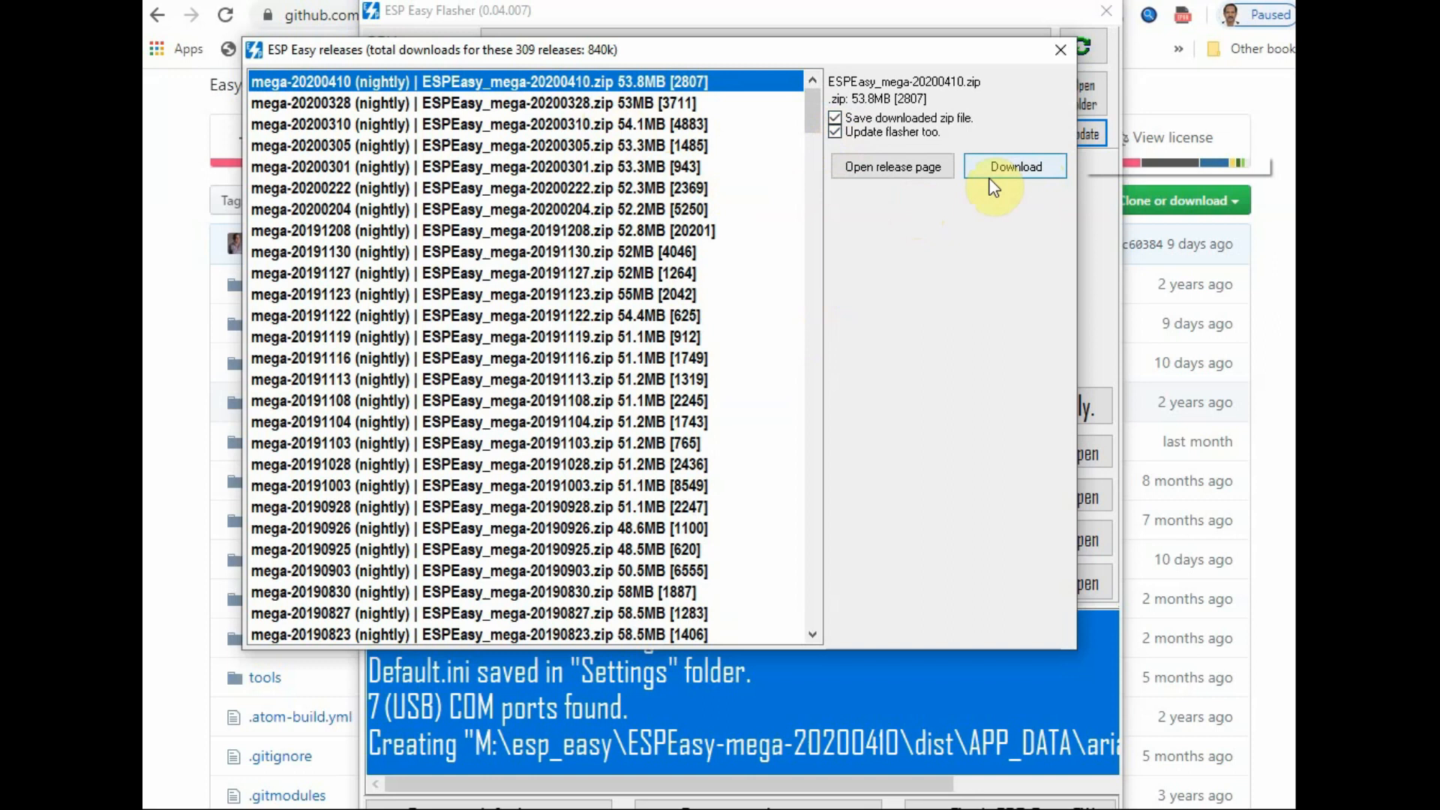
{"action": "left_click", "coordinate": [1015, 166]}
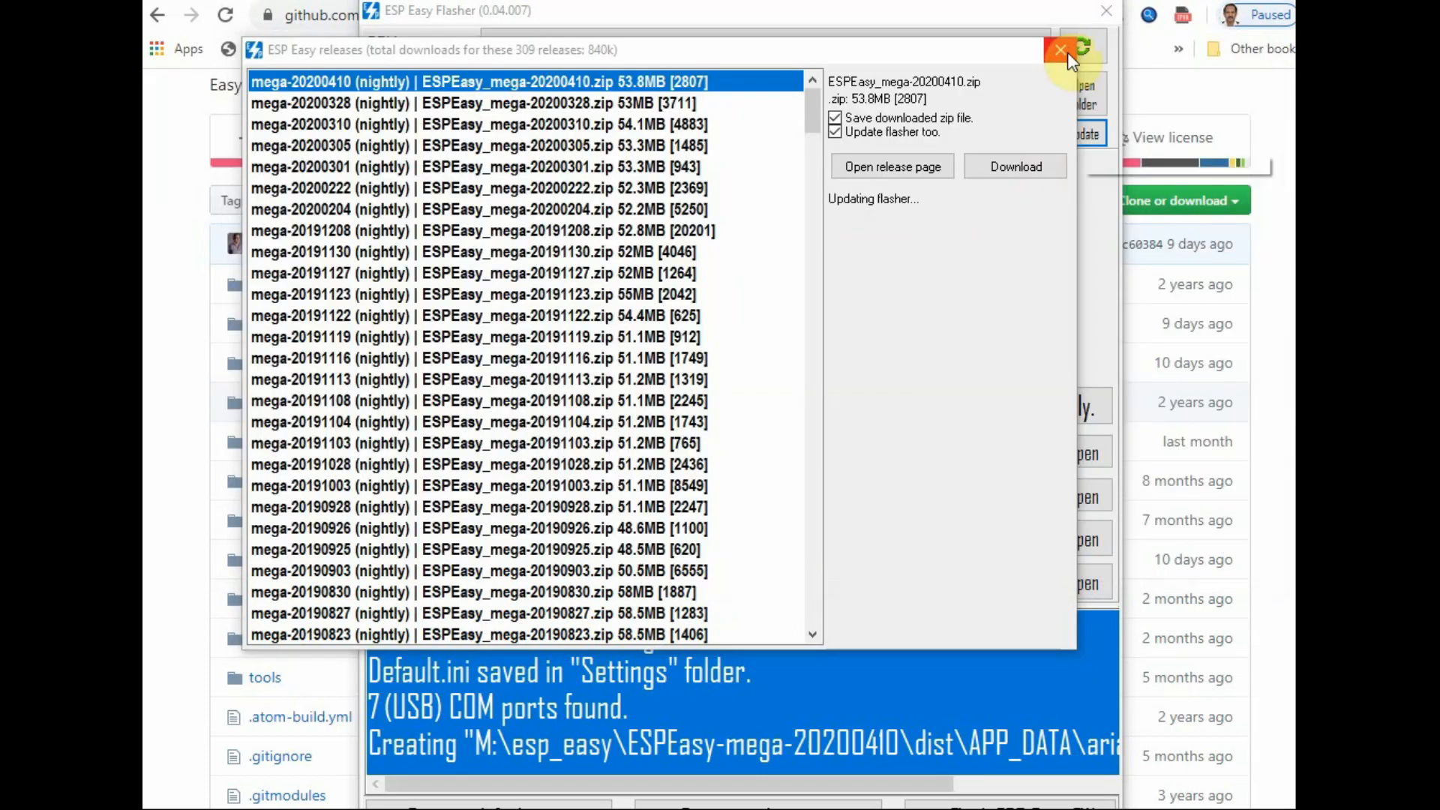
{"action": "left_click", "coordinate": [1058, 49]}
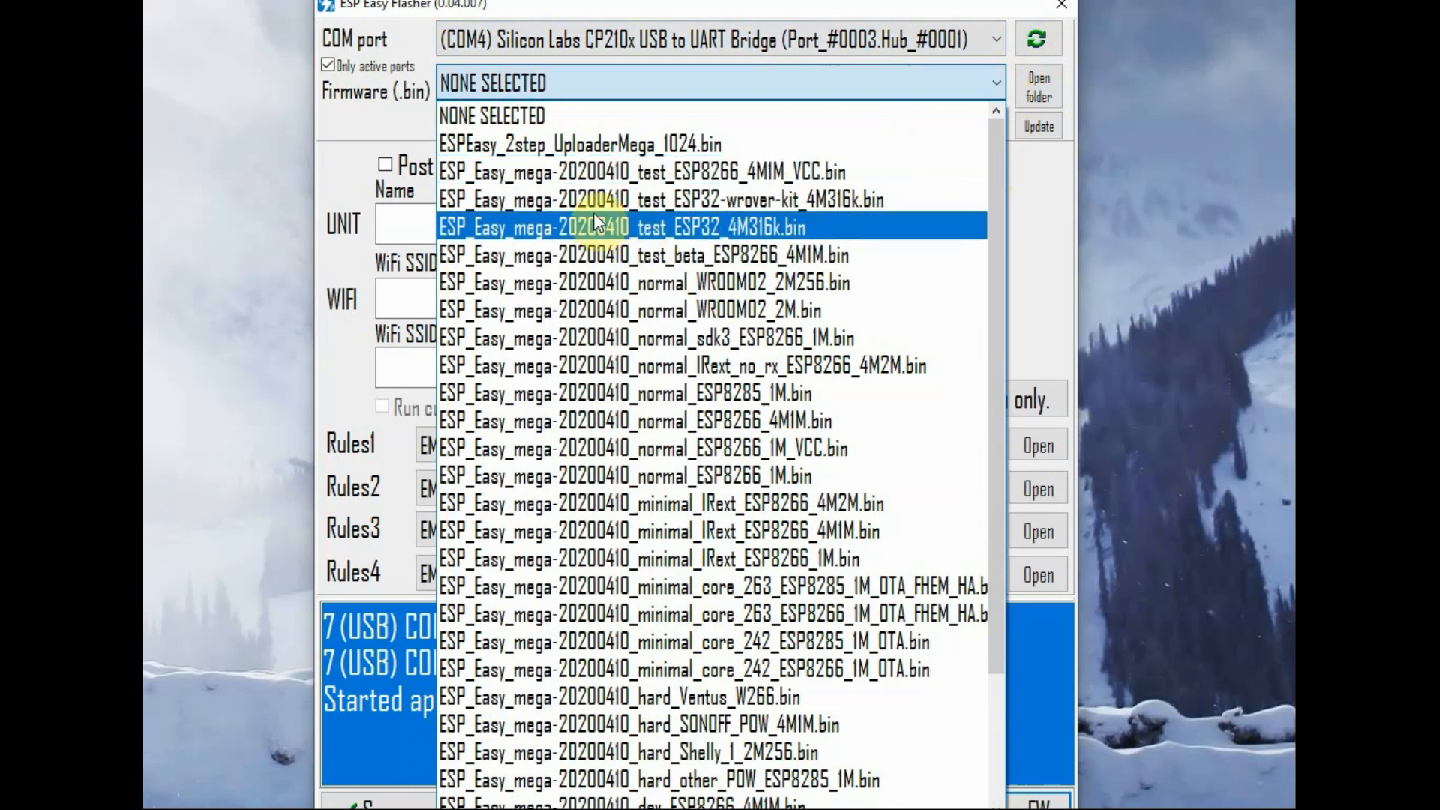
{"action": "mouse_move", "coordinate": [663, 255]}
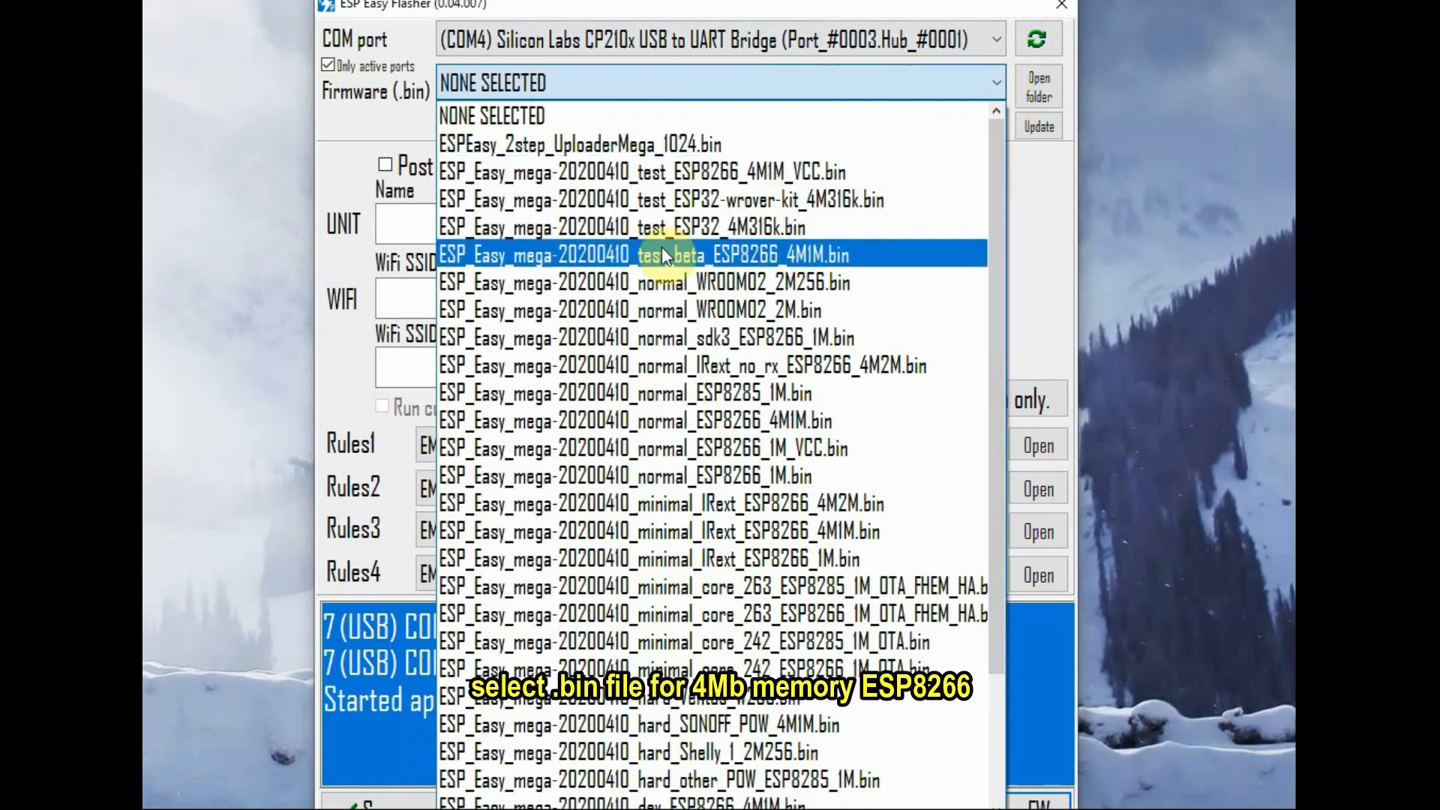
{"action": "mouse_move", "coordinate": [505, 279]}
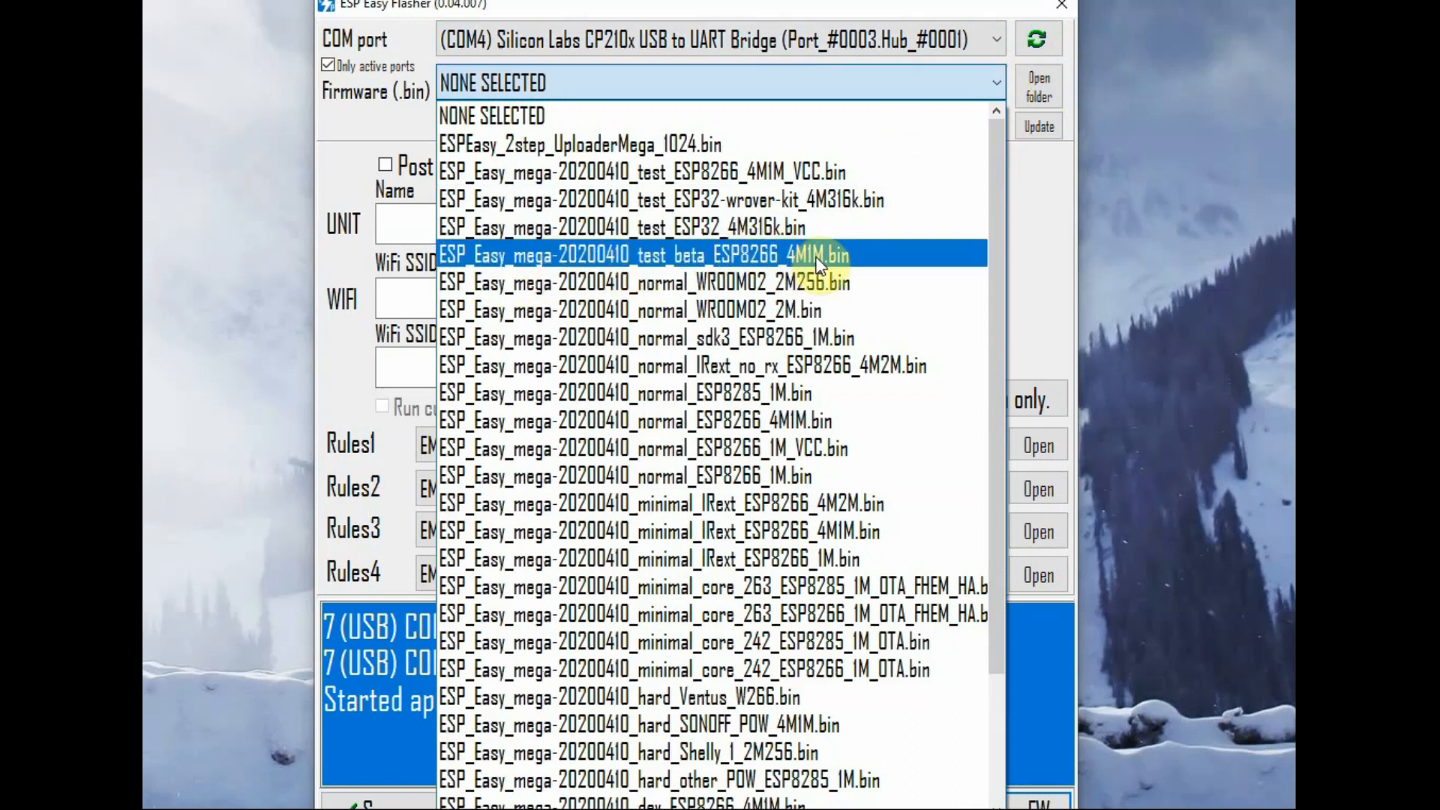
{"action": "mouse_move", "coordinate": [758, 266]}
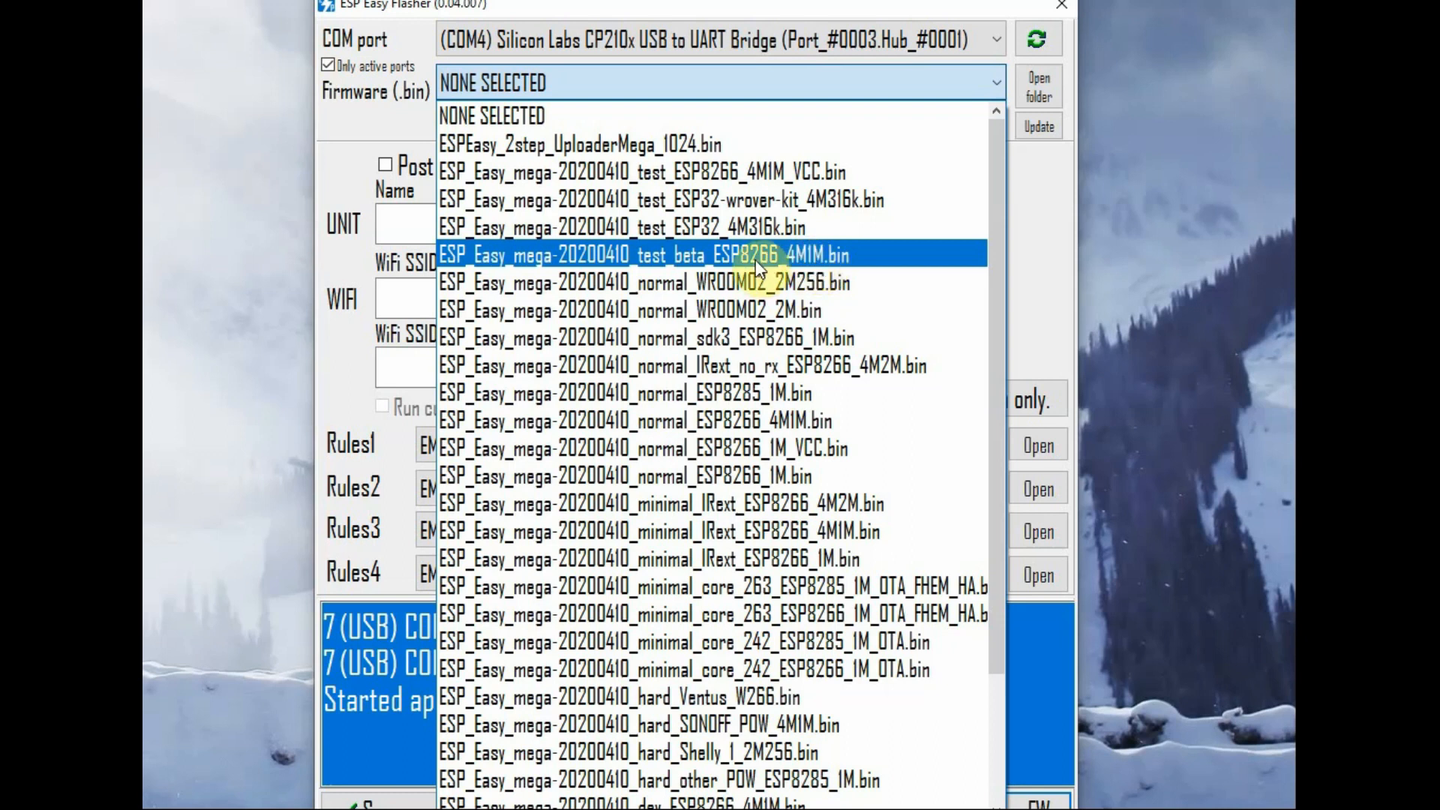
Step: Choose ESP_Easy_mega-20200410_test_beta_ESP8266_4M1M.bin as the firmware
{"action": "left_click", "coordinate": [643, 256]}
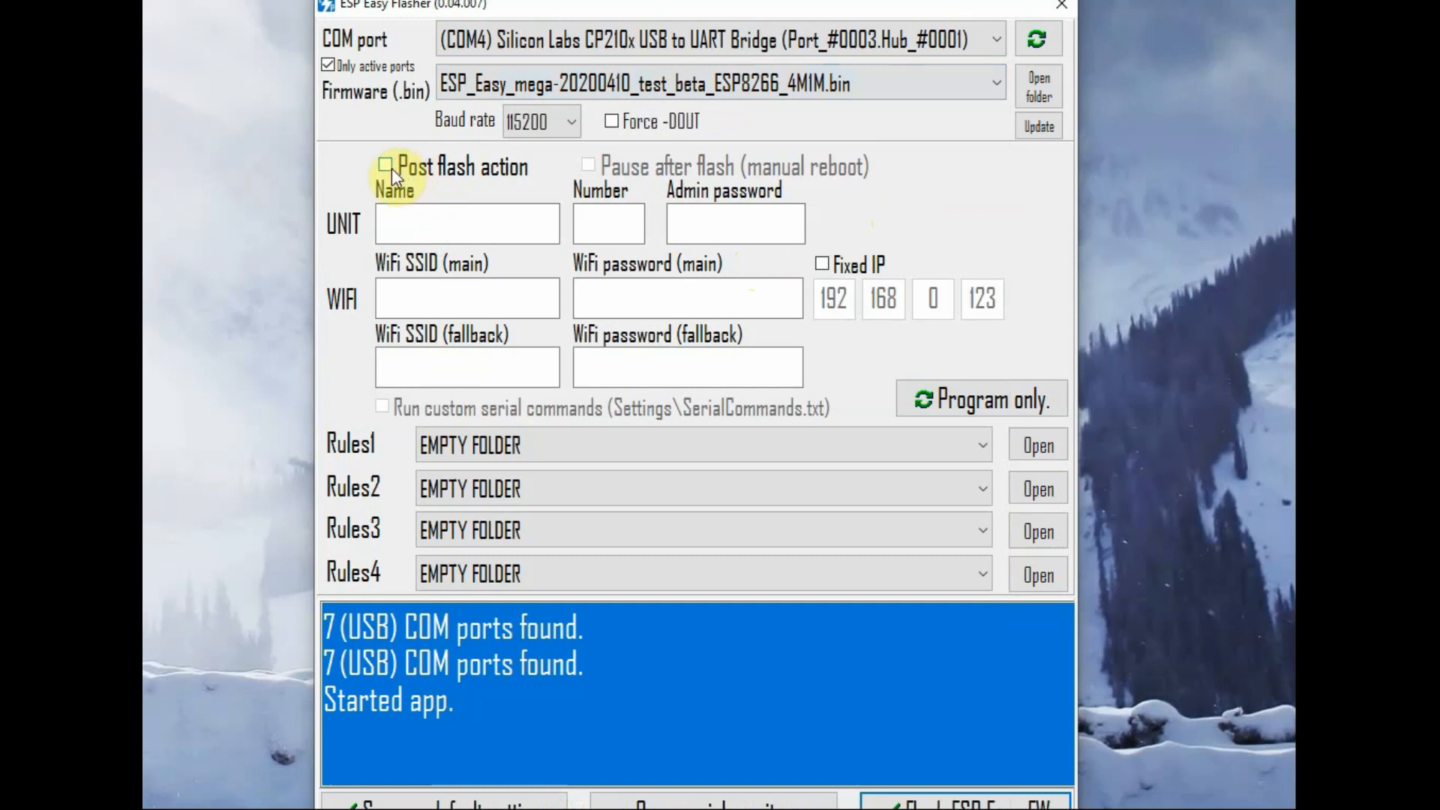
Step: Leave Post flash action unchecked and start flashing the firmware to COM4
{"action": "left_click", "coordinate": [387, 167]}
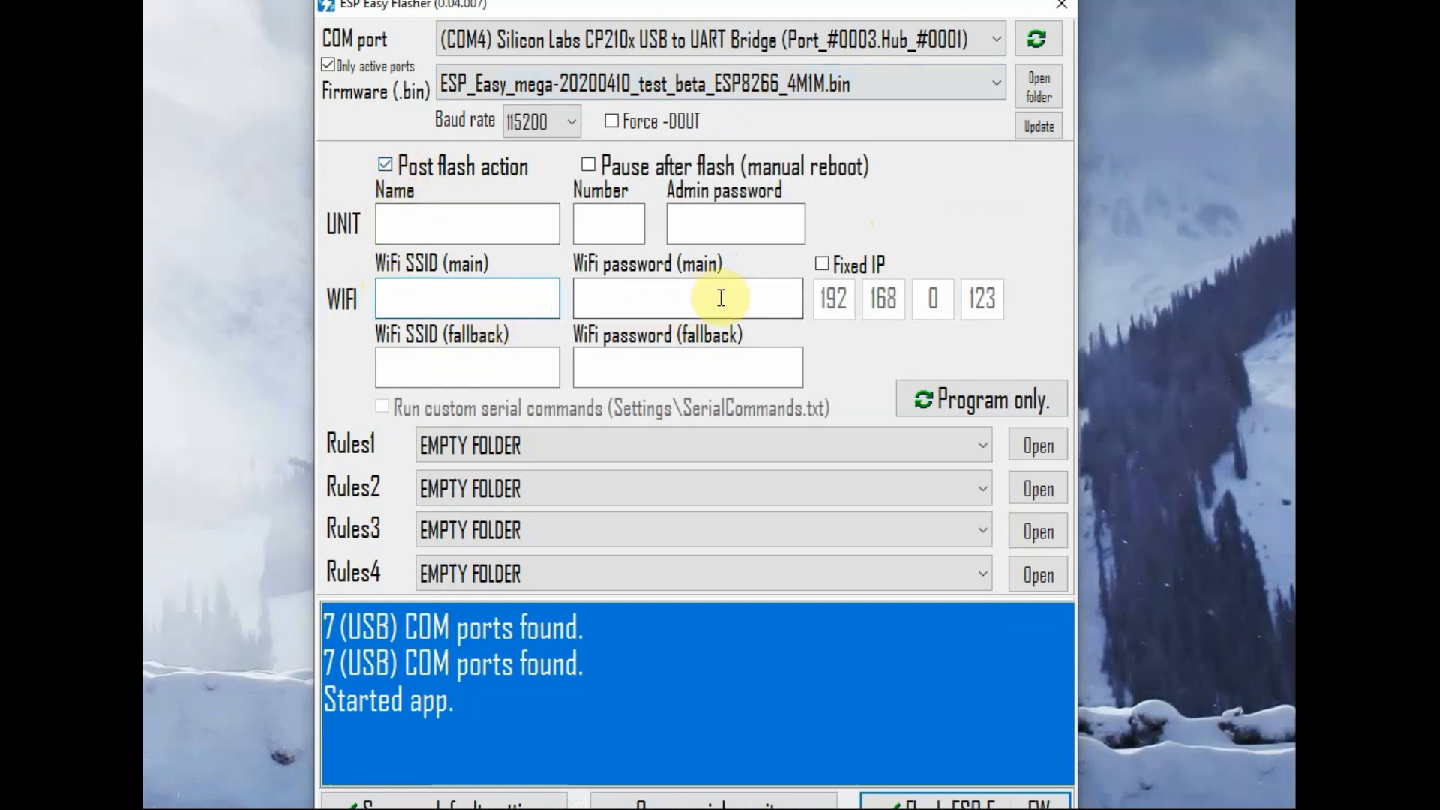
{"action": "left_click", "coordinate": [386, 166]}
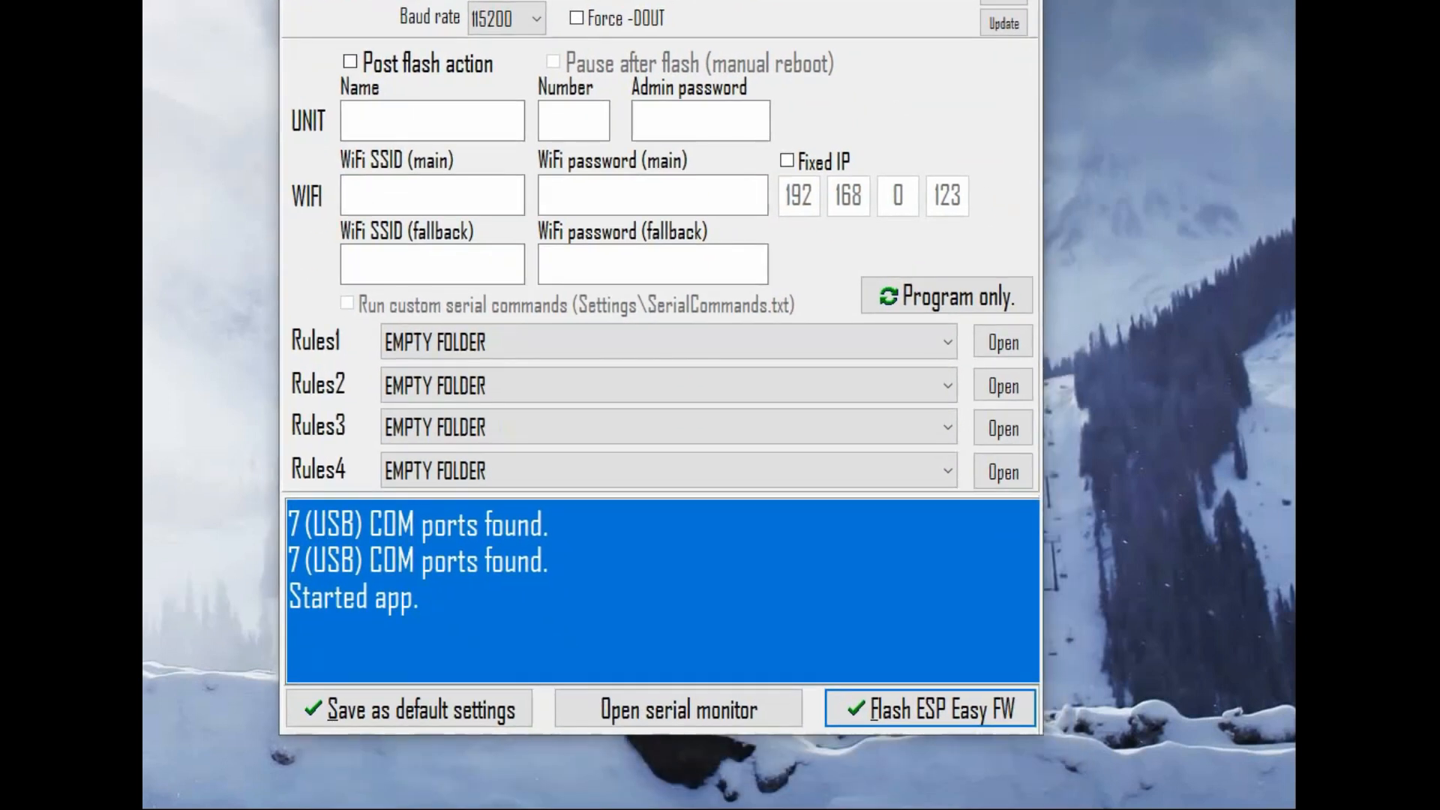
{"action": "mouse_move", "coordinate": [927, 733]}
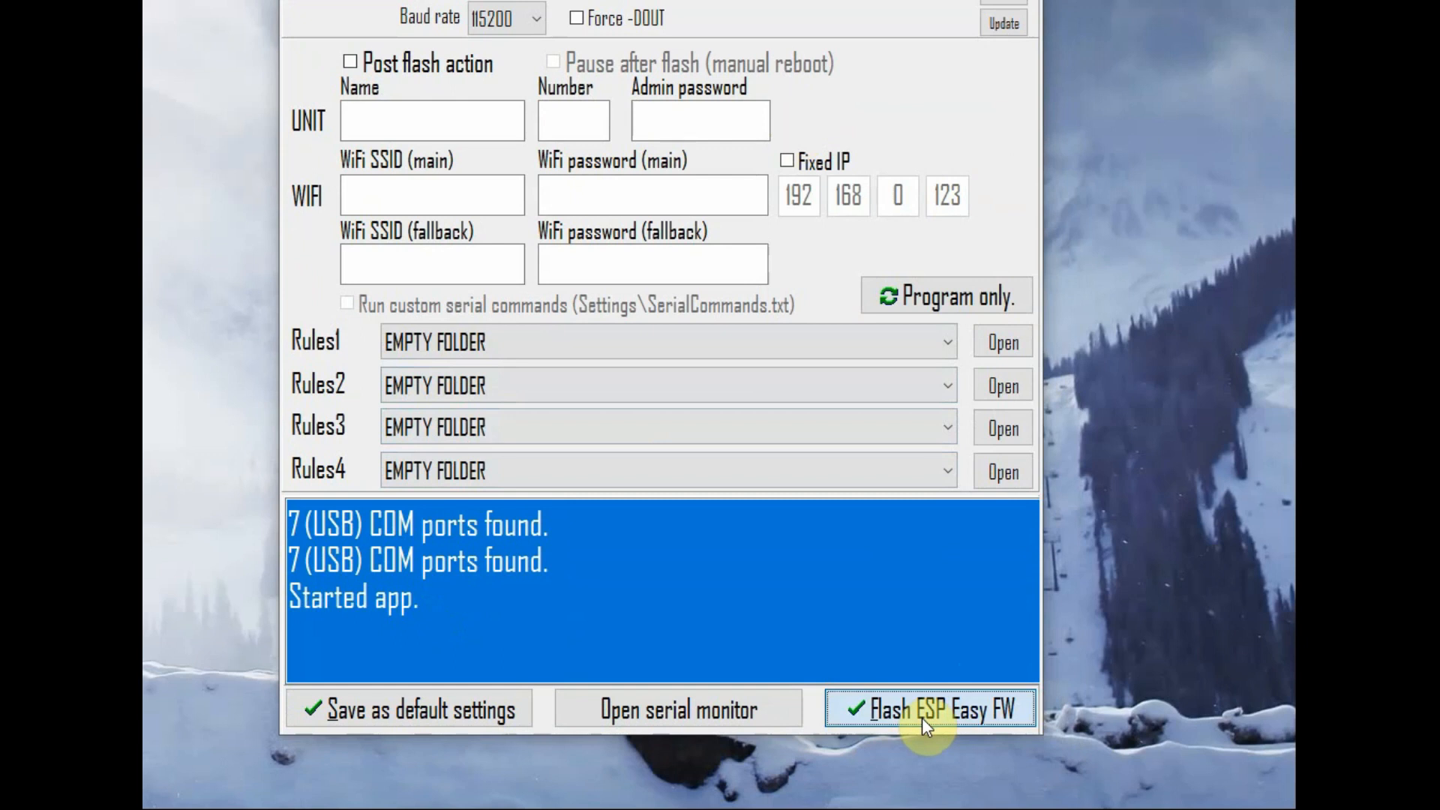
{"action": "left_click", "coordinate": [932, 709]}
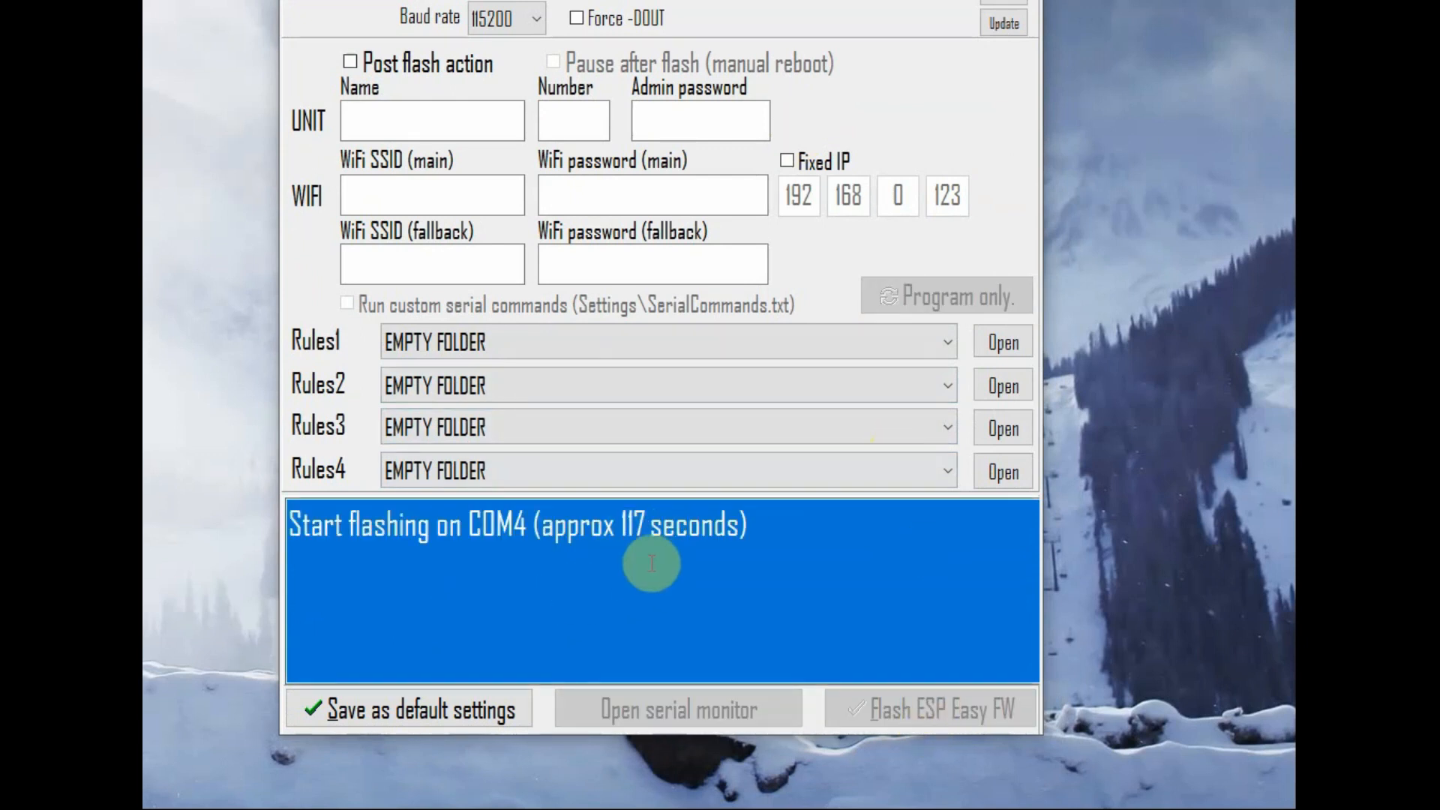
{"action": "mouse_move", "coordinate": [648, 546]}
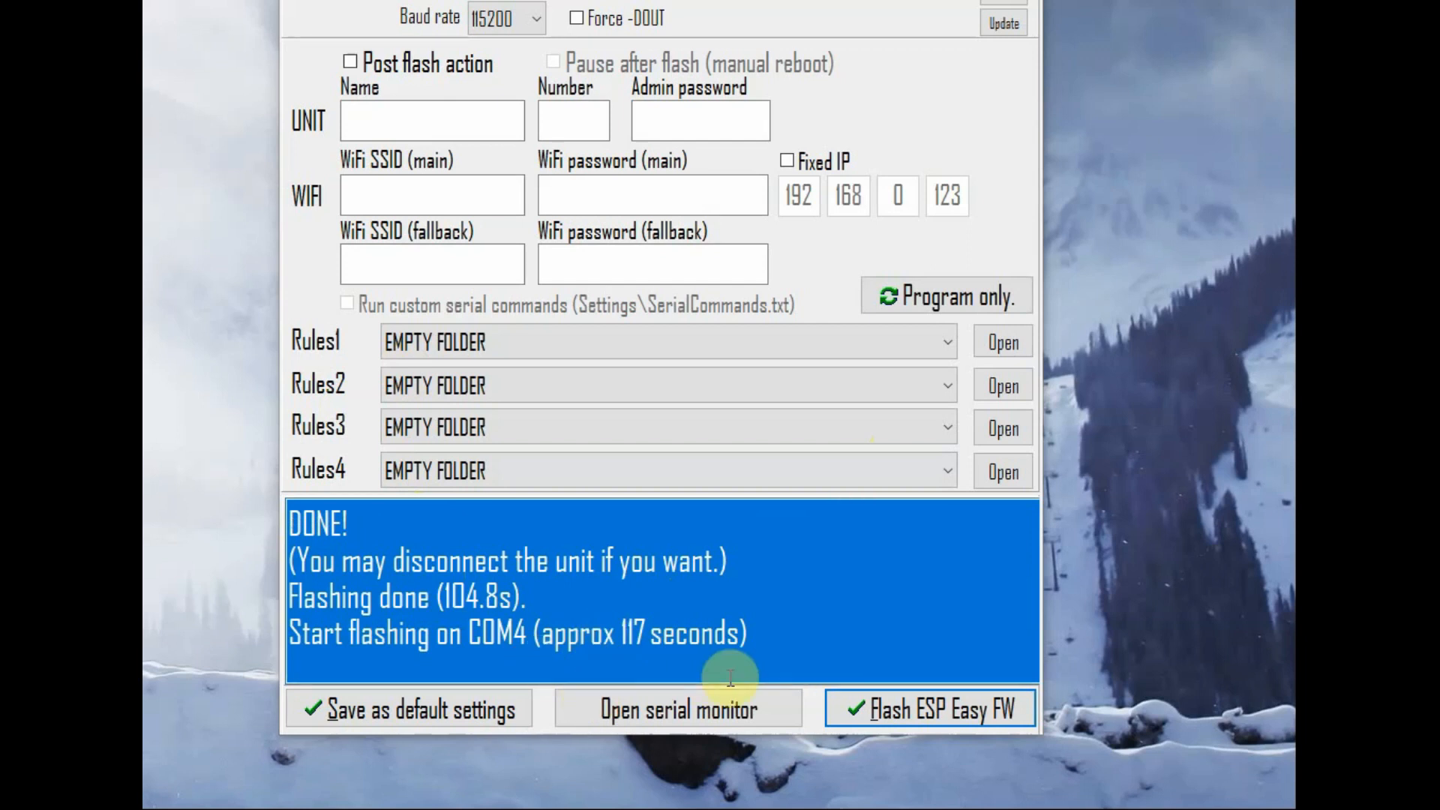
{"action": "mouse_move", "coordinate": [811, 737]}
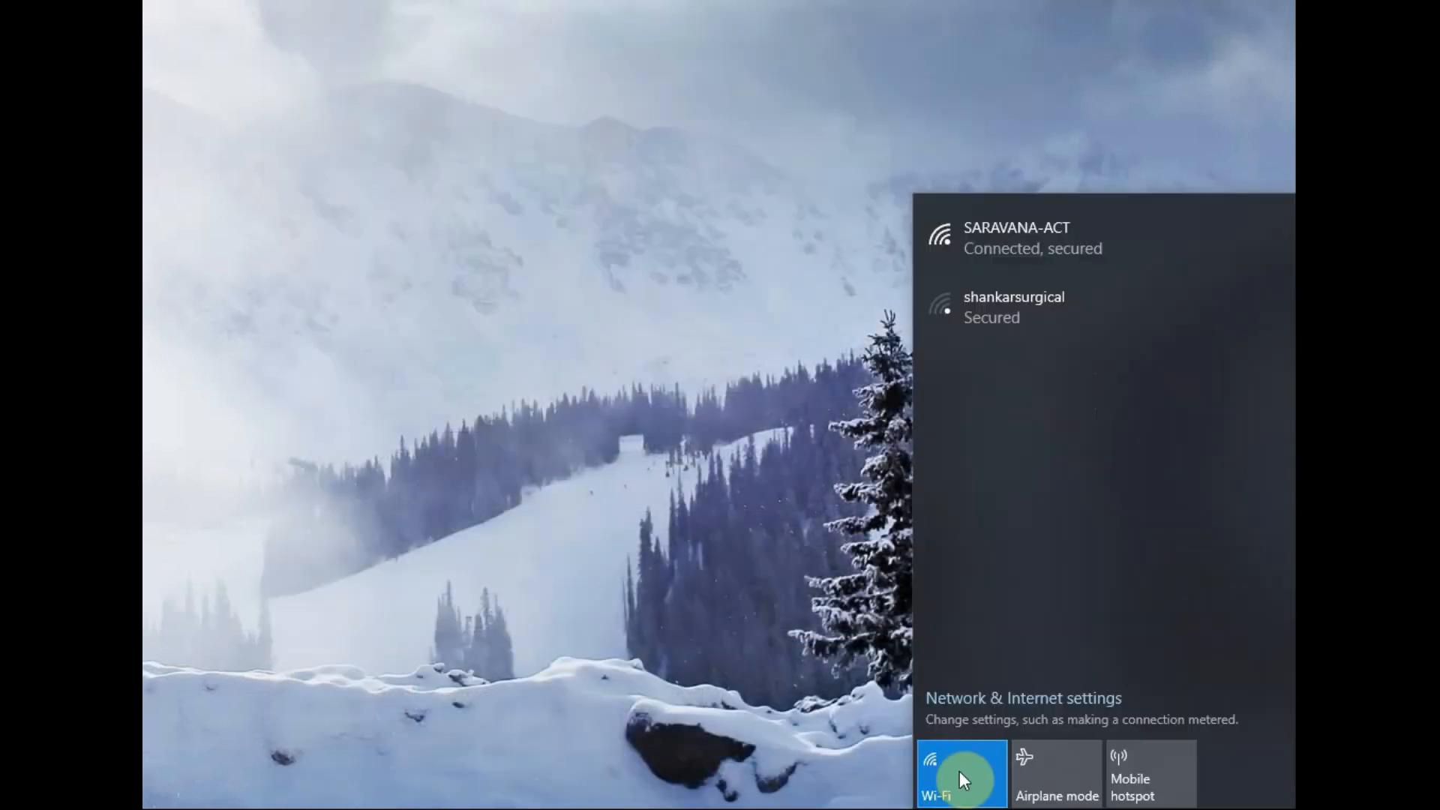
Step: Refresh Wi-Fi and connect the PC to the ESP_Easy access point
{"action": "left_click", "coordinate": [956, 774]}
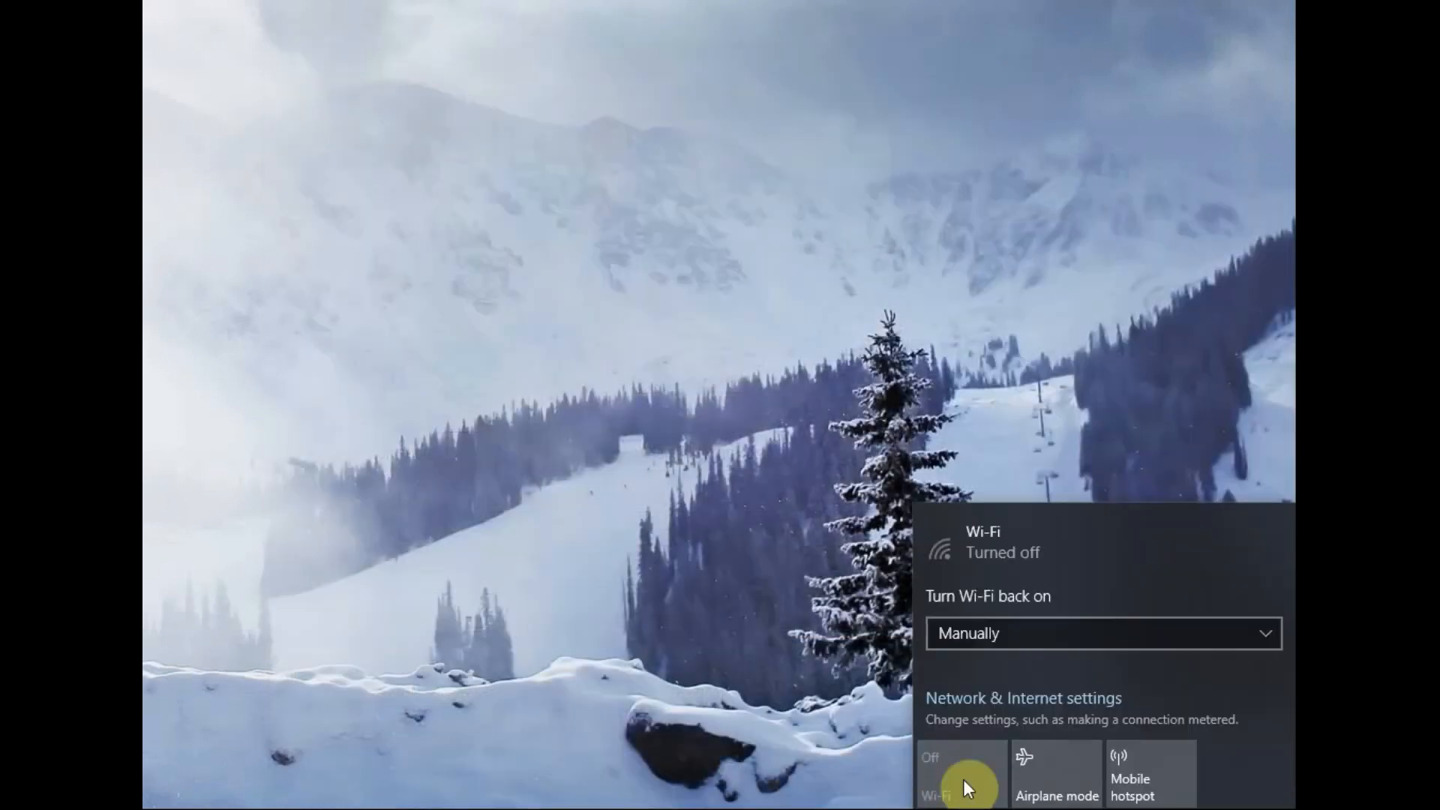
{"action": "left_click", "coordinate": [971, 785]}
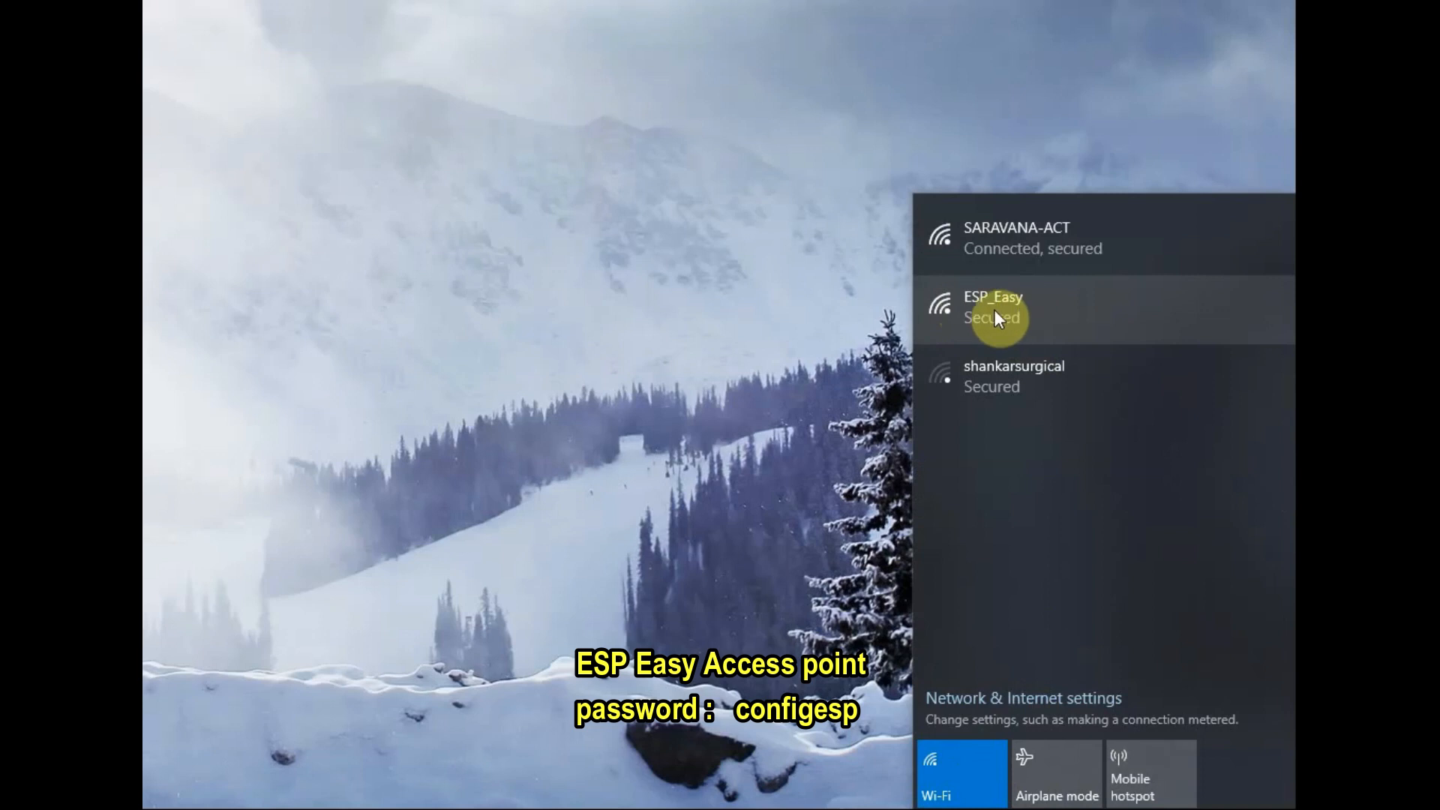
{"action": "left_click", "coordinate": [1000, 311]}
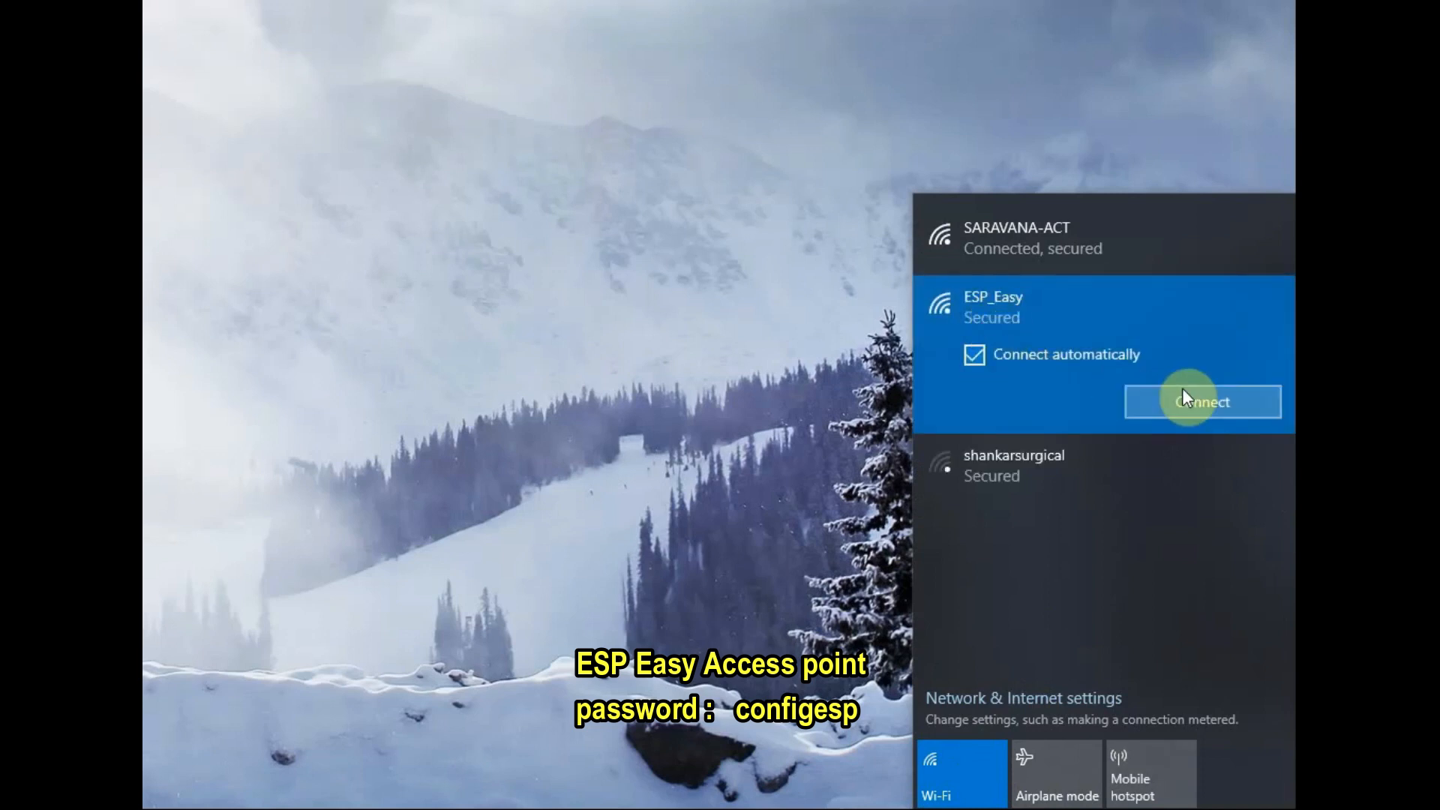
{"action": "left_click", "coordinate": [1203, 402]}
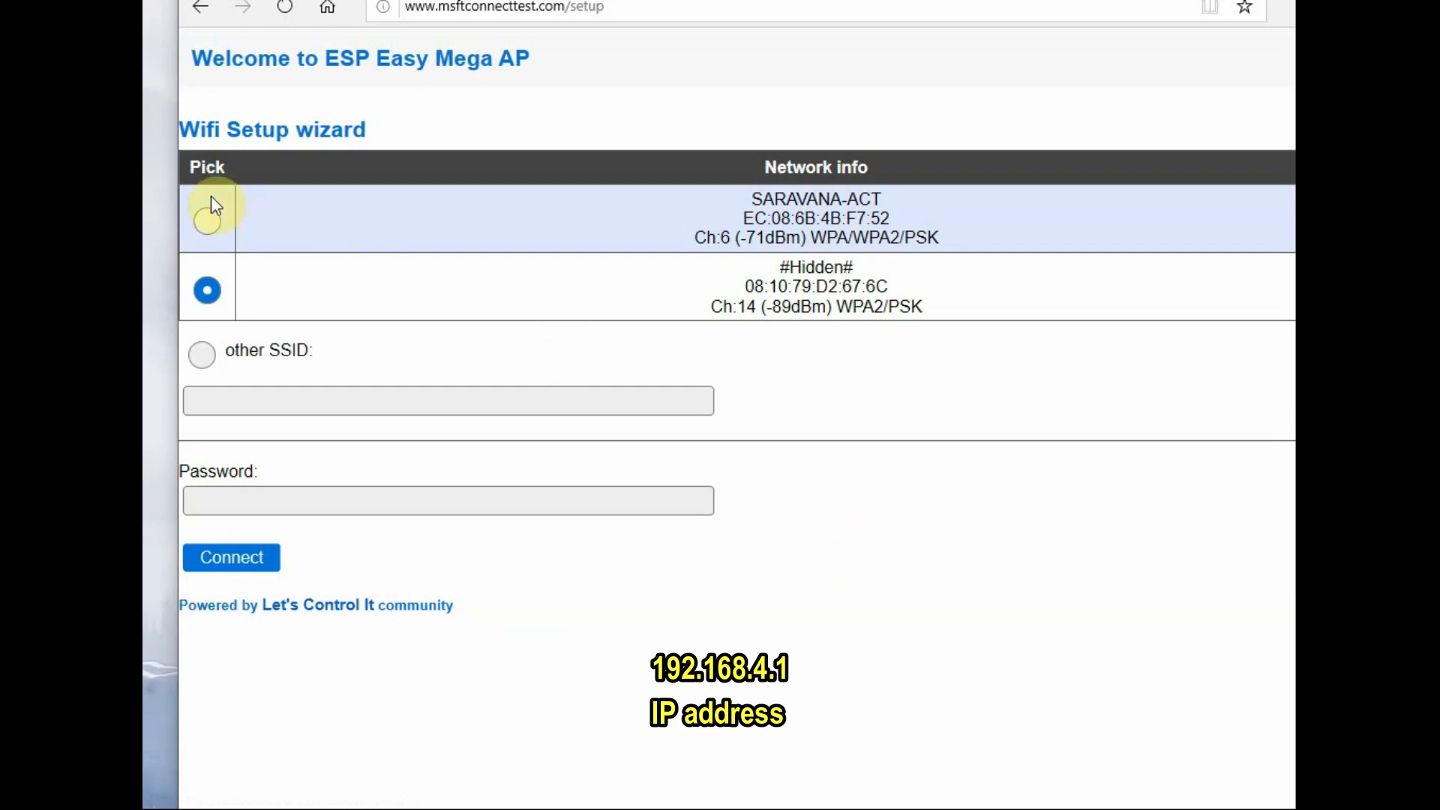
Step: Select the home SSID in the Wifi Setup wizard and connect the board to it
{"action": "left_click", "coordinate": [206, 217]}
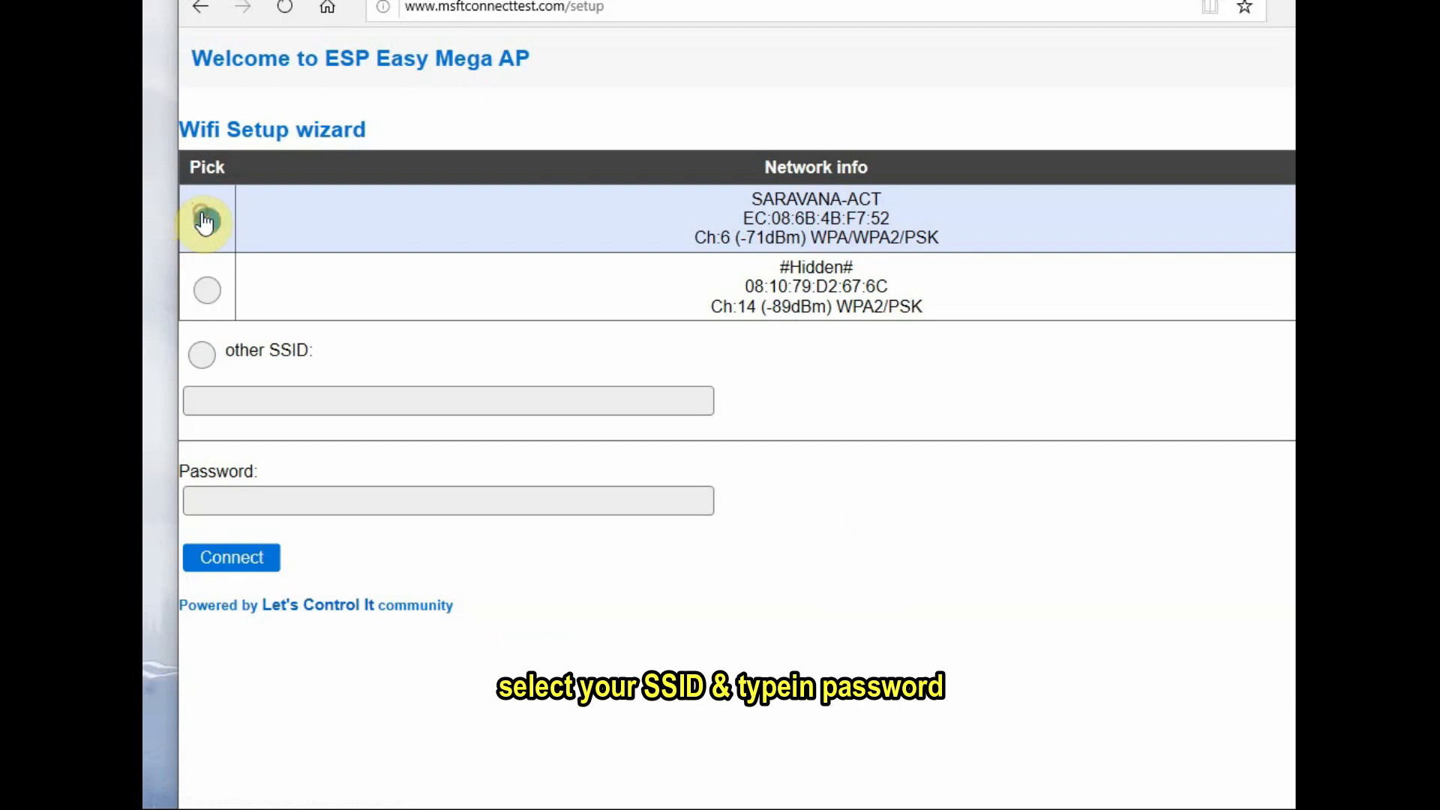
{"action": "left_click", "coordinate": [232, 557]}
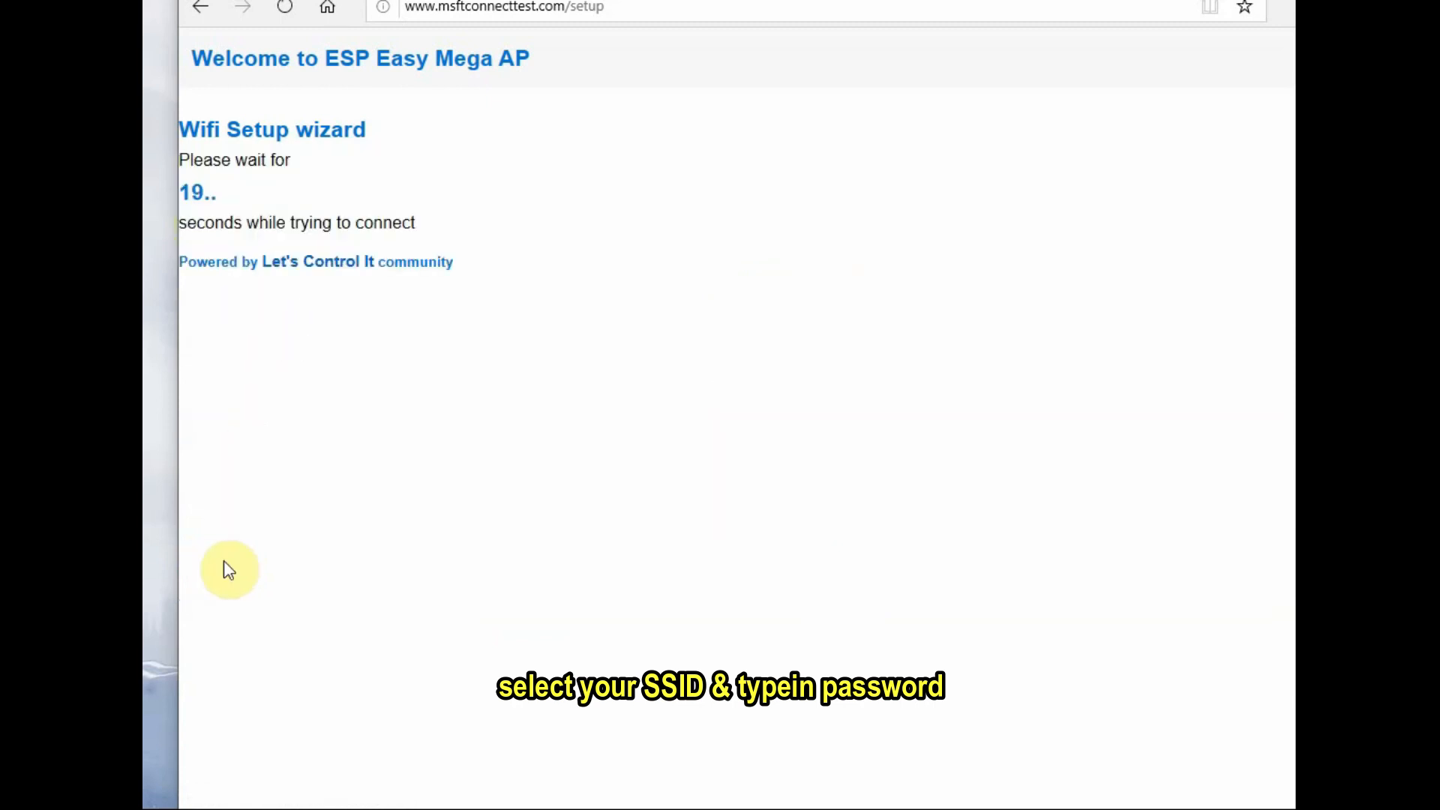
{"action": "mouse_move", "coordinate": [555, 437]}
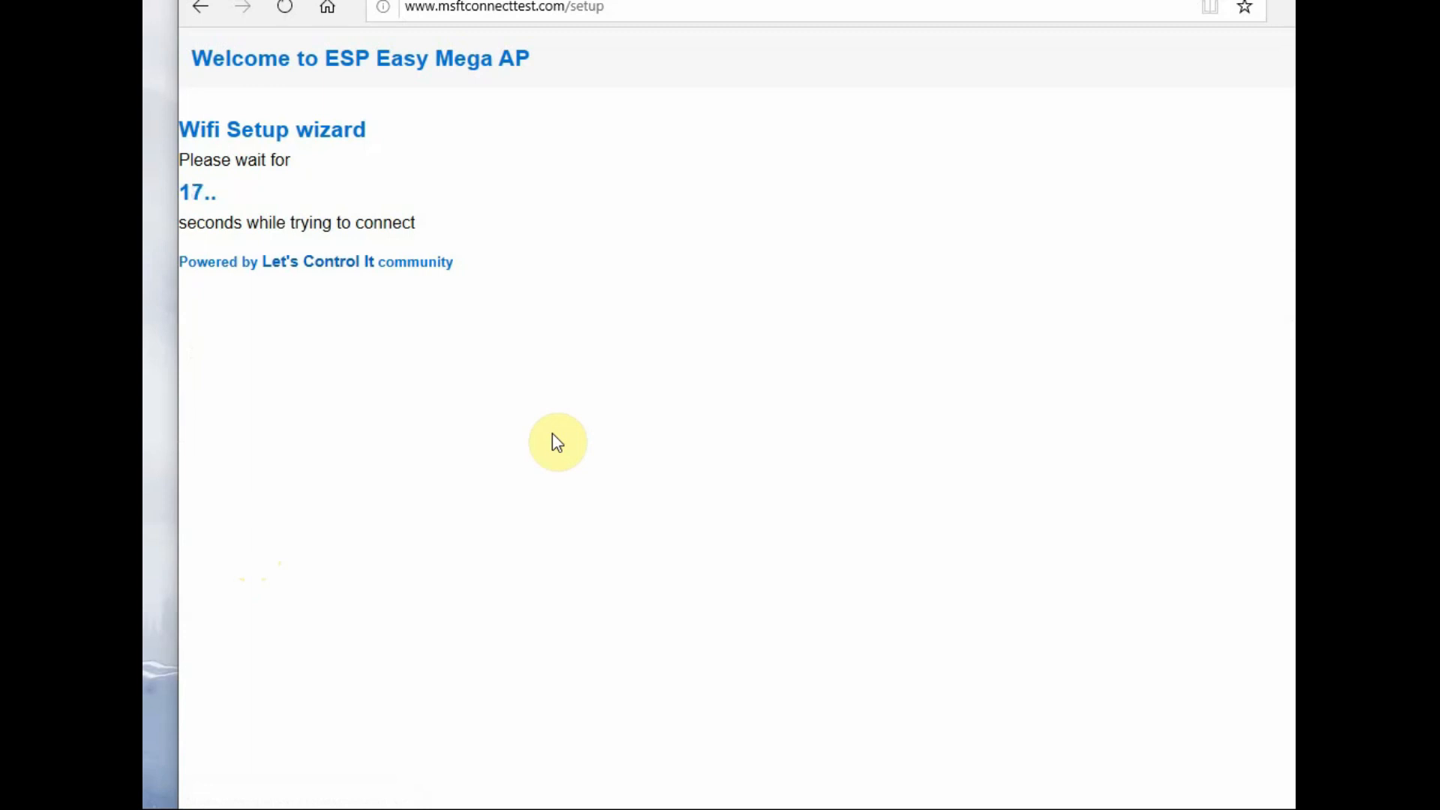
{"action": "mouse_move", "coordinate": [587, 273]}
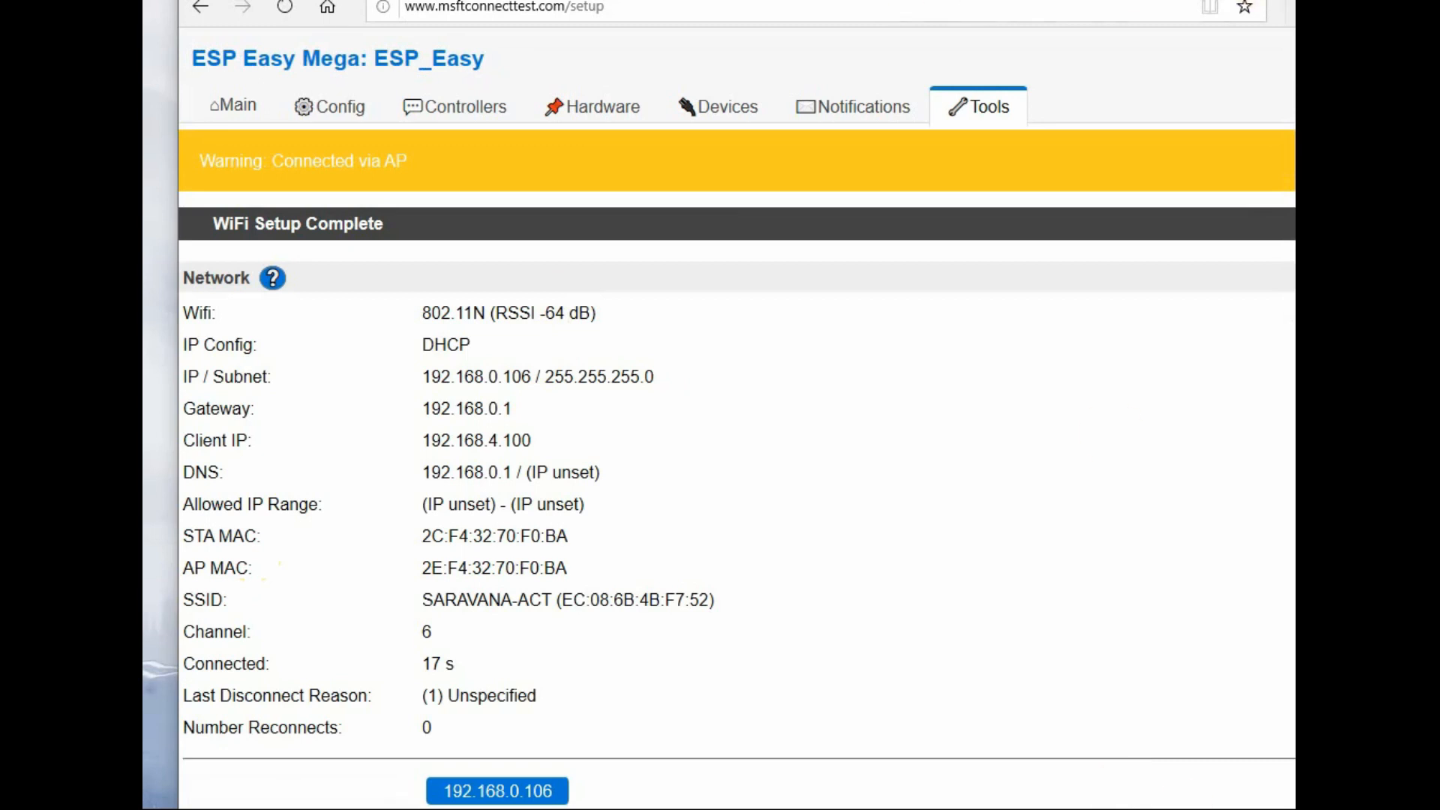
Step: Reconnect the PC to the home Wi-Fi network from the Windows flyout
{"action": "scroll", "scroll_direction": "down", "scroll_amount": 3}
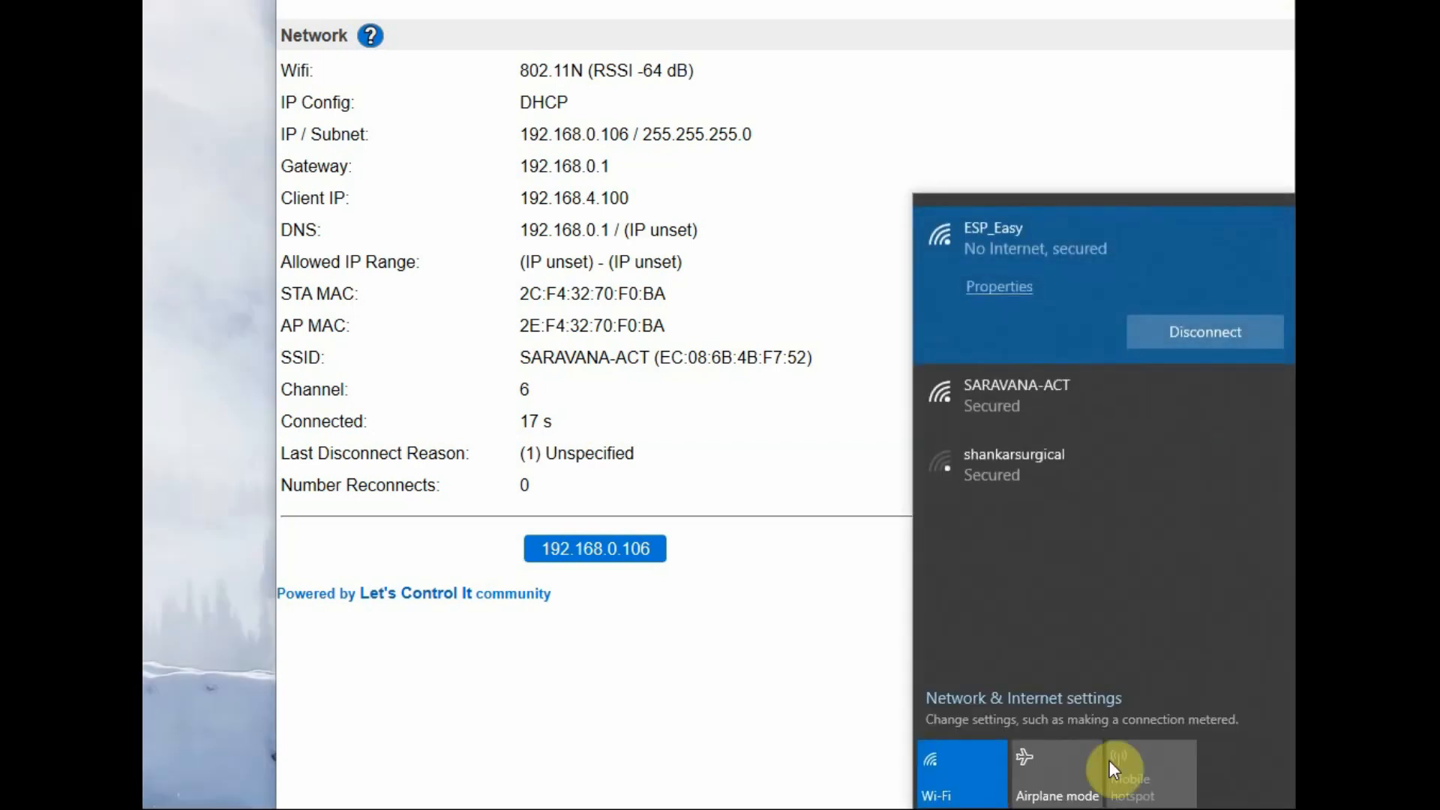
{"action": "mouse_move", "coordinate": [1043, 392]}
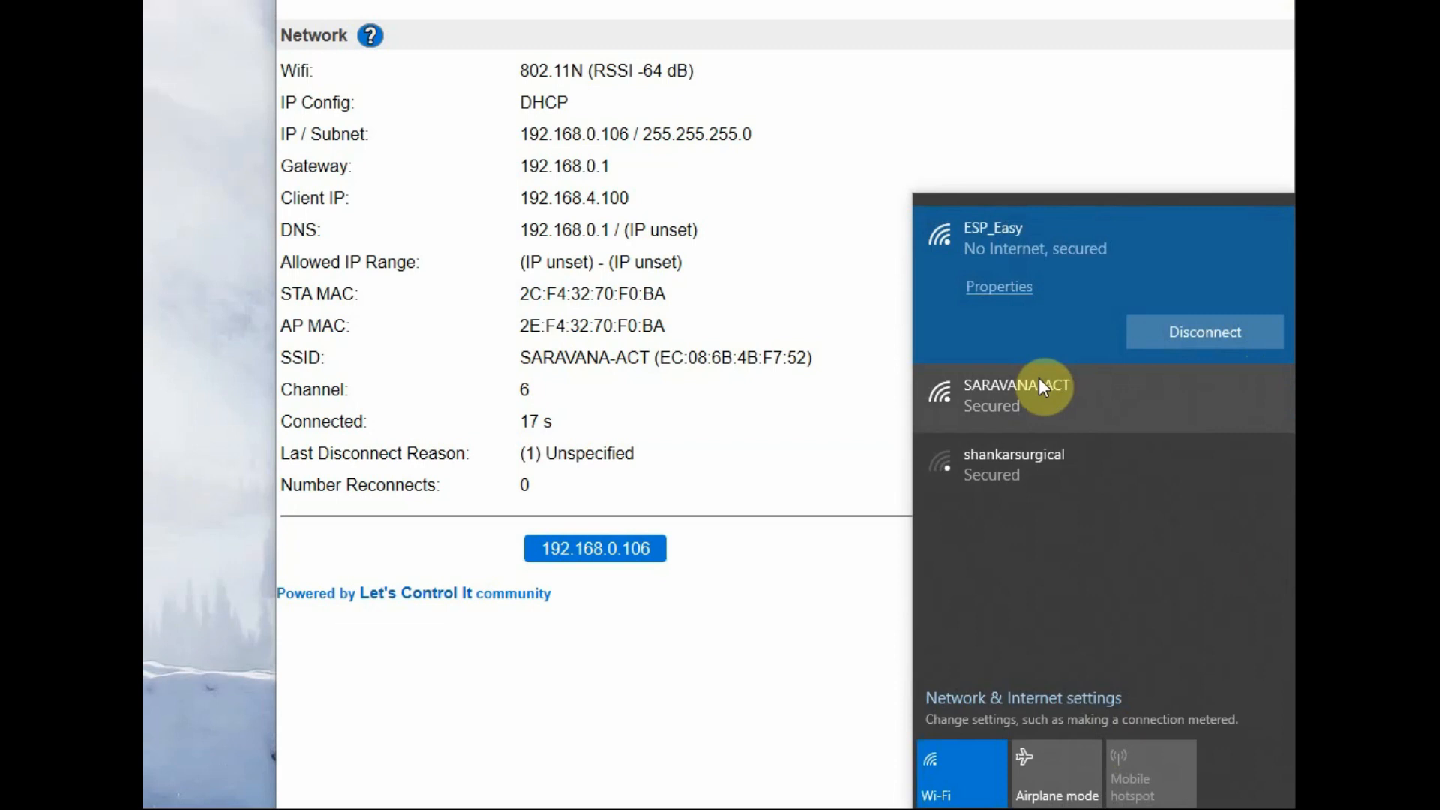
{"action": "left_click", "coordinate": [1045, 387]}
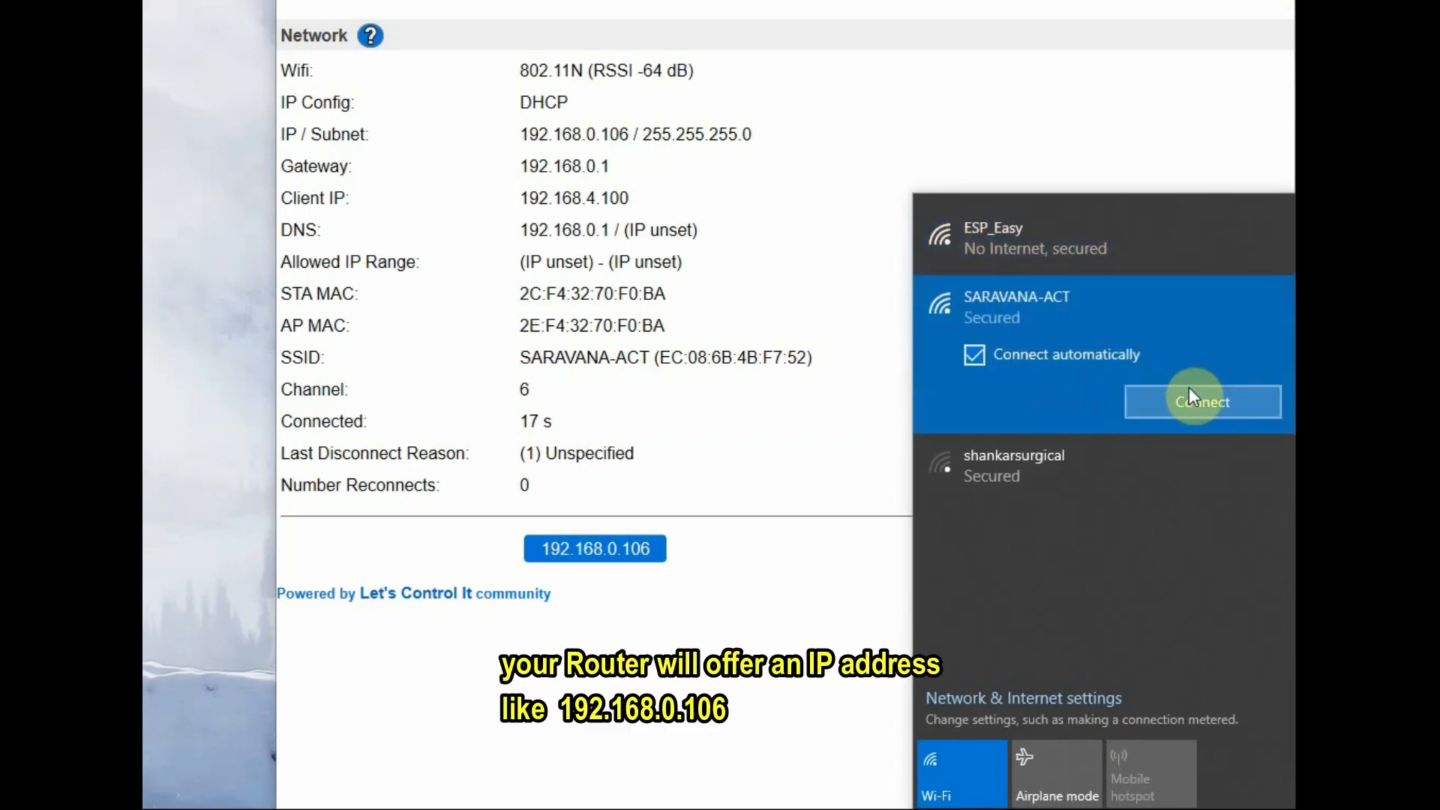
{"action": "left_click", "coordinate": [1203, 402]}
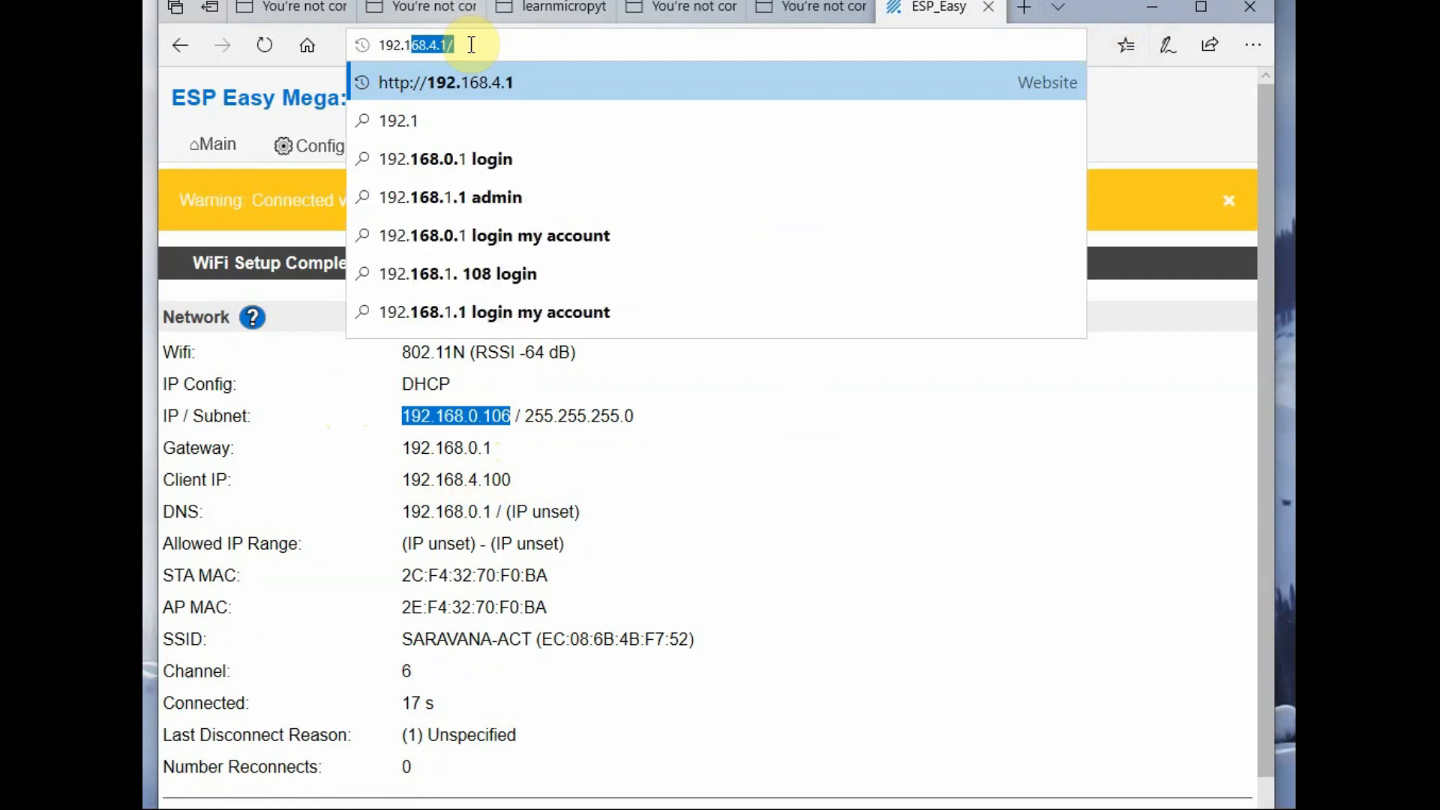
Step: Load 192.168.0.106 in Edge, review the sysinfo page, and open Config
{"action": "type", "text": "192.168.0.106"}
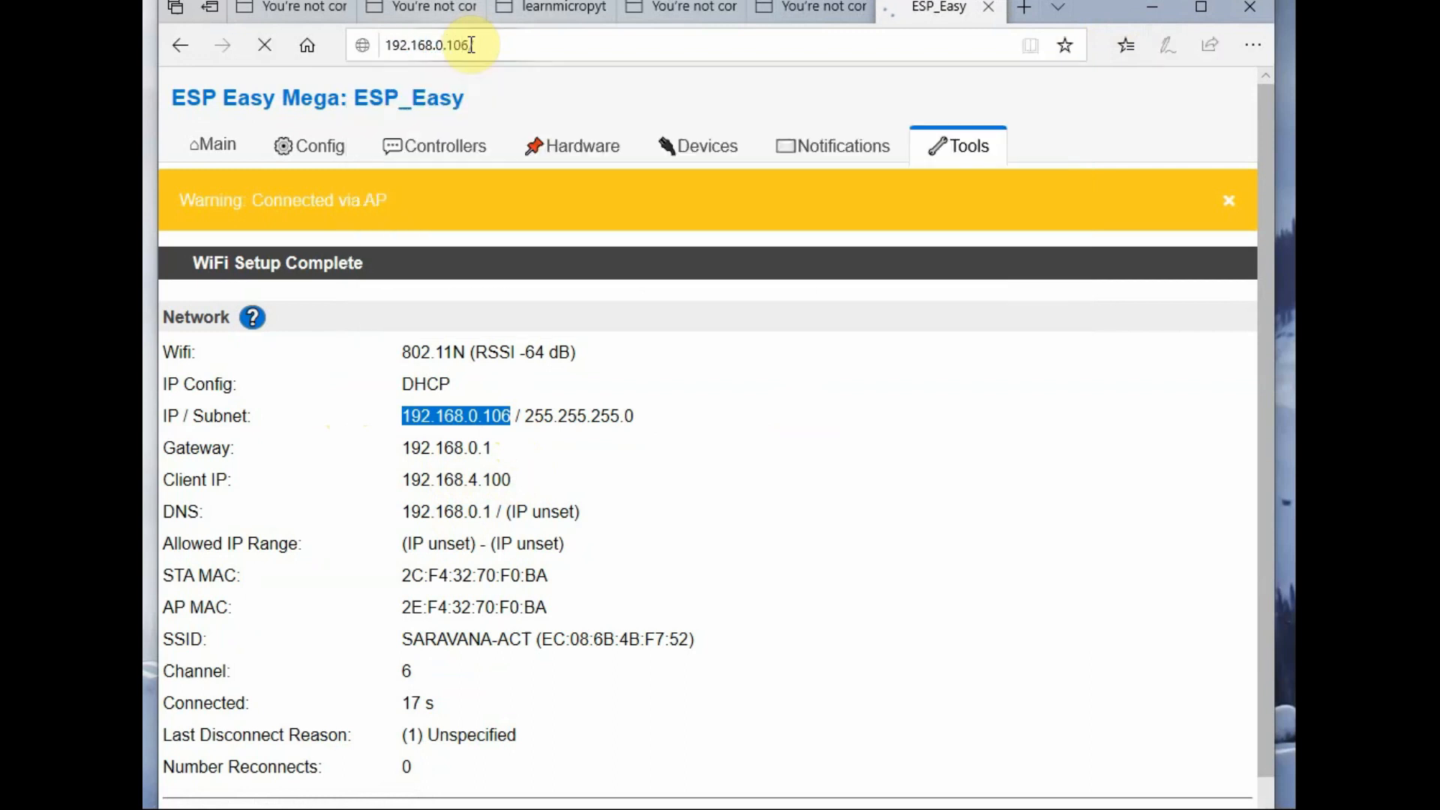
{"action": "key", "text": "Enter"}
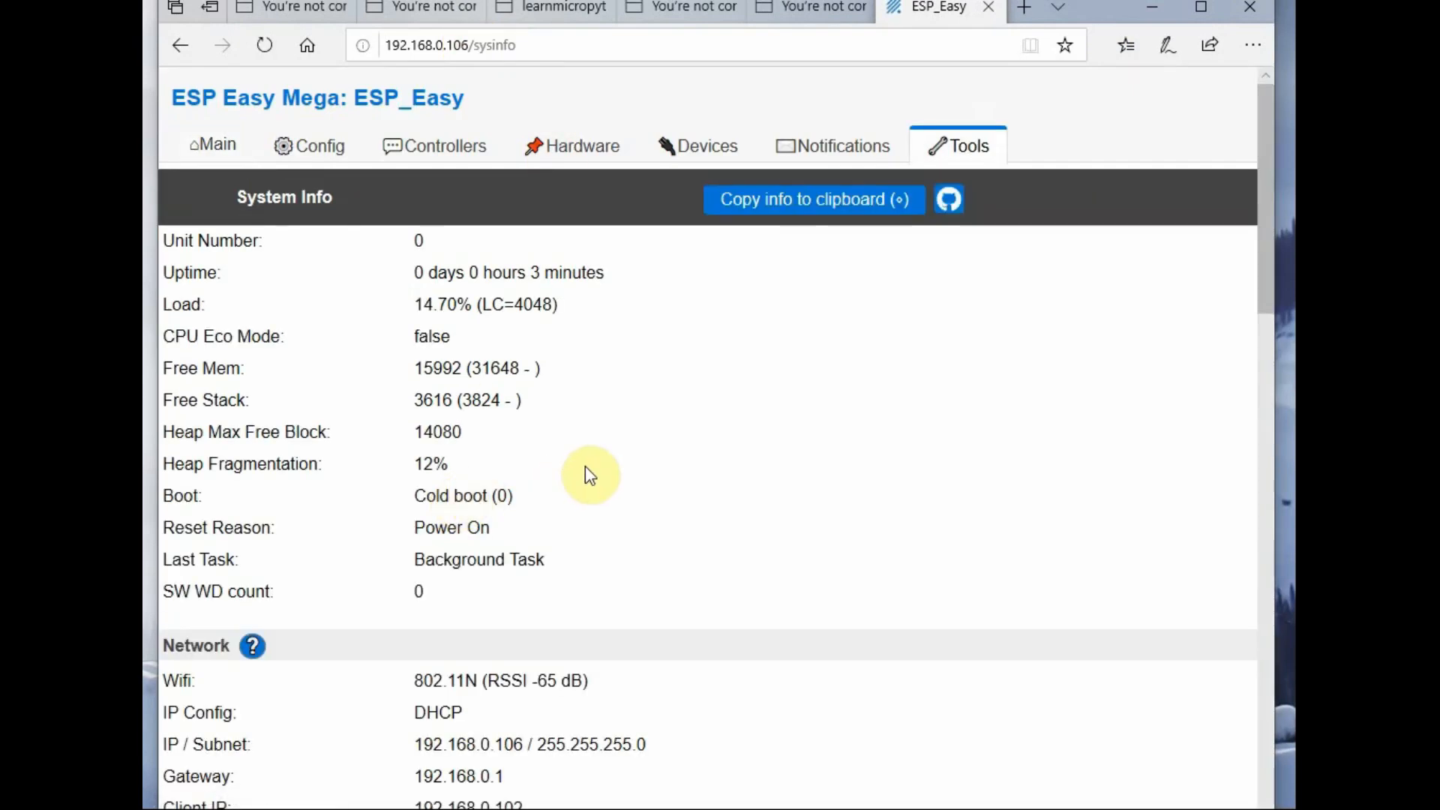
{"action": "scroll", "scroll_direction": "down", "scroll_amount": 3}
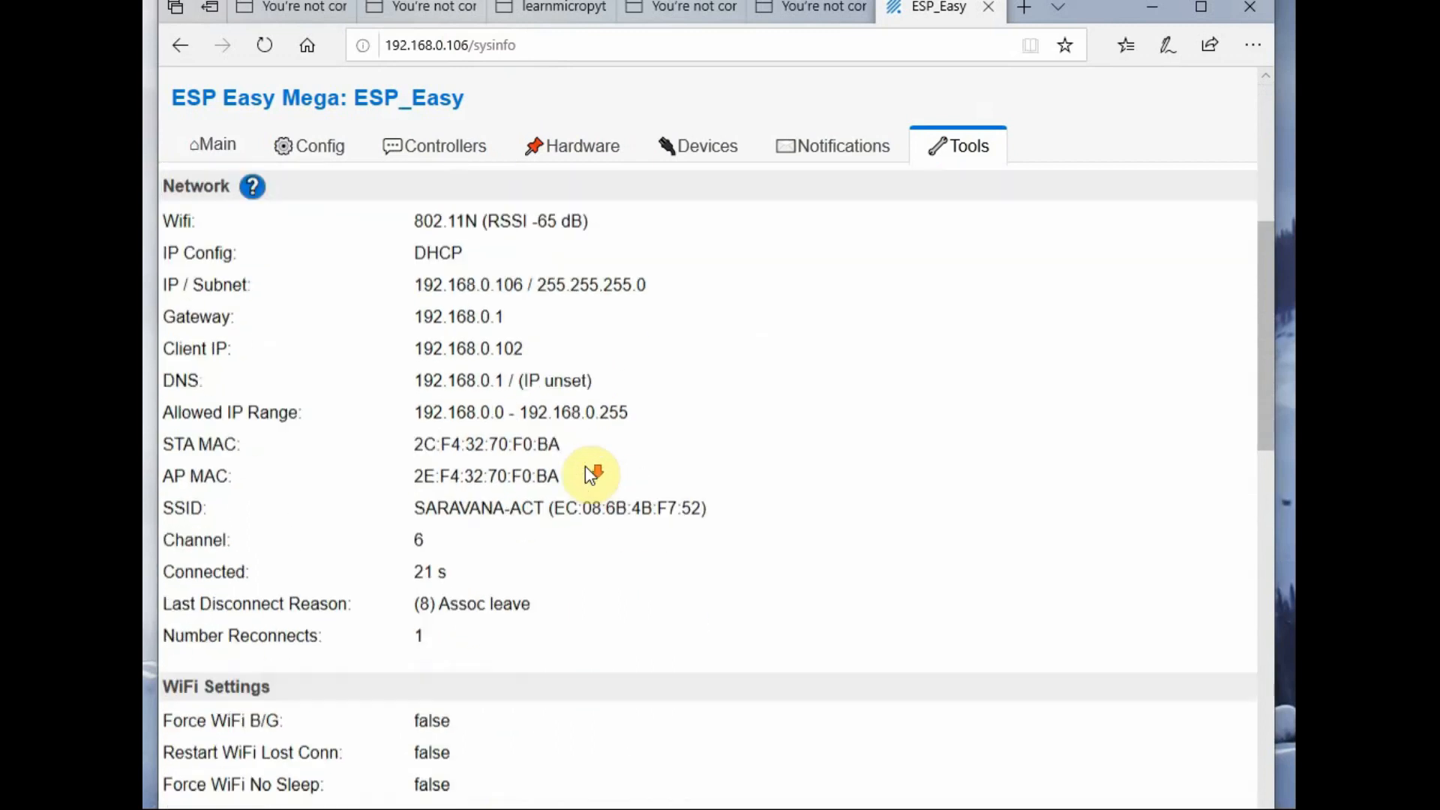
{"action": "scroll", "scroll_direction": "down", "scroll_amount": 3}
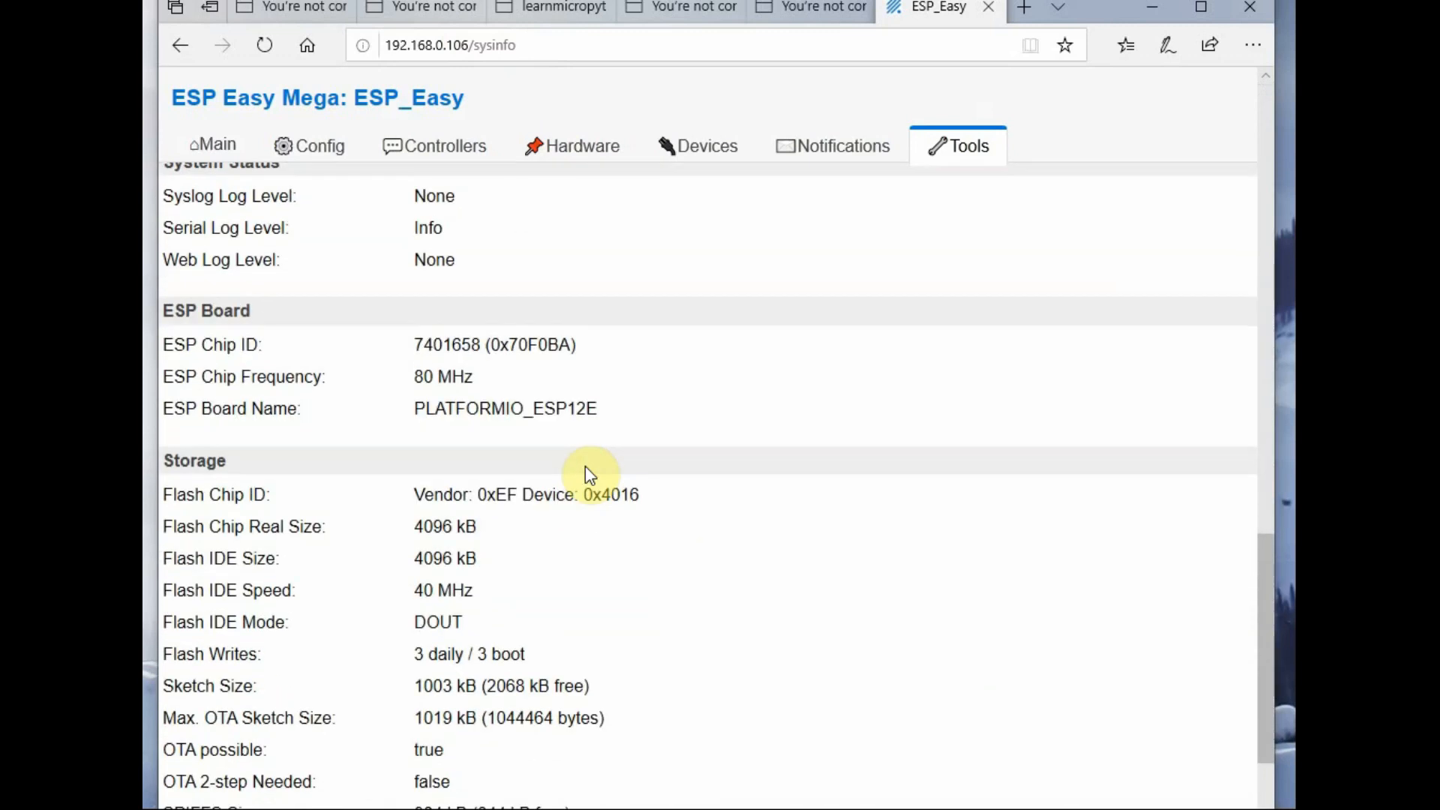
{"action": "scroll", "scroll_direction": "down", "scroll_amount": 3}
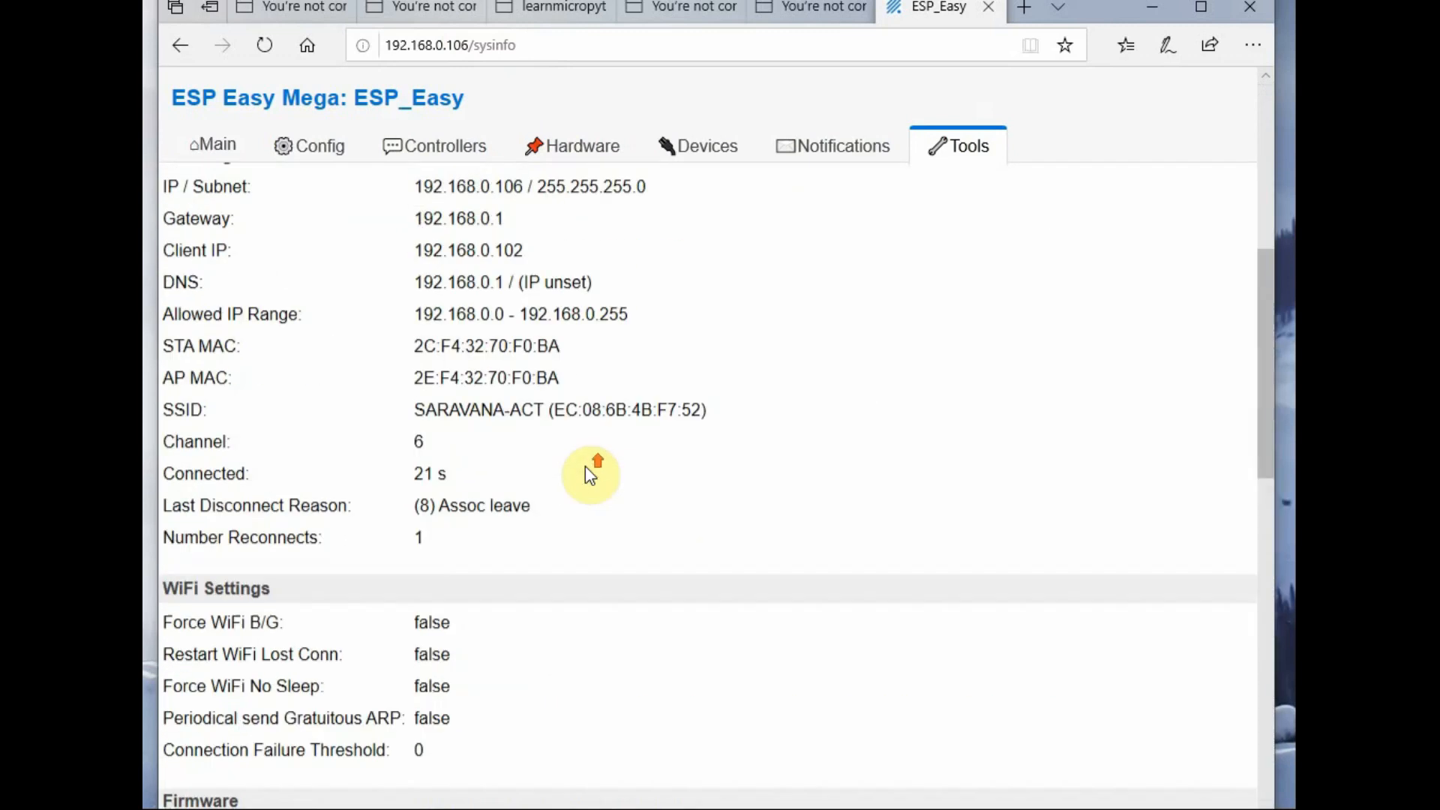
{"action": "left_click", "coordinate": [309, 145]}
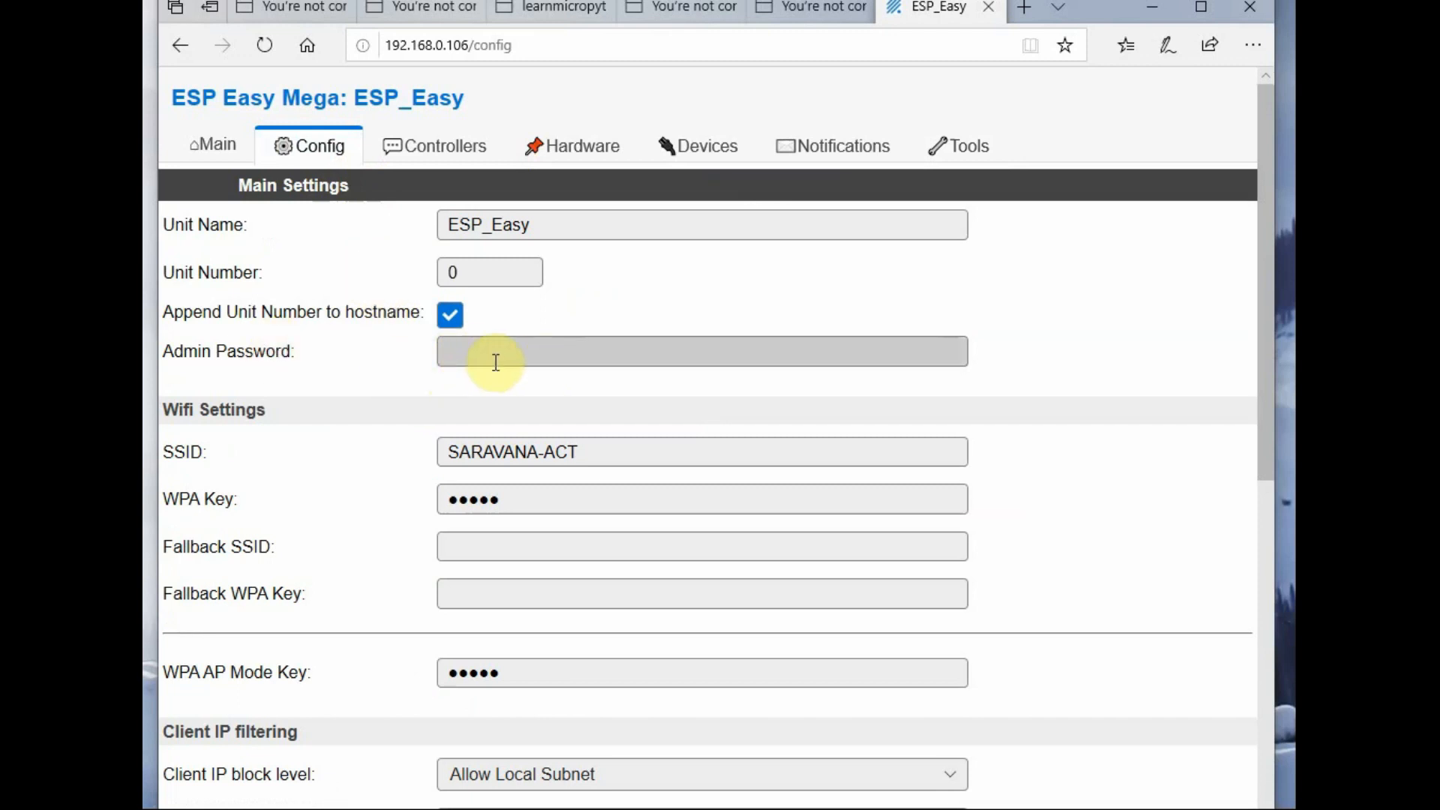
{"action": "mouse_move", "coordinate": [1216, 292]}
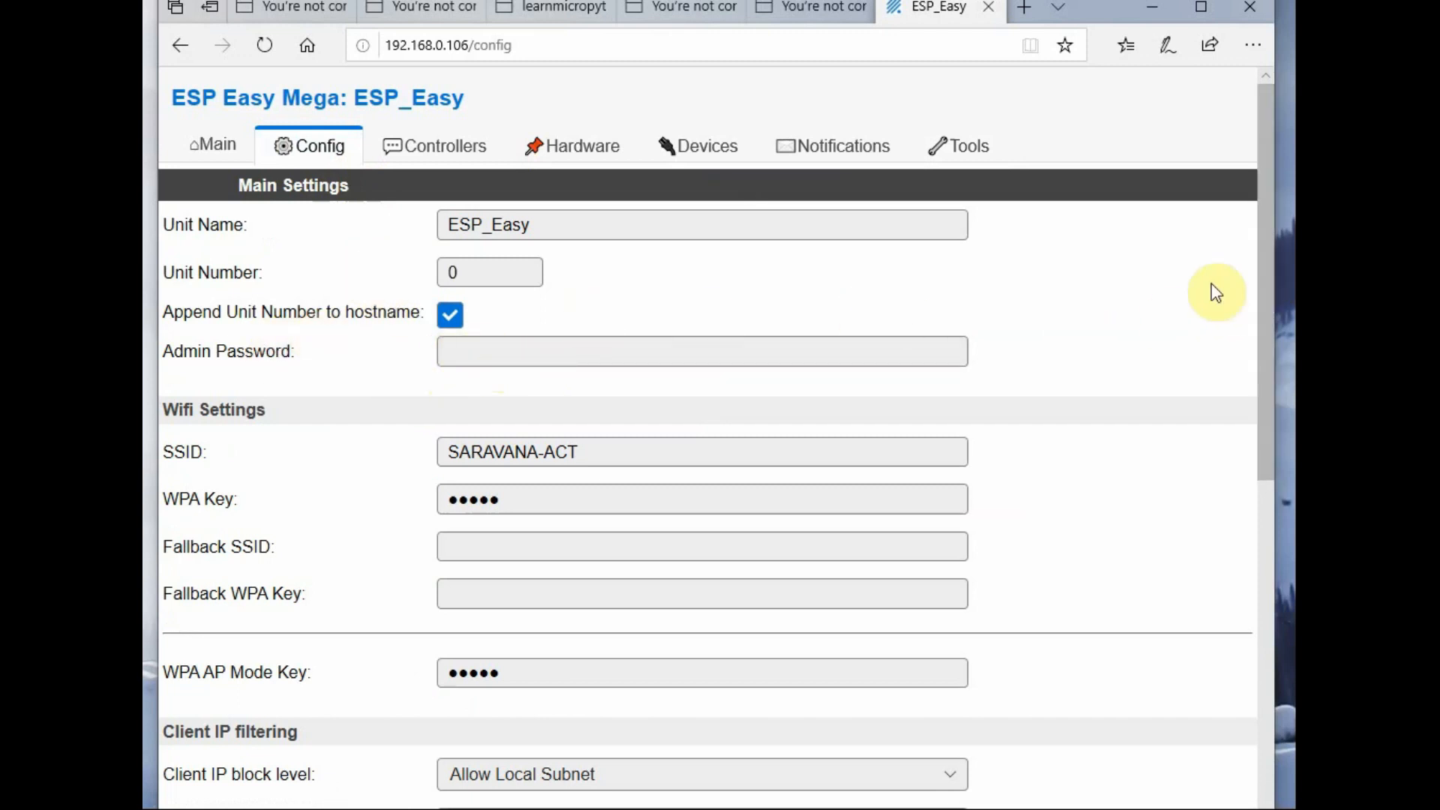
Step: Enter gateway 192.168.0.1, subnet mask 255.255.255.0 and DNS 192.168.0.1, then submit
{"action": "scroll", "scroll_direction": "down", "scroll_amount": 3}
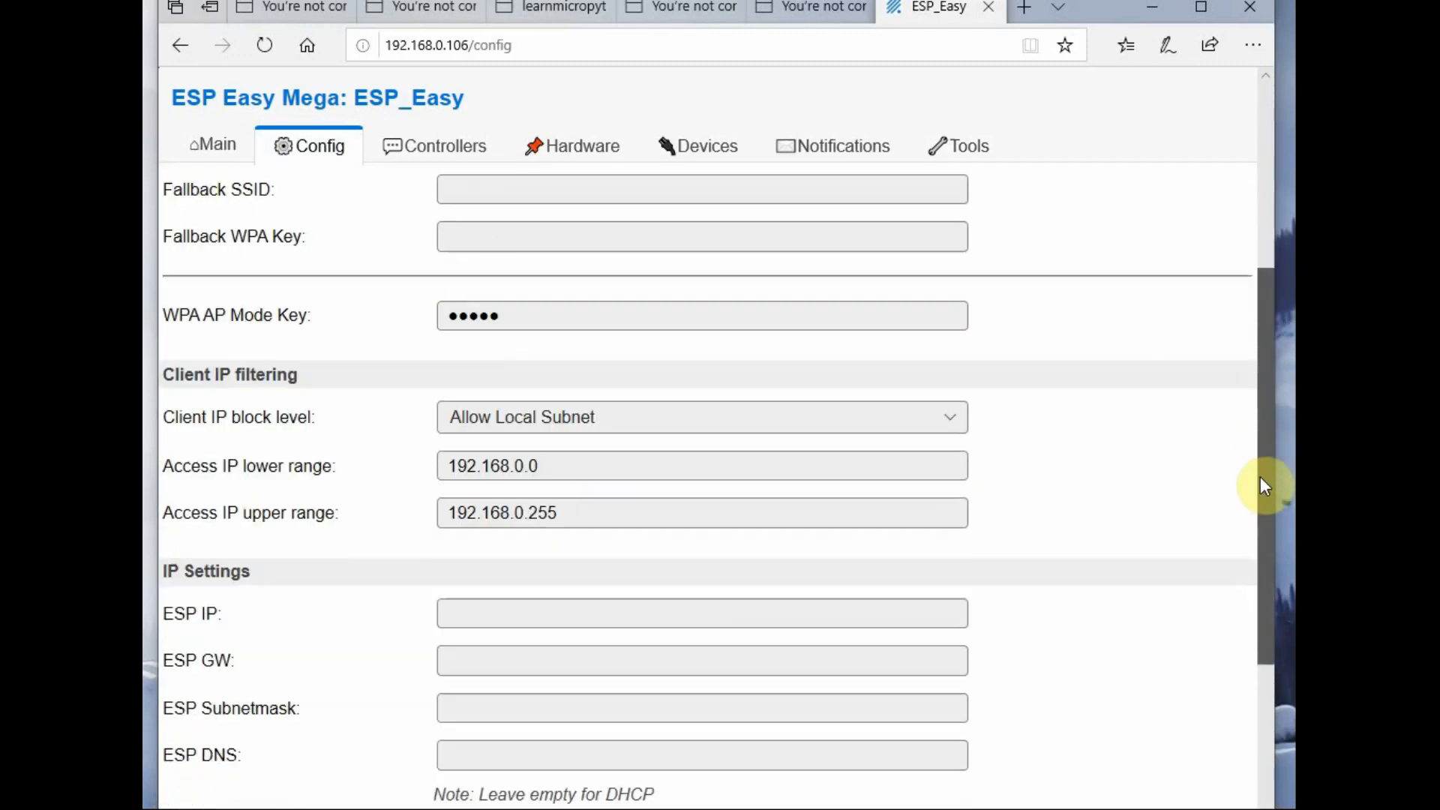
{"action": "scroll", "scroll_direction": "down", "scroll_amount": 3}
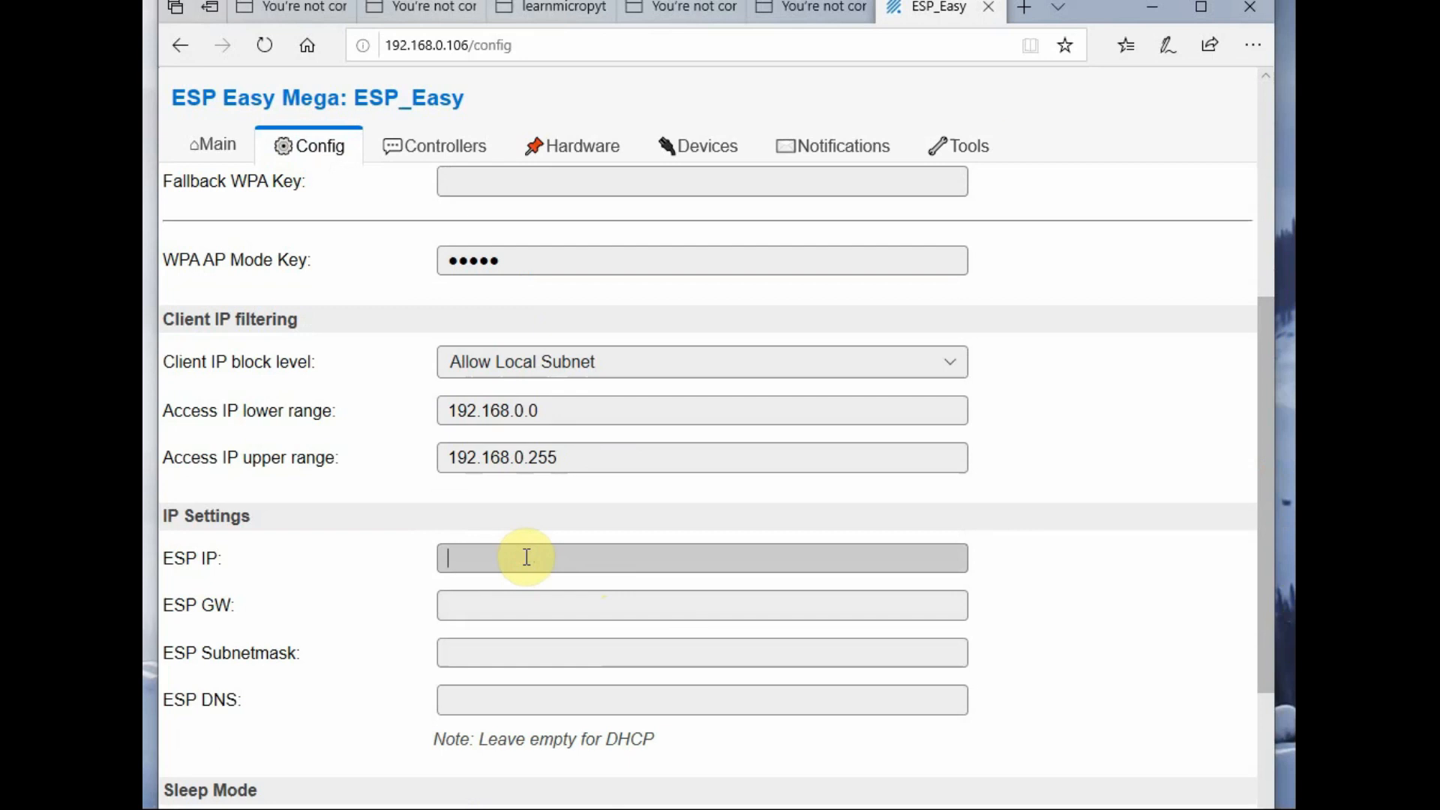
{"action": "type", "text": "192.168.0.106"}
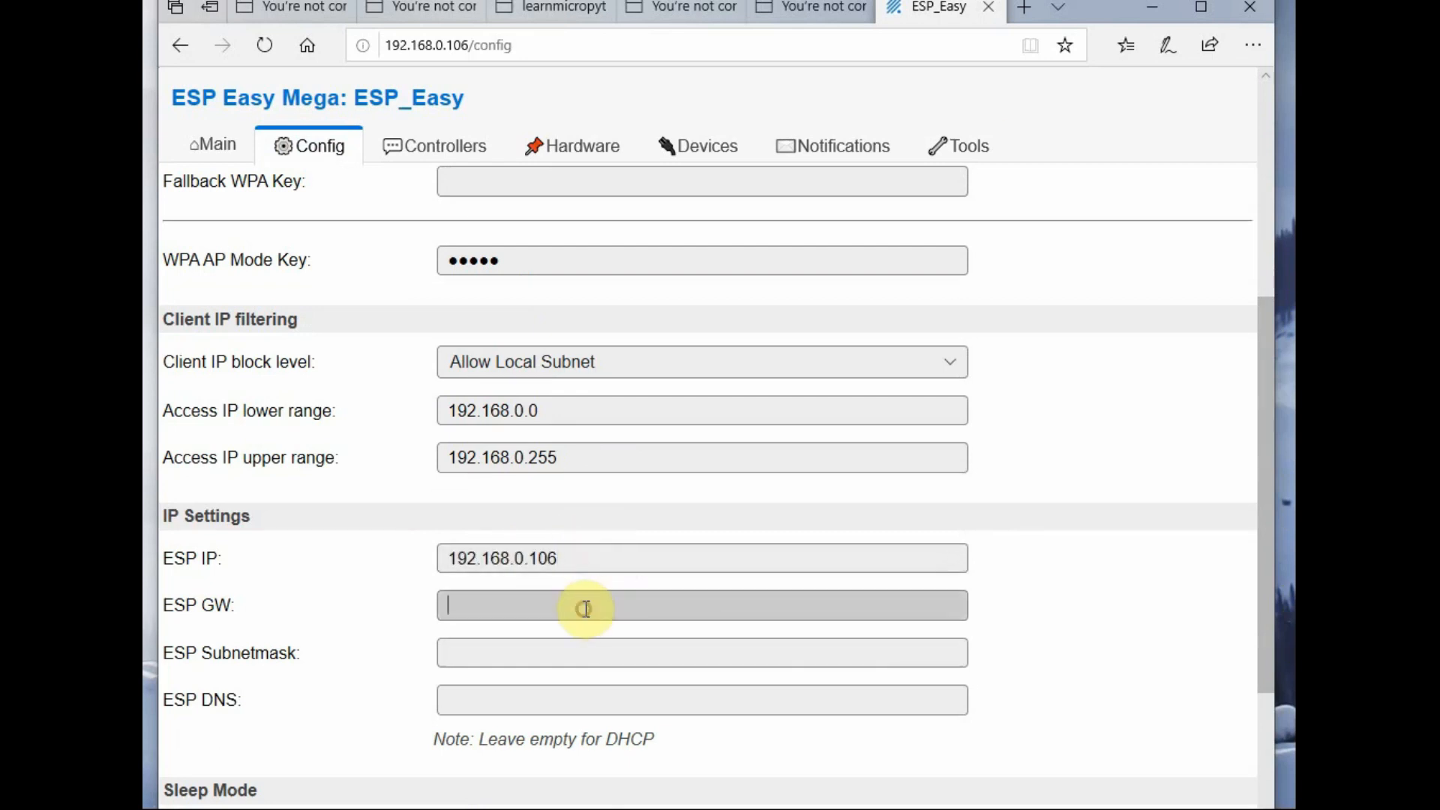
{"action": "type", "text": "192.168.0.1"}
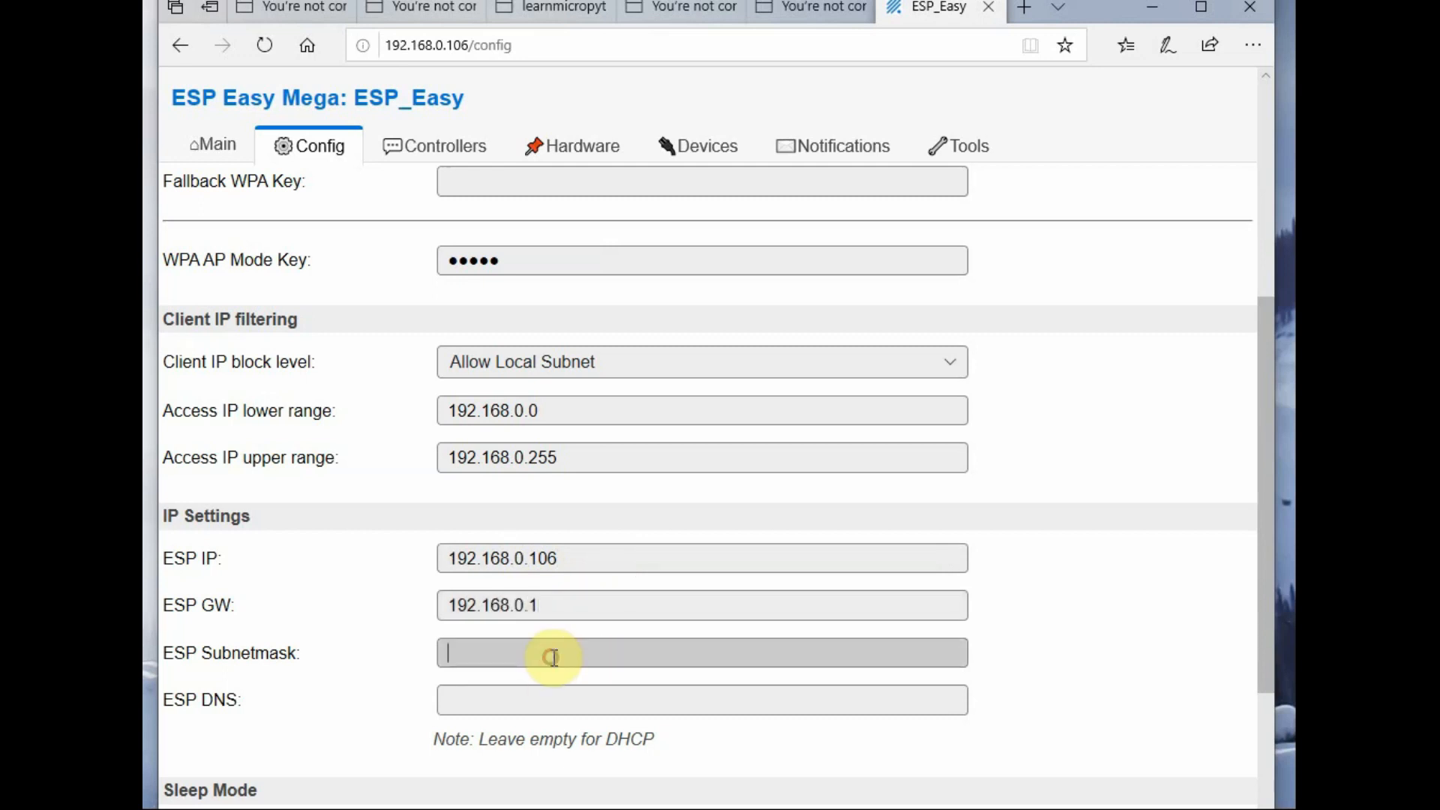
{"action": "type", "text": "255.255.255.0"}
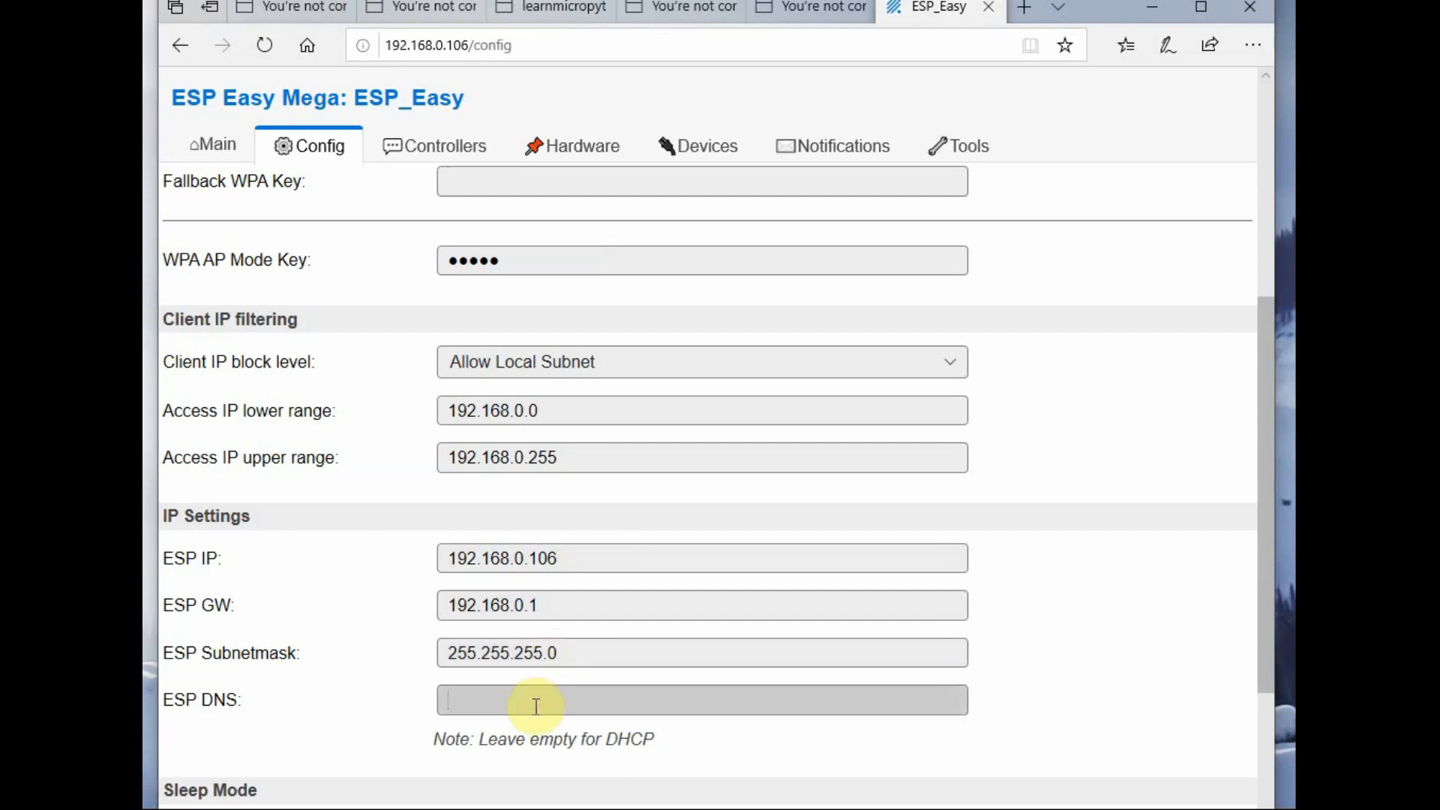
{"action": "type", "text": "192.168.0.1"}
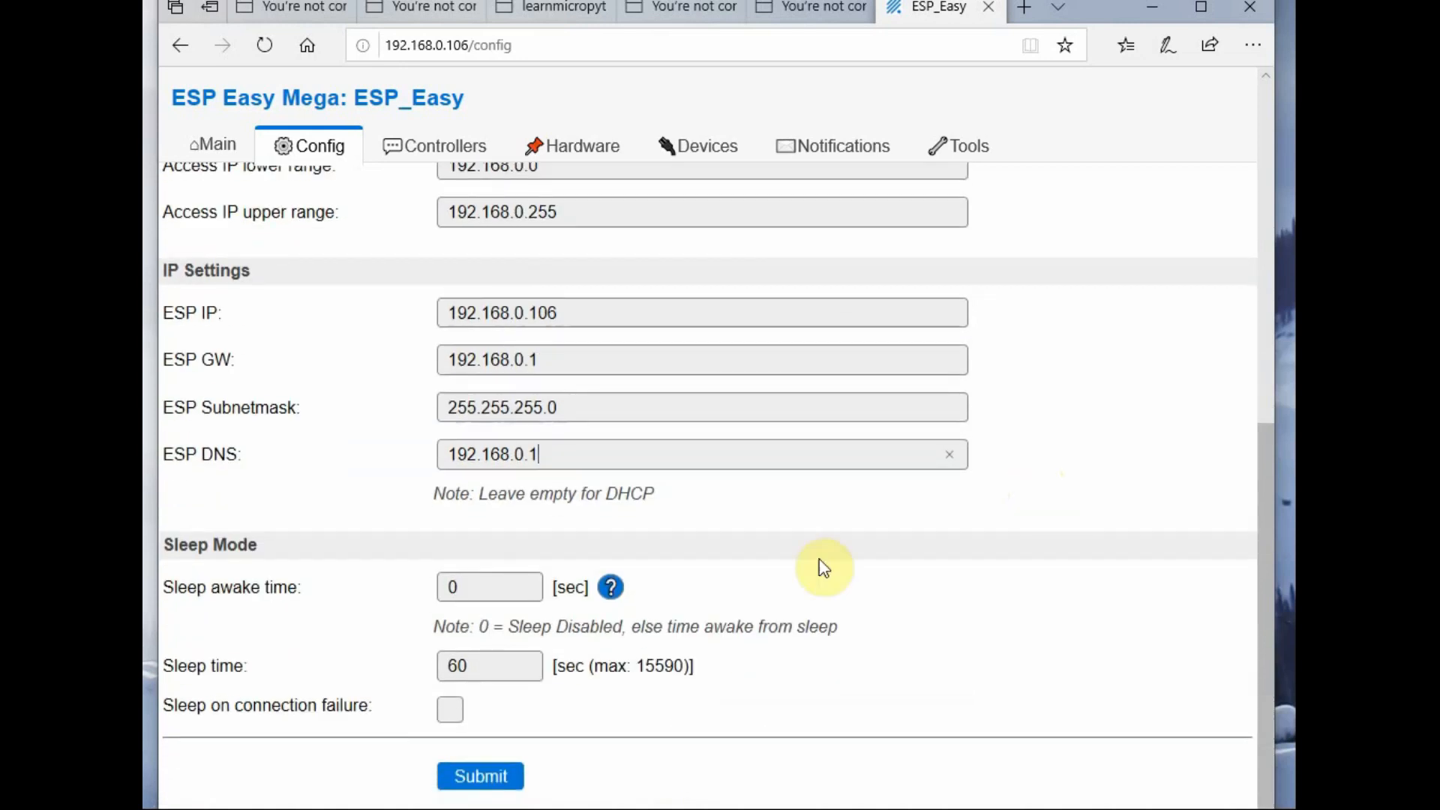
{"action": "left_click", "coordinate": [479, 776]}
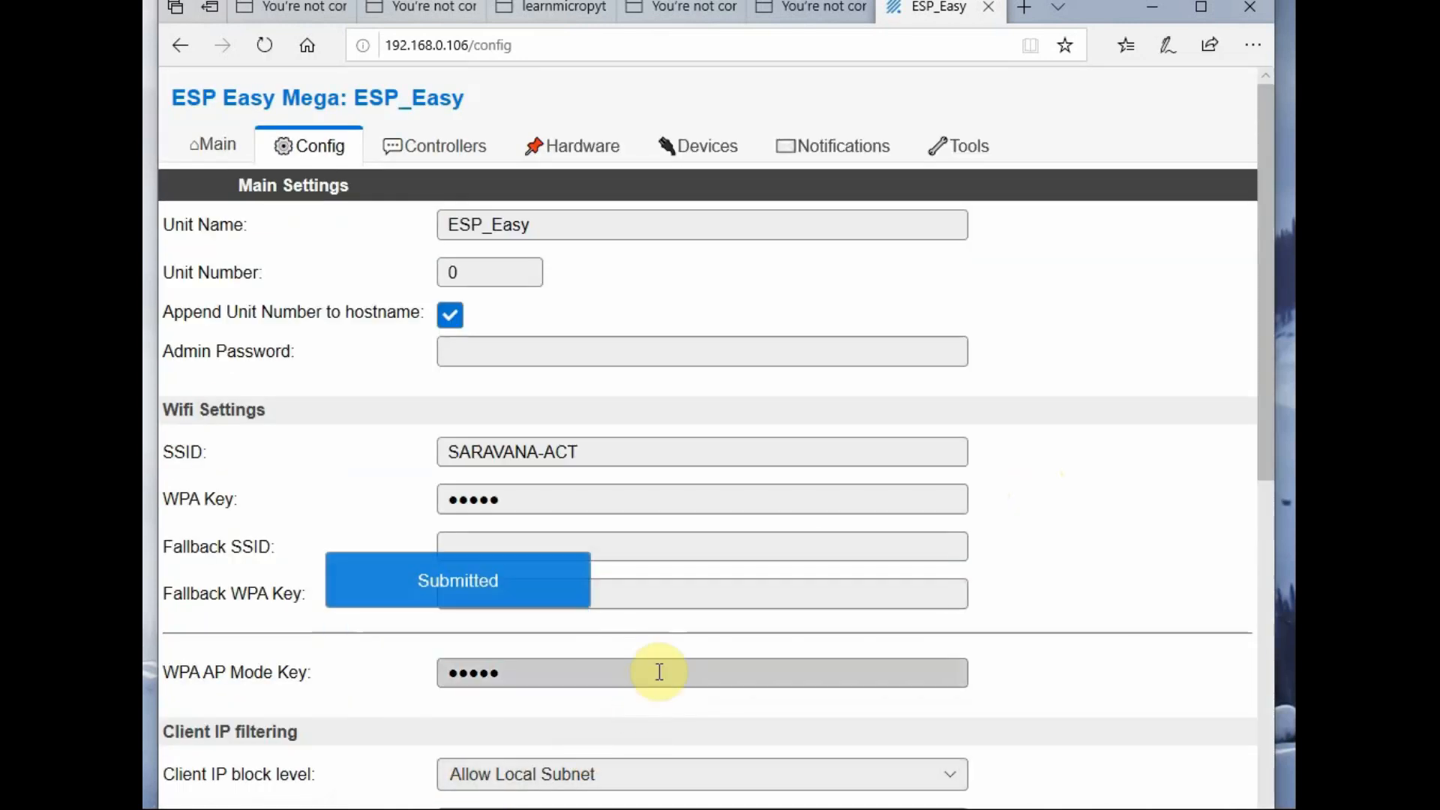
Step: Add controller 1 on the Controllers page, keeping its protocol as '- Standalone -'
{"action": "left_click", "coordinate": [436, 145]}
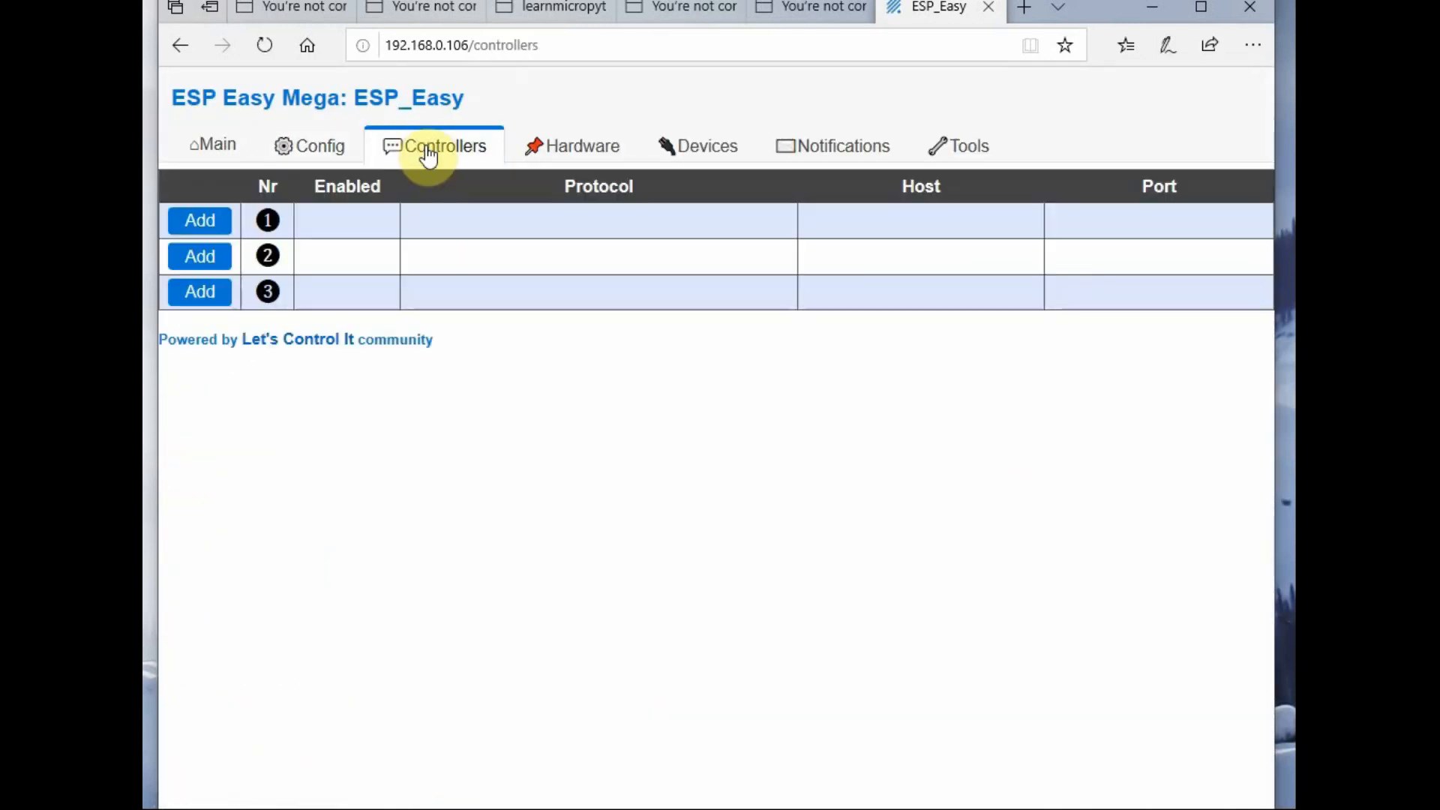
{"action": "left_click", "coordinate": [198, 220]}
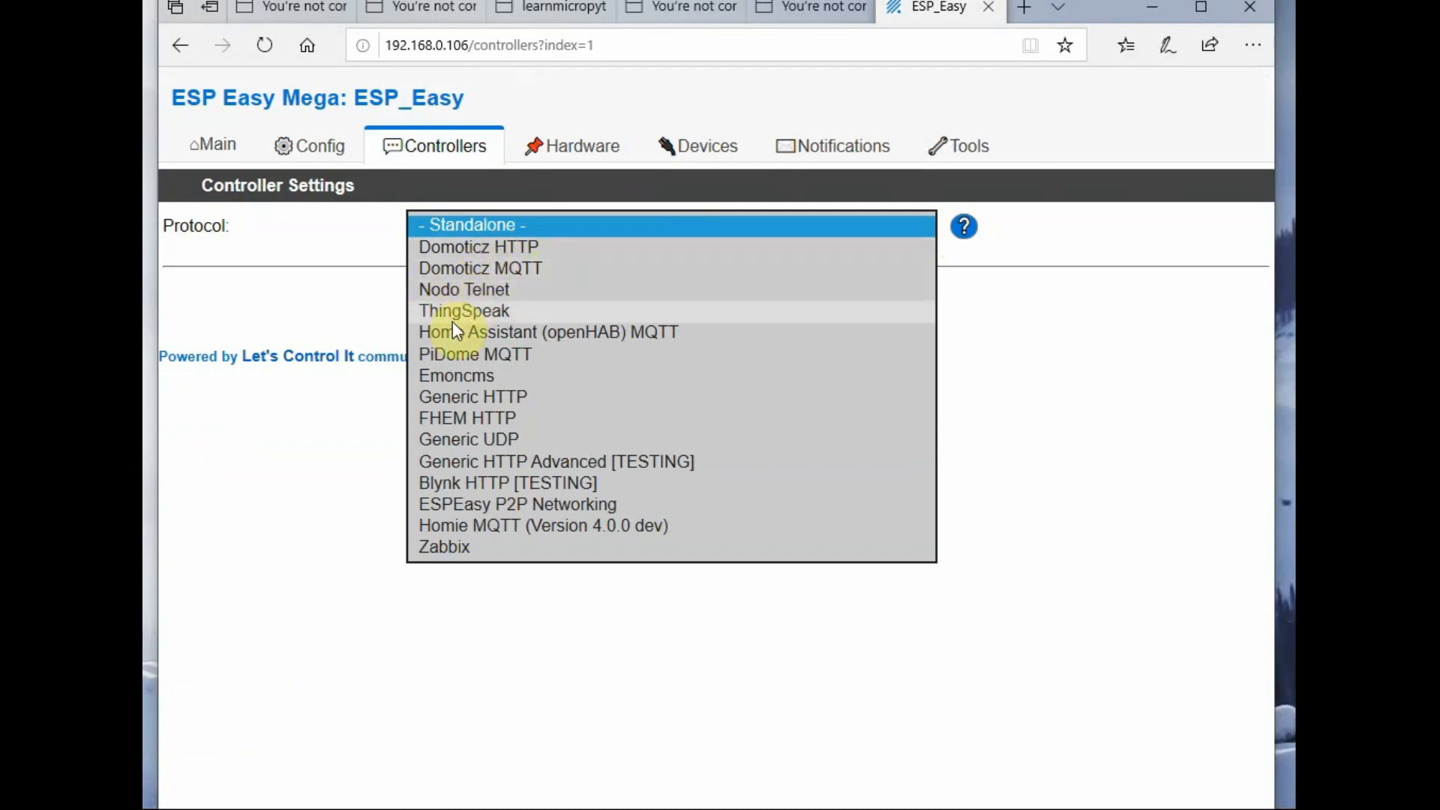
{"action": "mouse_move", "coordinate": [459, 269]}
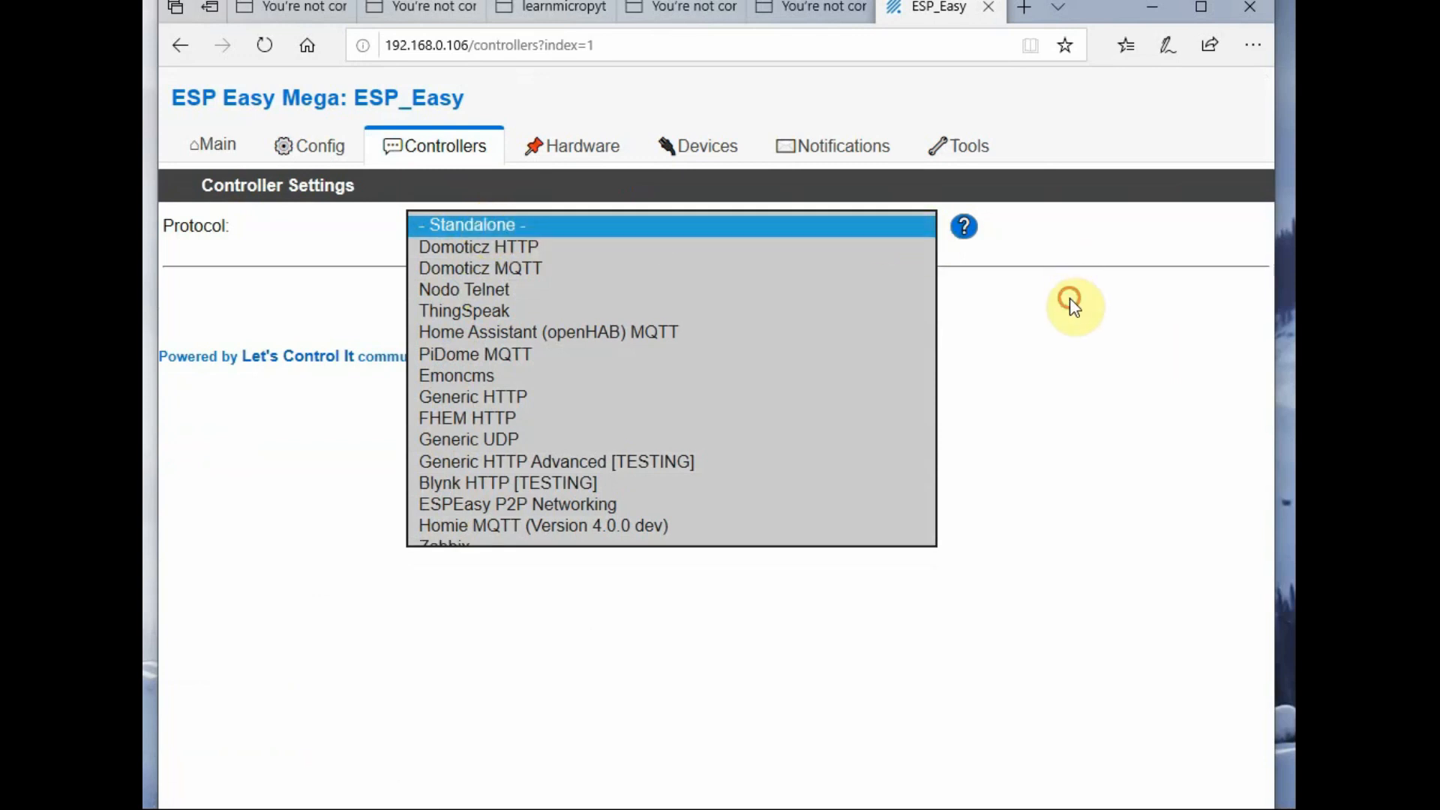
{"action": "left_click", "coordinate": [471, 224]}
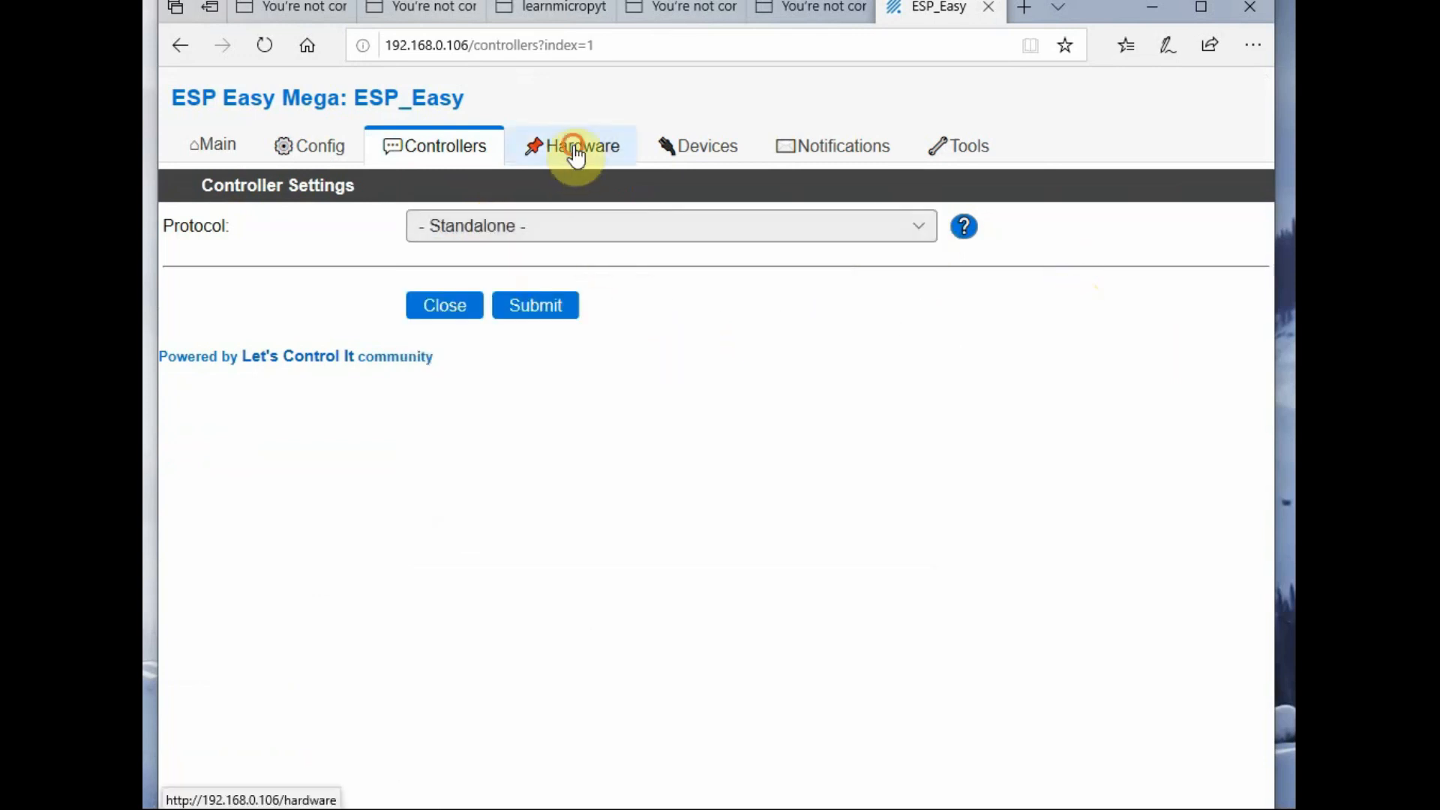
Step: Review the Hardware GPIO settings, then start adding a device on task 1
{"action": "left_click", "coordinate": [583, 146]}
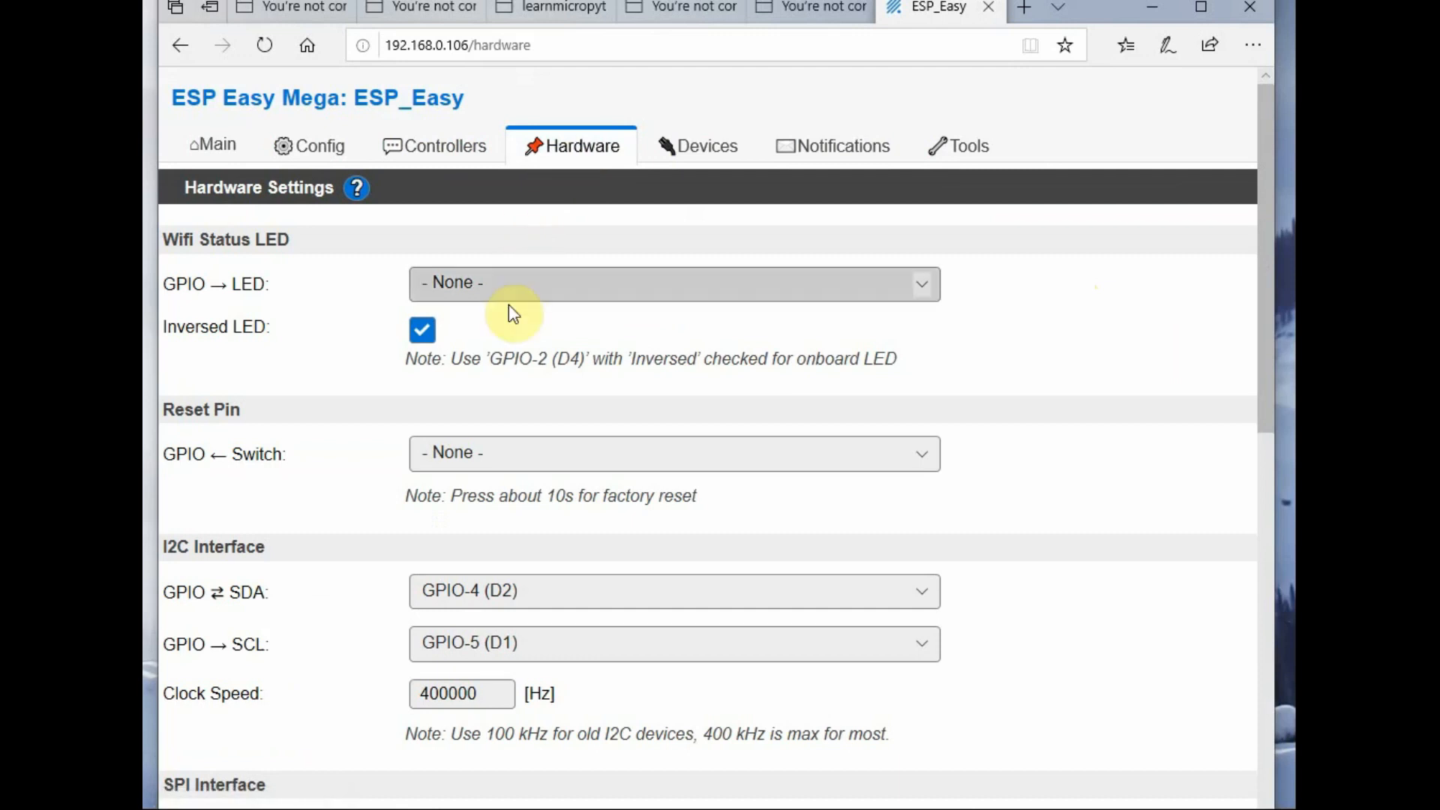
{"action": "mouse_move", "coordinate": [921, 311]}
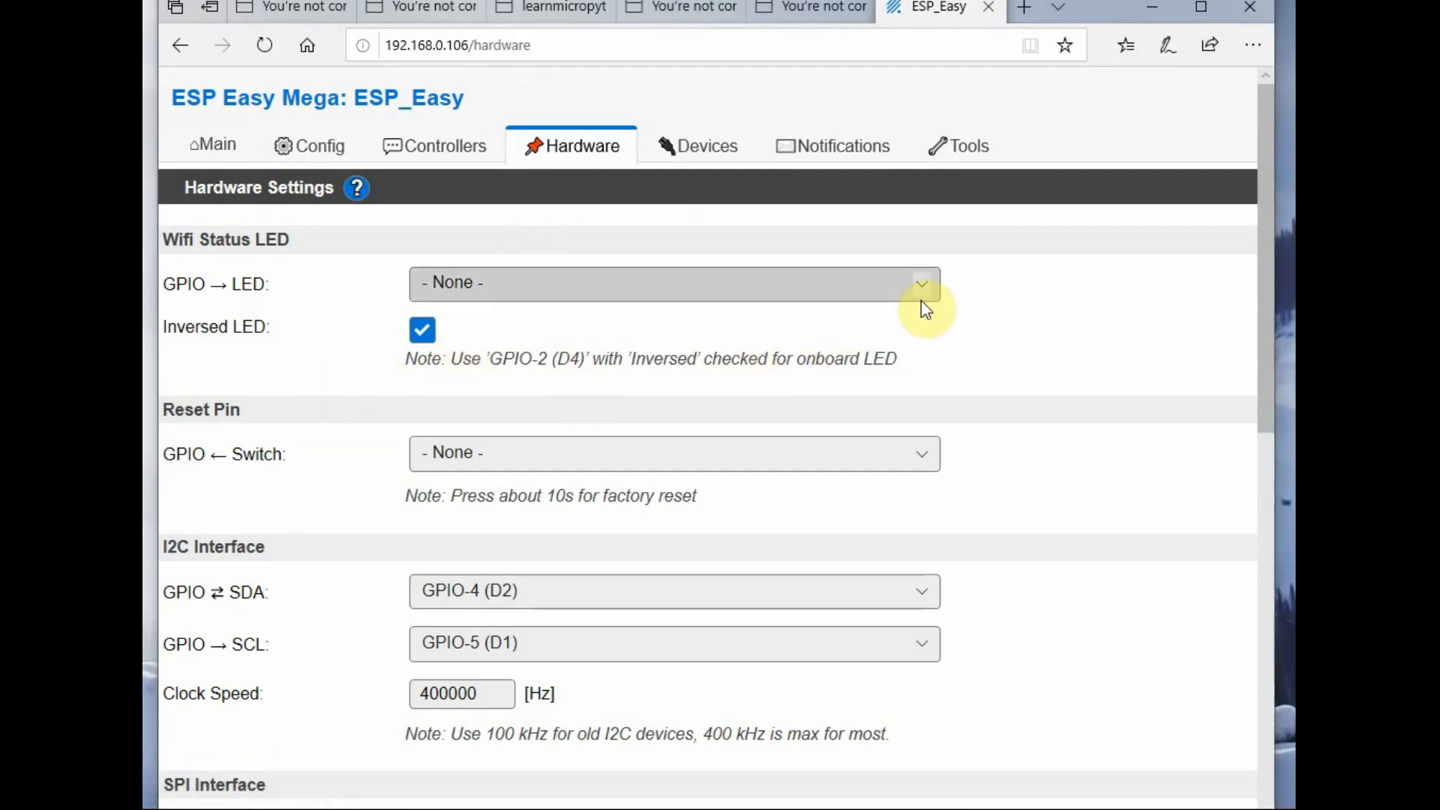
{"action": "scroll", "scroll_direction": "down", "scroll_amount": 3}
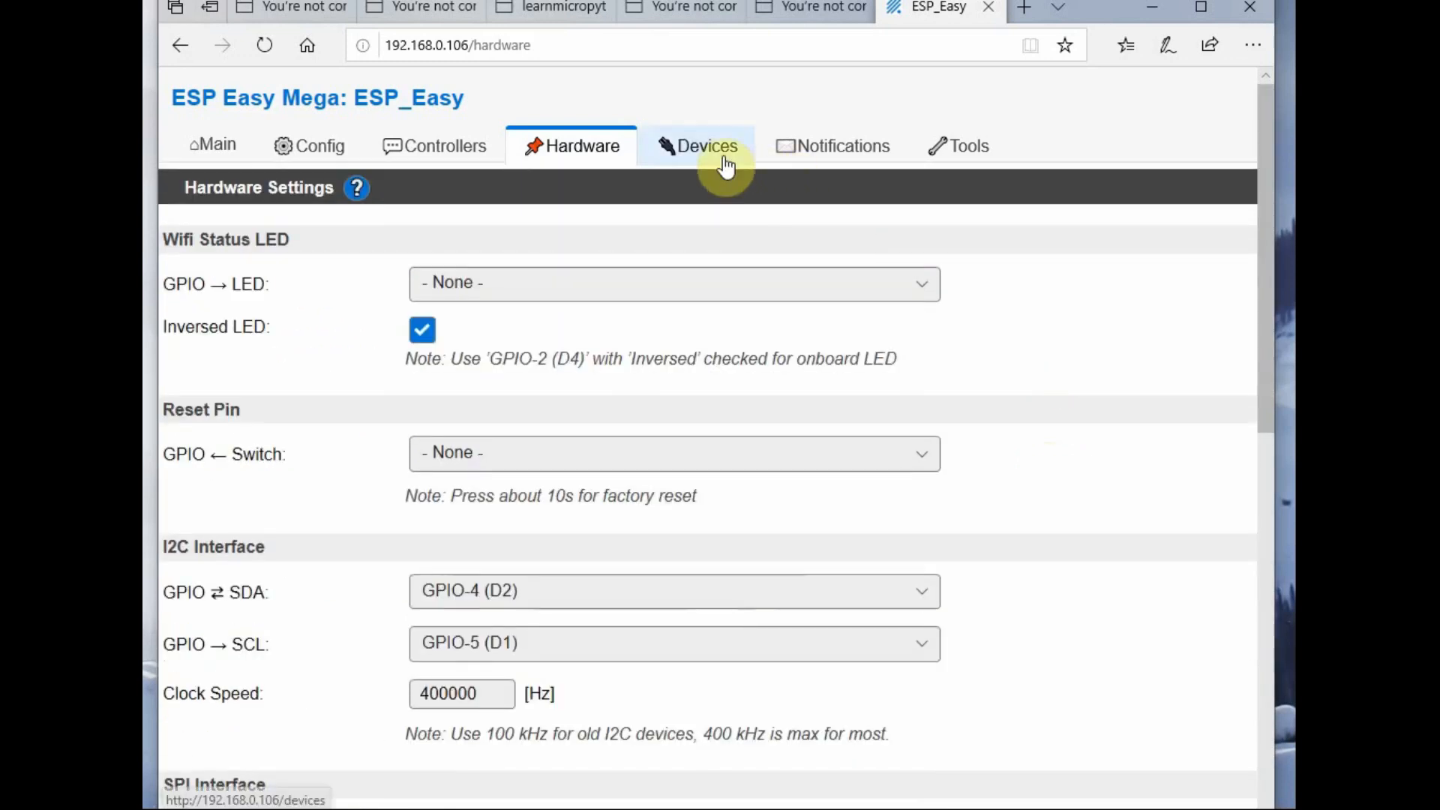
{"action": "left_click", "coordinate": [705, 146]}
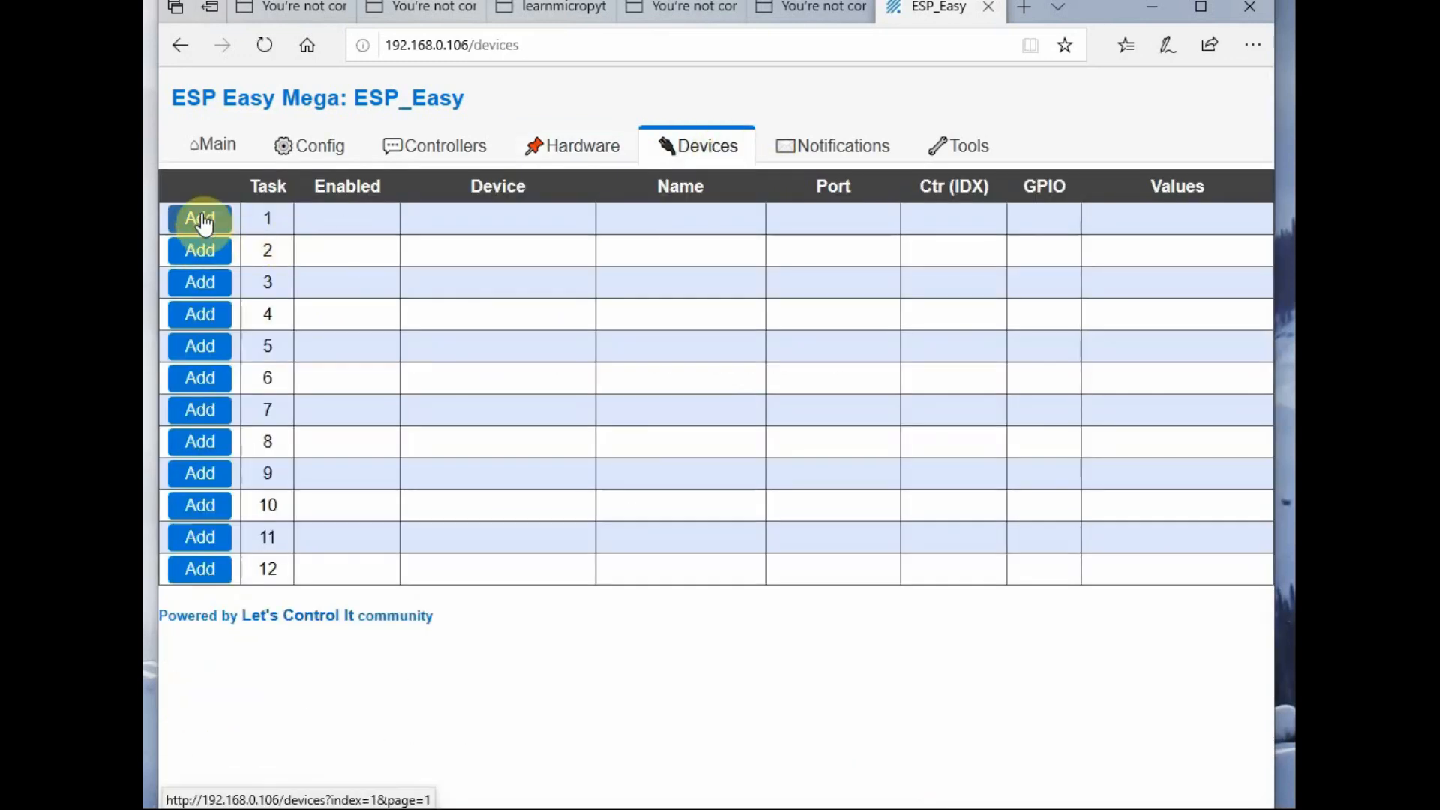
{"action": "left_click", "coordinate": [199, 219]}
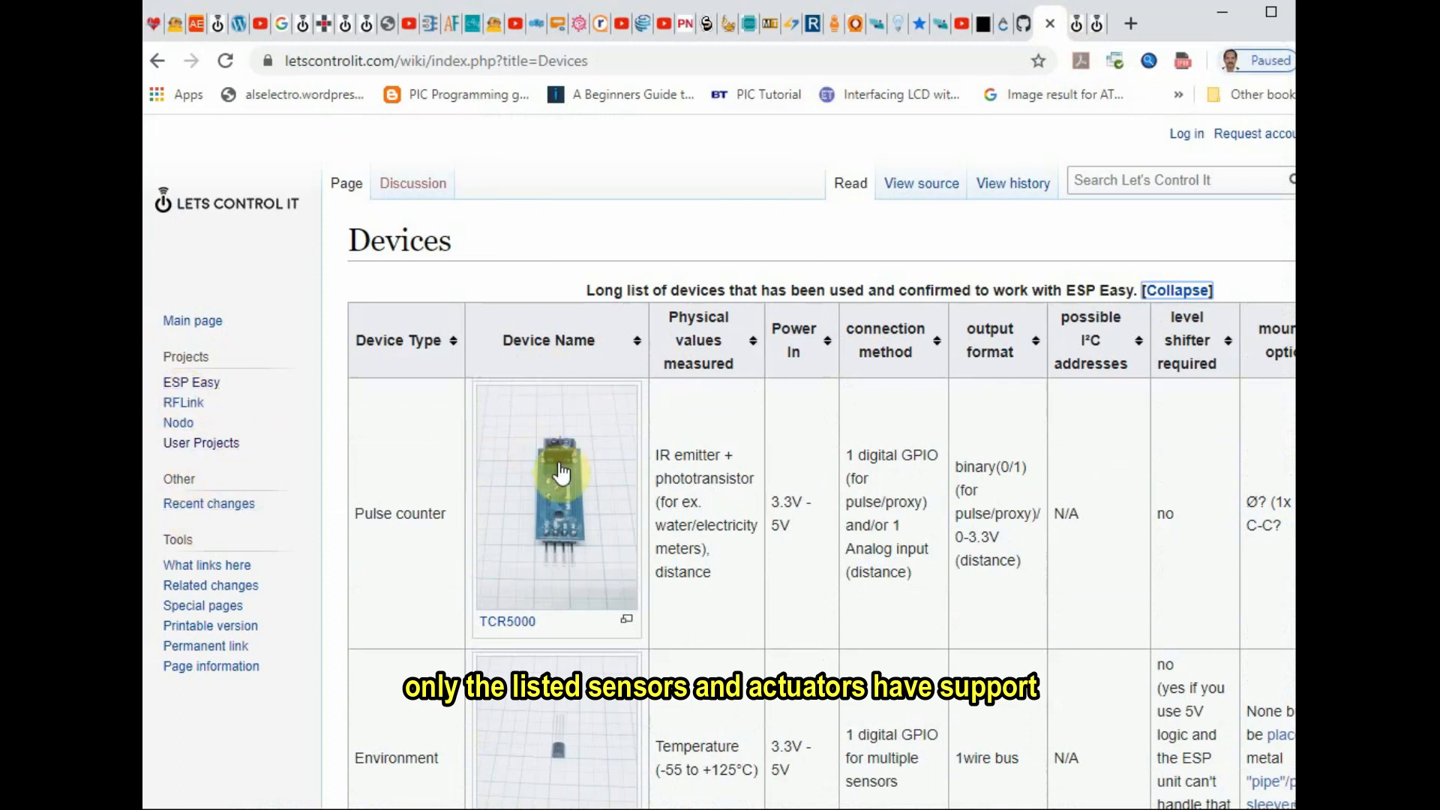
Step: Scroll the wiki's supported-devices table past display, notify and input entries to the end
{"action": "scroll", "scroll_direction": "down", "scroll_amount": 3}
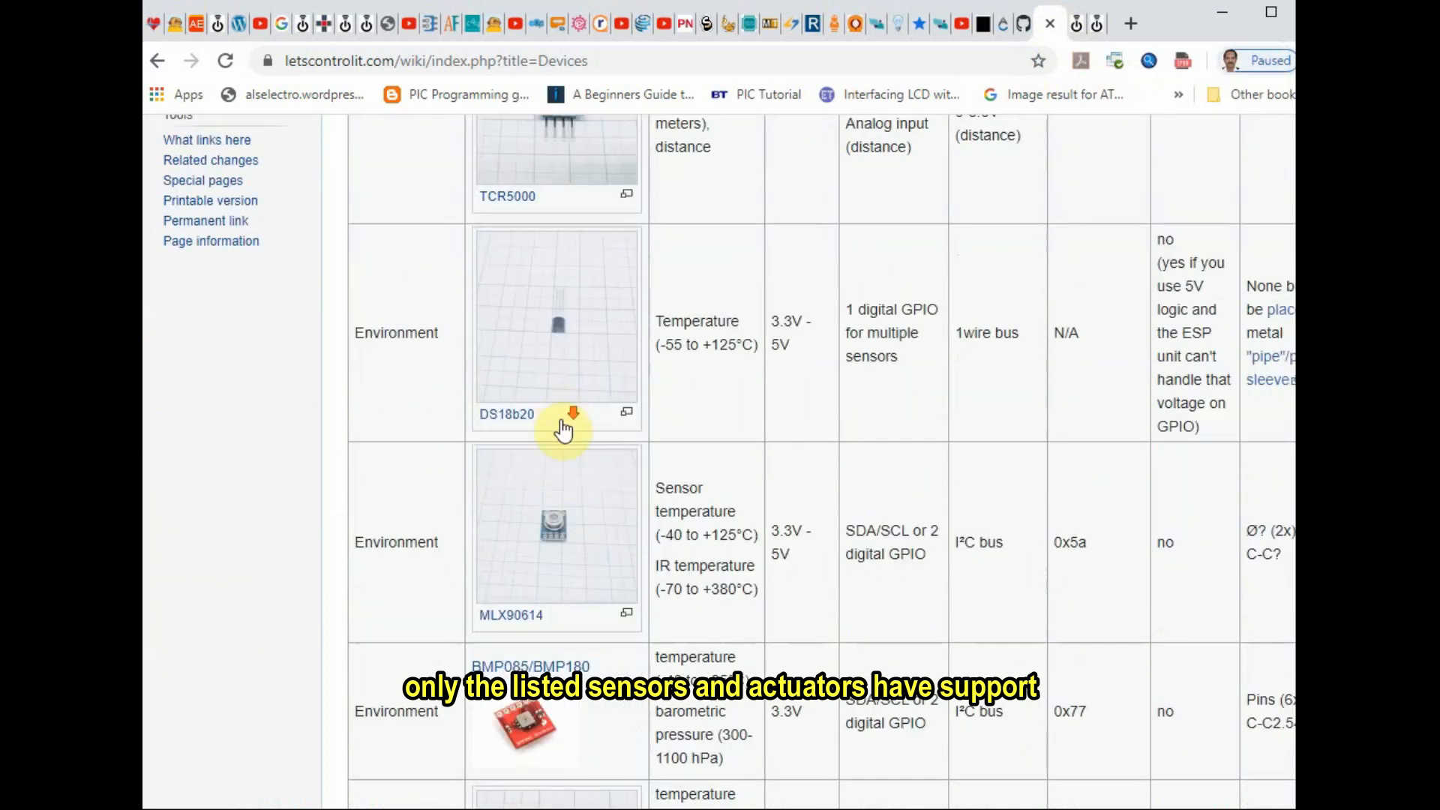
{"action": "scroll", "scroll_direction": "down", "scroll_amount": 3}
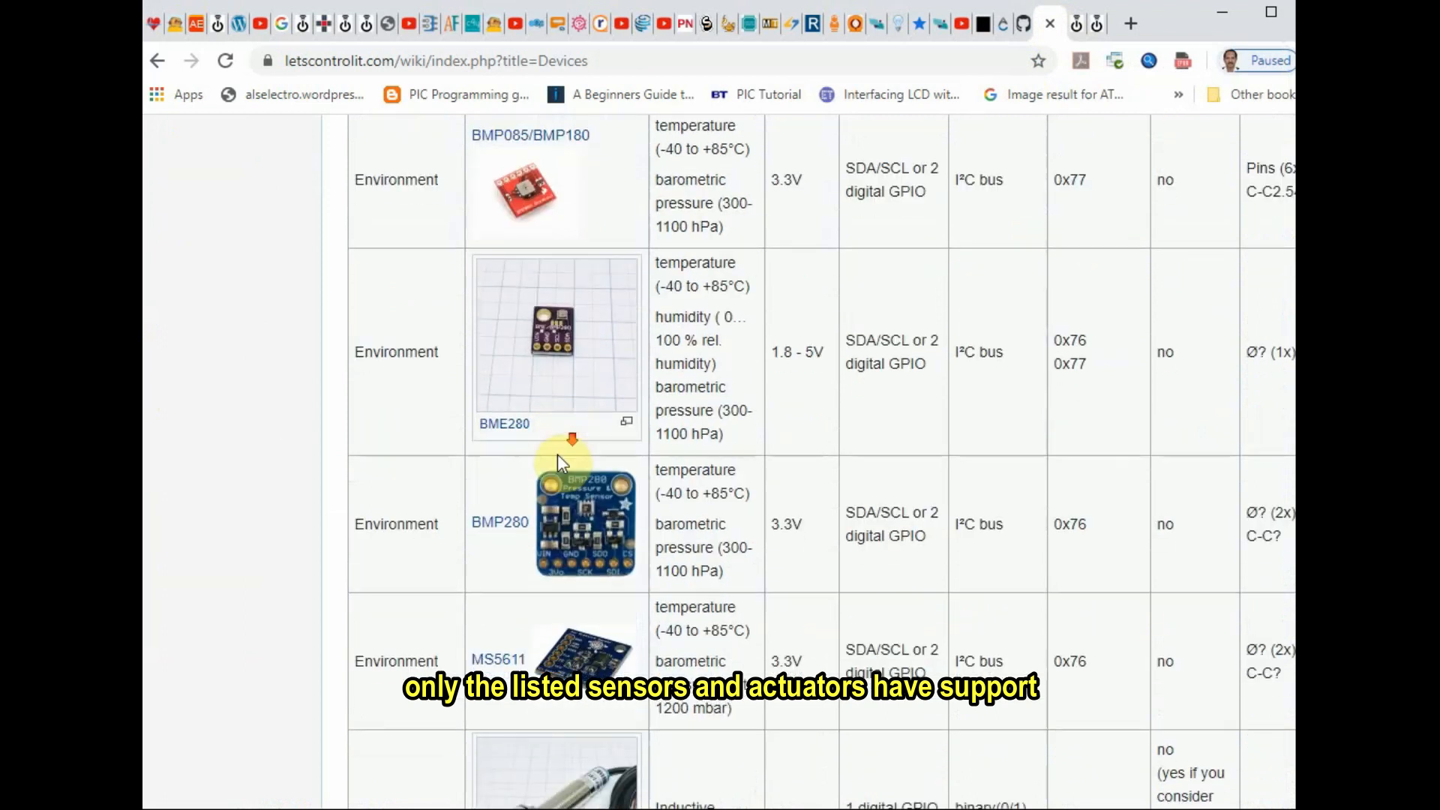
{"action": "scroll", "scroll_direction": "down", "scroll_amount": 3}
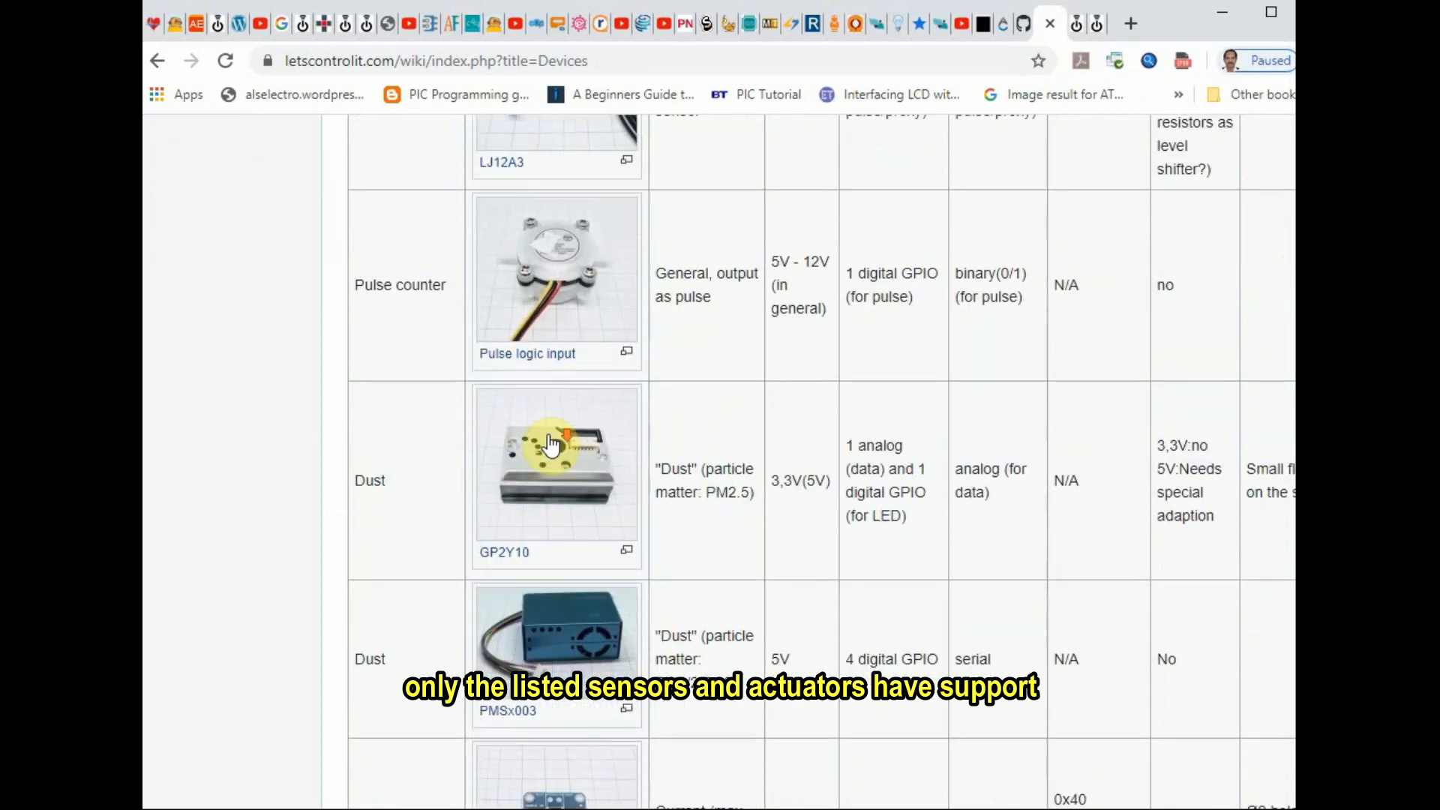
{"action": "scroll", "scroll_direction": "down", "scroll_amount": 3}
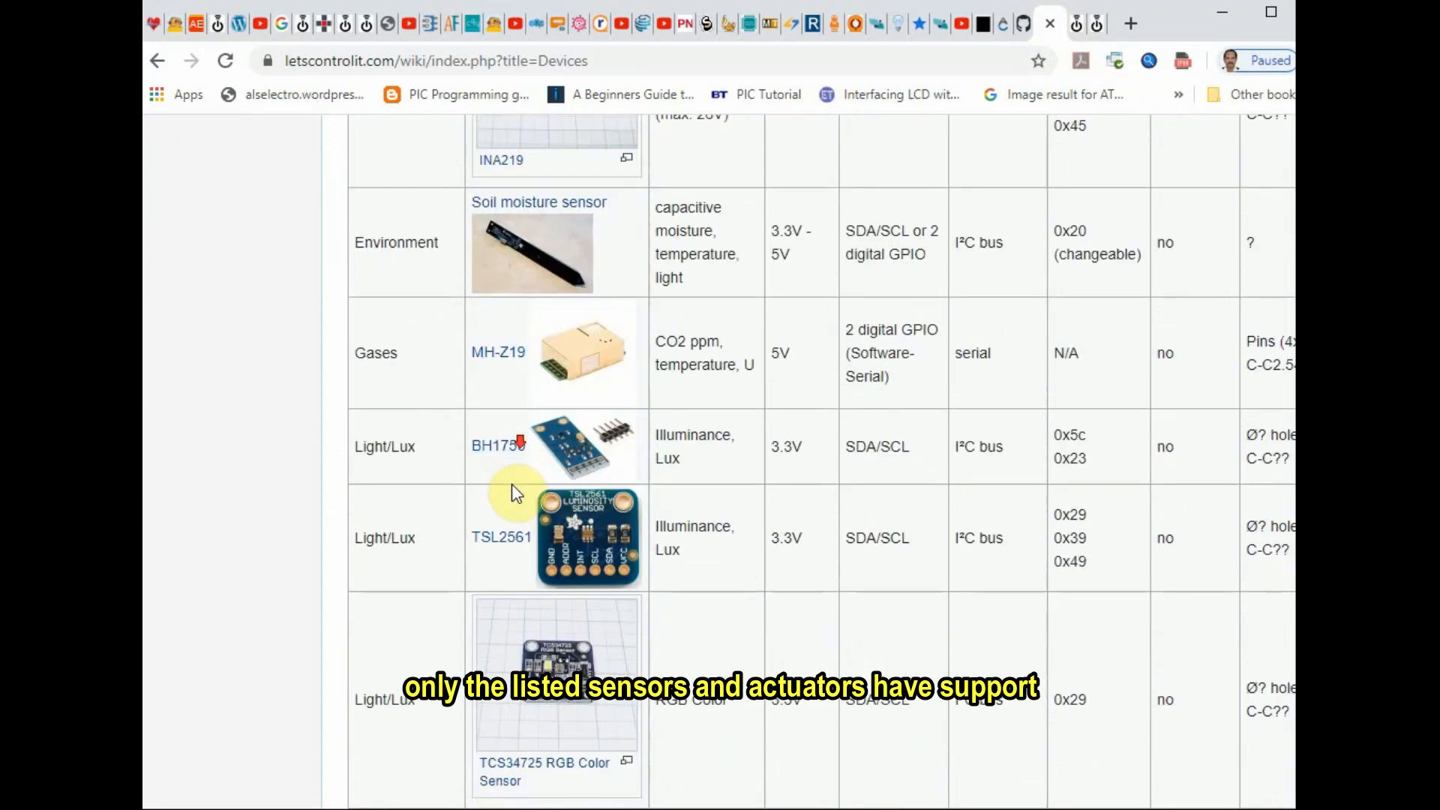
{"action": "scroll", "scroll_direction": "down", "scroll_amount": 3}
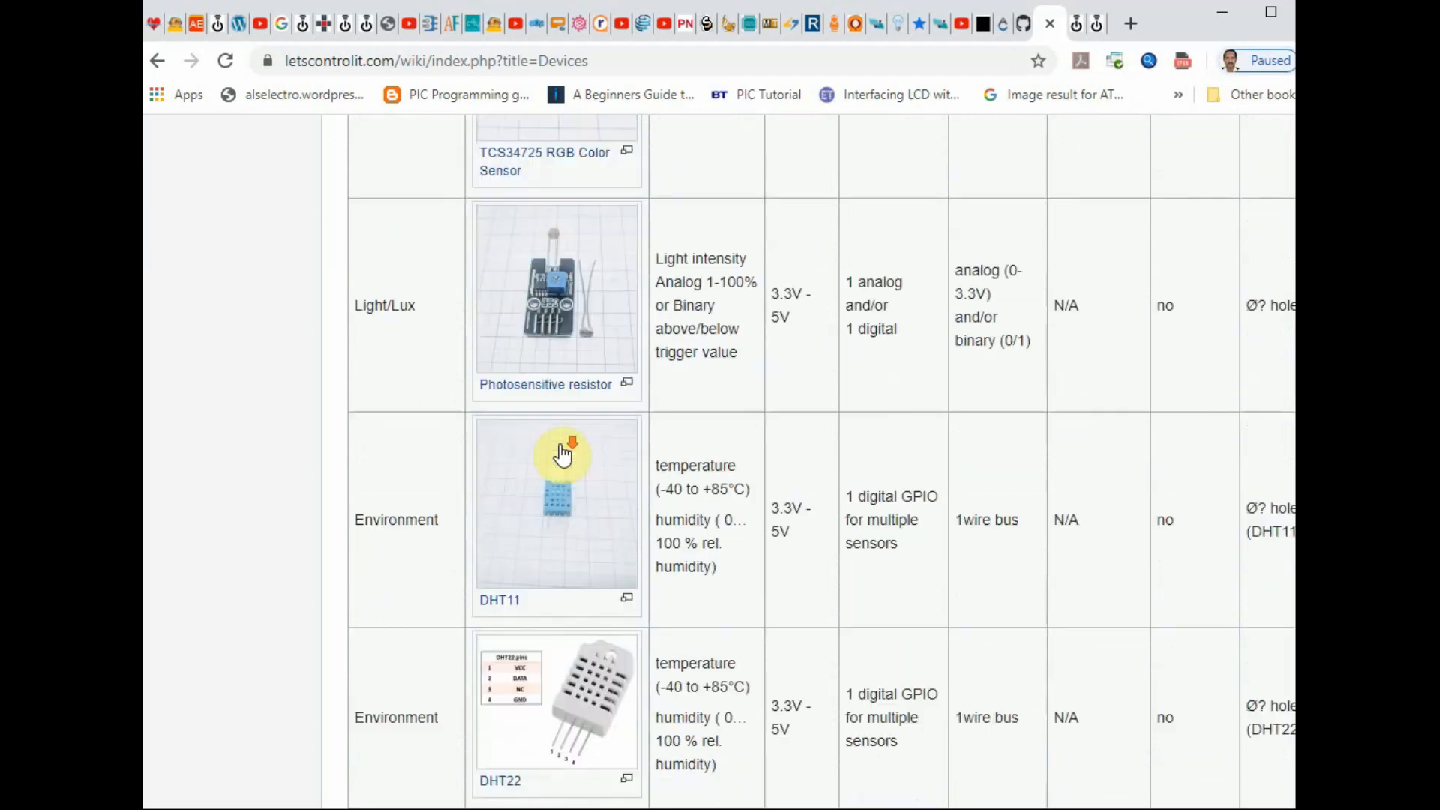
{"action": "scroll", "scroll_direction": "down", "scroll_amount": 3}
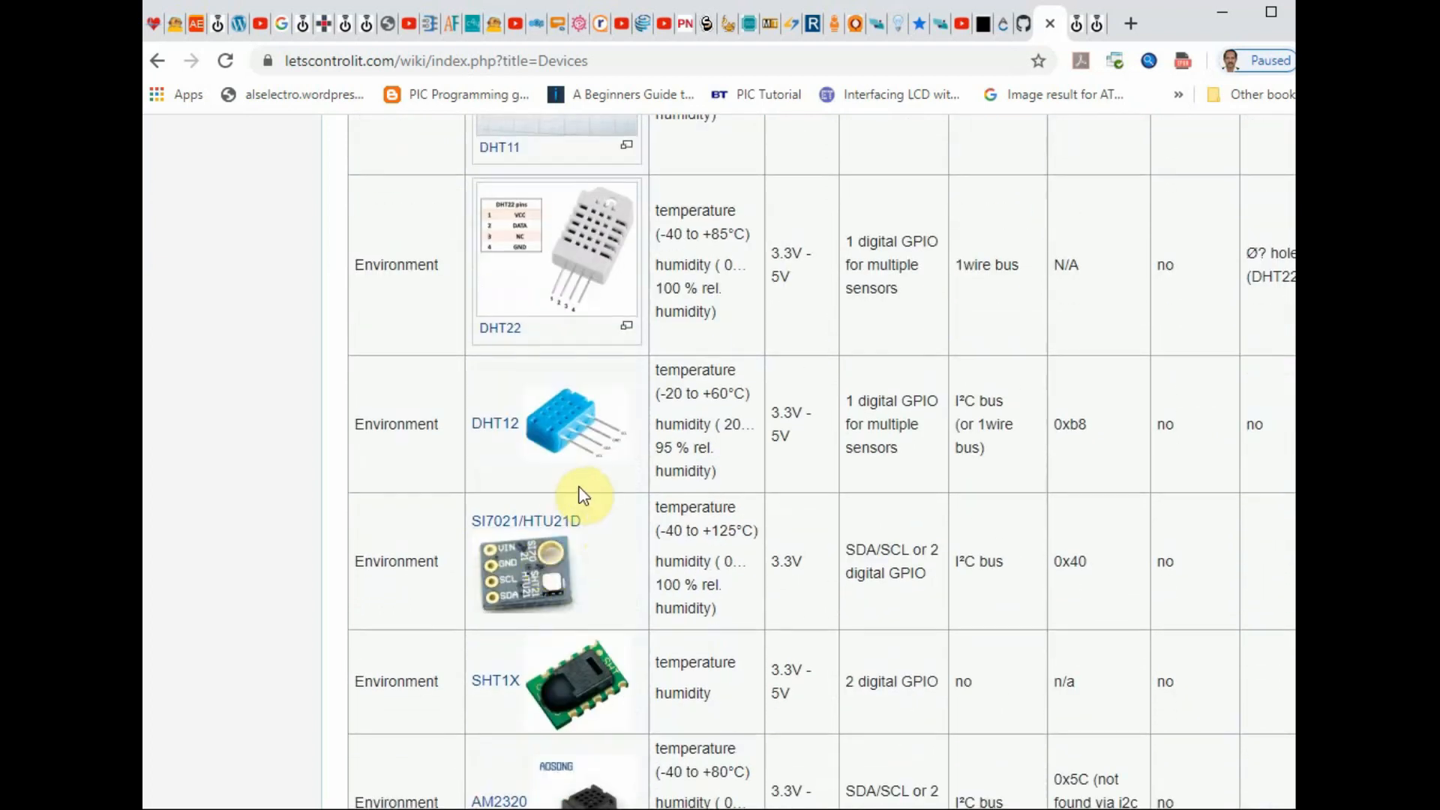
{"action": "scroll", "scroll_direction": "down", "scroll_amount": 3}
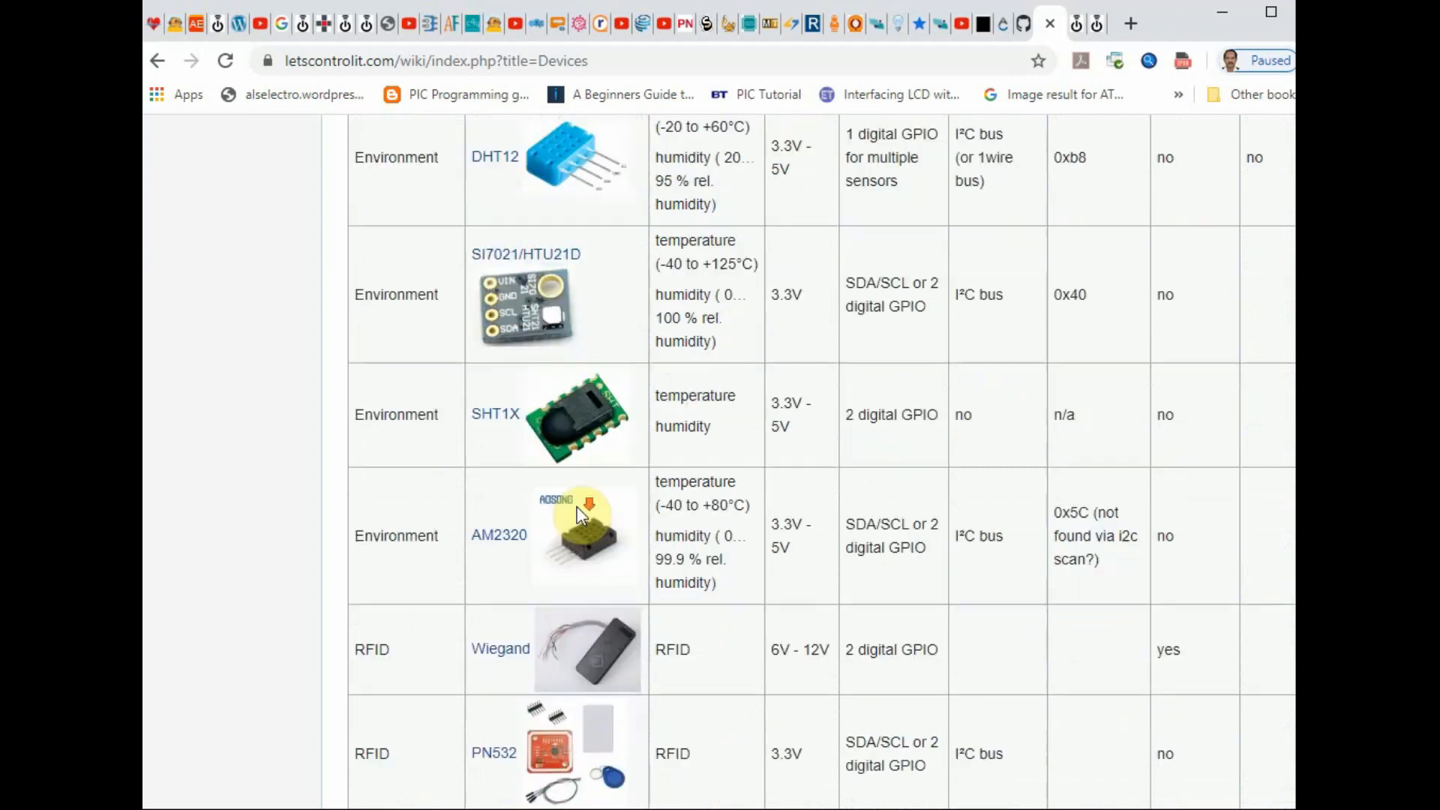
{"action": "scroll", "scroll_direction": "down", "scroll_amount": 3}
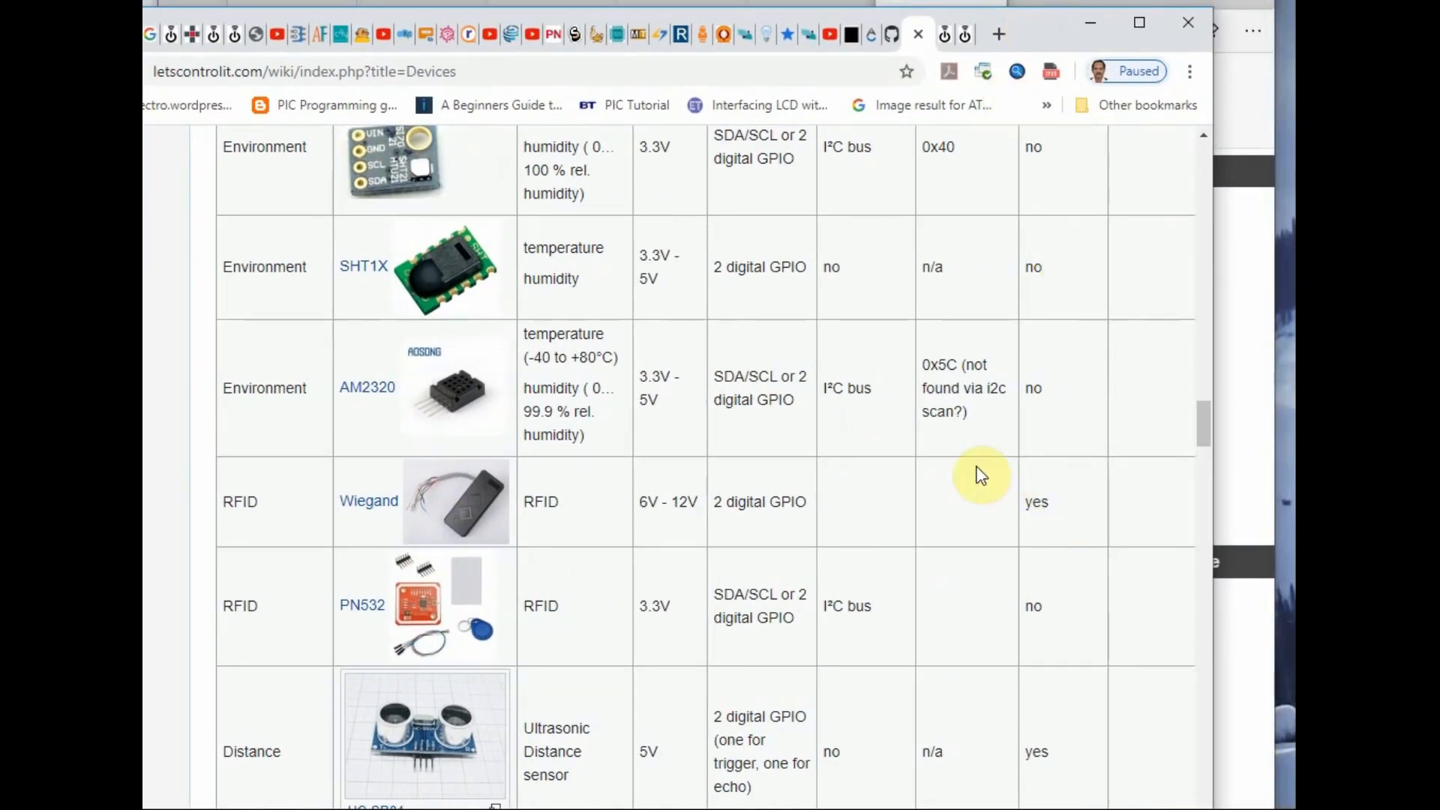
{"action": "scroll", "scroll_direction": "down", "scroll_amount": 3}
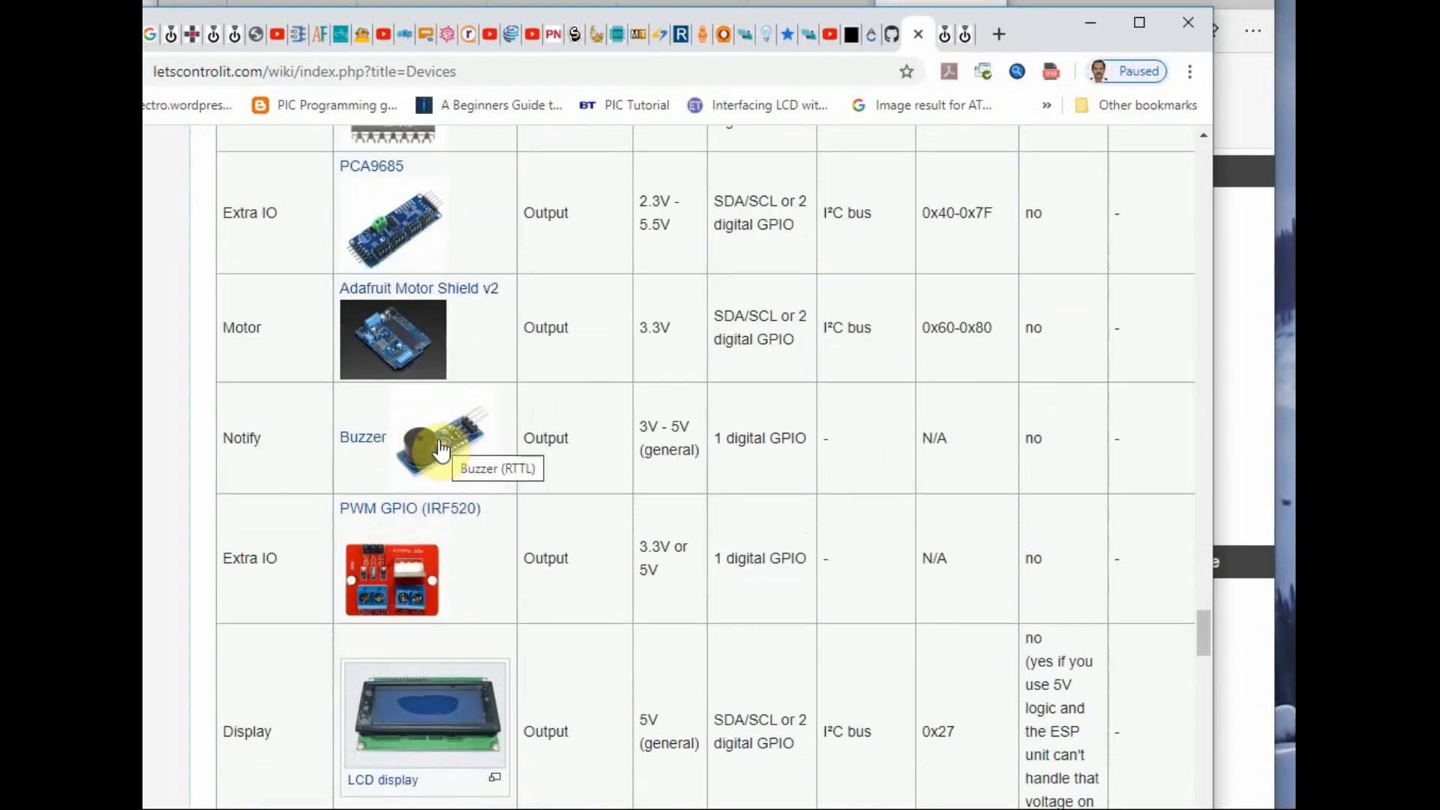
{"action": "scroll", "scroll_direction": "down", "scroll_amount": 3}
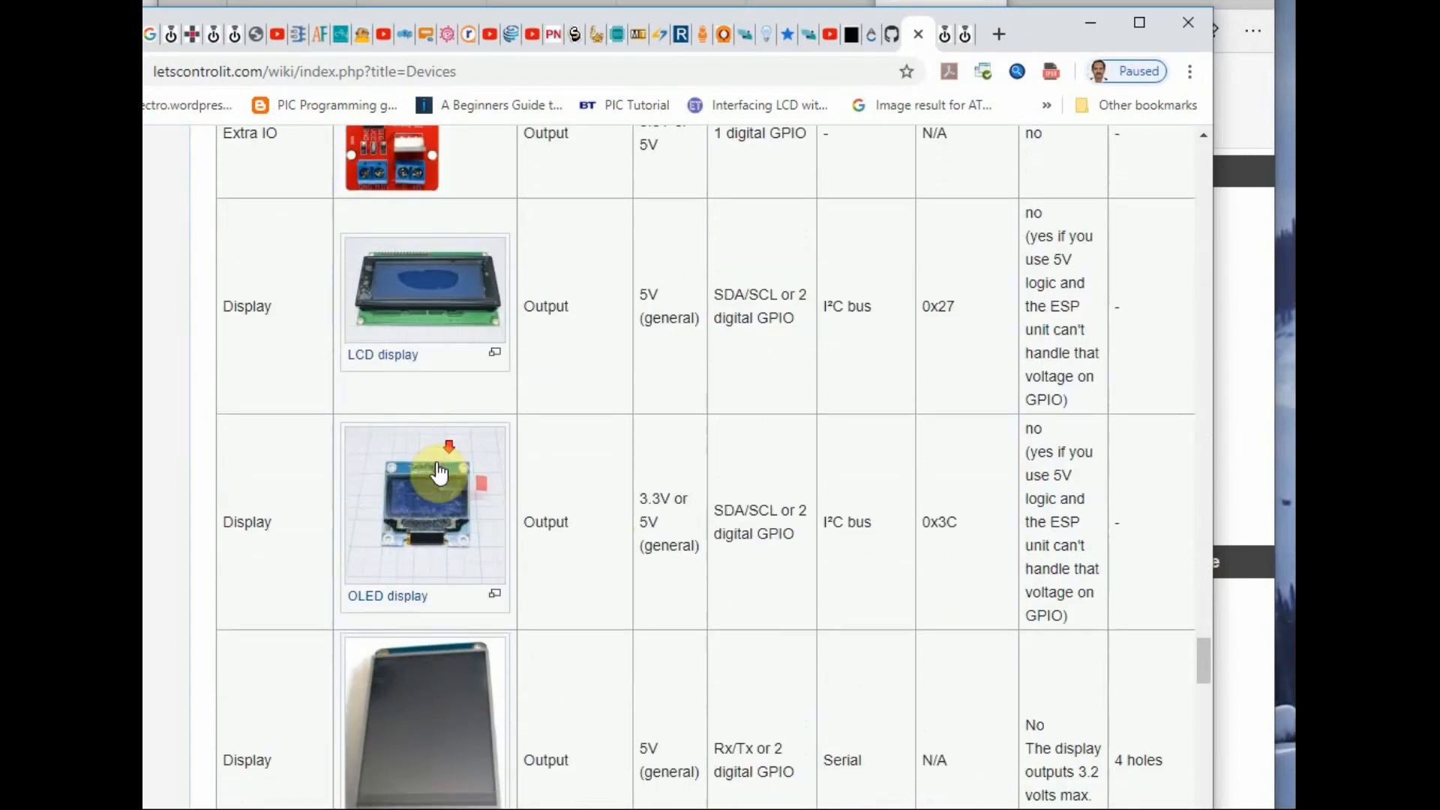
{"action": "scroll", "scroll_direction": "down", "scroll_amount": 3}
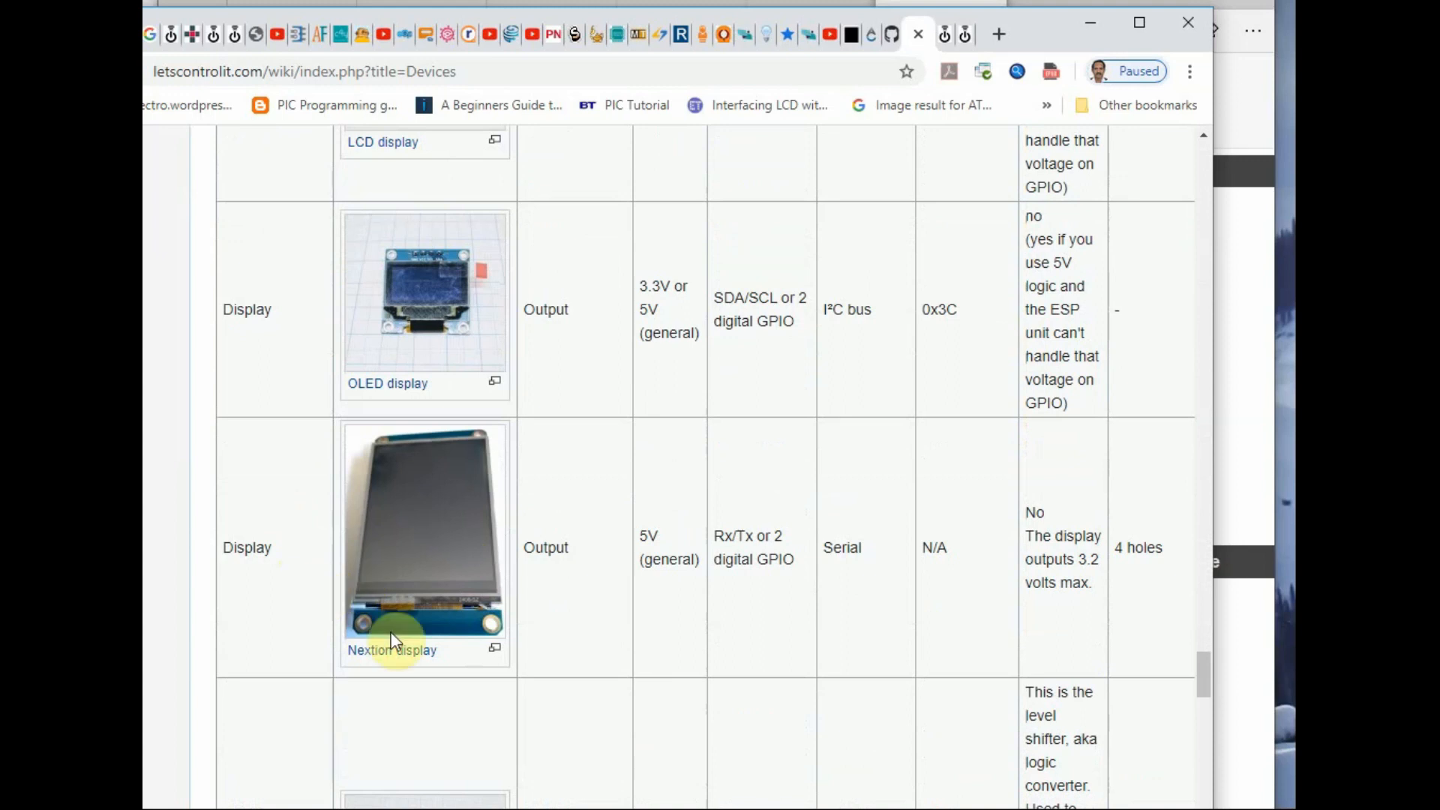
{"action": "scroll", "scroll_direction": "down", "scroll_amount": 3}
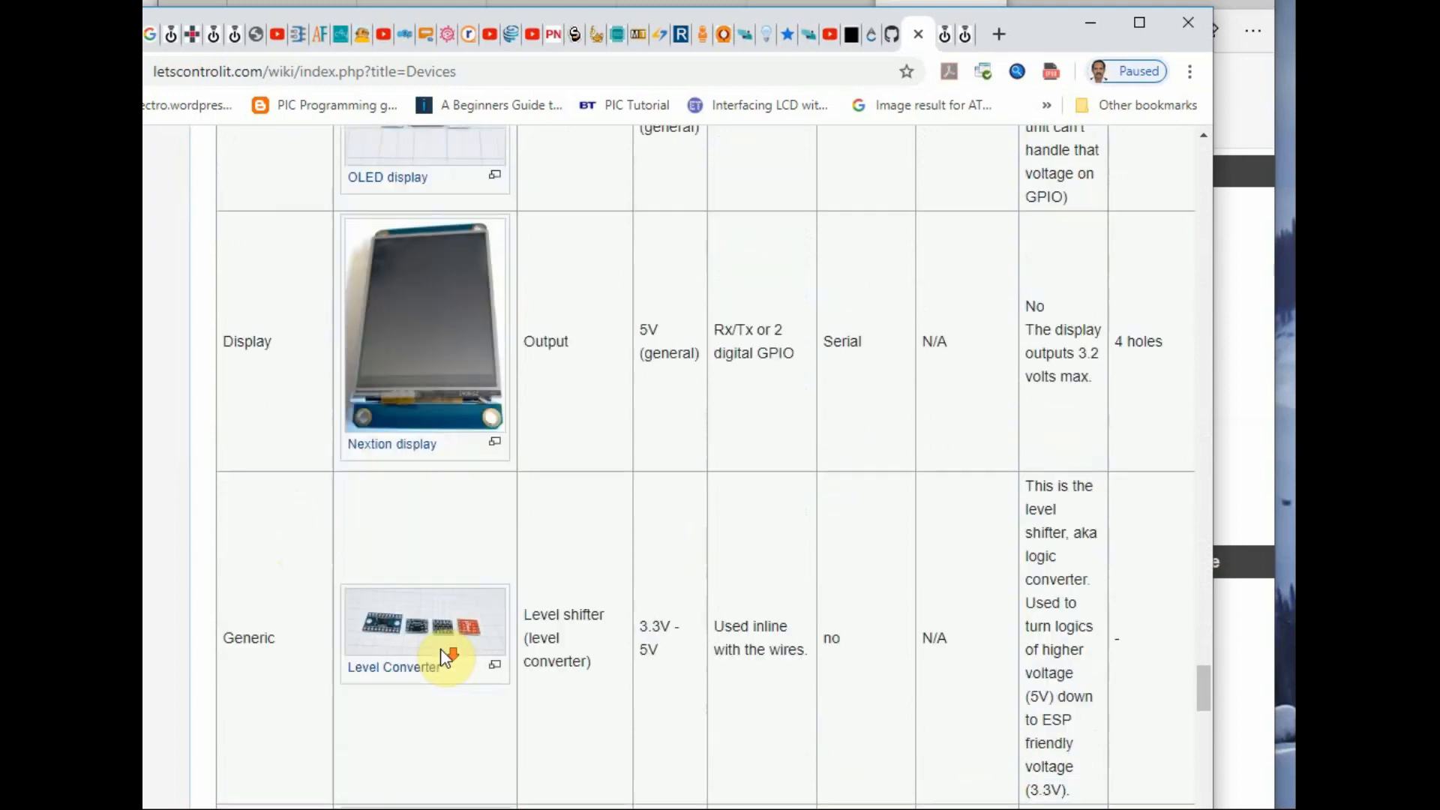
{"action": "scroll", "scroll_direction": "down", "scroll_amount": 3}
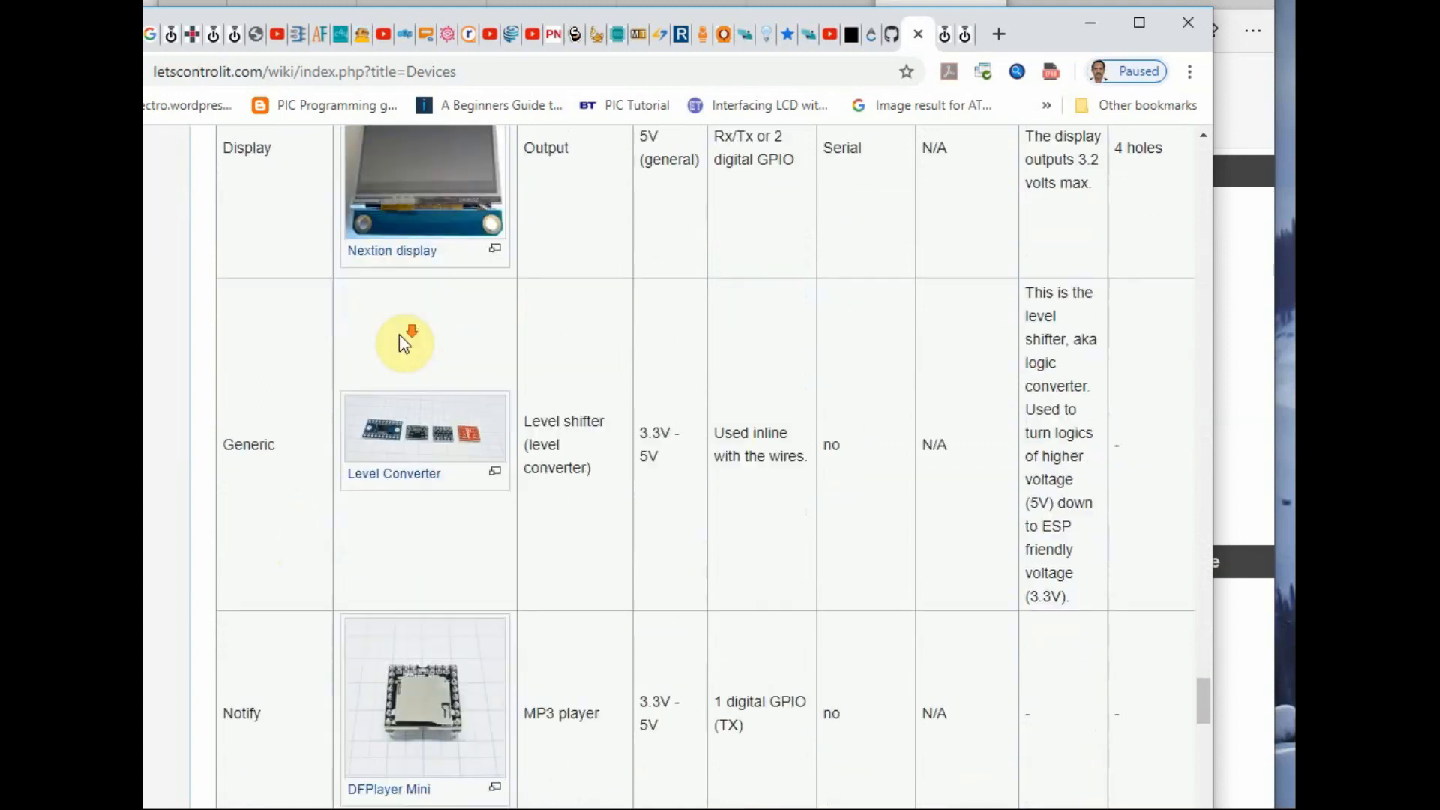
{"action": "scroll", "scroll_direction": "down", "scroll_amount": 3}
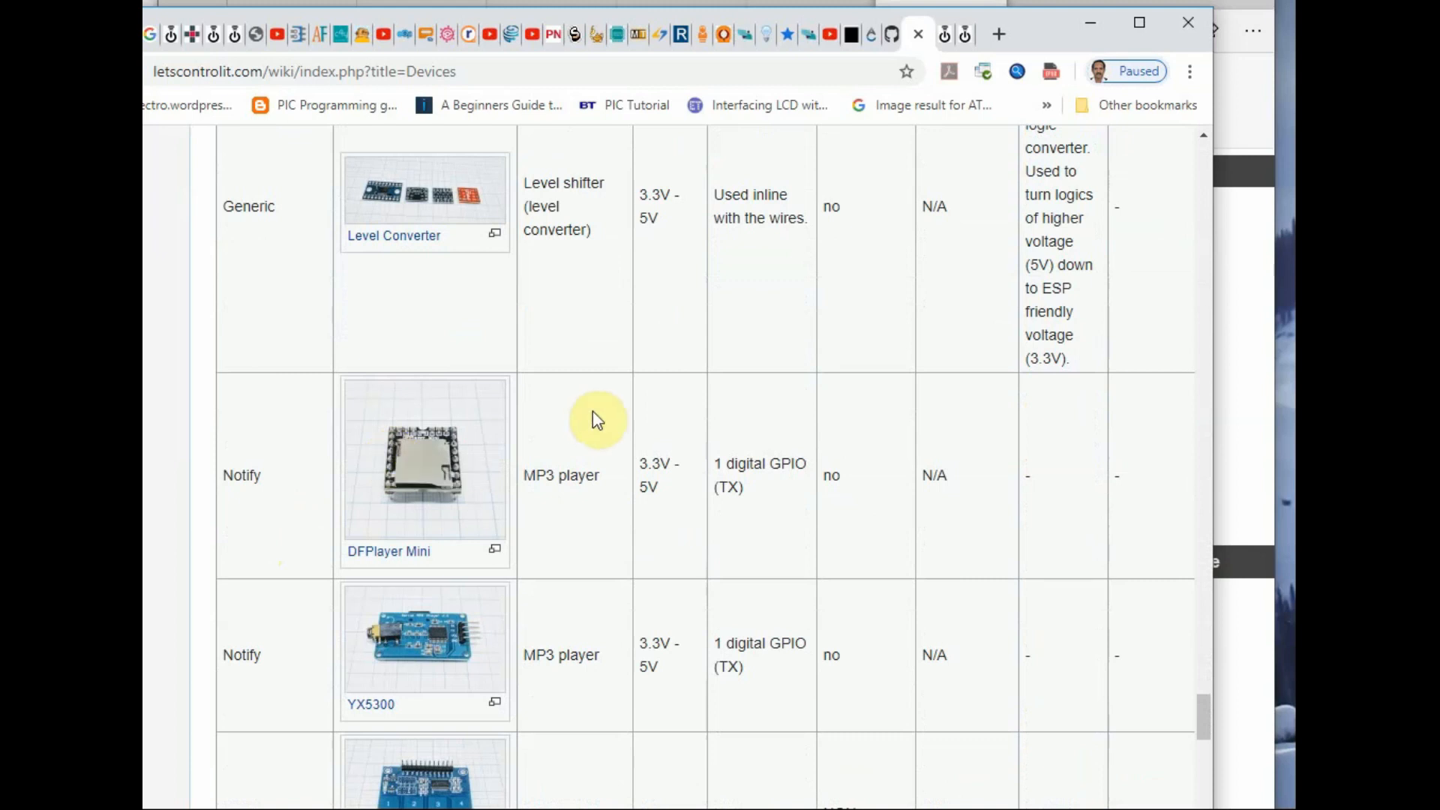
{"action": "scroll", "scroll_direction": "down", "scroll_amount": 3}
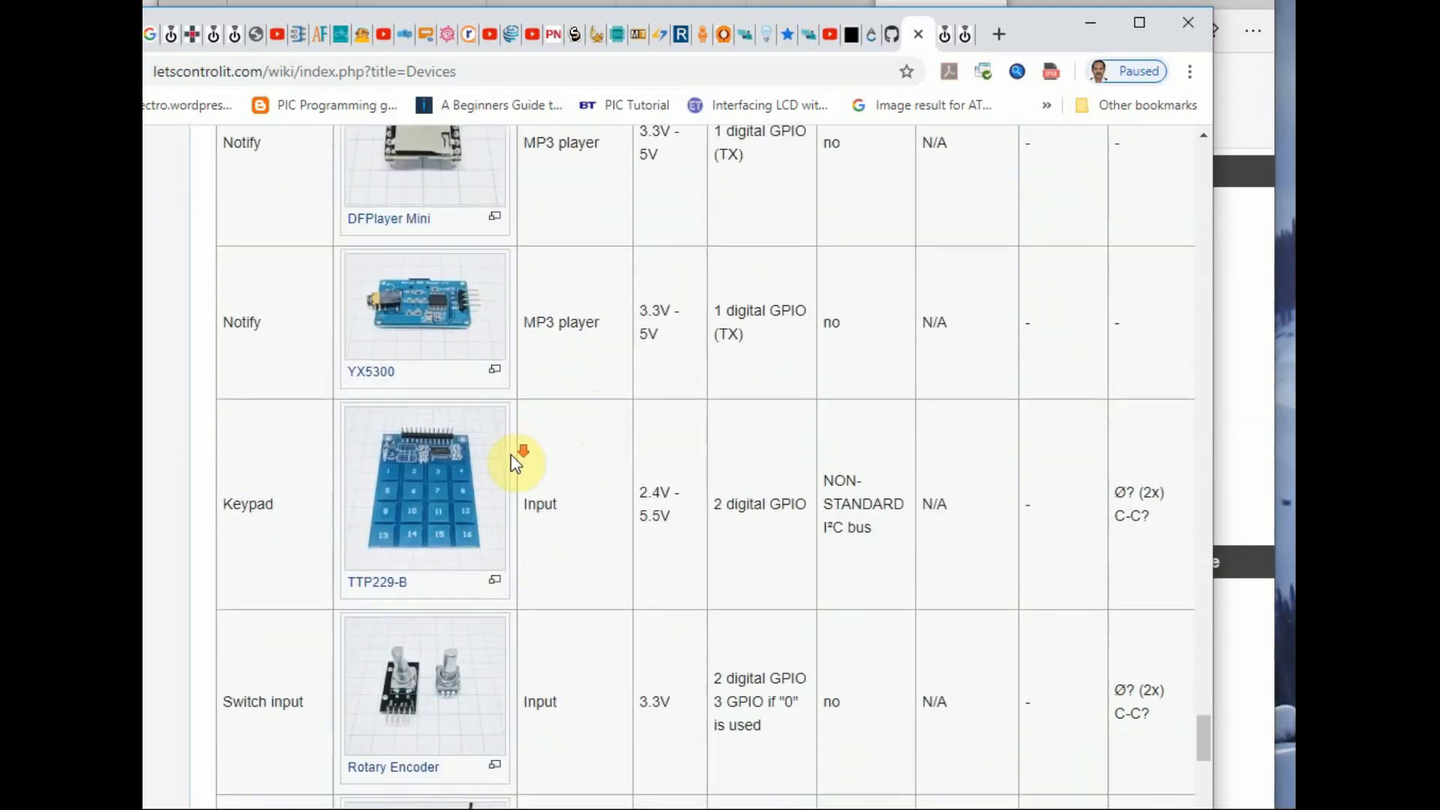
{"action": "scroll", "scroll_direction": "down", "scroll_amount": 3}
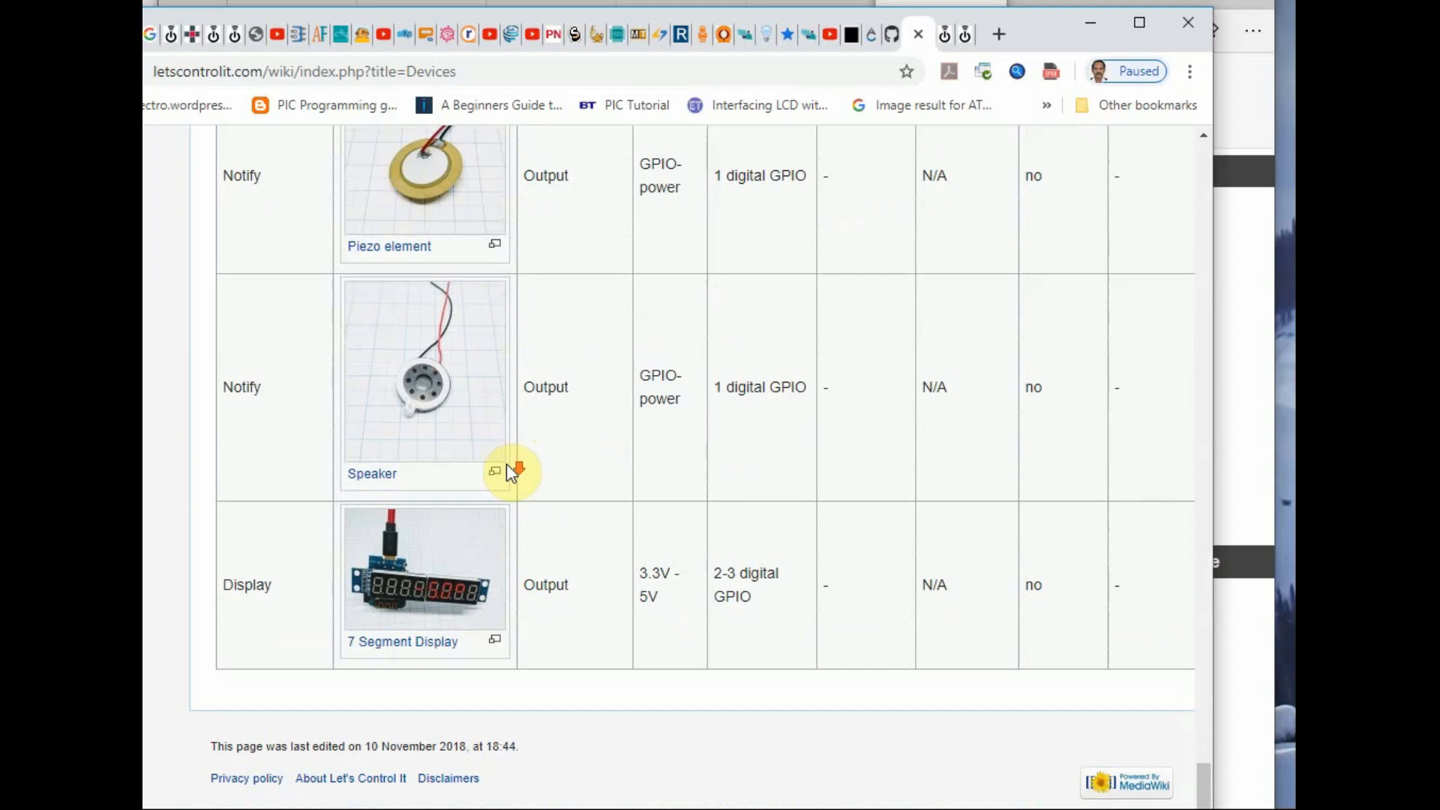
{"action": "mouse_move", "coordinate": [1019, 68]}
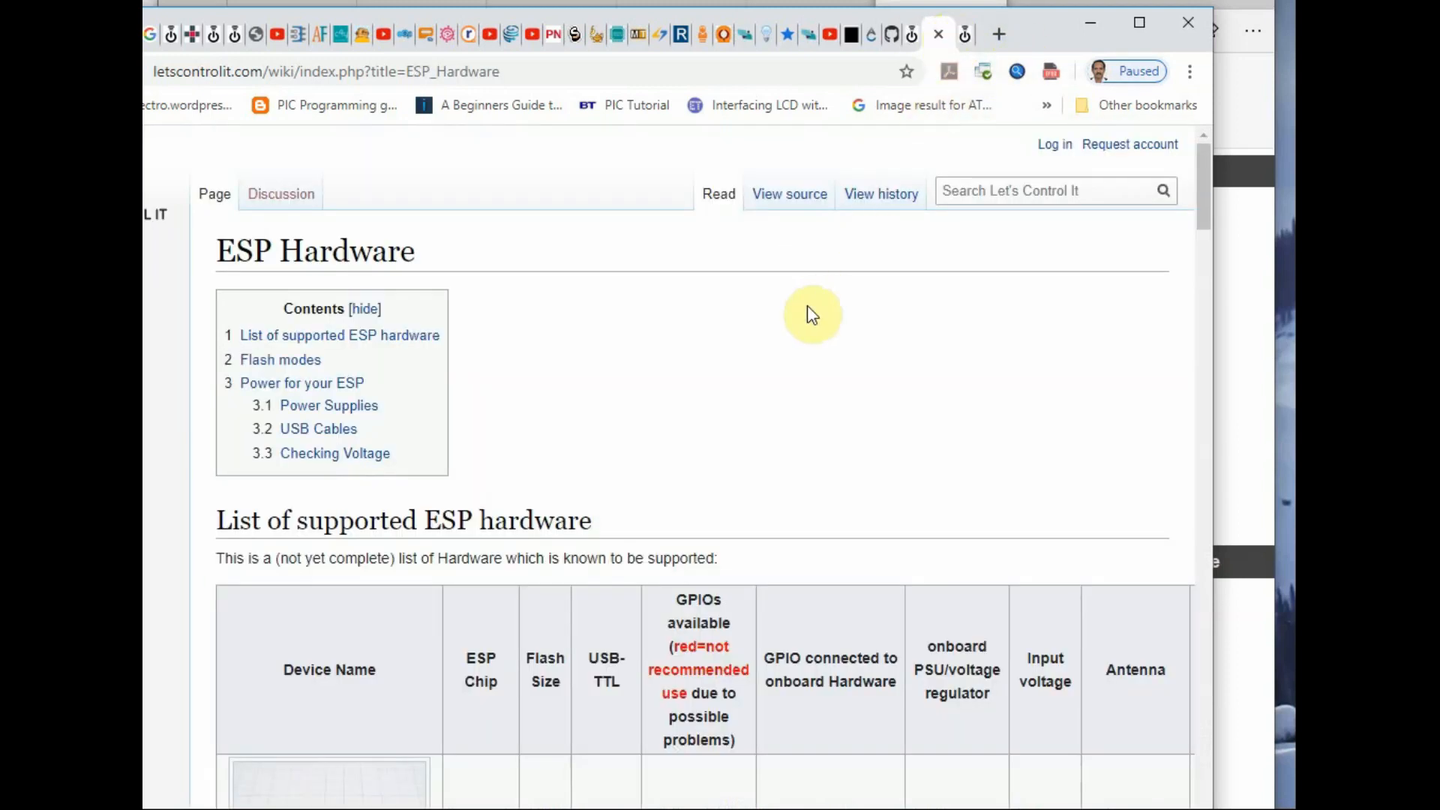
Step: Scroll through the supported ESP hardware table covering NodeMcu V2, V3 and Sonoff boards
{"action": "scroll", "scroll_direction": "down", "scroll_amount": 3}
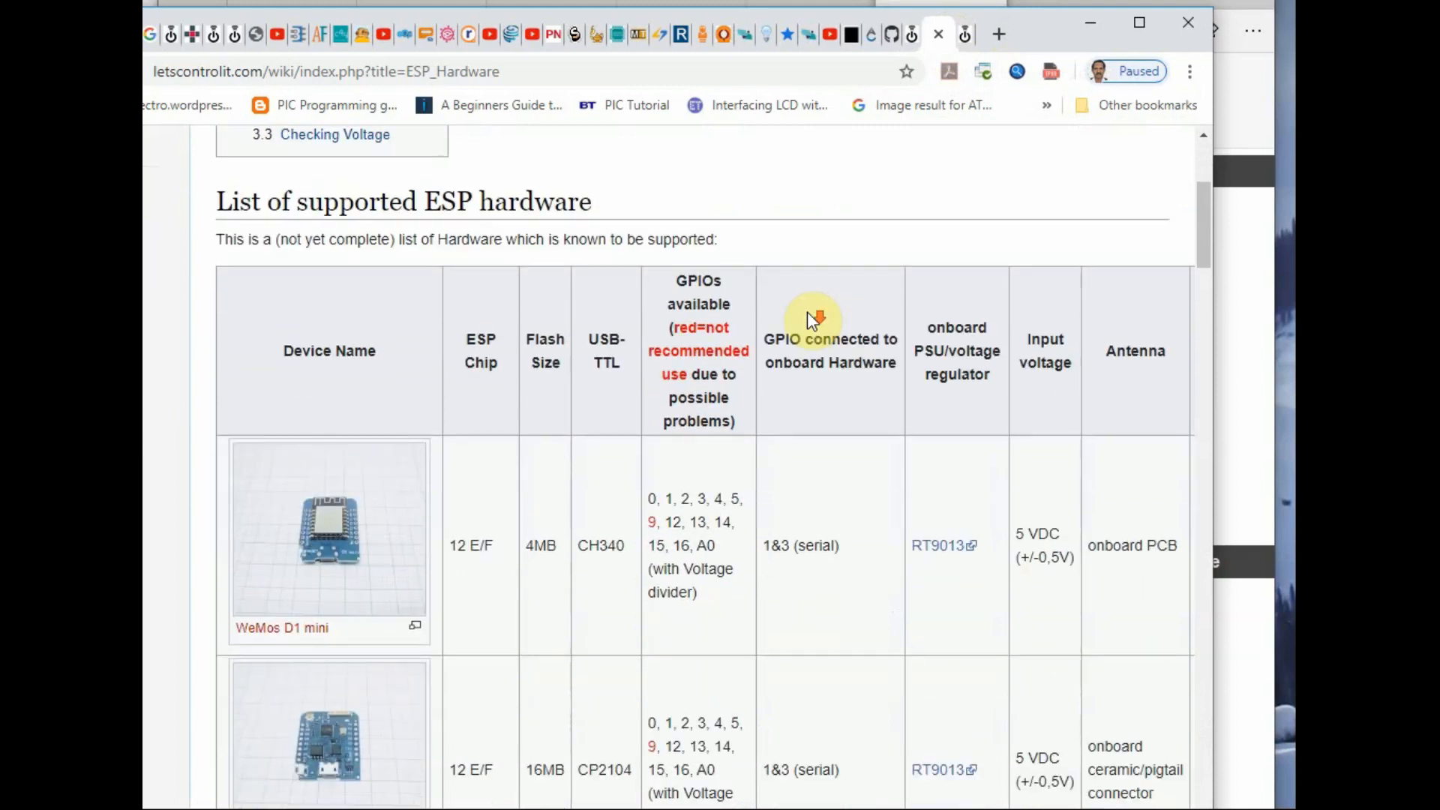
{"action": "scroll", "scroll_direction": "down", "scroll_amount": 3}
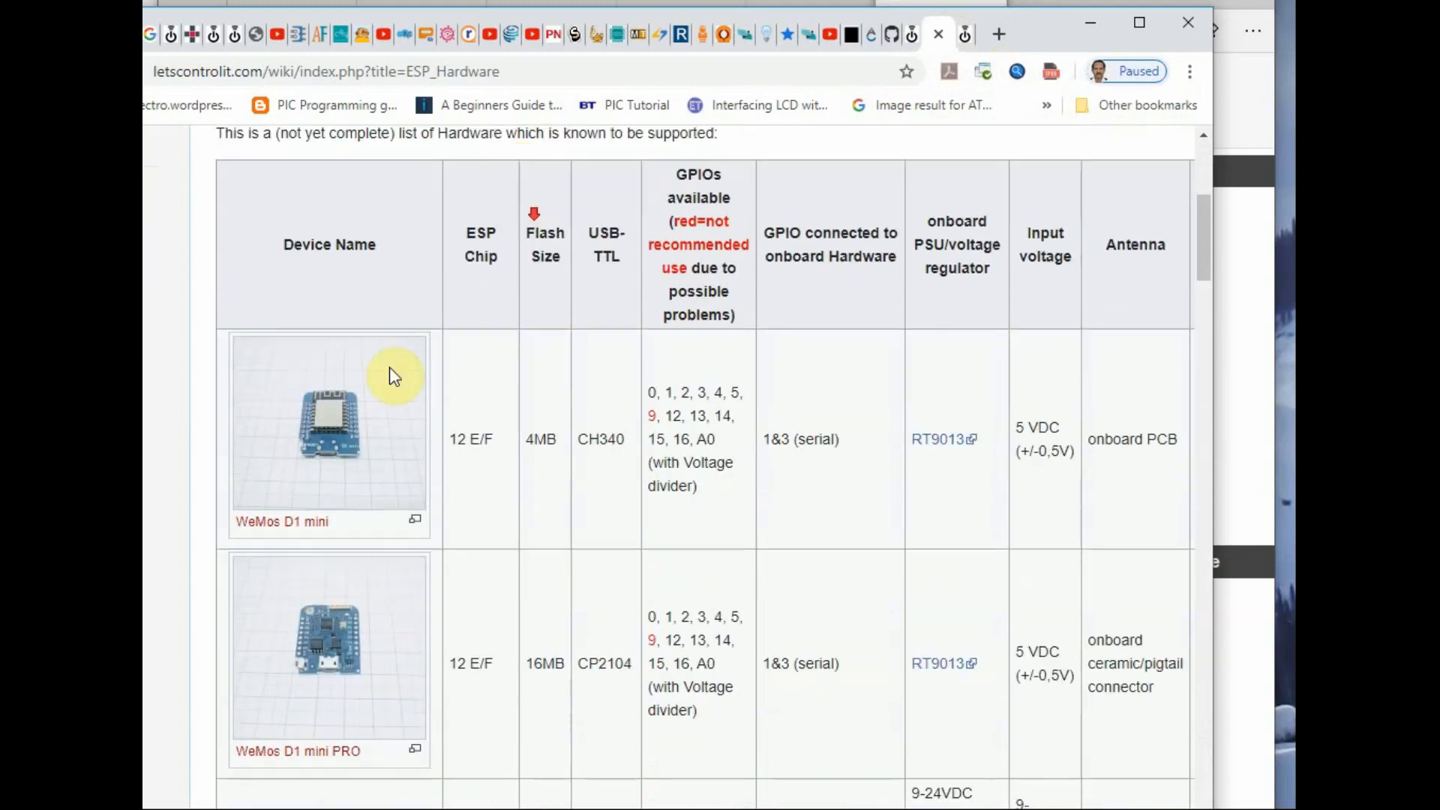
{"action": "scroll", "scroll_direction": "down", "scroll_amount": 3}
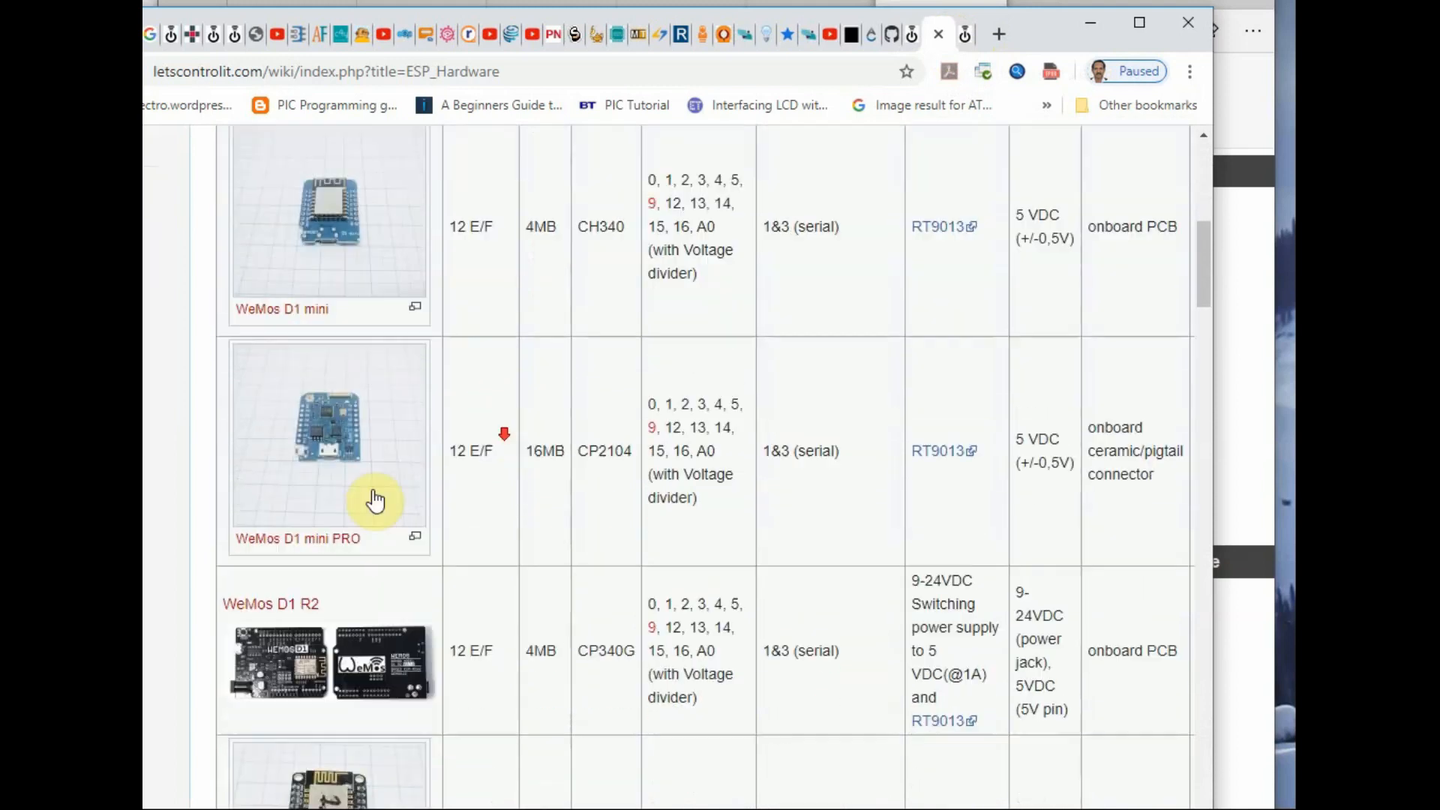
{"action": "scroll", "scroll_direction": "down", "scroll_amount": 3}
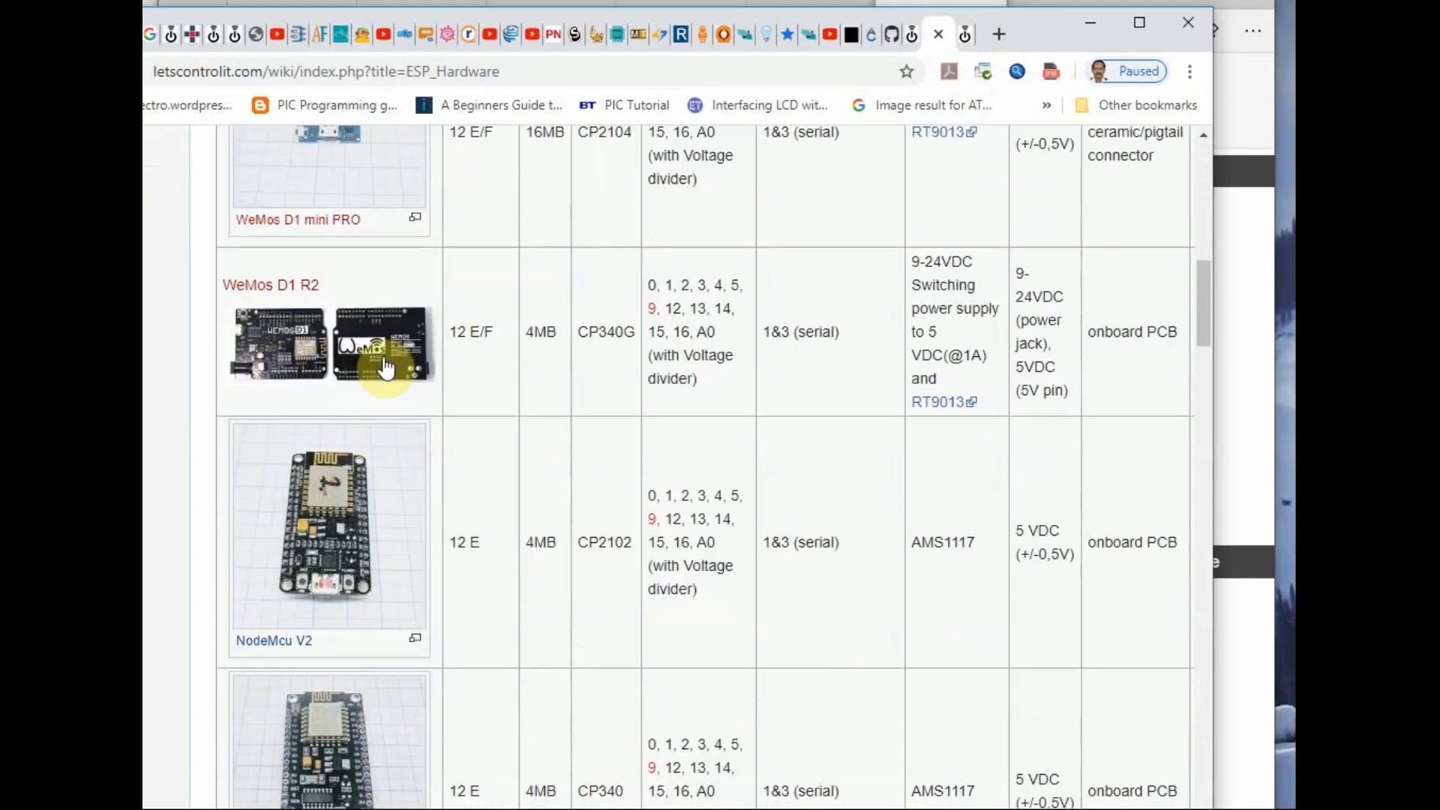
{"action": "scroll", "scroll_direction": "down", "scroll_amount": 3}
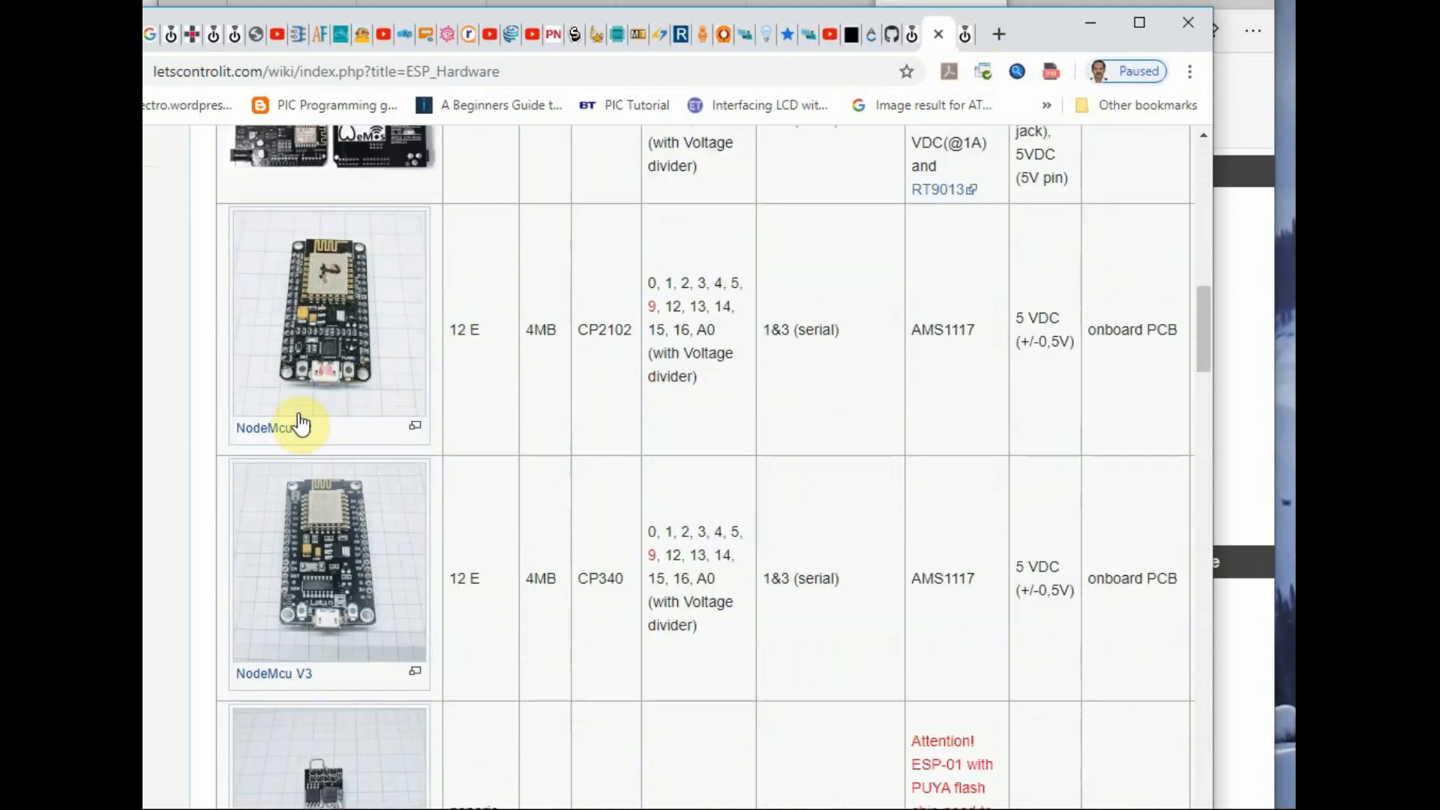
{"action": "scroll", "scroll_direction": "down", "scroll_amount": 3}
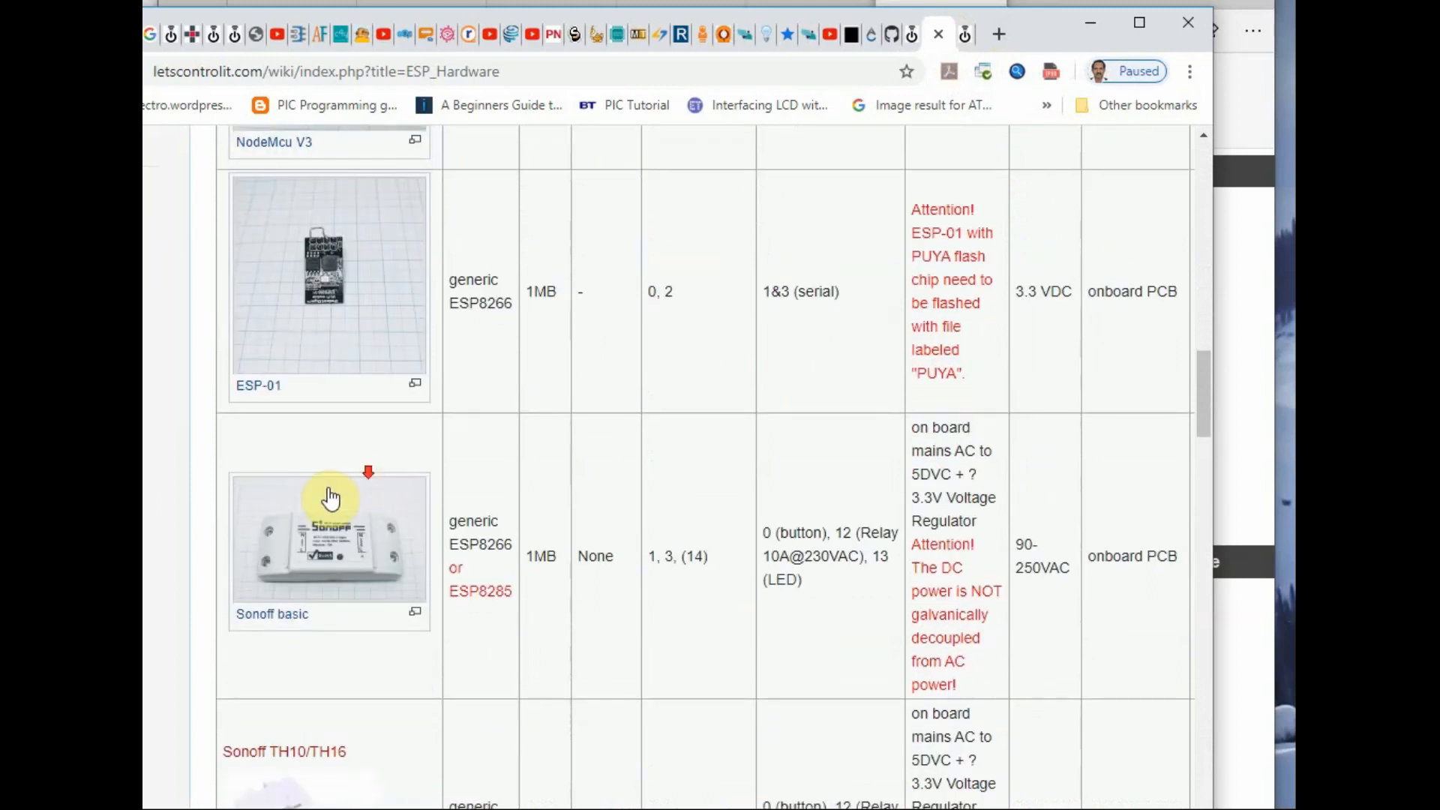
{"action": "scroll", "scroll_direction": "down", "scroll_amount": 3}
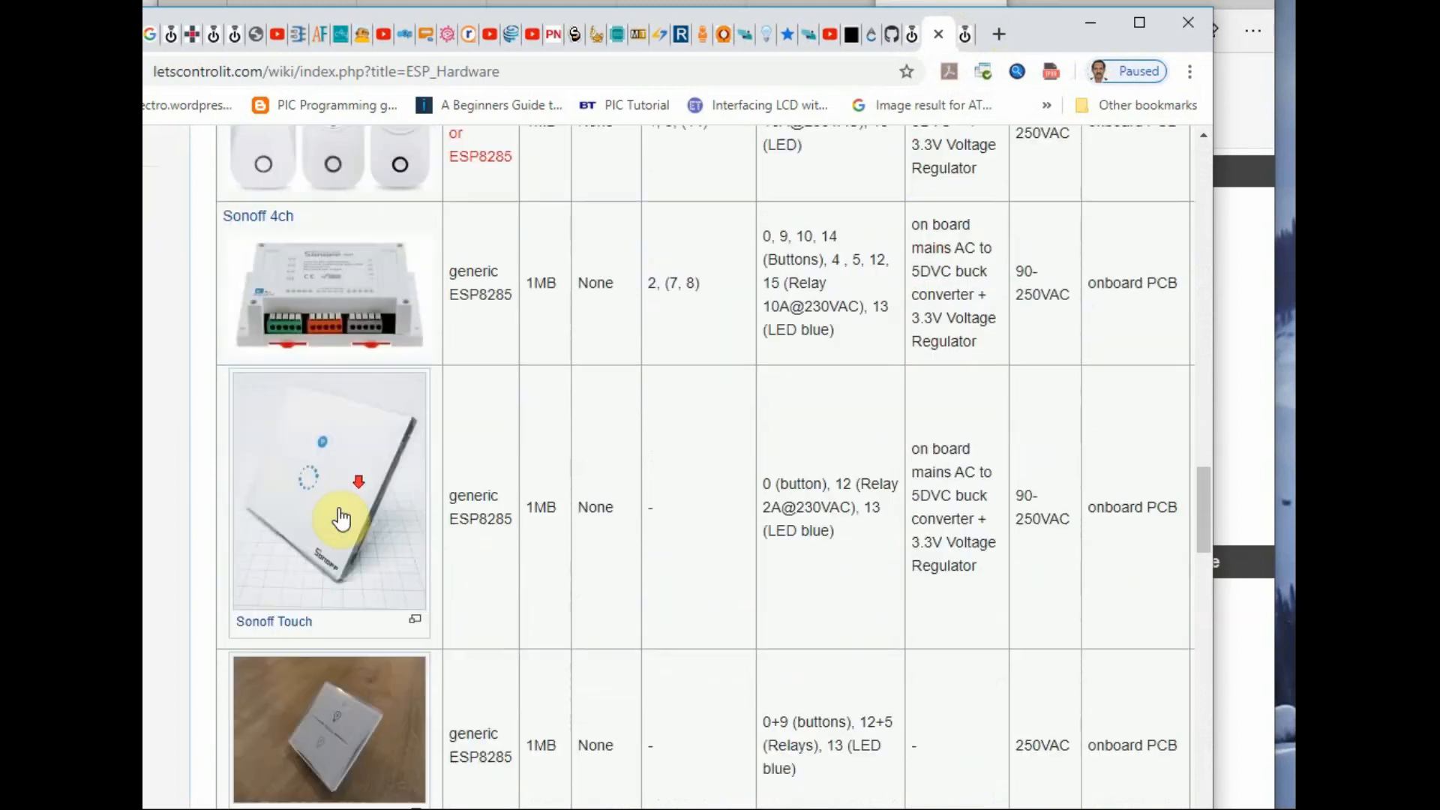
{"action": "scroll", "scroll_direction": "down", "scroll_amount": 3}
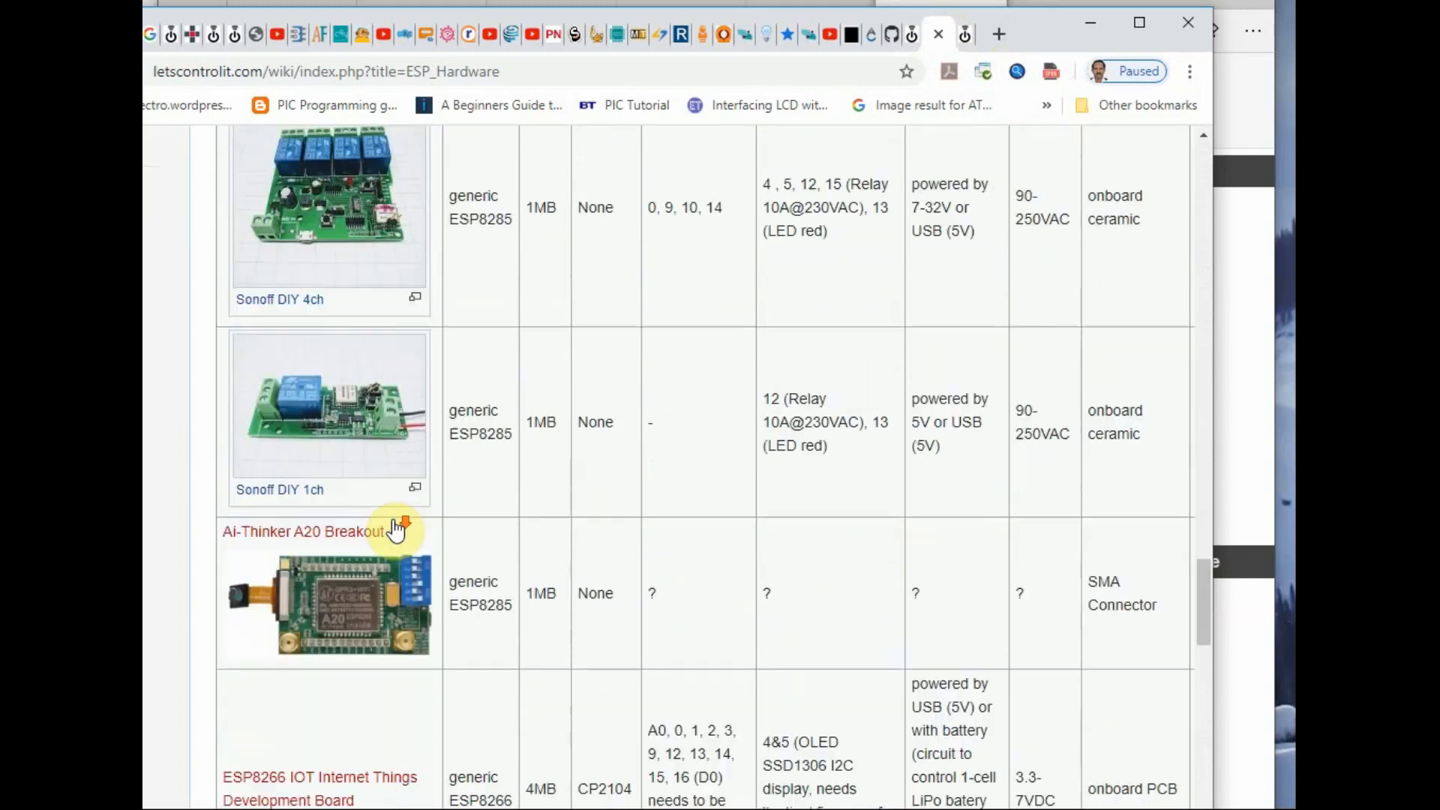
{"action": "scroll", "scroll_direction": "down", "scroll_amount": 3}
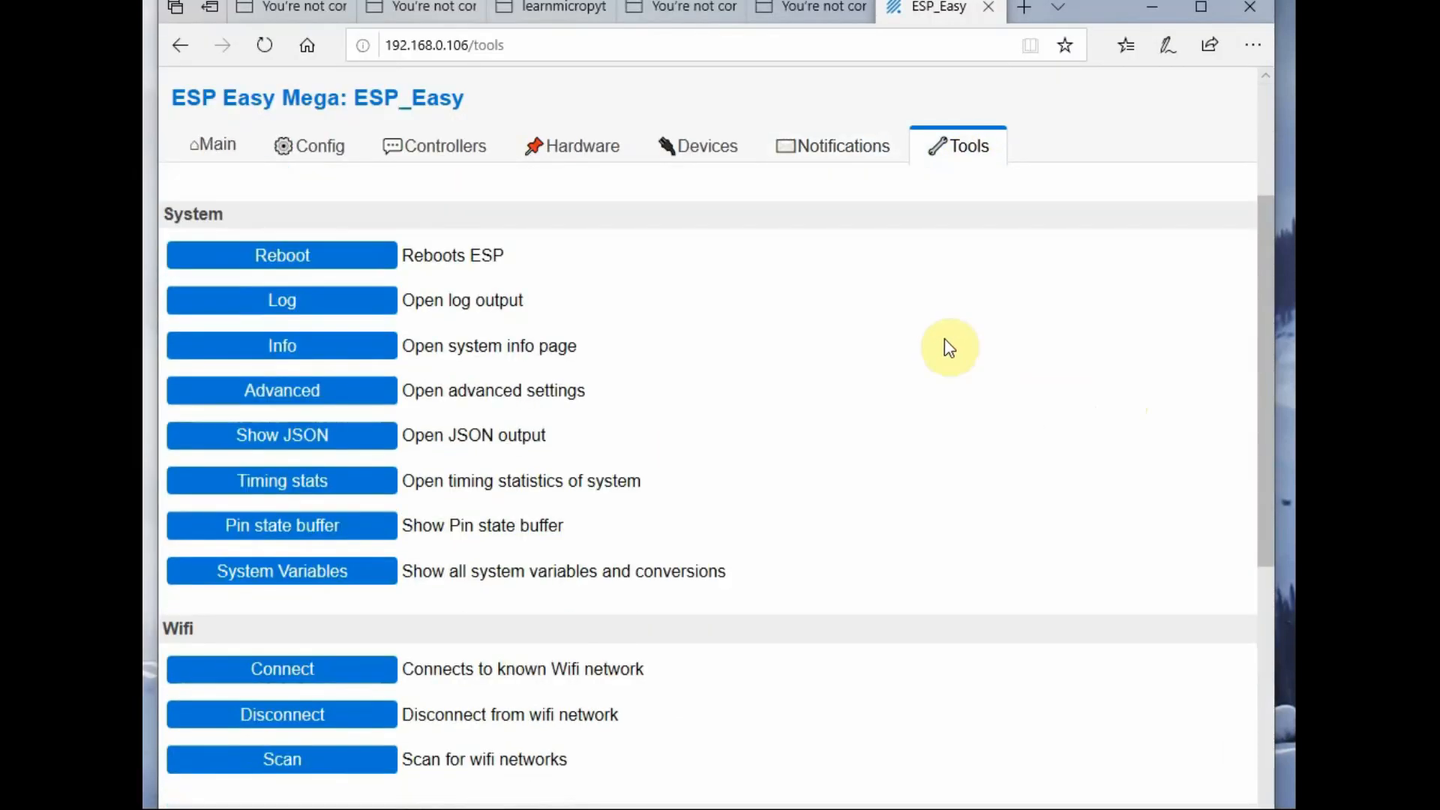
{"action": "mouse_move", "coordinate": [358, 504]}
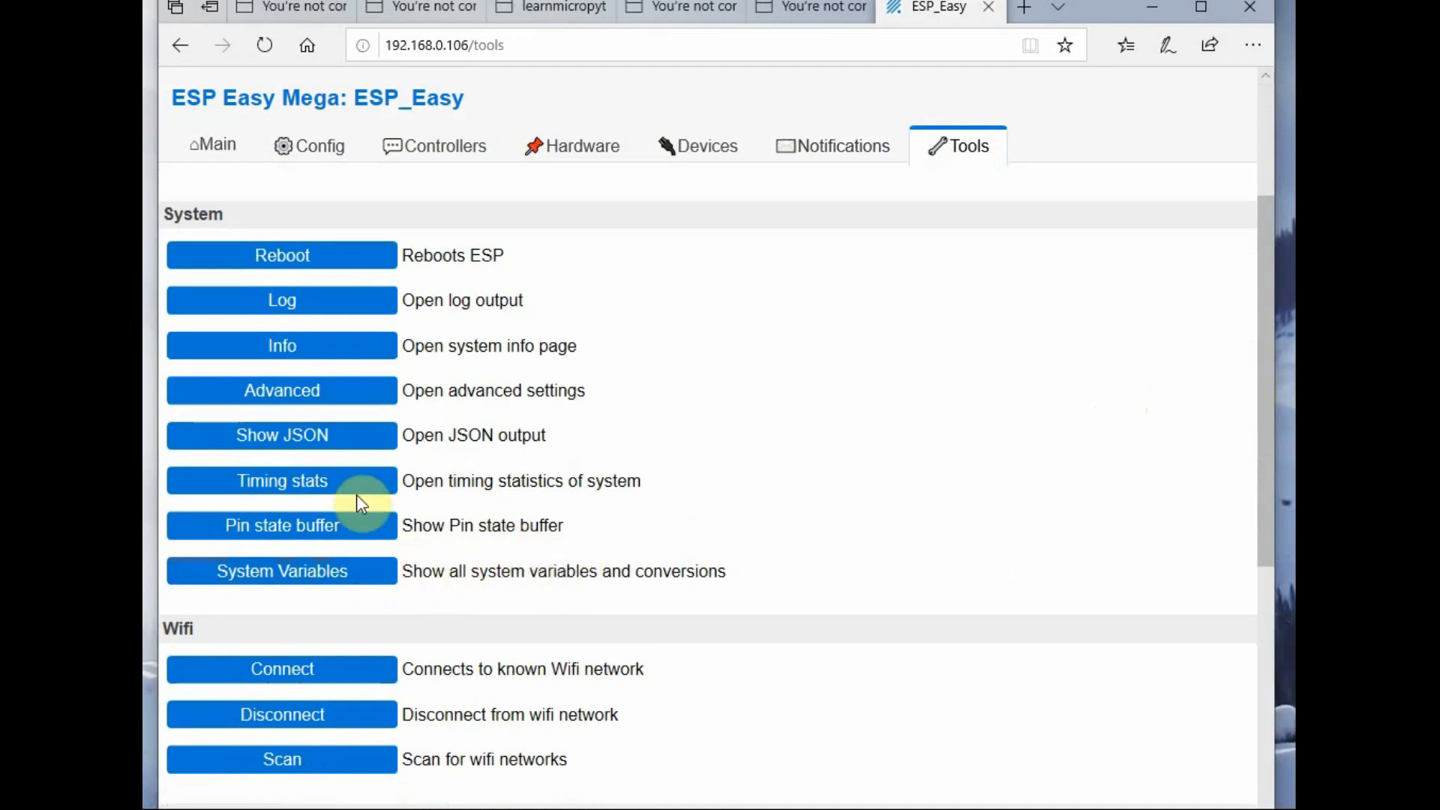
Step: View the Tools > Advanced Settings page, then return to the Main status page
{"action": "left_click", "coordinate": [282, 390]}
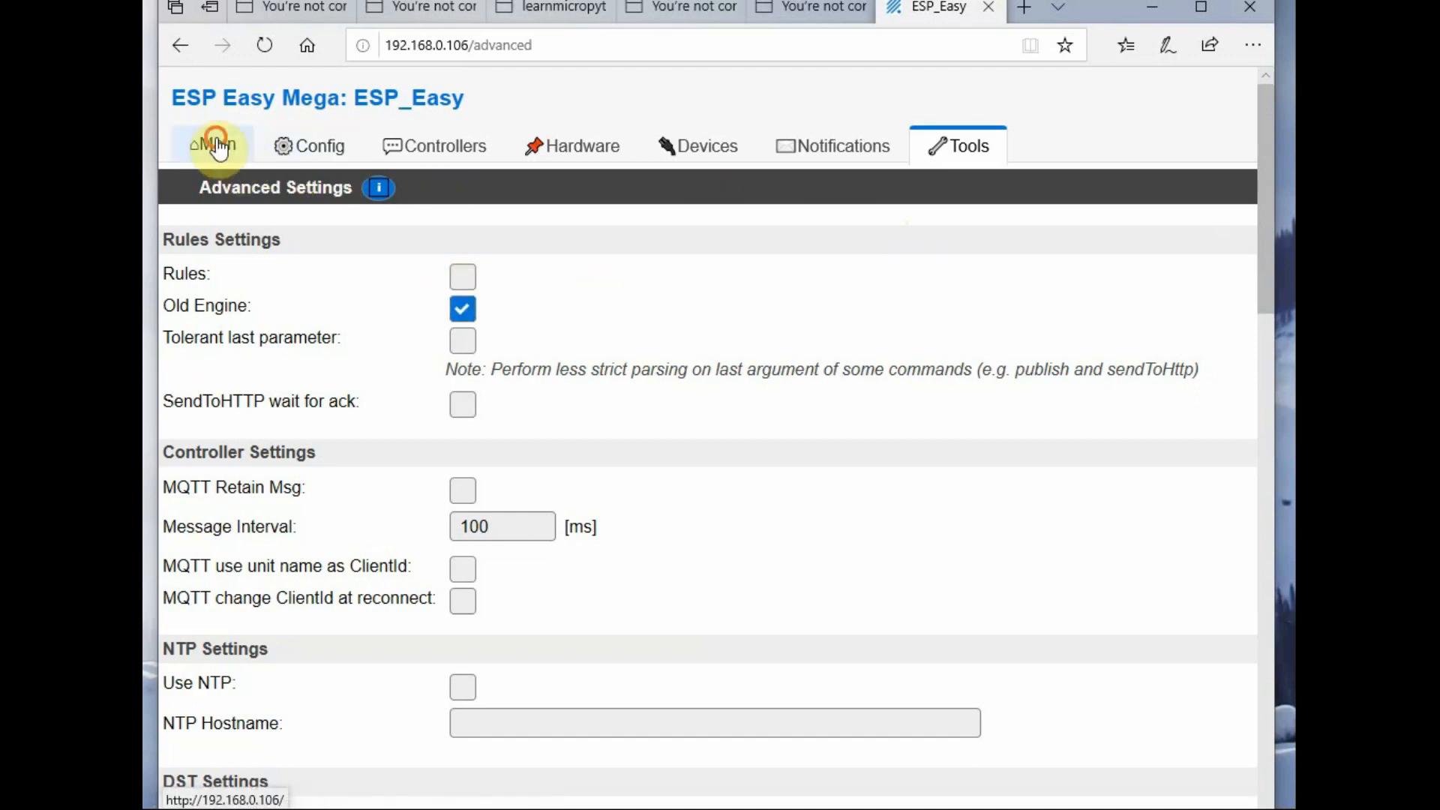
{"action": "left_click", "coordinate": [213, 145]}
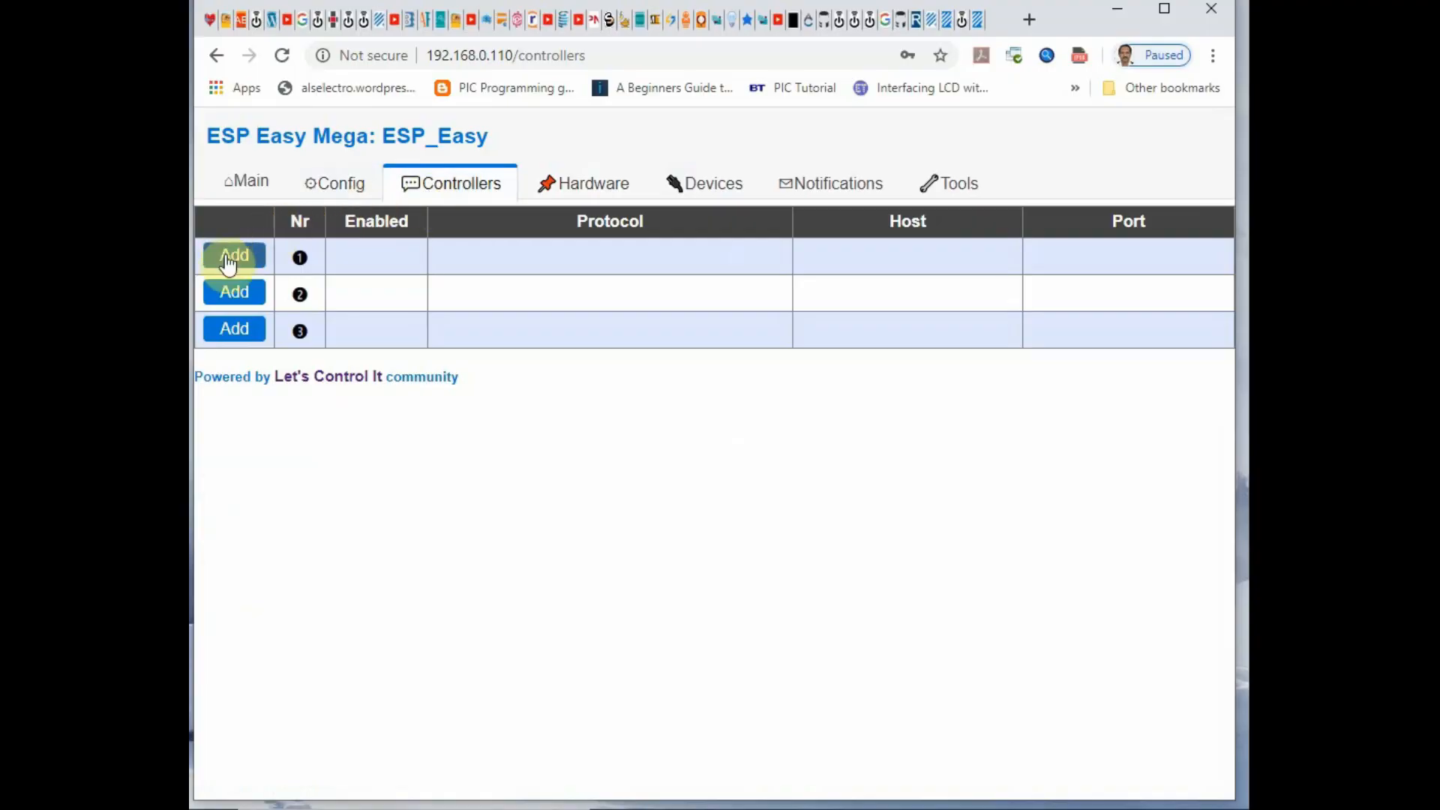
Step: Submit controller slot 1 with '- Standalone -' protocol and show the Devices task list
{"action": "left_click", "coordinate": [233, 255]}
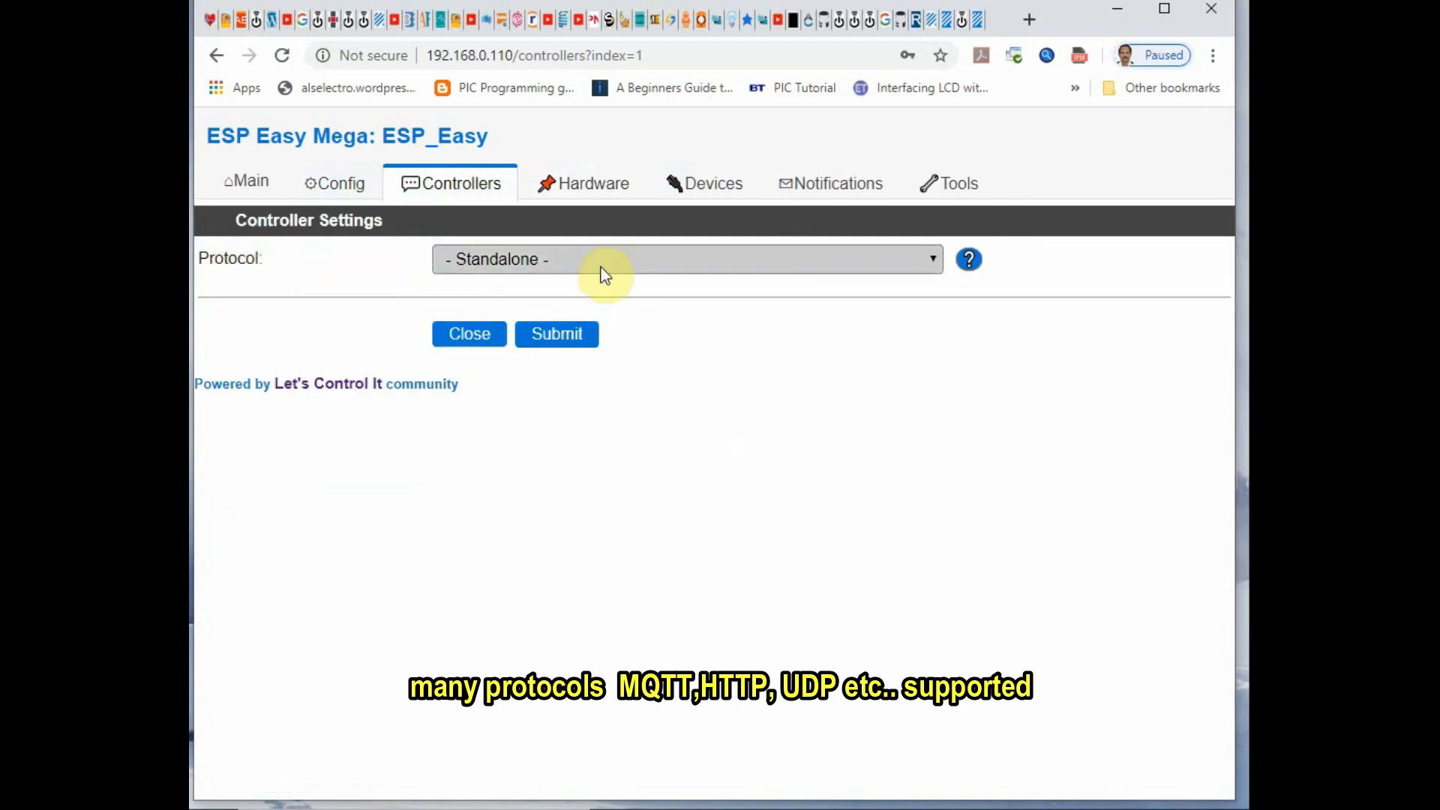
{"action": "left_click", "coordinate": [686, 259]}
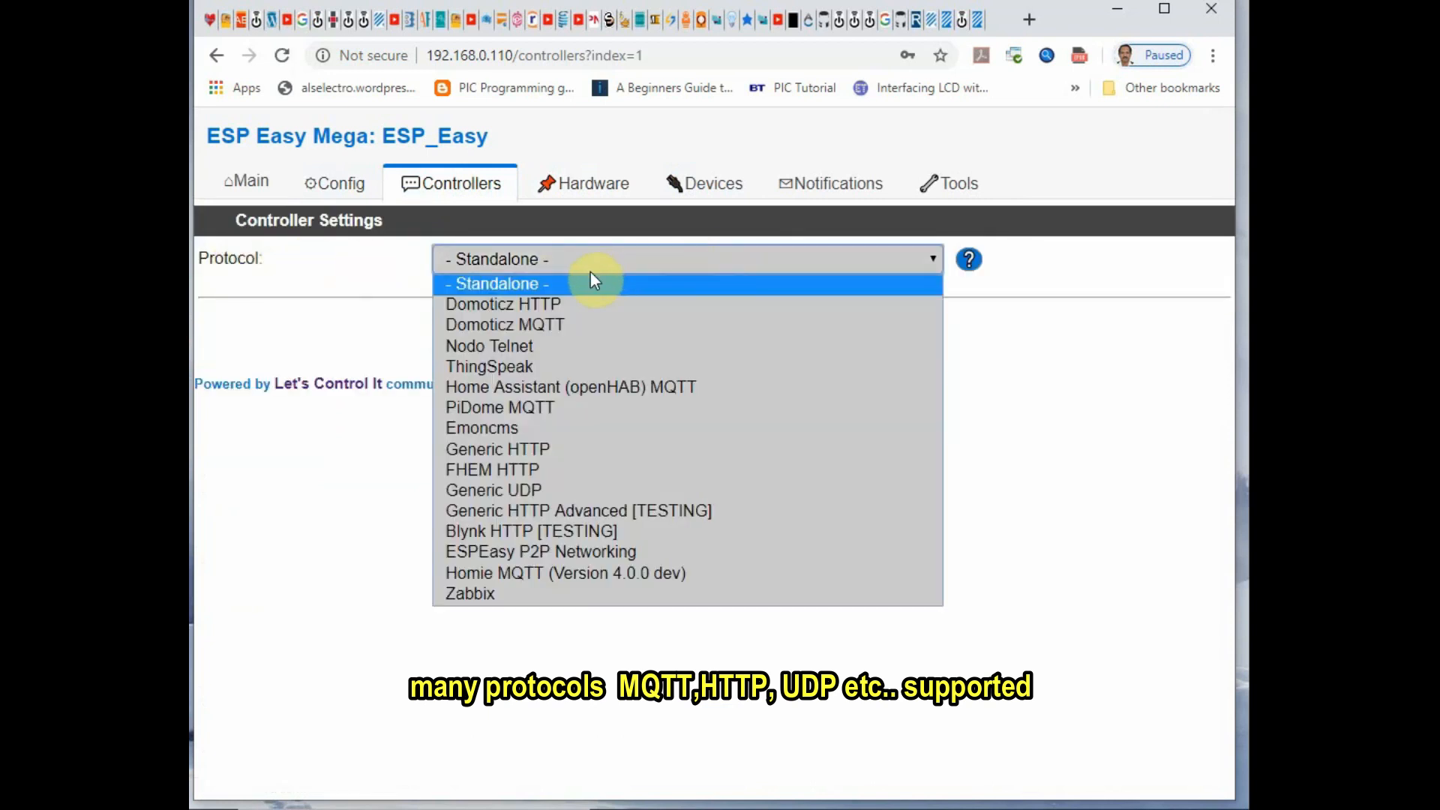
{"action": "mouse_move", "coordinate": [535, 312]}
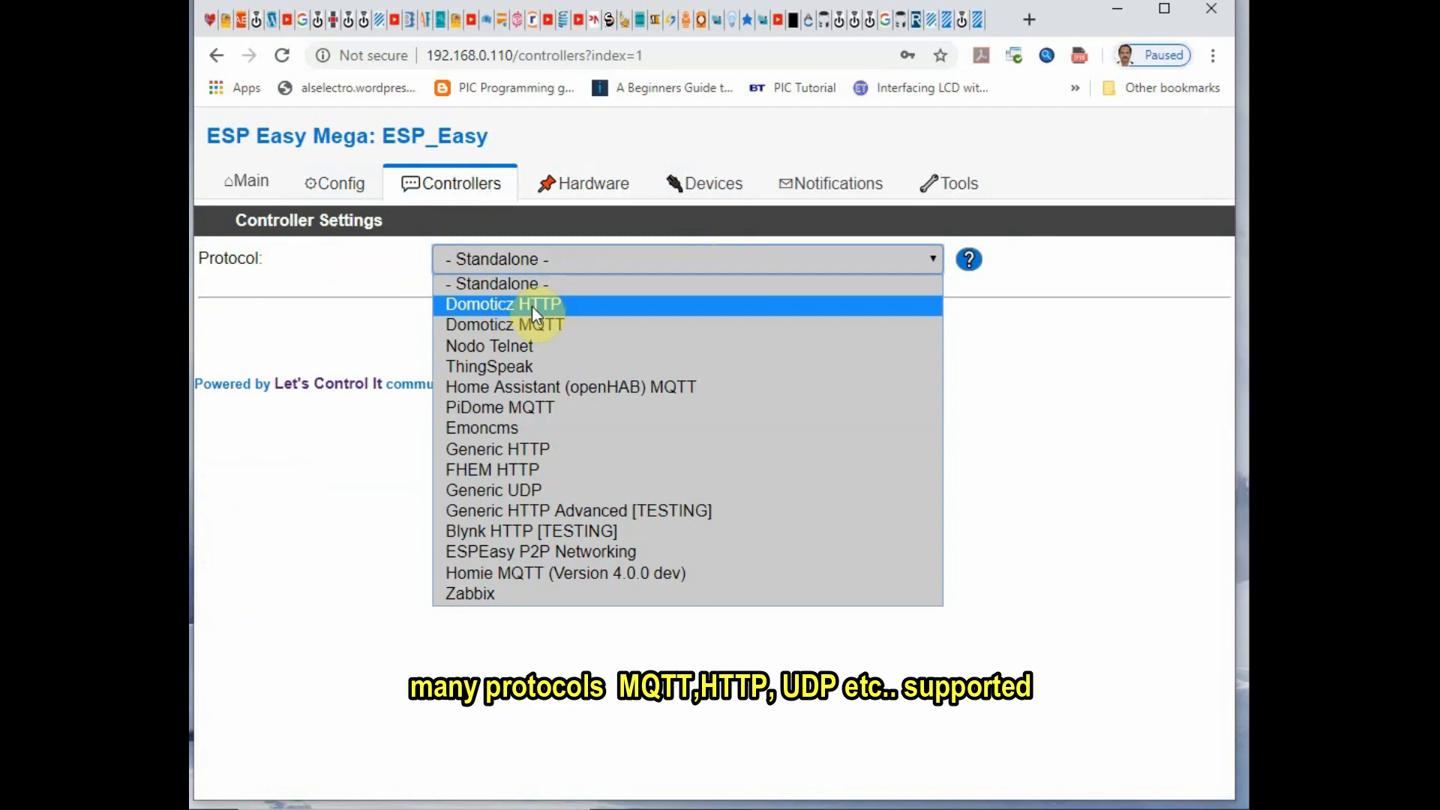
{"action": "mouse_move", "coordinate": [550, 338]}
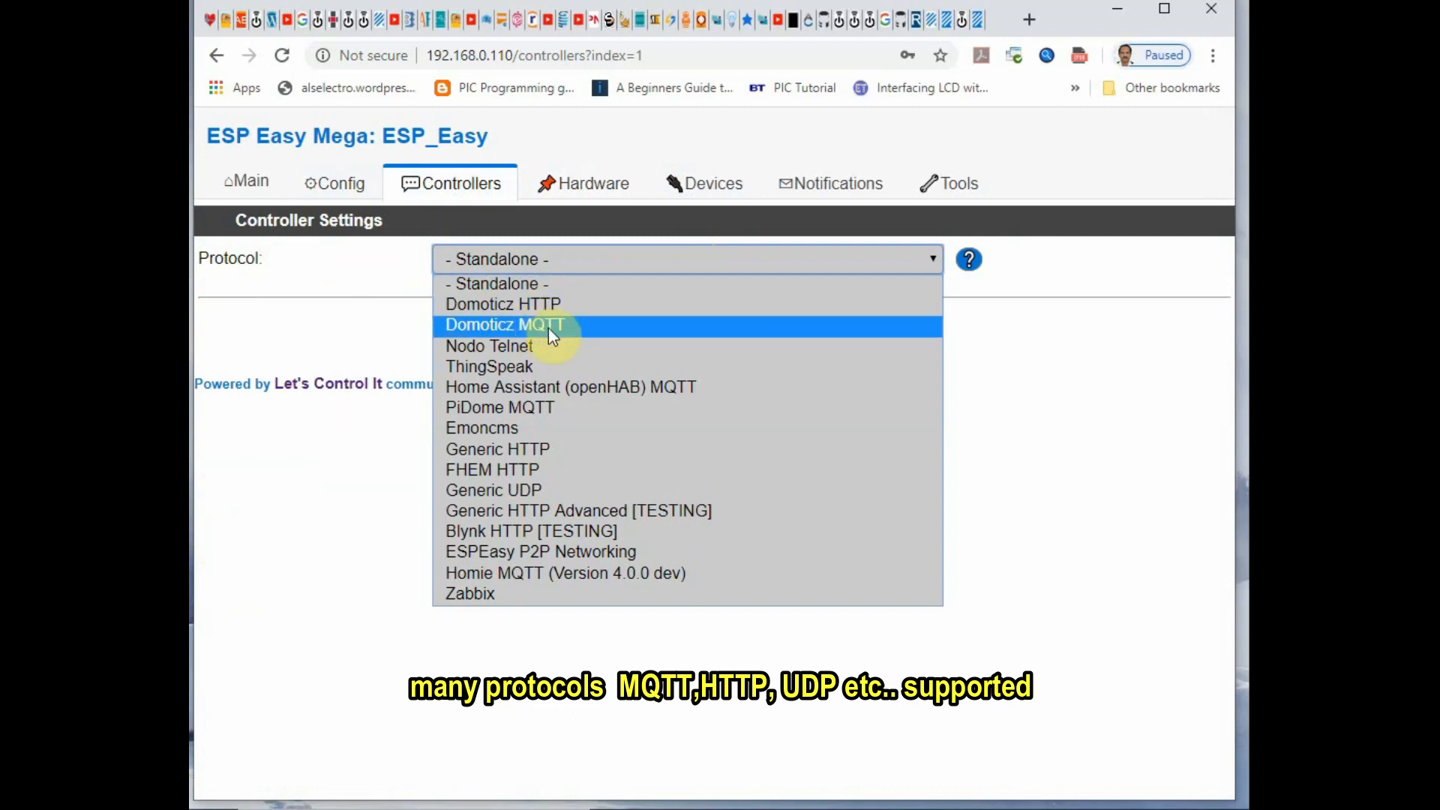
{"action": "left_click", "coordinate": [496, 284]}
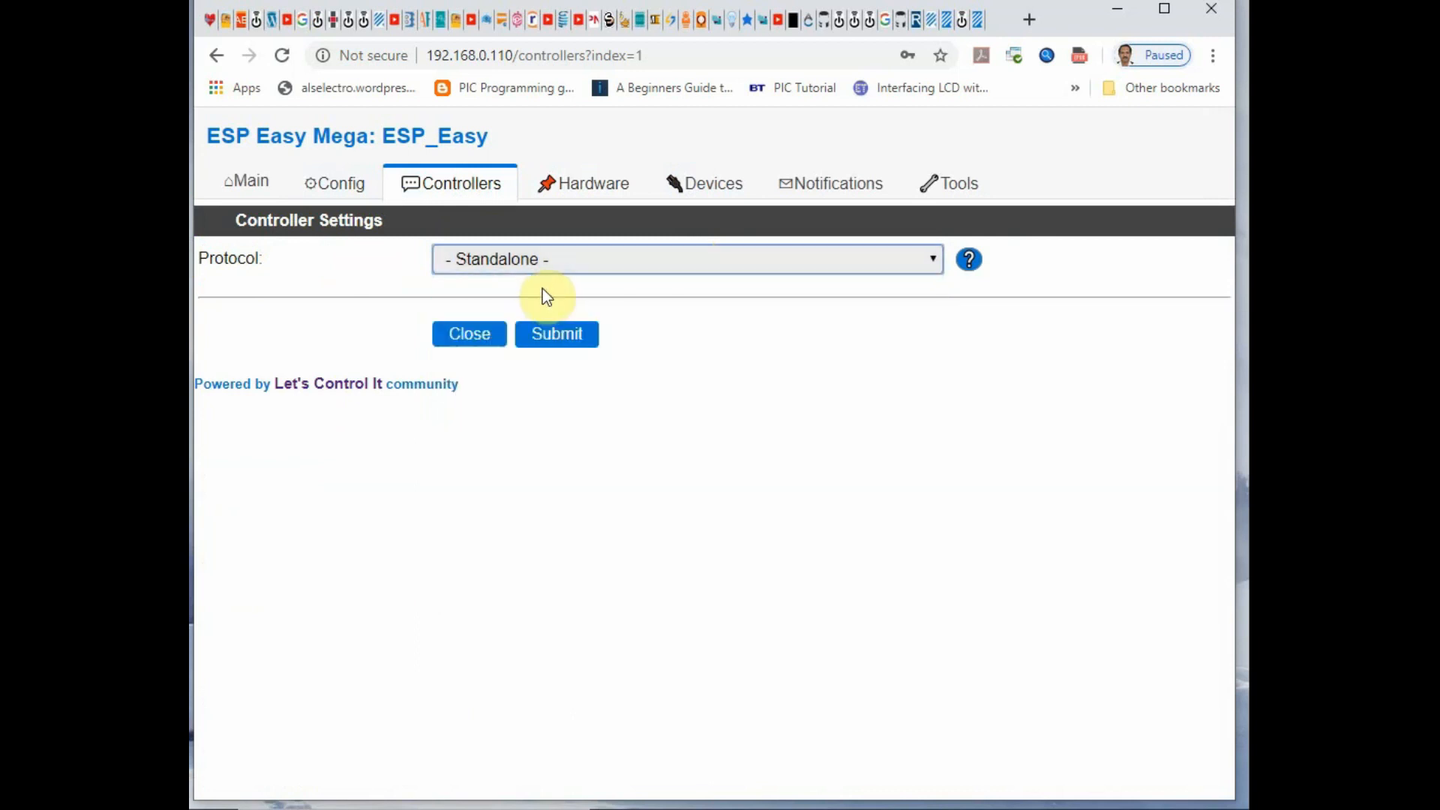
{"action": "left_click", "coordinate": [557, 333]}
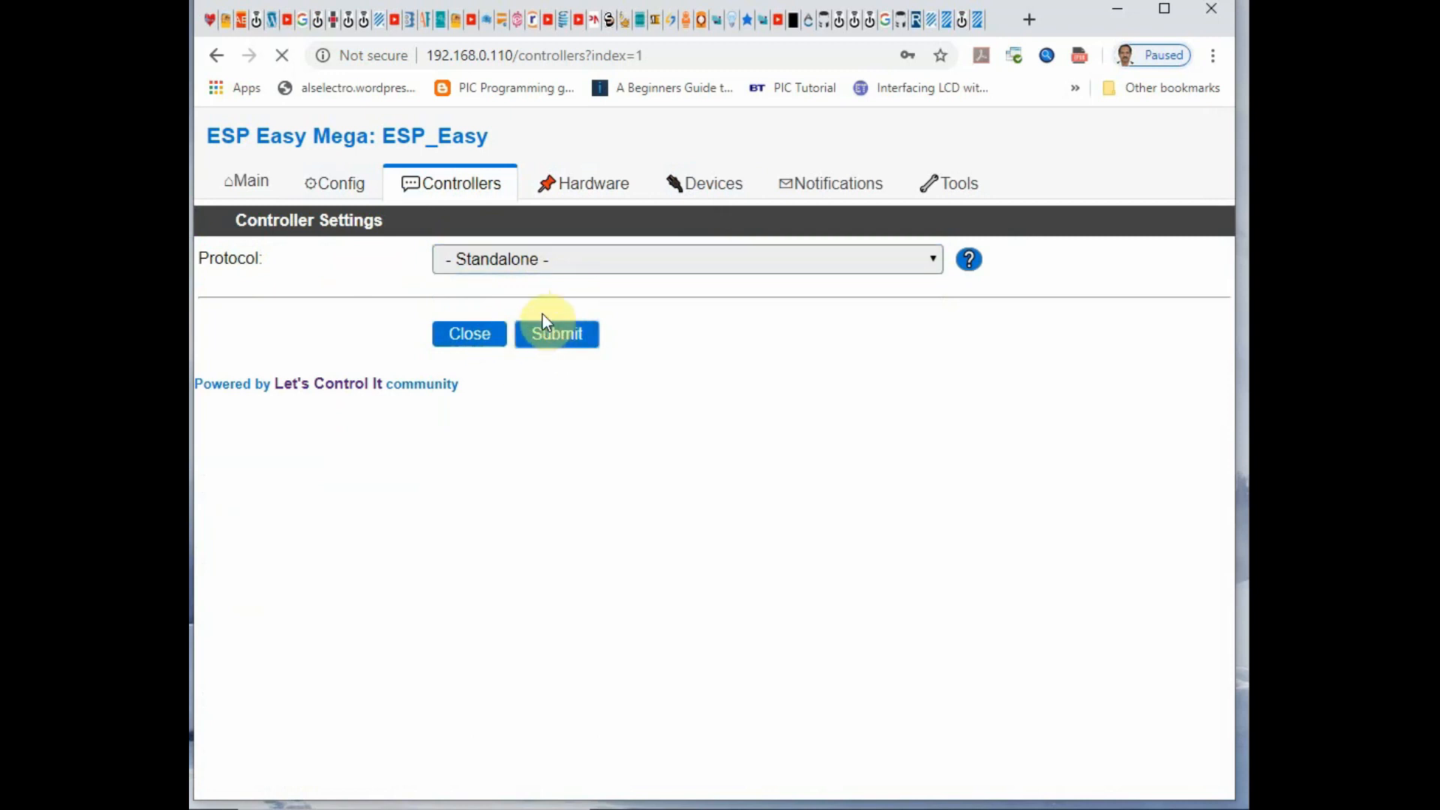
{"action": "left_click", "coordinate": [713, 183]}
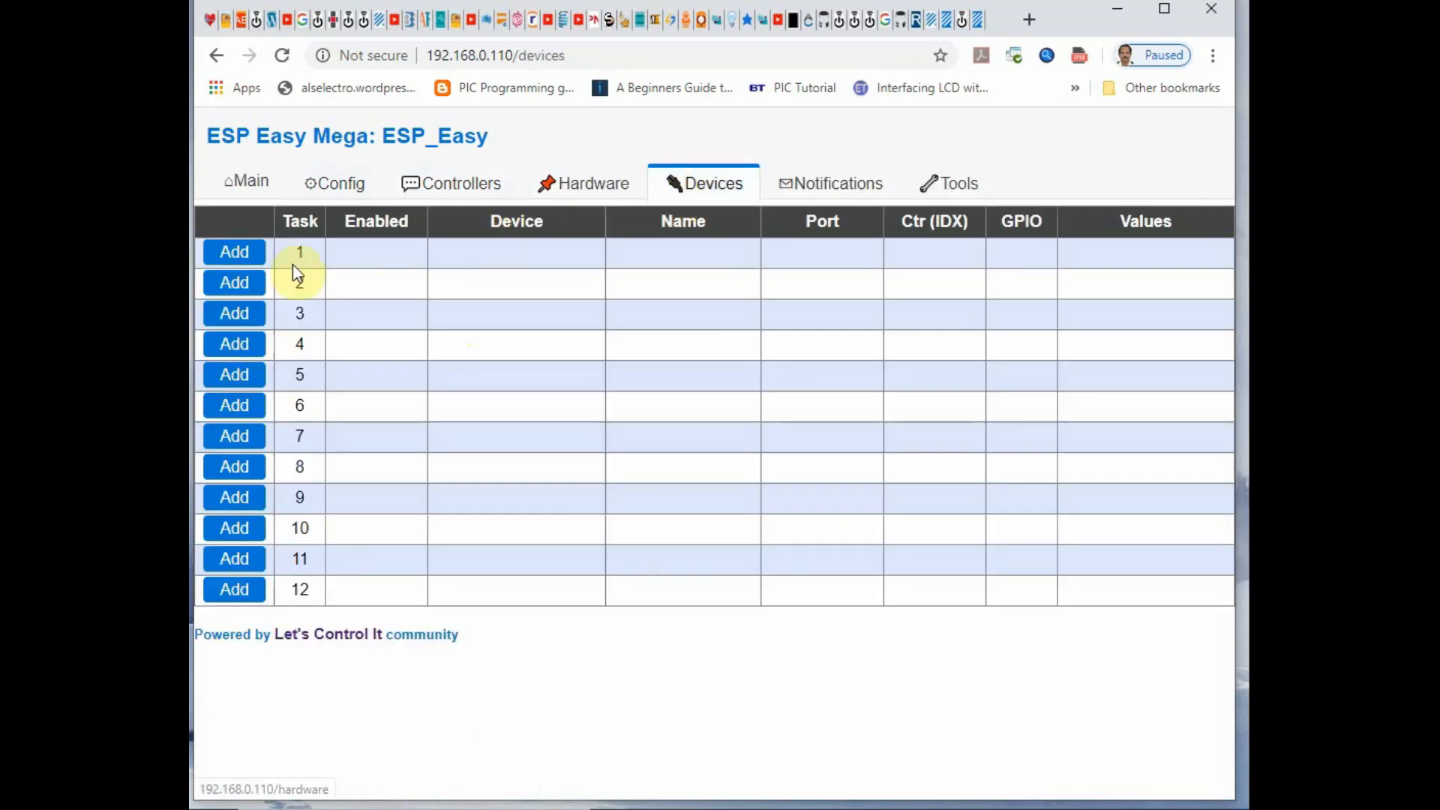
Step: Add a 'Switch input - Switch' device on task 1, name it LED, and tick Enabled
{"action": "left_click", "coordinate": [233, 252]}
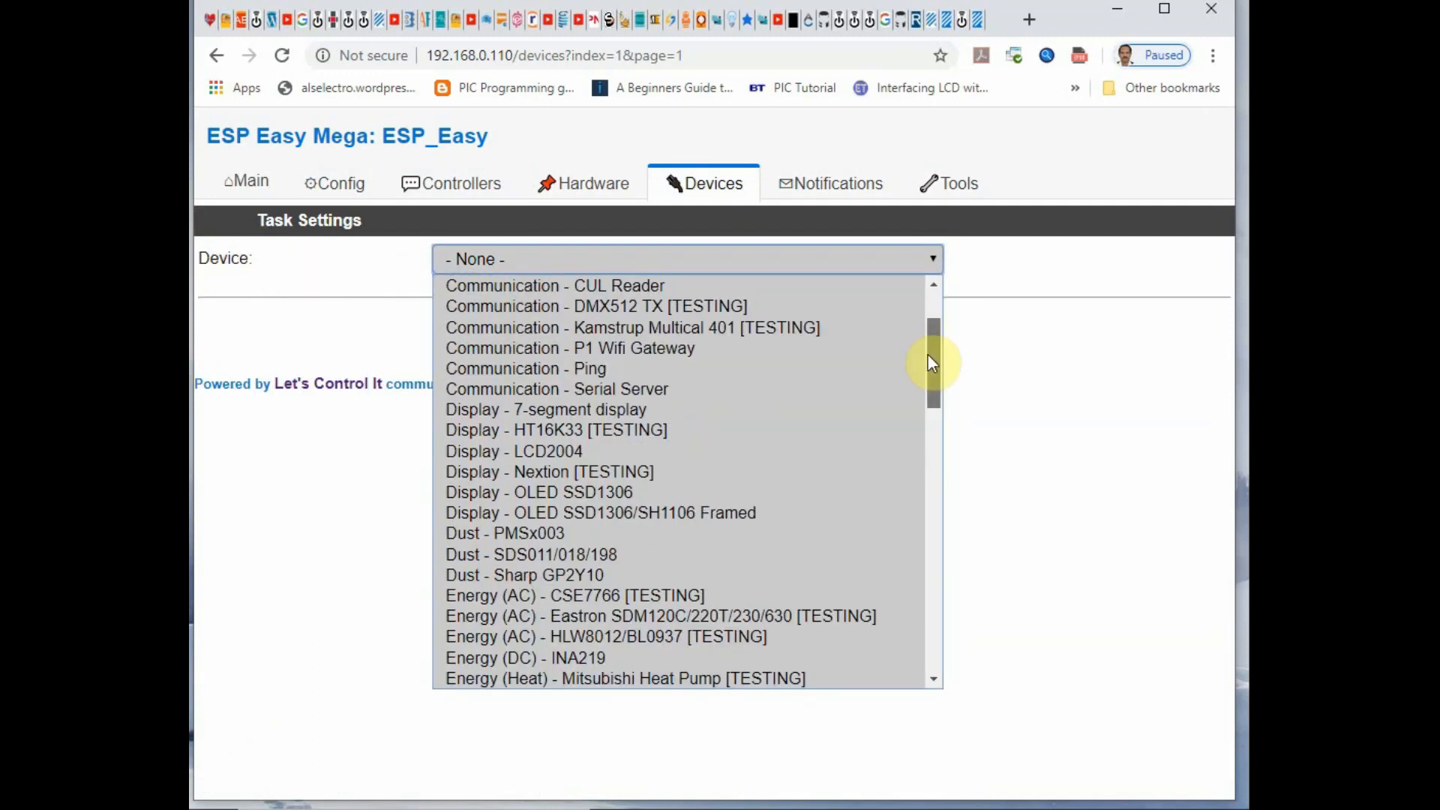
{"action": "scroll", "scroll_direction": "down", "scroll_amount": 3}
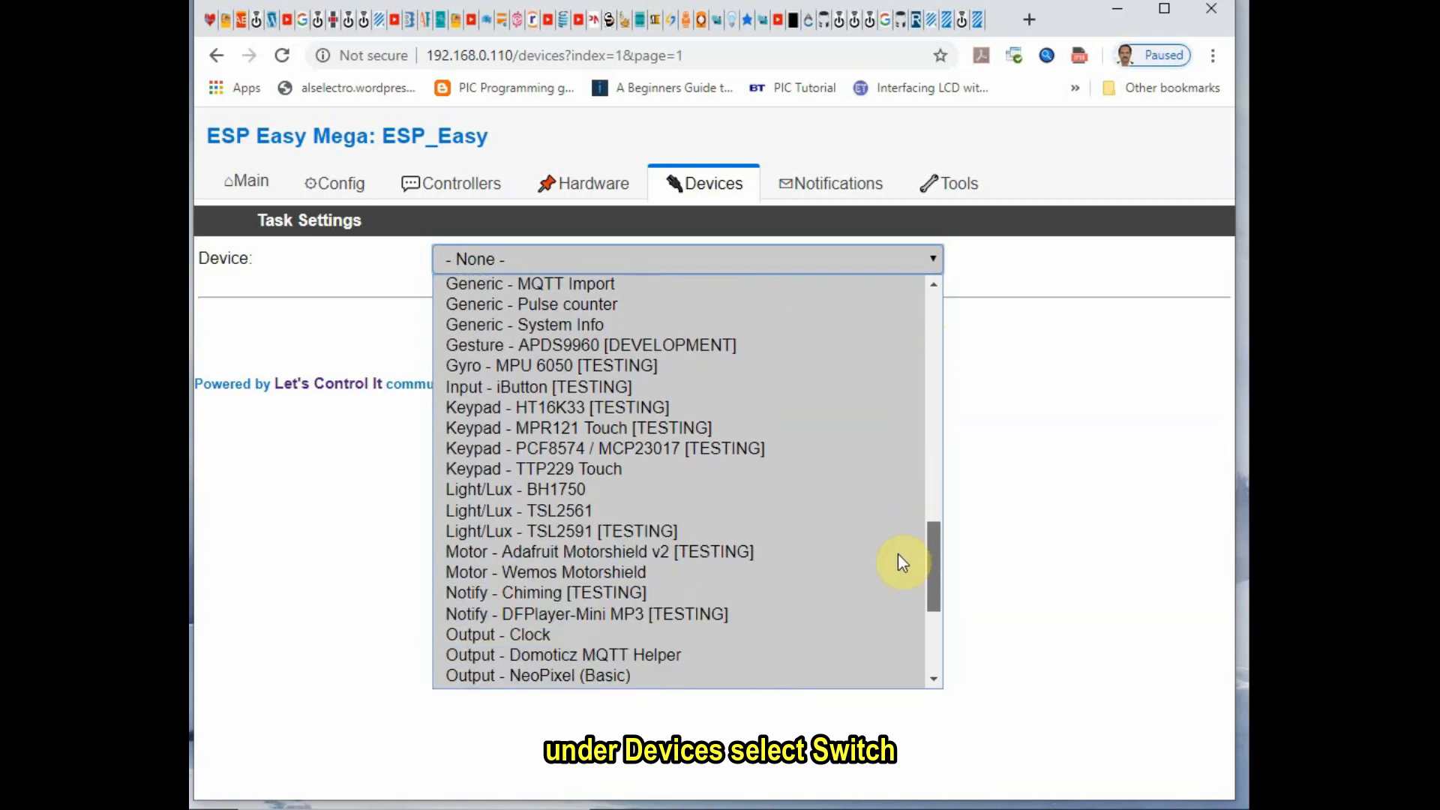
{"action": "left_click", "coordinate": [521, 635]}
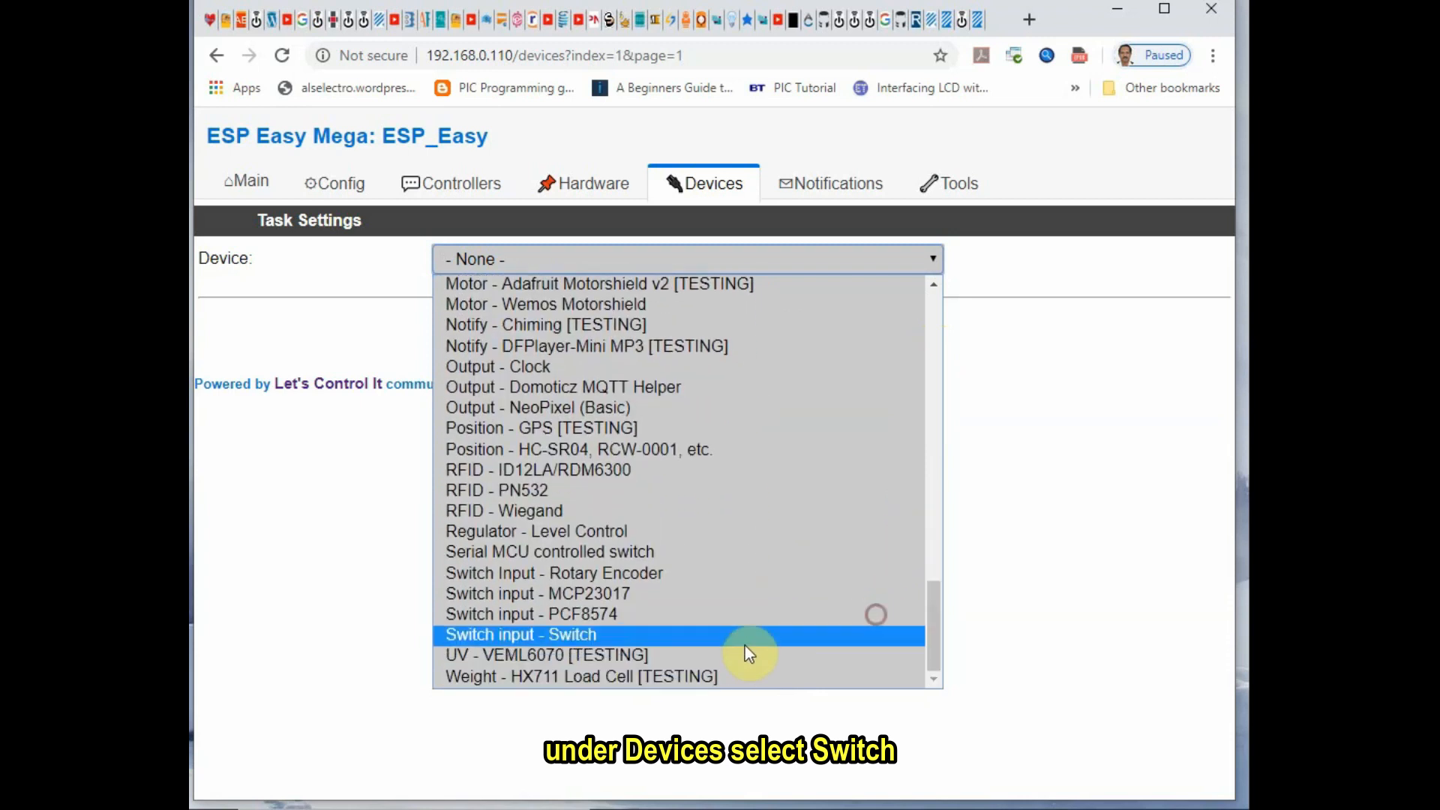
{"action": "left_click", "coordinate": [522, 634]}
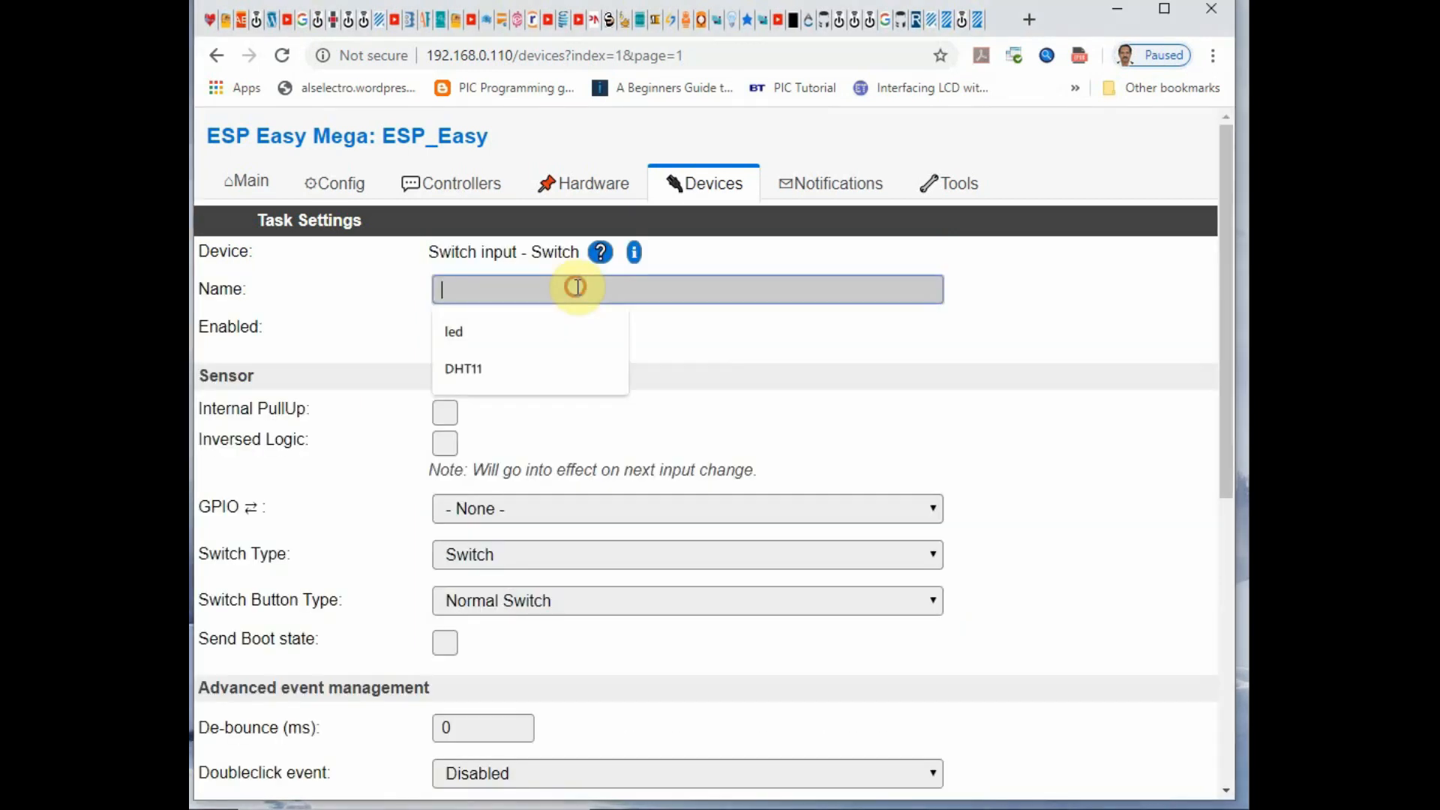
{"action": "type", "text": "K"}
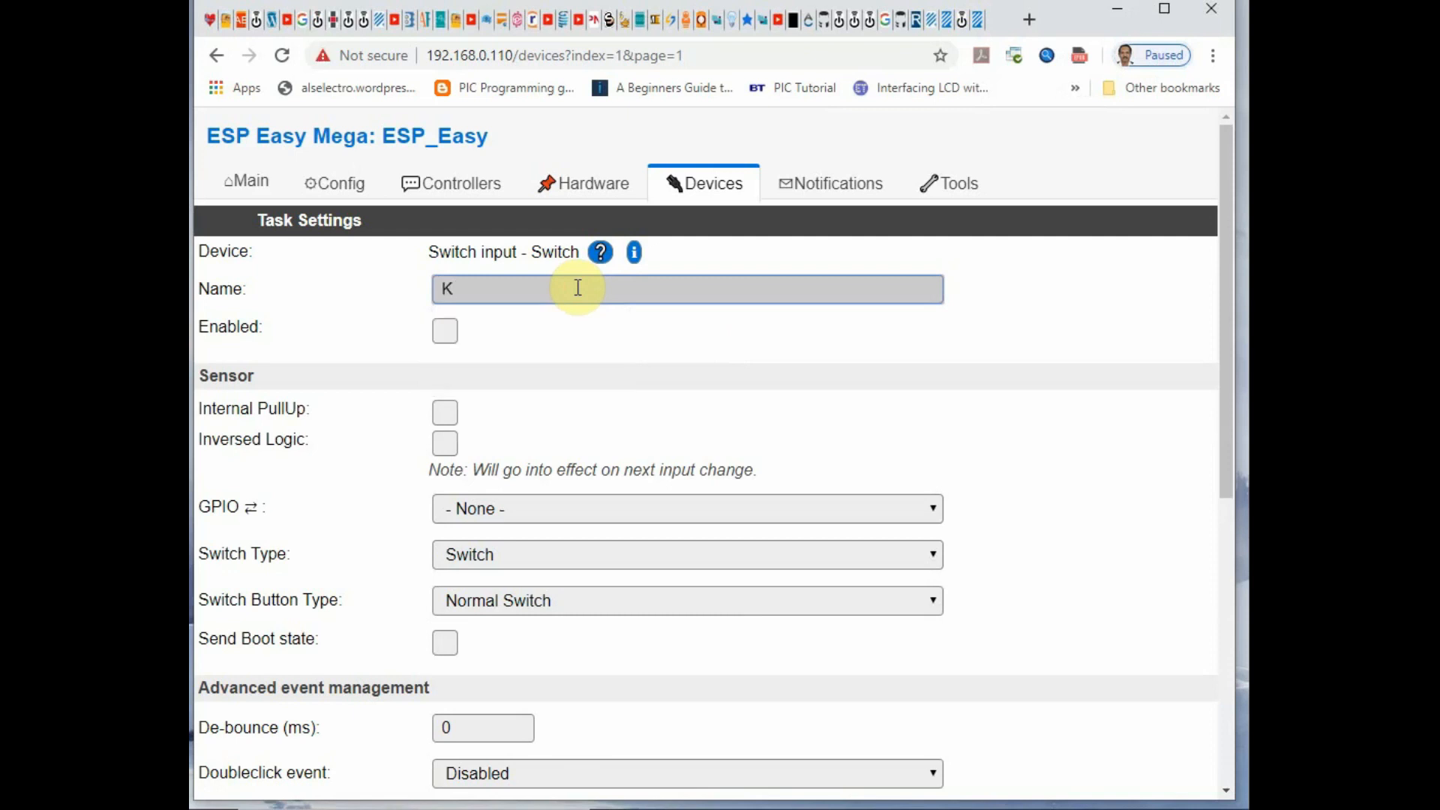
{"action": "type", "text": "LED"}
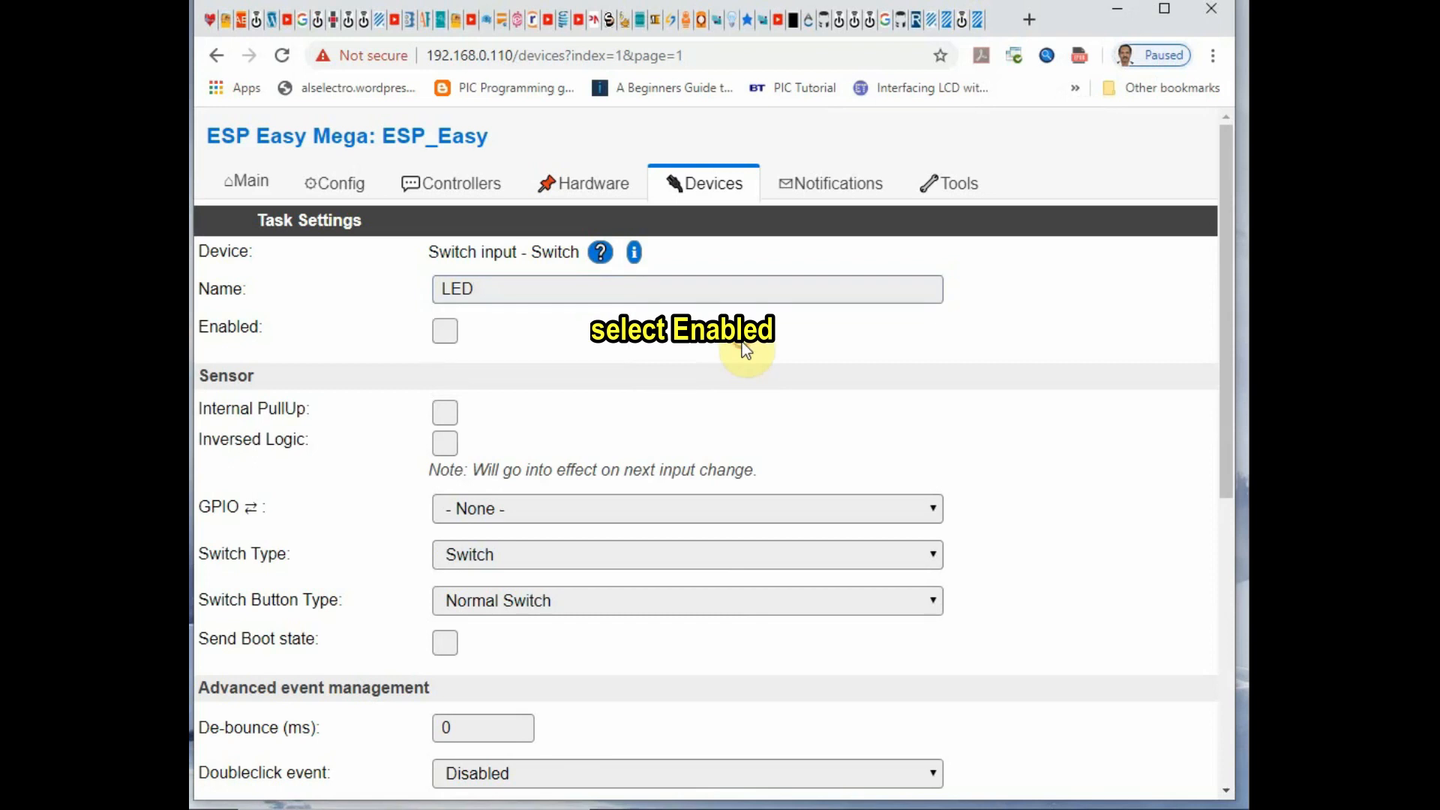
{"action": "left_click", "coordinate": [445, 331]}
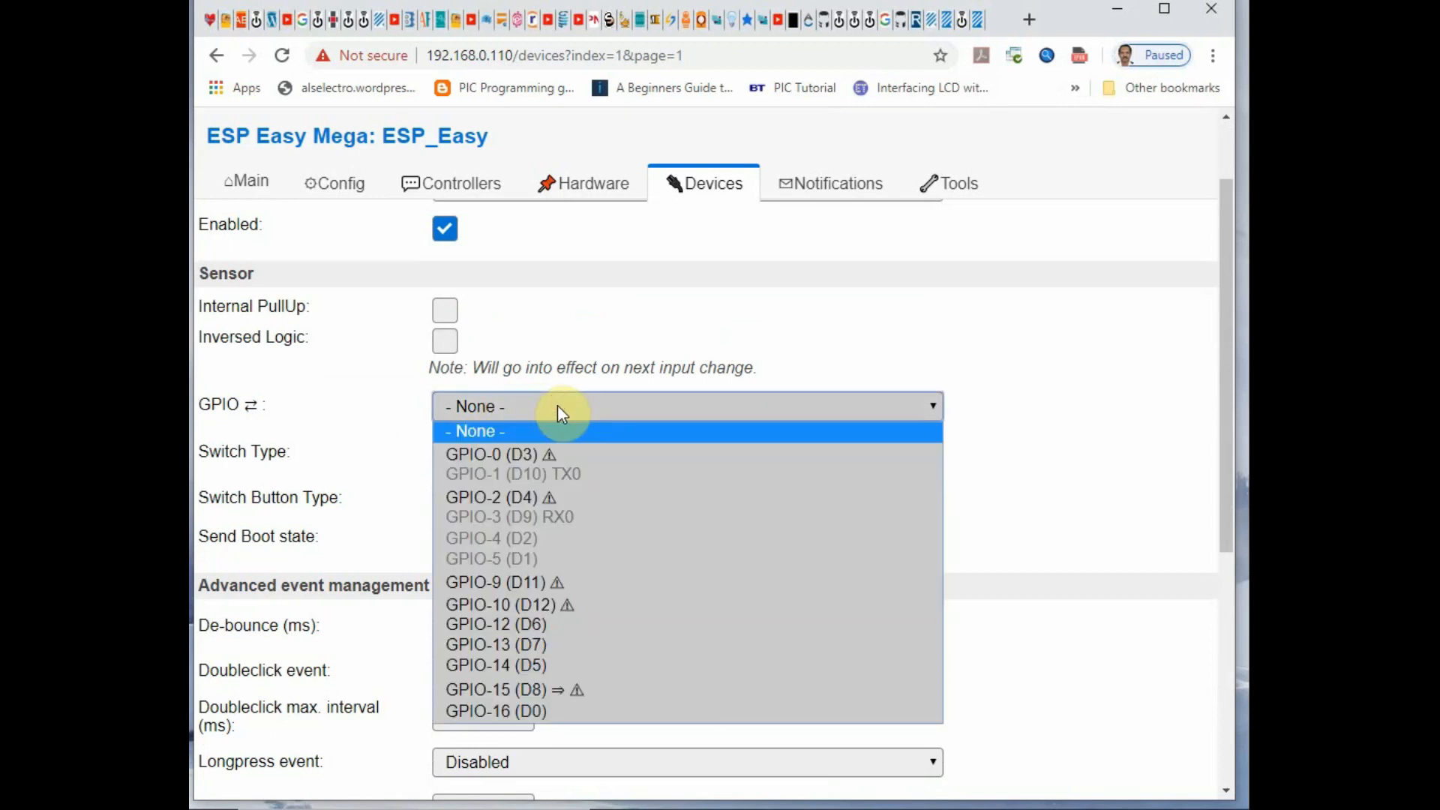
{"action": "mouse_move", "coordinate": [502, 464]}
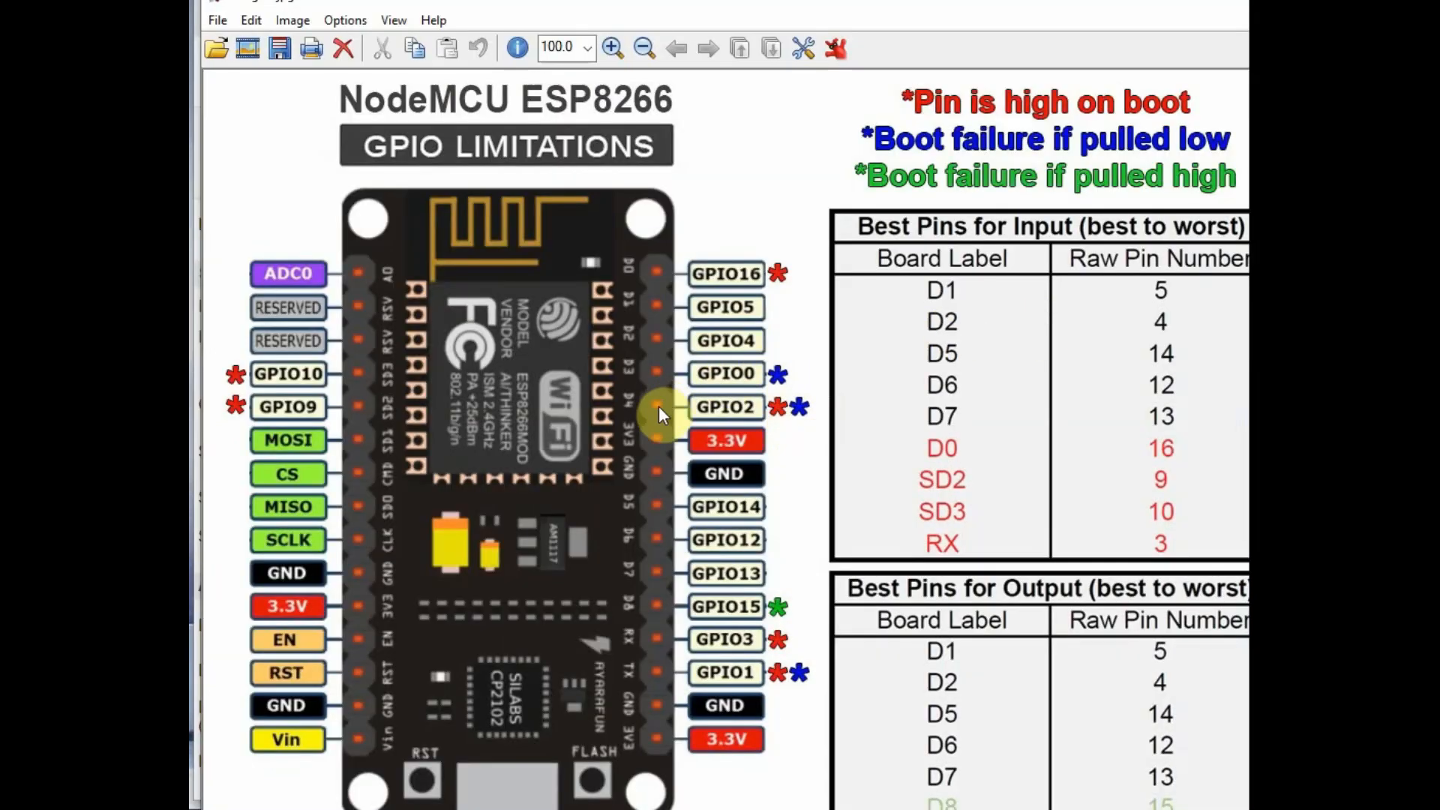
{"action": "mouse_move", "coordinate": [590, 563]}
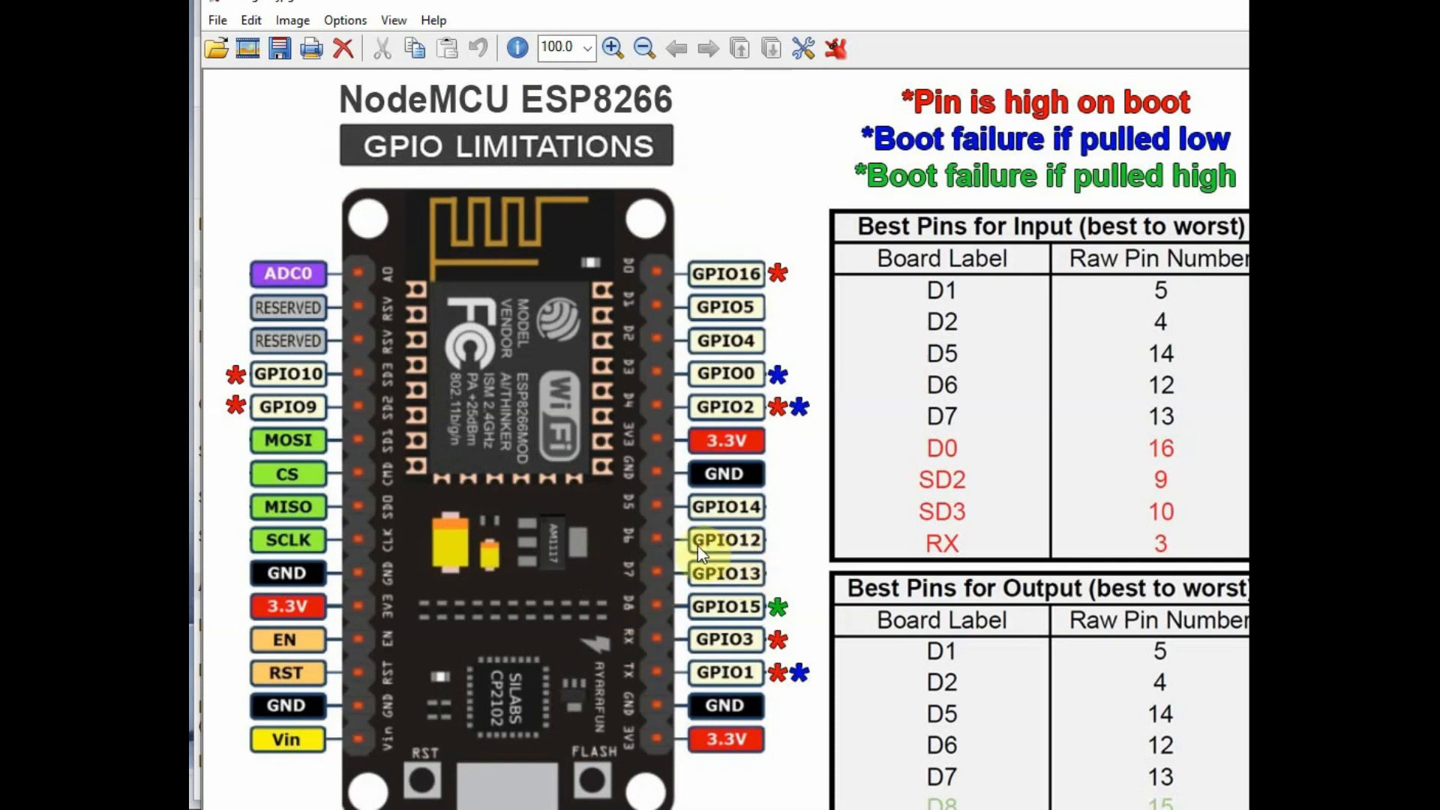
{"action": "mouse_move", "coordinate": [629, 552]}
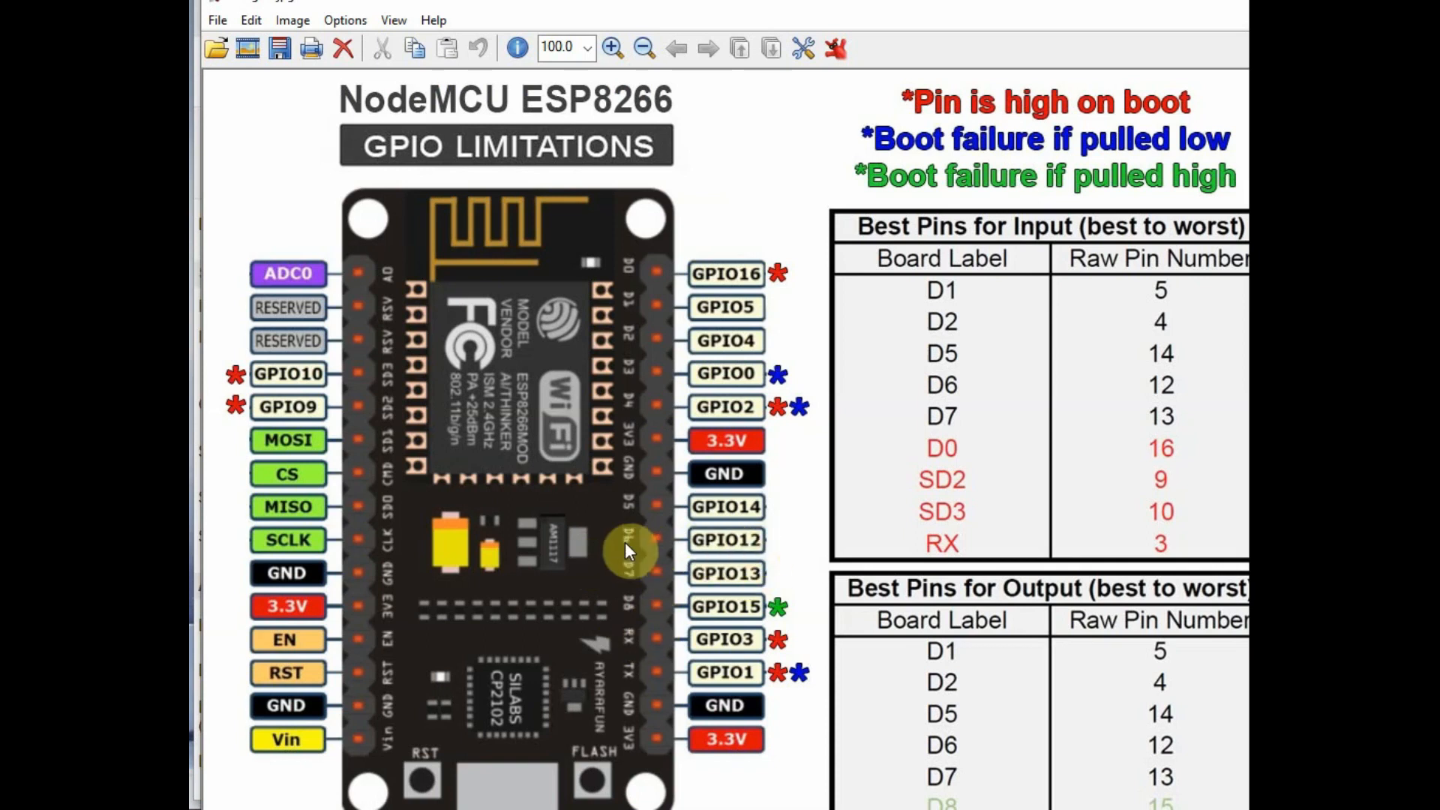
{"action": "mouse_move", "coordinate": [775, 554]}
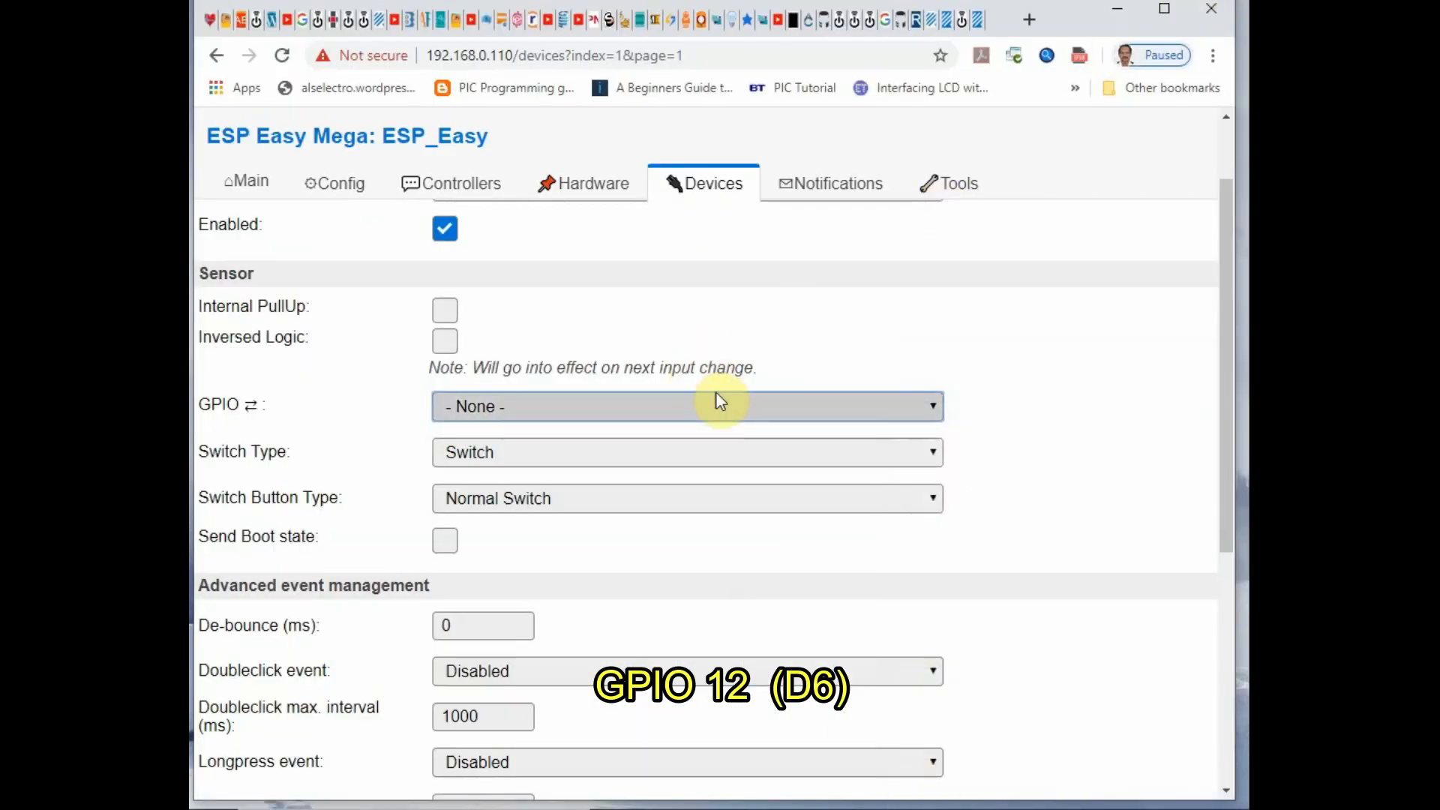
Step: Assign GPIO-12 (D6) to the LED switch, submit, and check the device list
{"action": "left_click", "coordinate": [687, 407]}
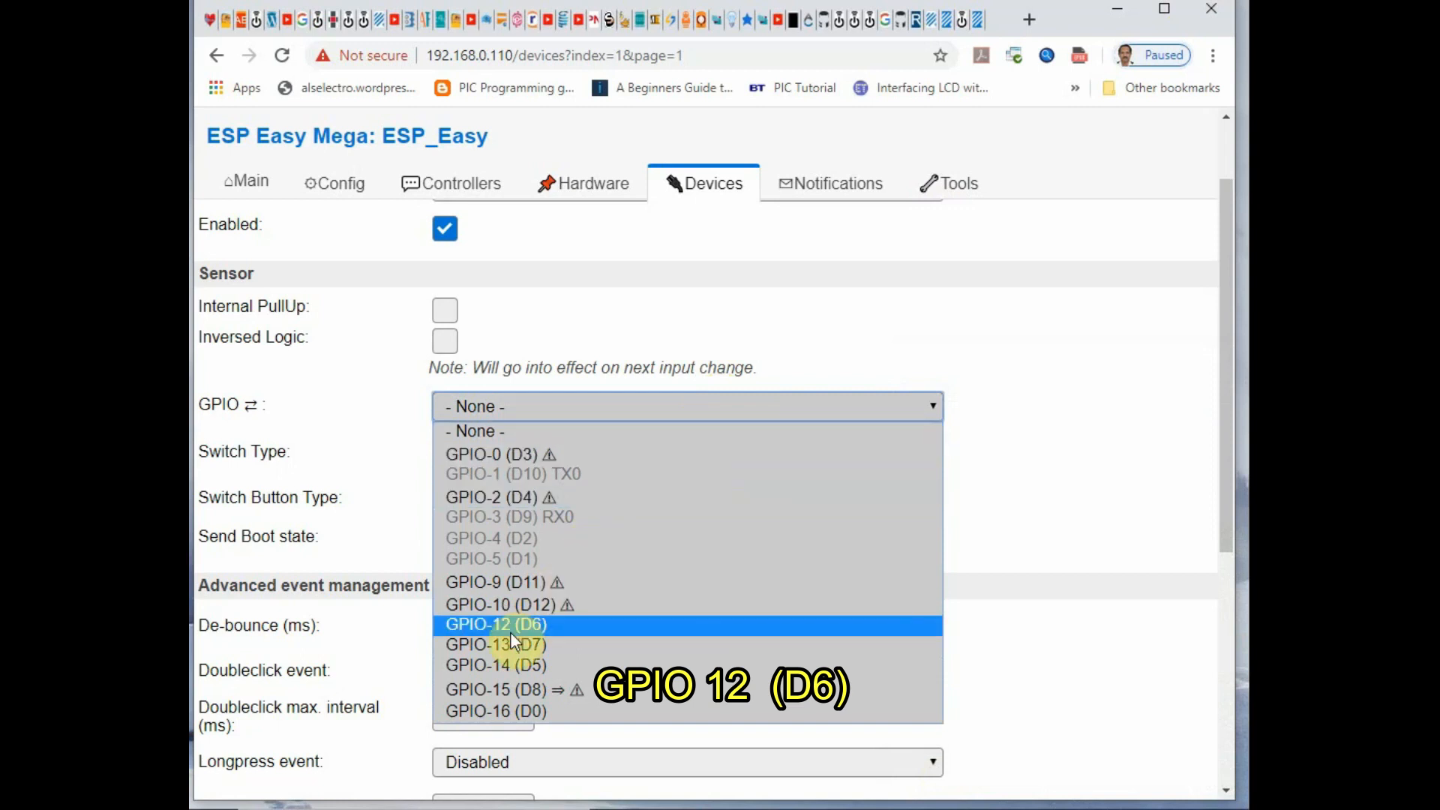
{"action": "left_click", "coordinate": [488, 624]}
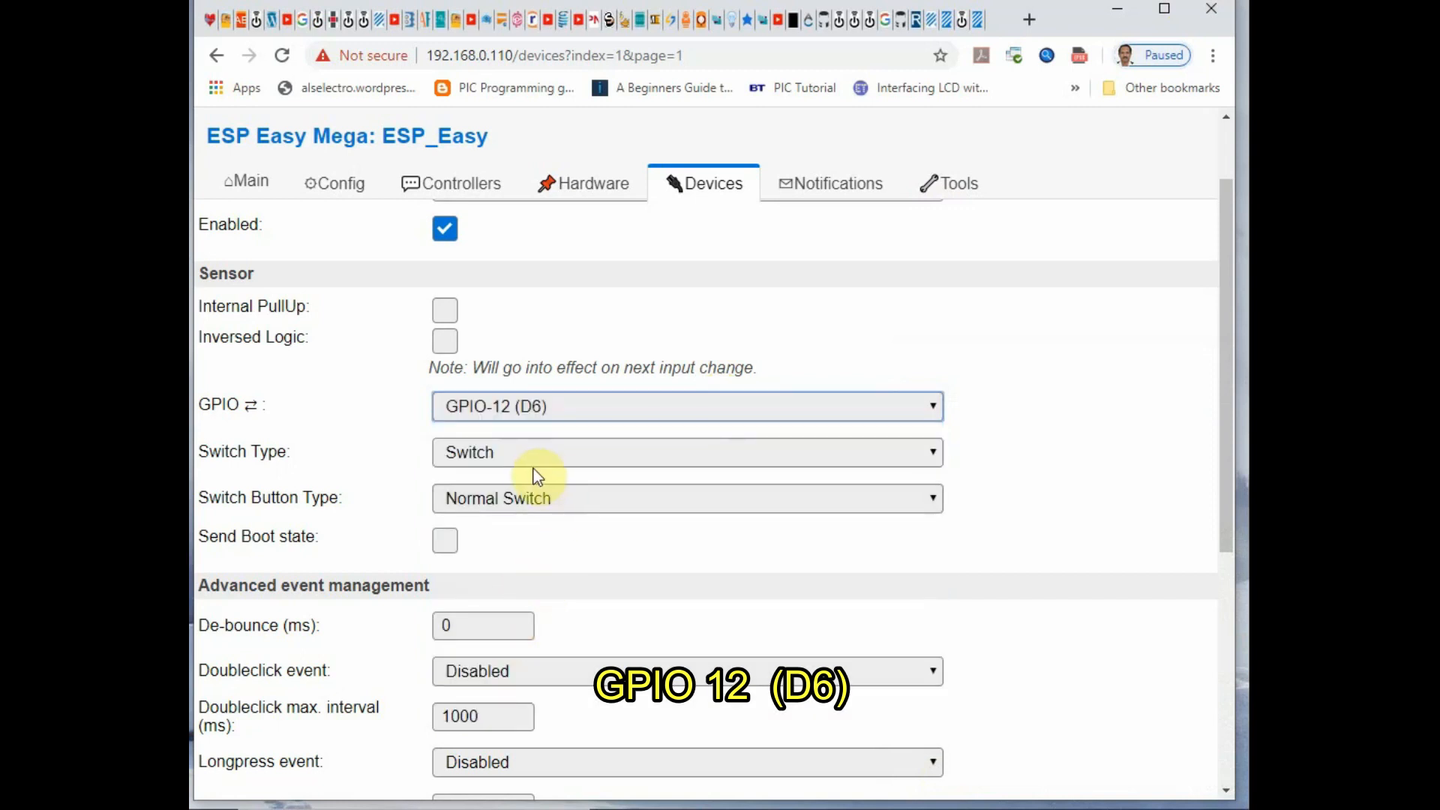
{"action": "mouse_move", "coordinate": [503, 568]}
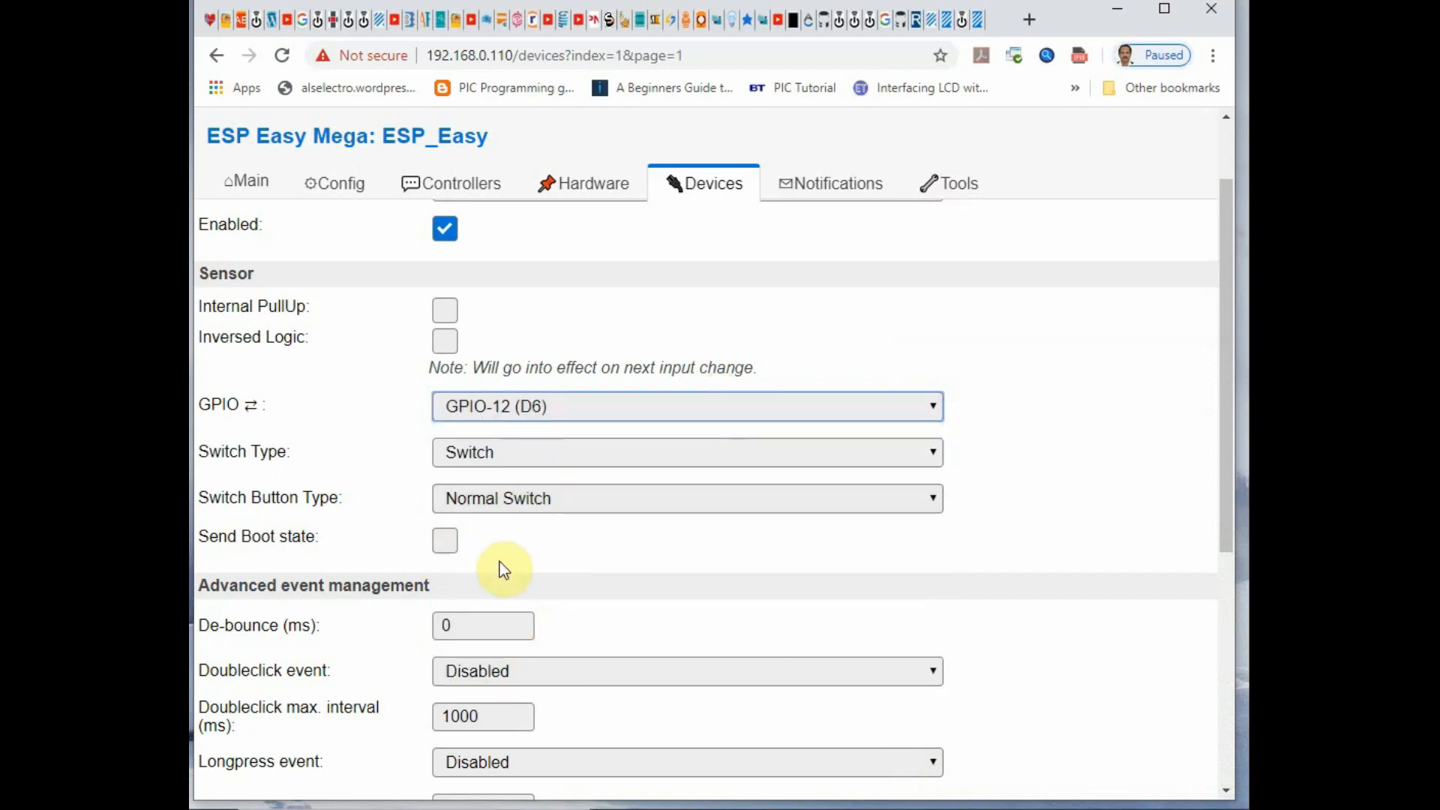
{"action": "scroll", "scroll_direction": "down", "scroll_amount": 3}
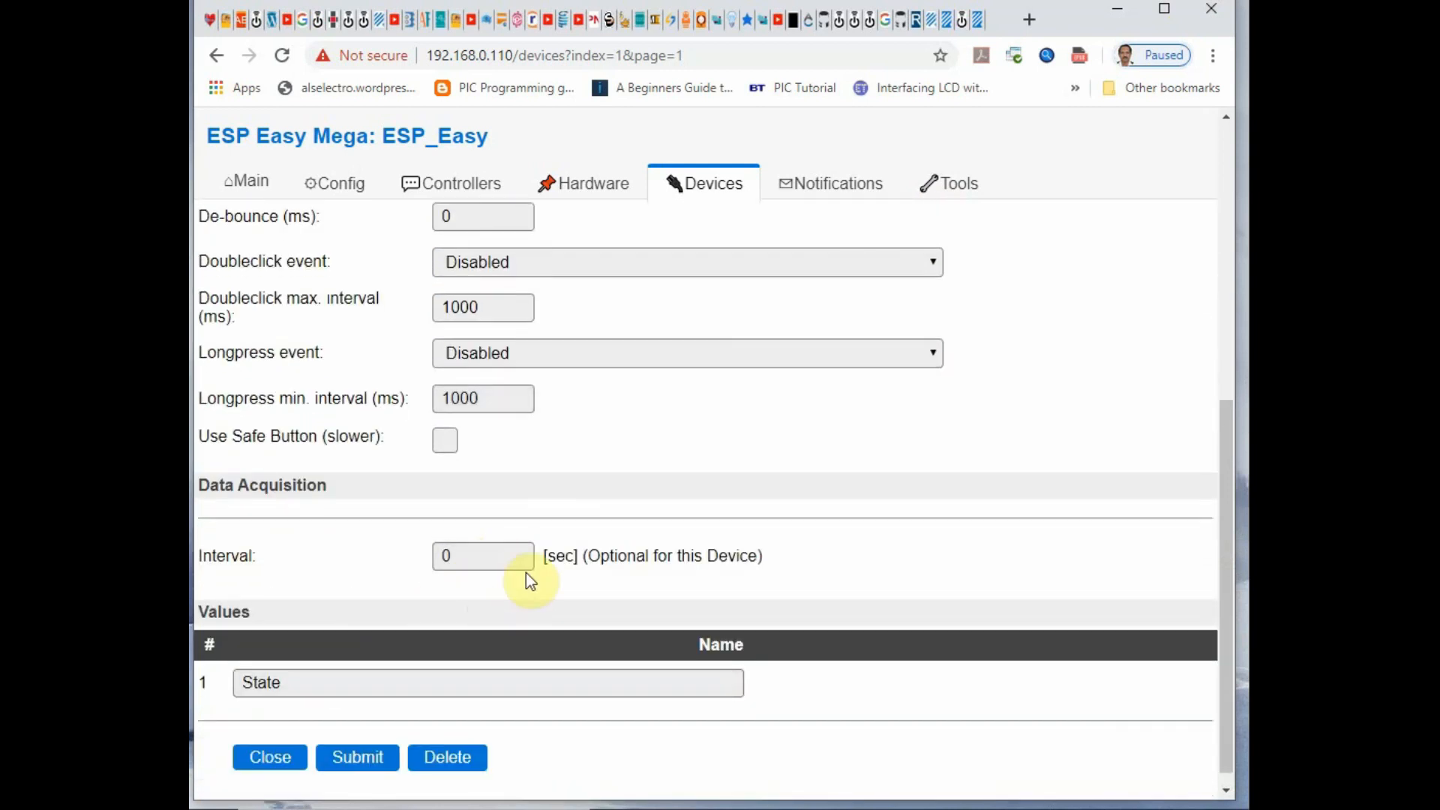
{"action": "left_click", "coordinate": [357, 757]}
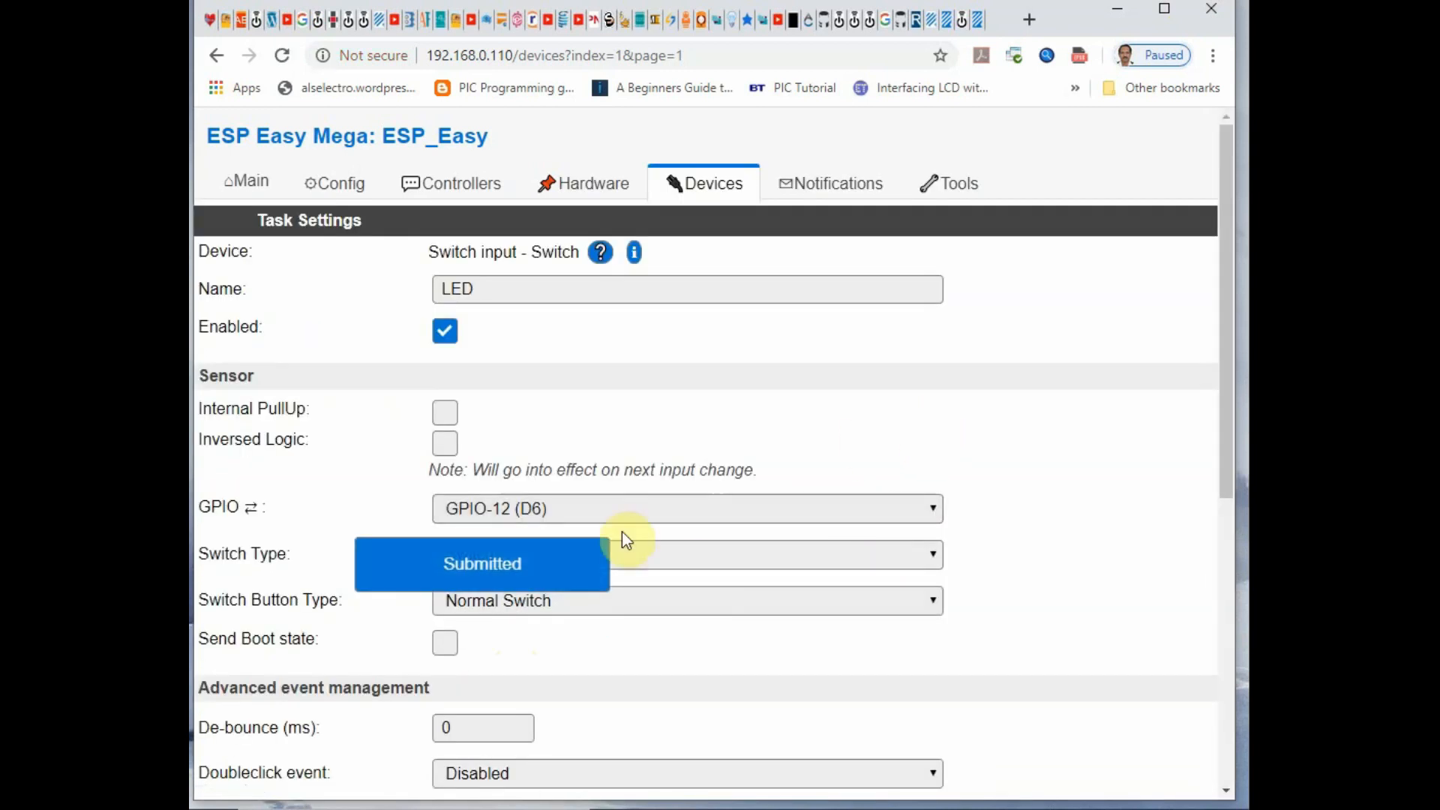
{"action": "left_click", "coordinate": [592, 183]}
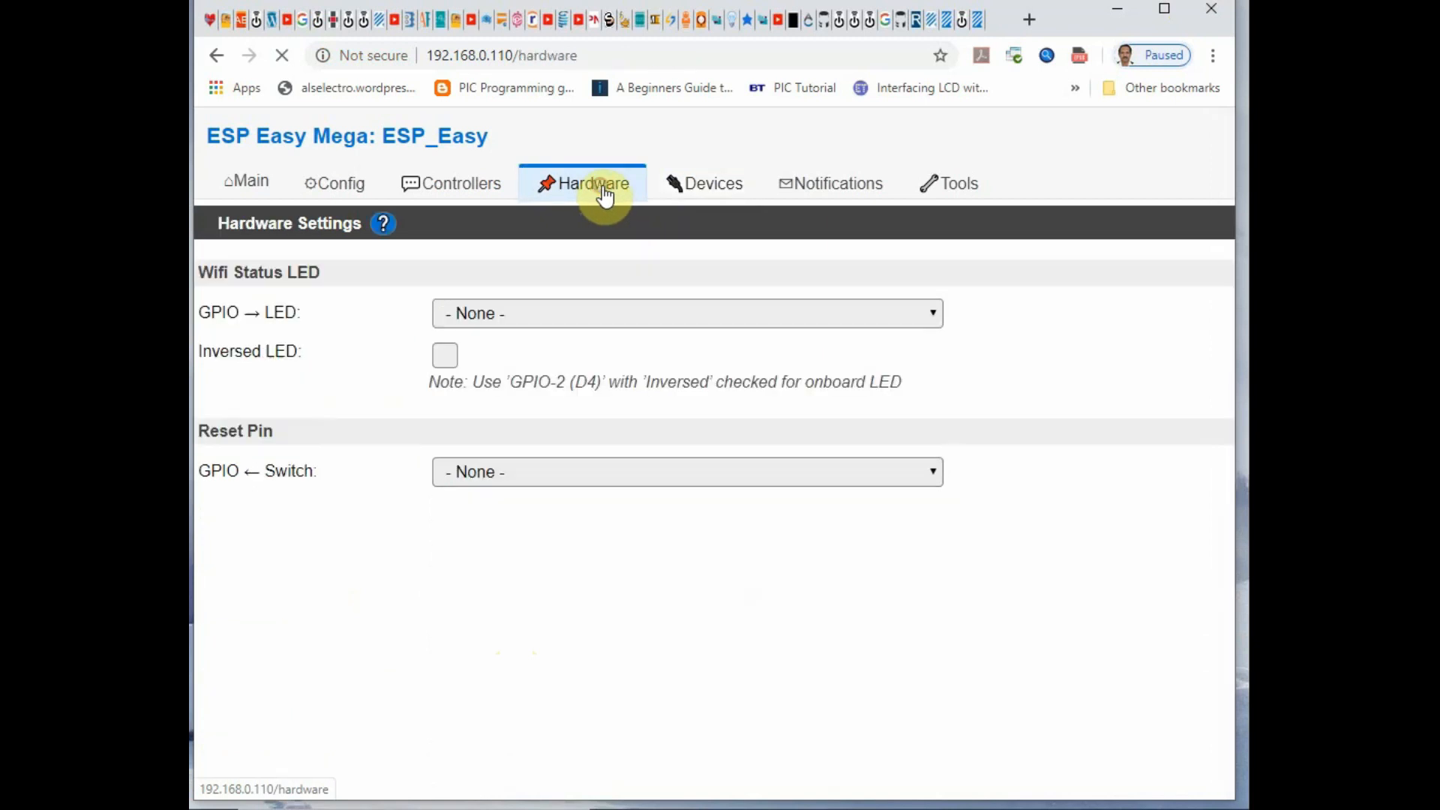
{"action": "left_click", "coordinate": [714, 183]}
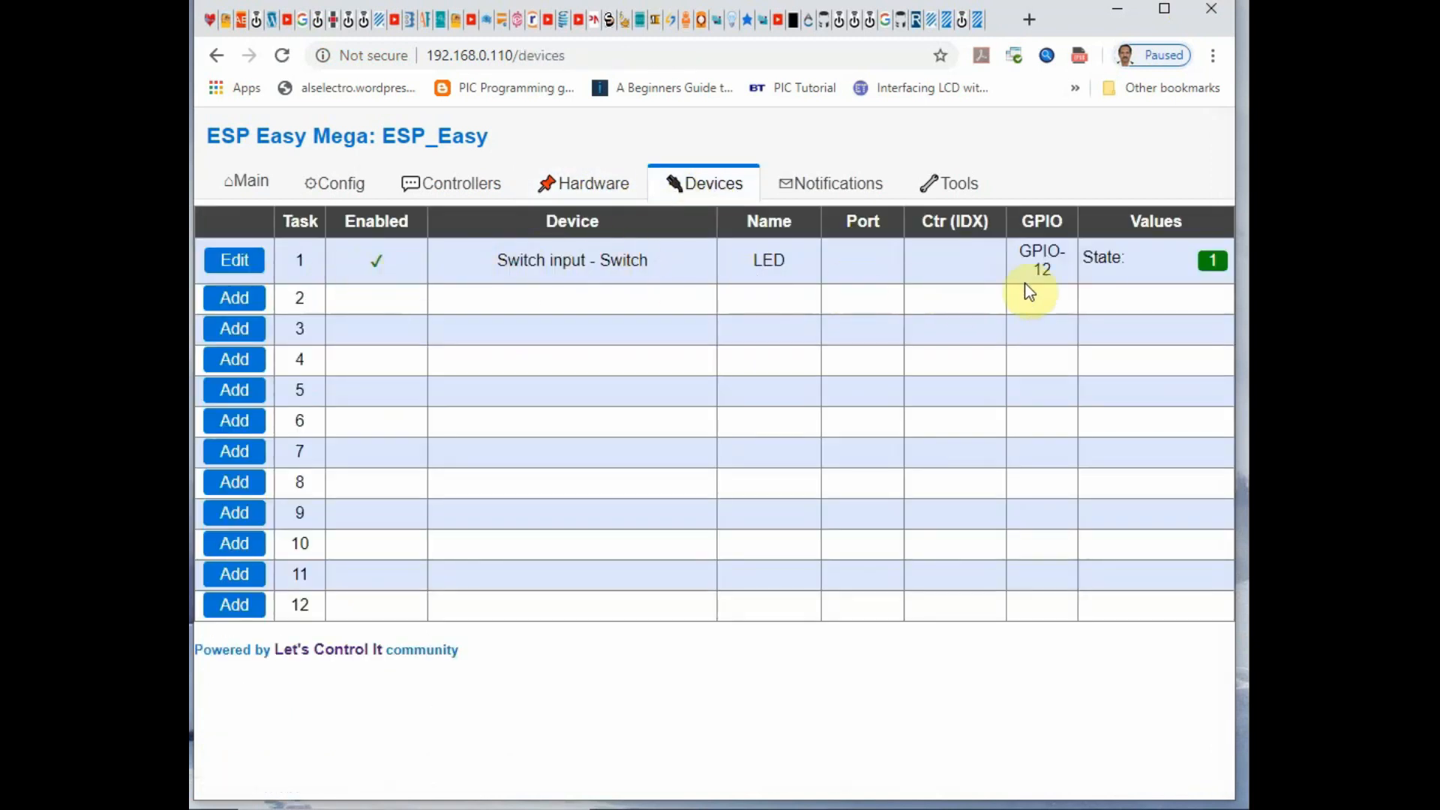
{"action": "mouse_move", "coordinate": [970, 210]}
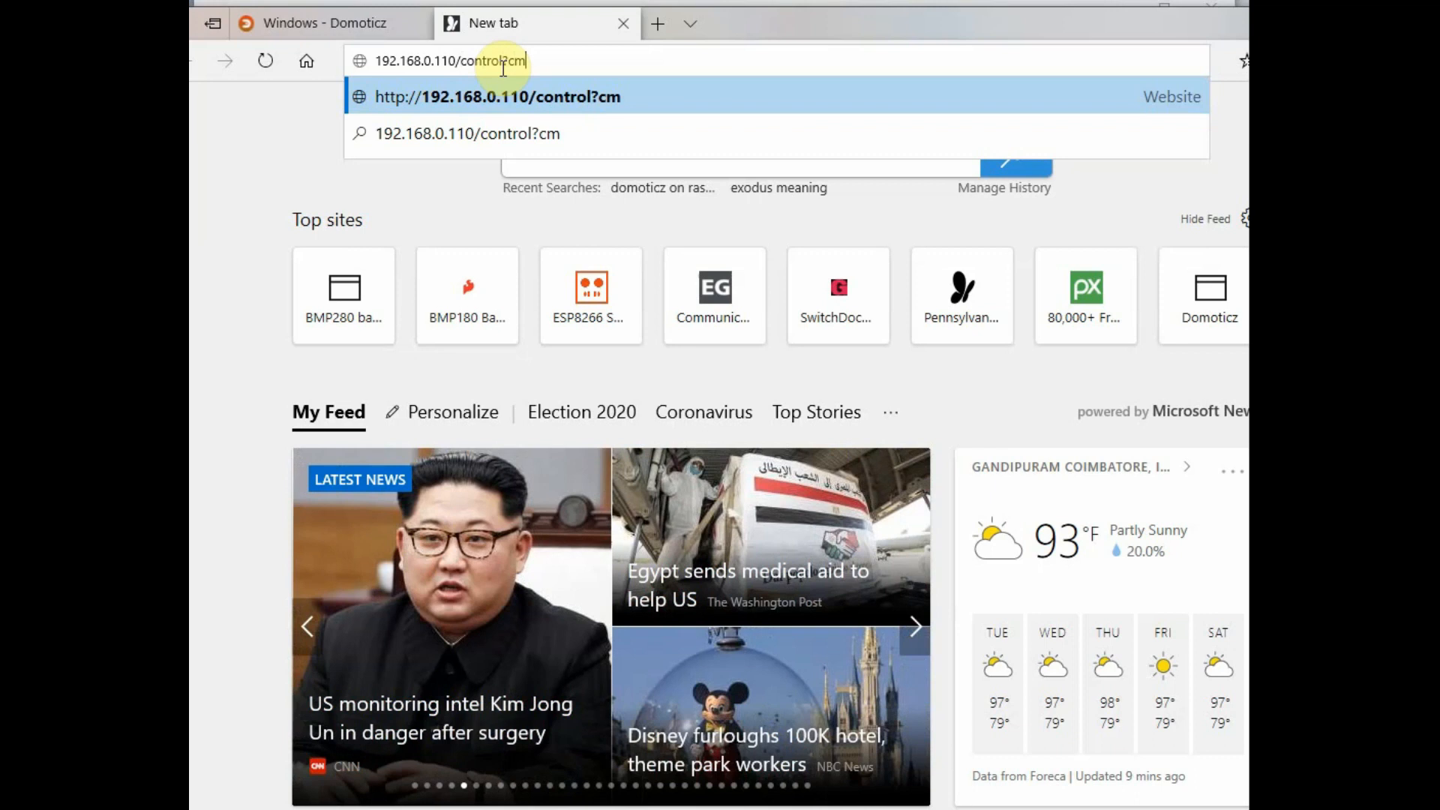
Step: Send the 192.168.0.110/control?cmd=gpio,12,1 URL from Edge's address bar
{"action": "type", "text": "d="}
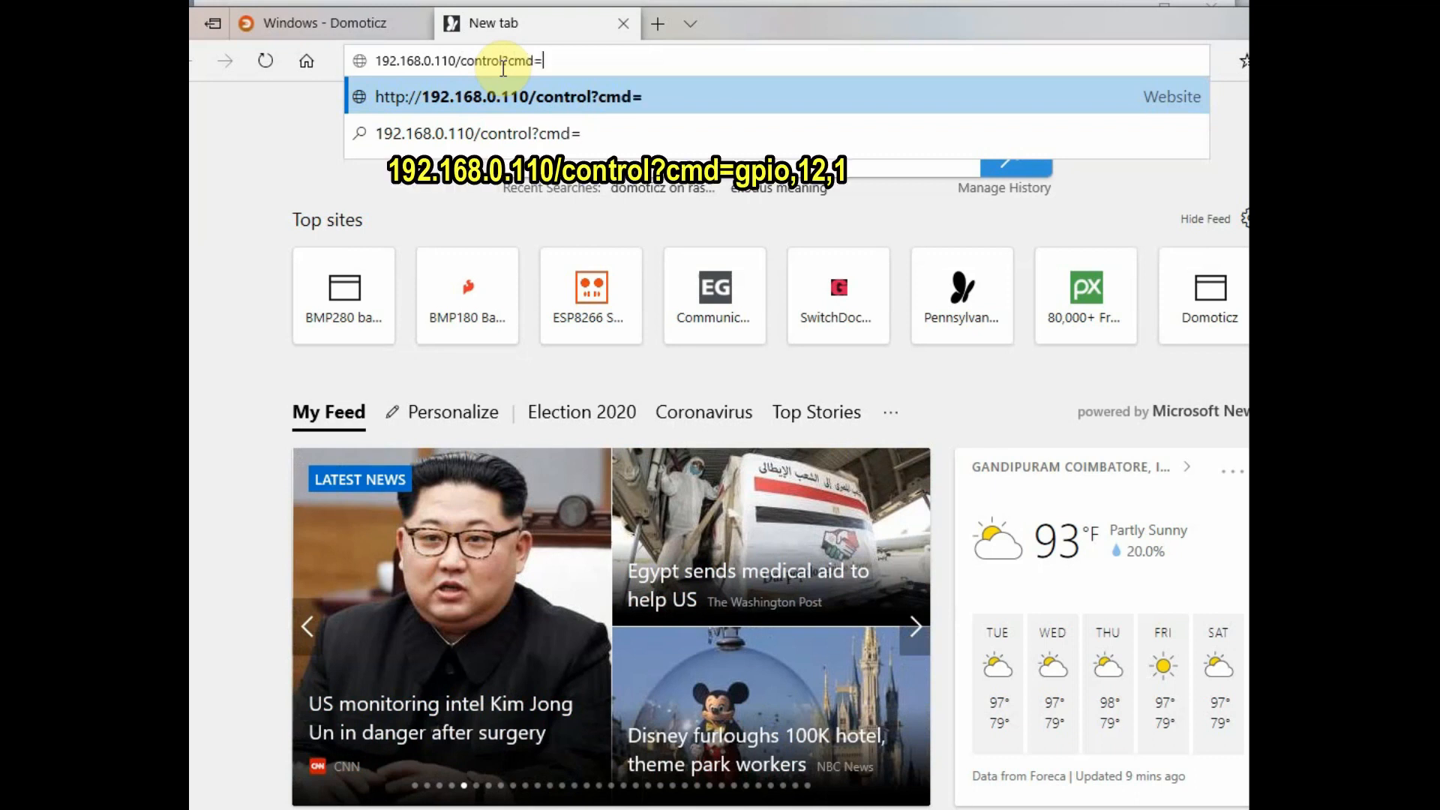
{"action": "type", "text": "gpio"}
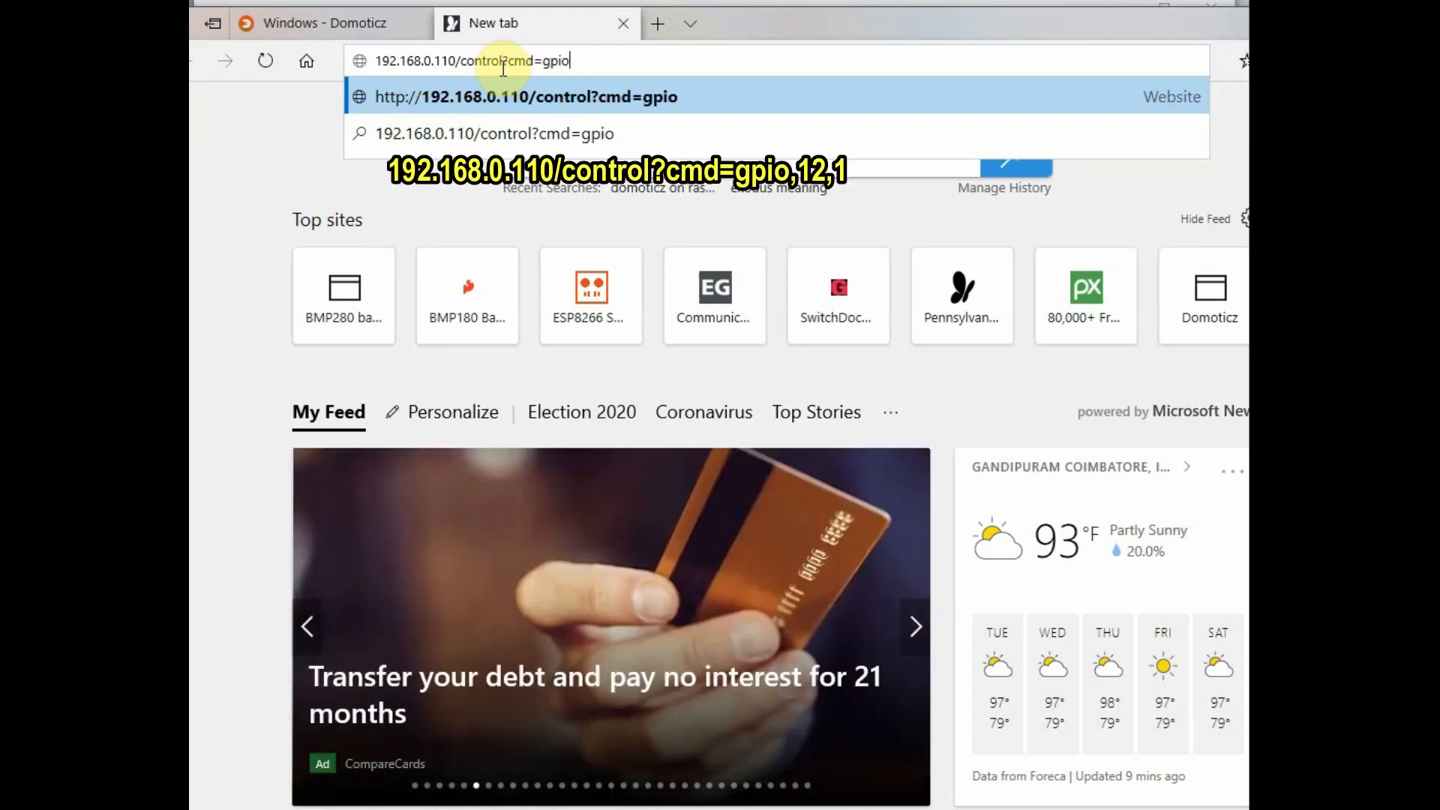
{"action": "type", "text": ",12,1"}
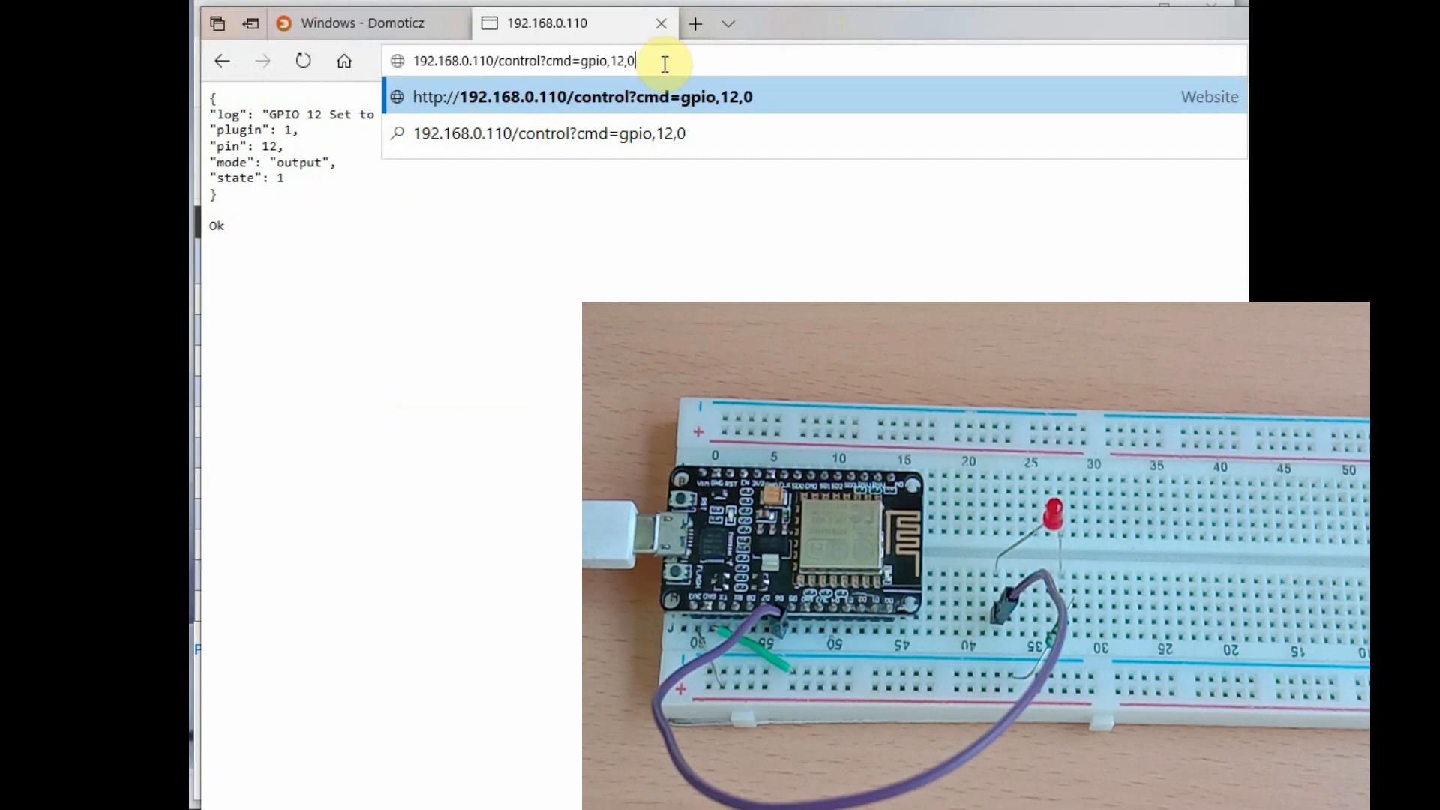
{"action": "key", "text": "Enter"}
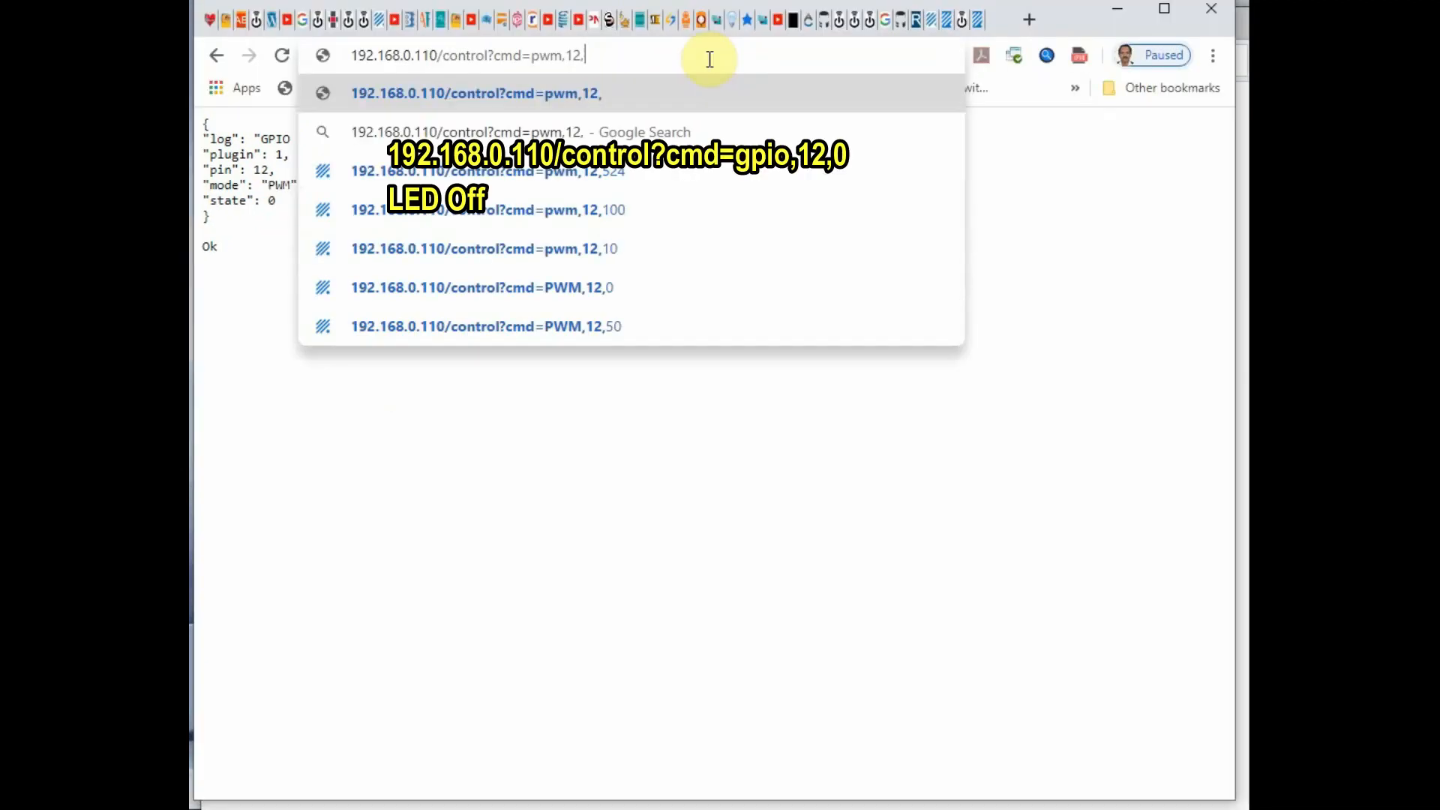
Step: Send control?cmd=pwm,12 URL commands setting GPIO 12 to PWM 50, 150, then 200
{"action": "type", "text": "50"}
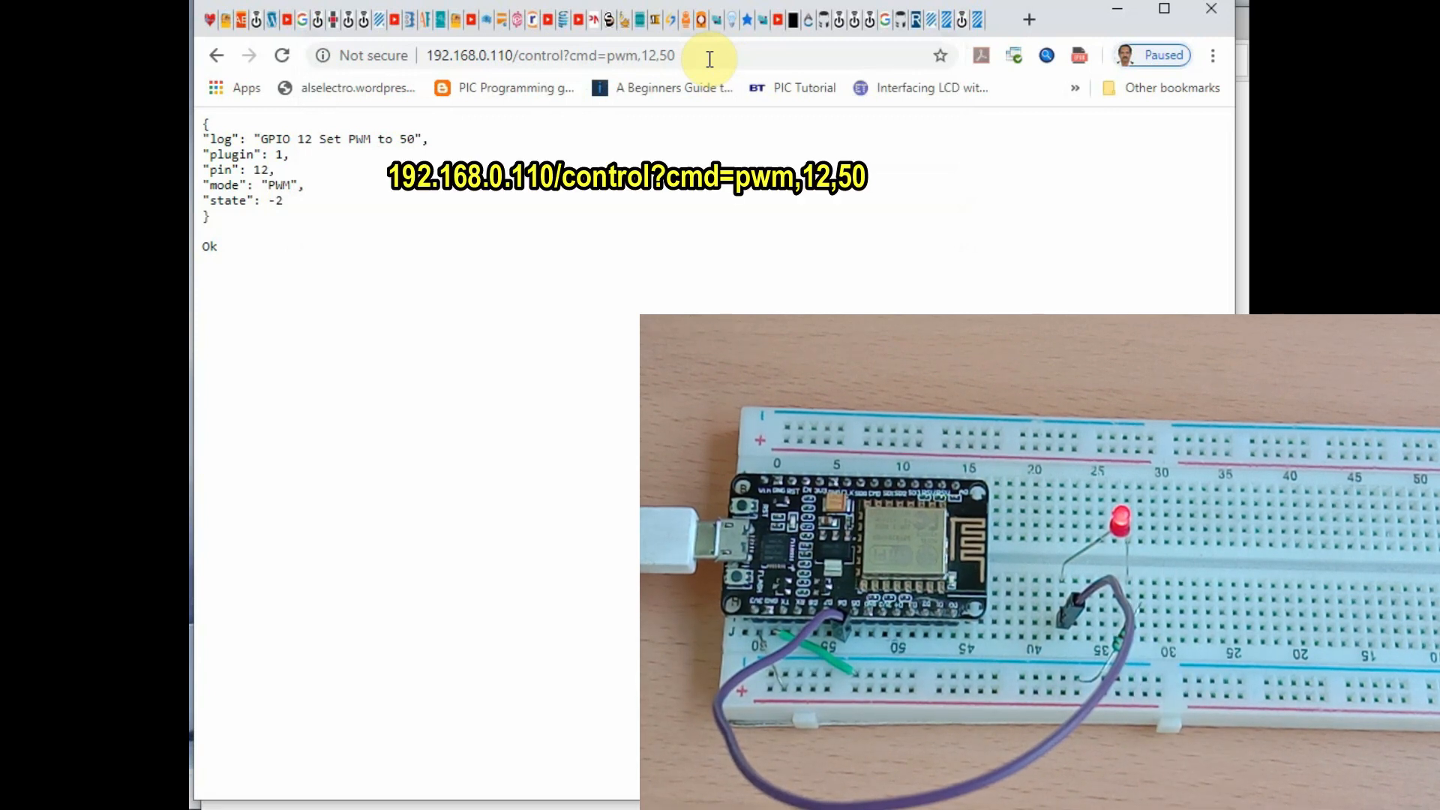
{"action": "left_click", "coordinate": [708, 56]}
{"action": "type", "text": "1"}
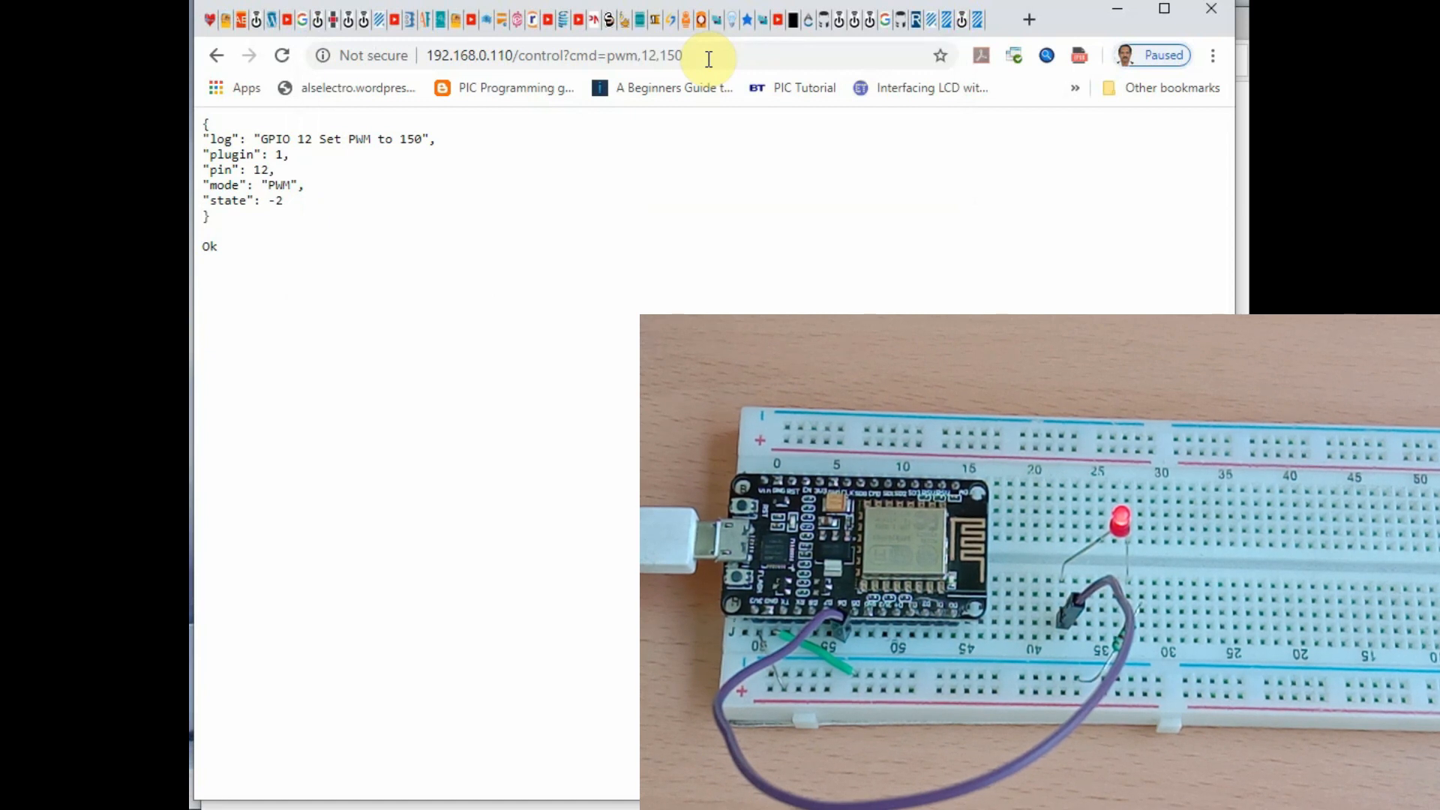
{"action": "double_click", "coordinate": [658, 56]}
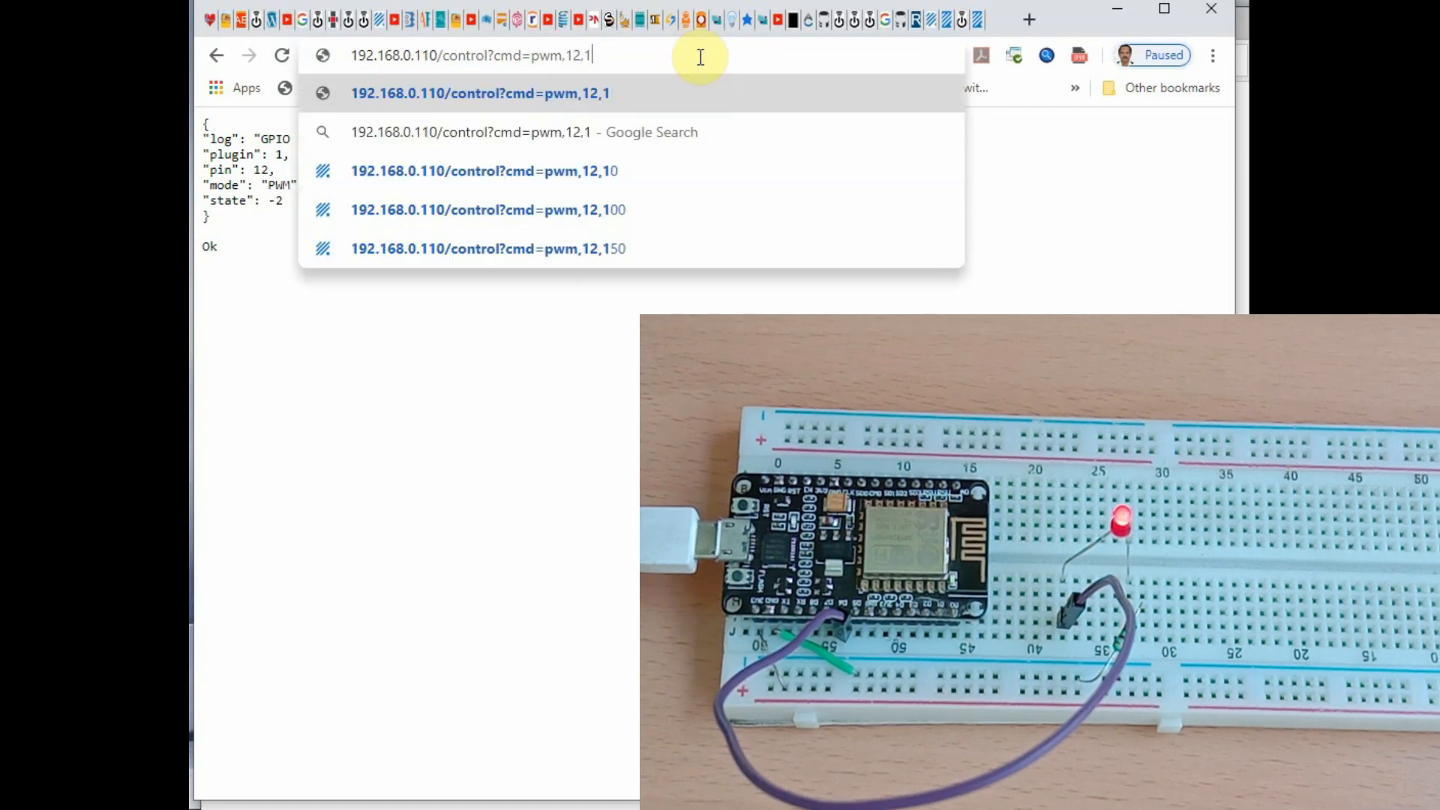
{"action": "type", "text": "200"}
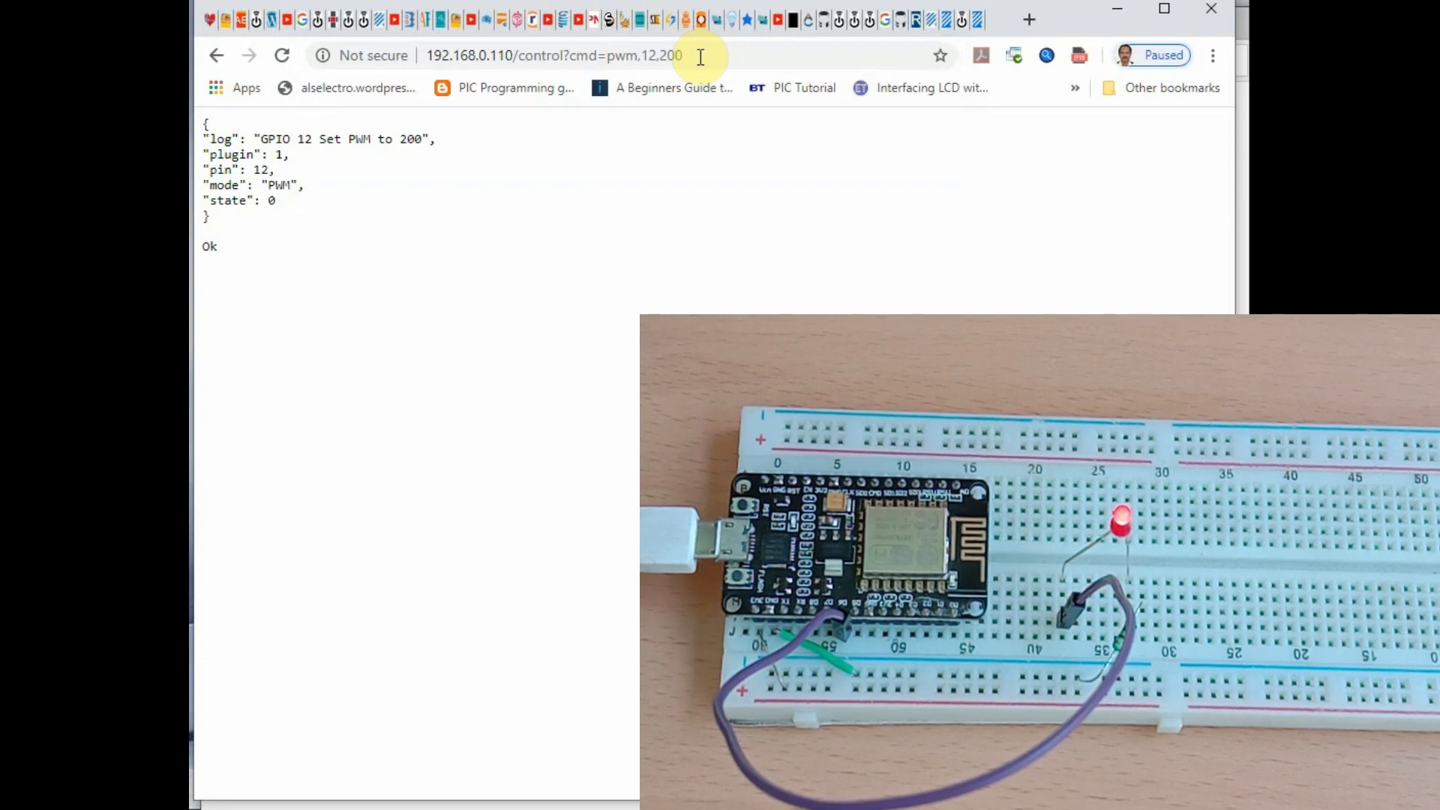
{"action": "left_click", "coordinate": [699, 55]}
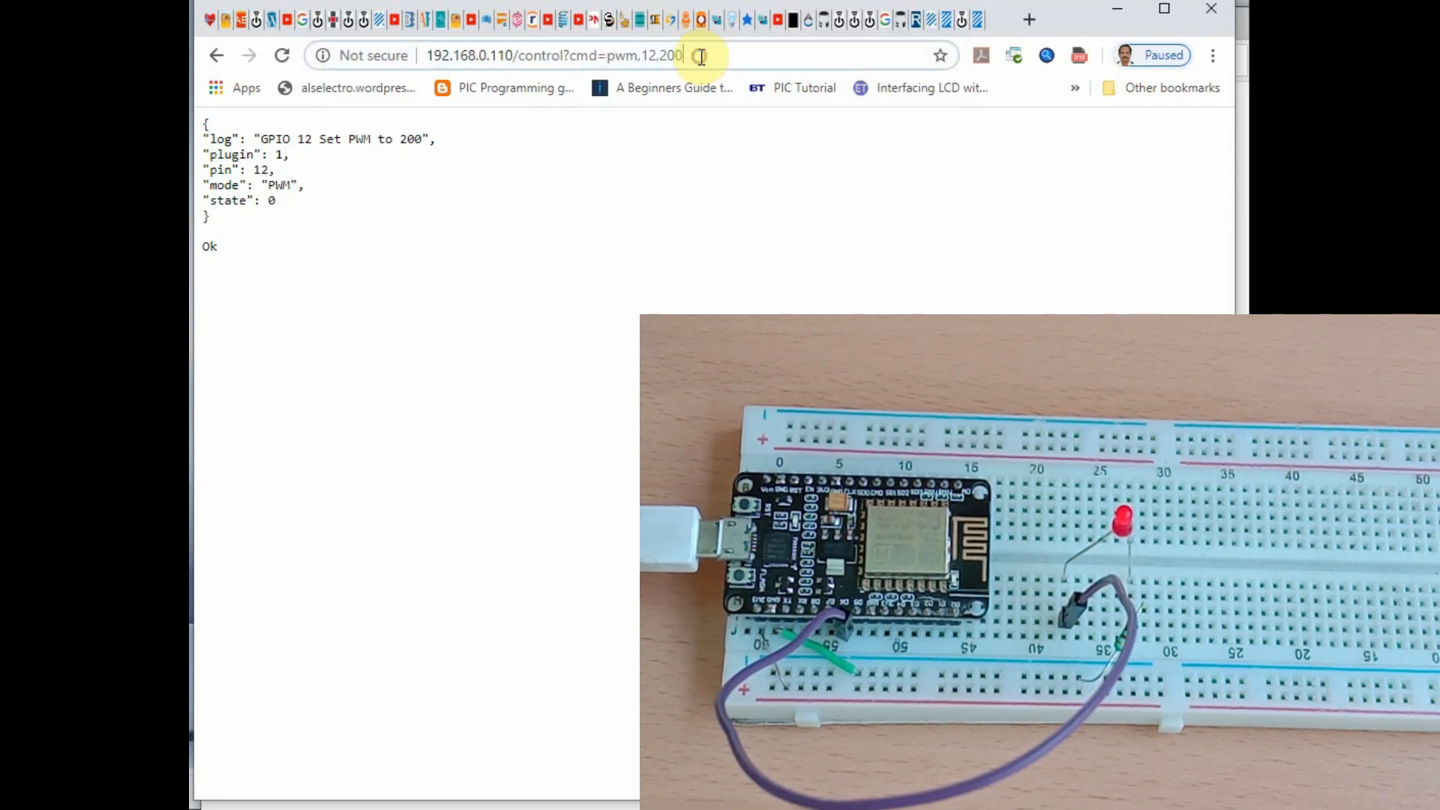